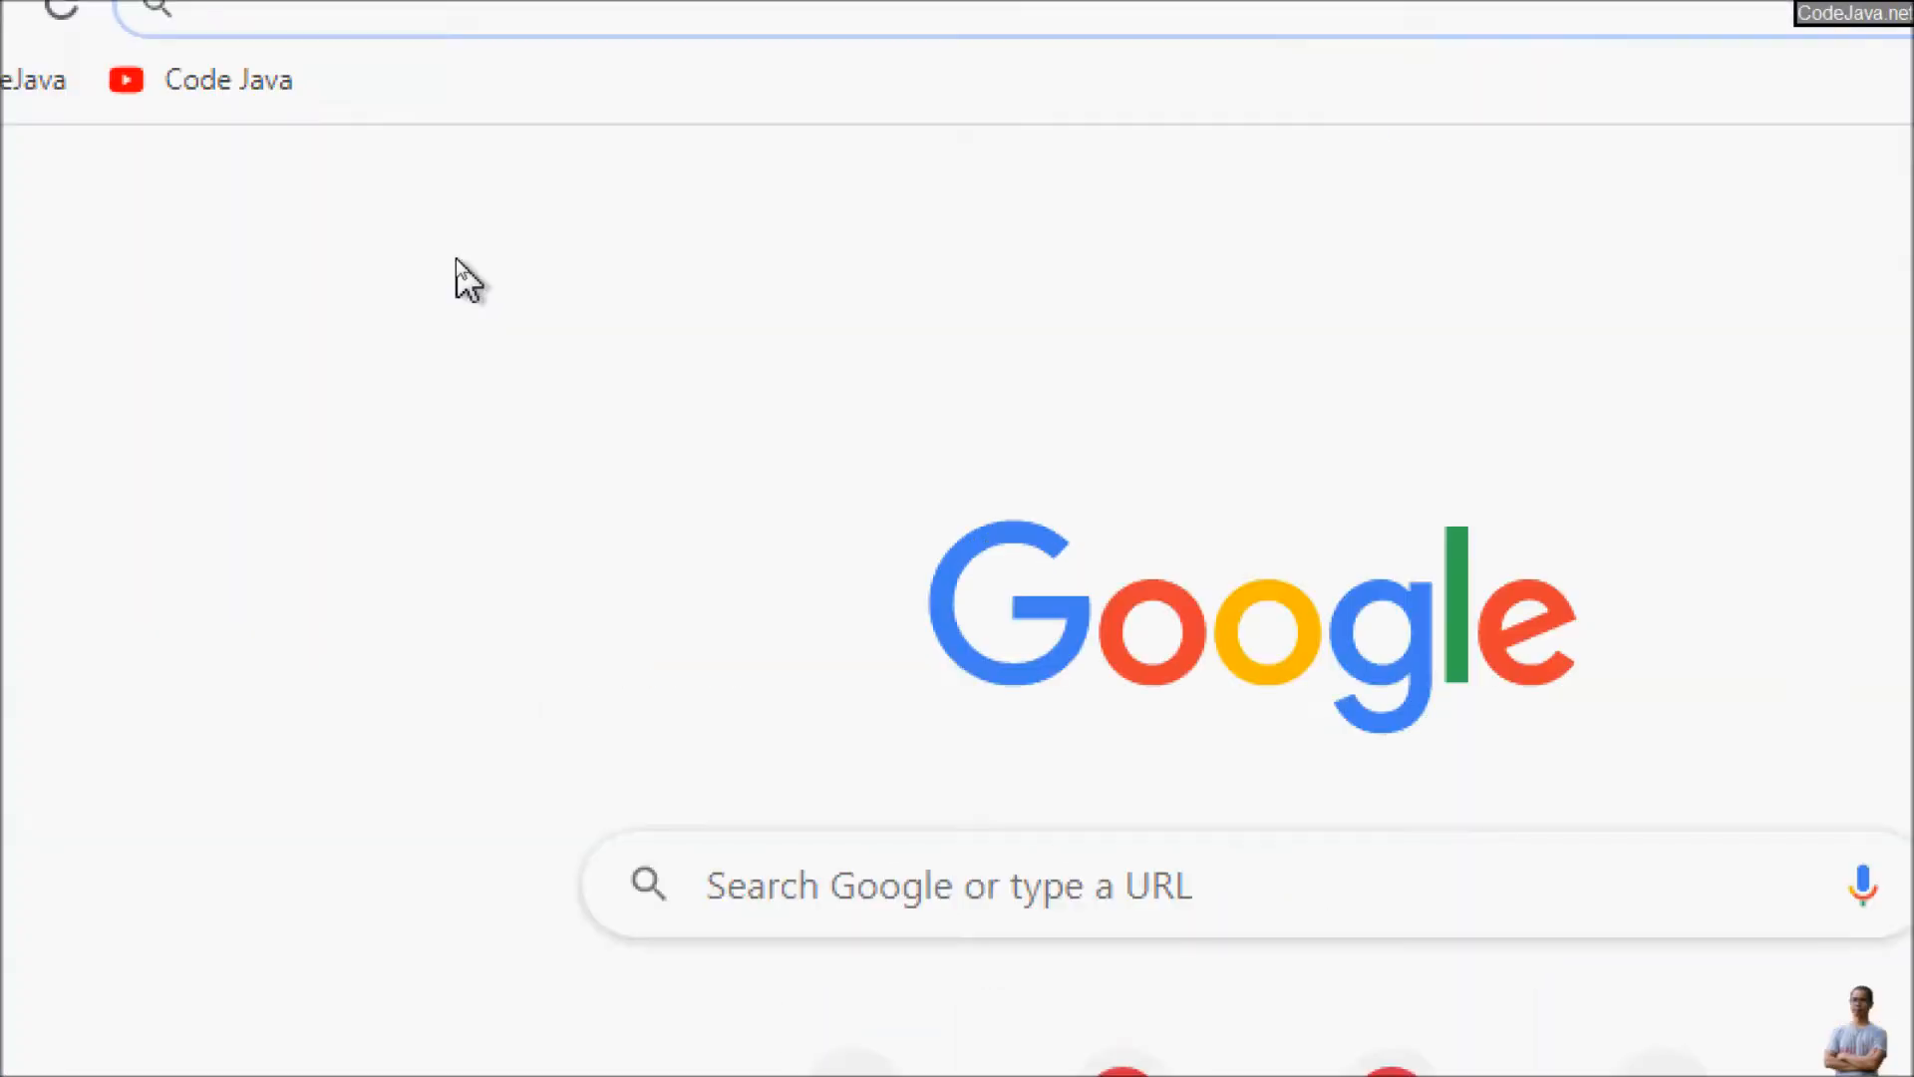
# - Go to tomcat.apache.org and highlight the Tomcat 9.0.36 release announcement on the home page
pyautogui.write('tomcat.apache.org')
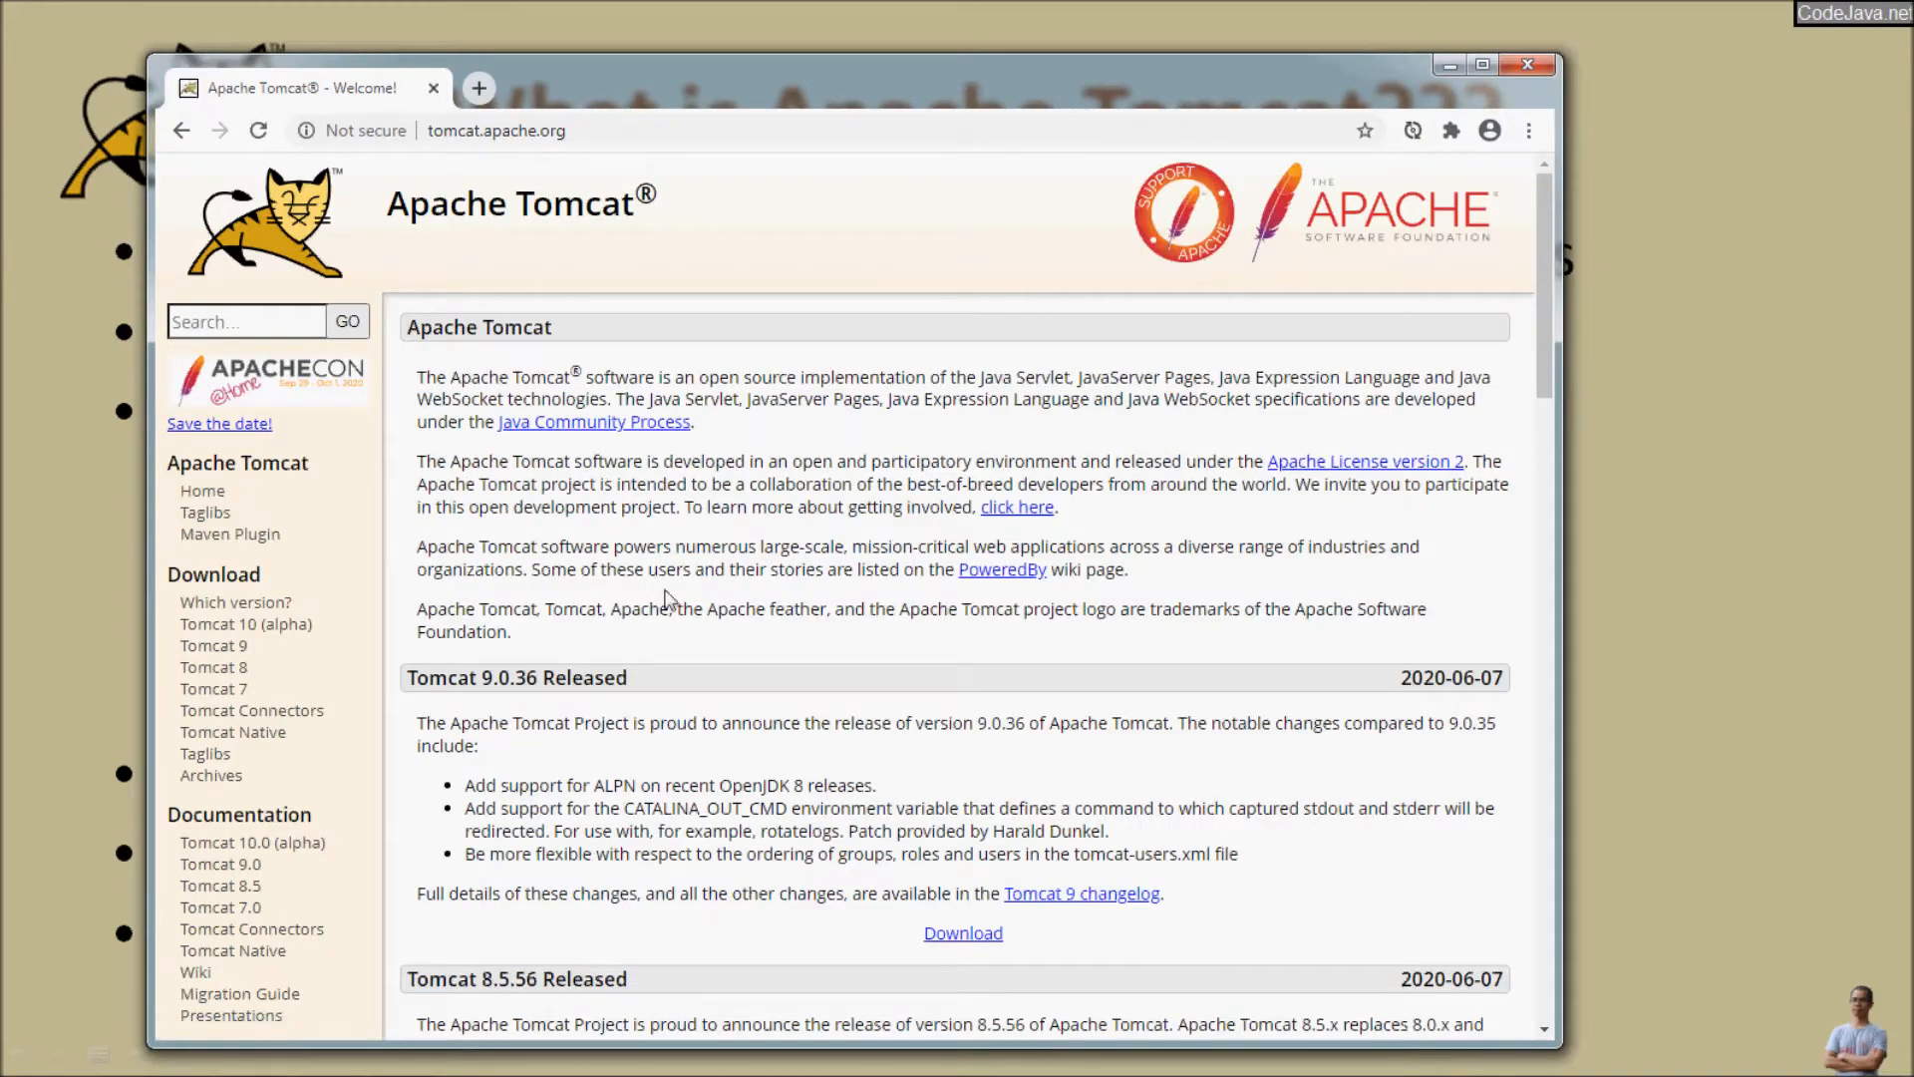
pyautogui.scroll(-3)
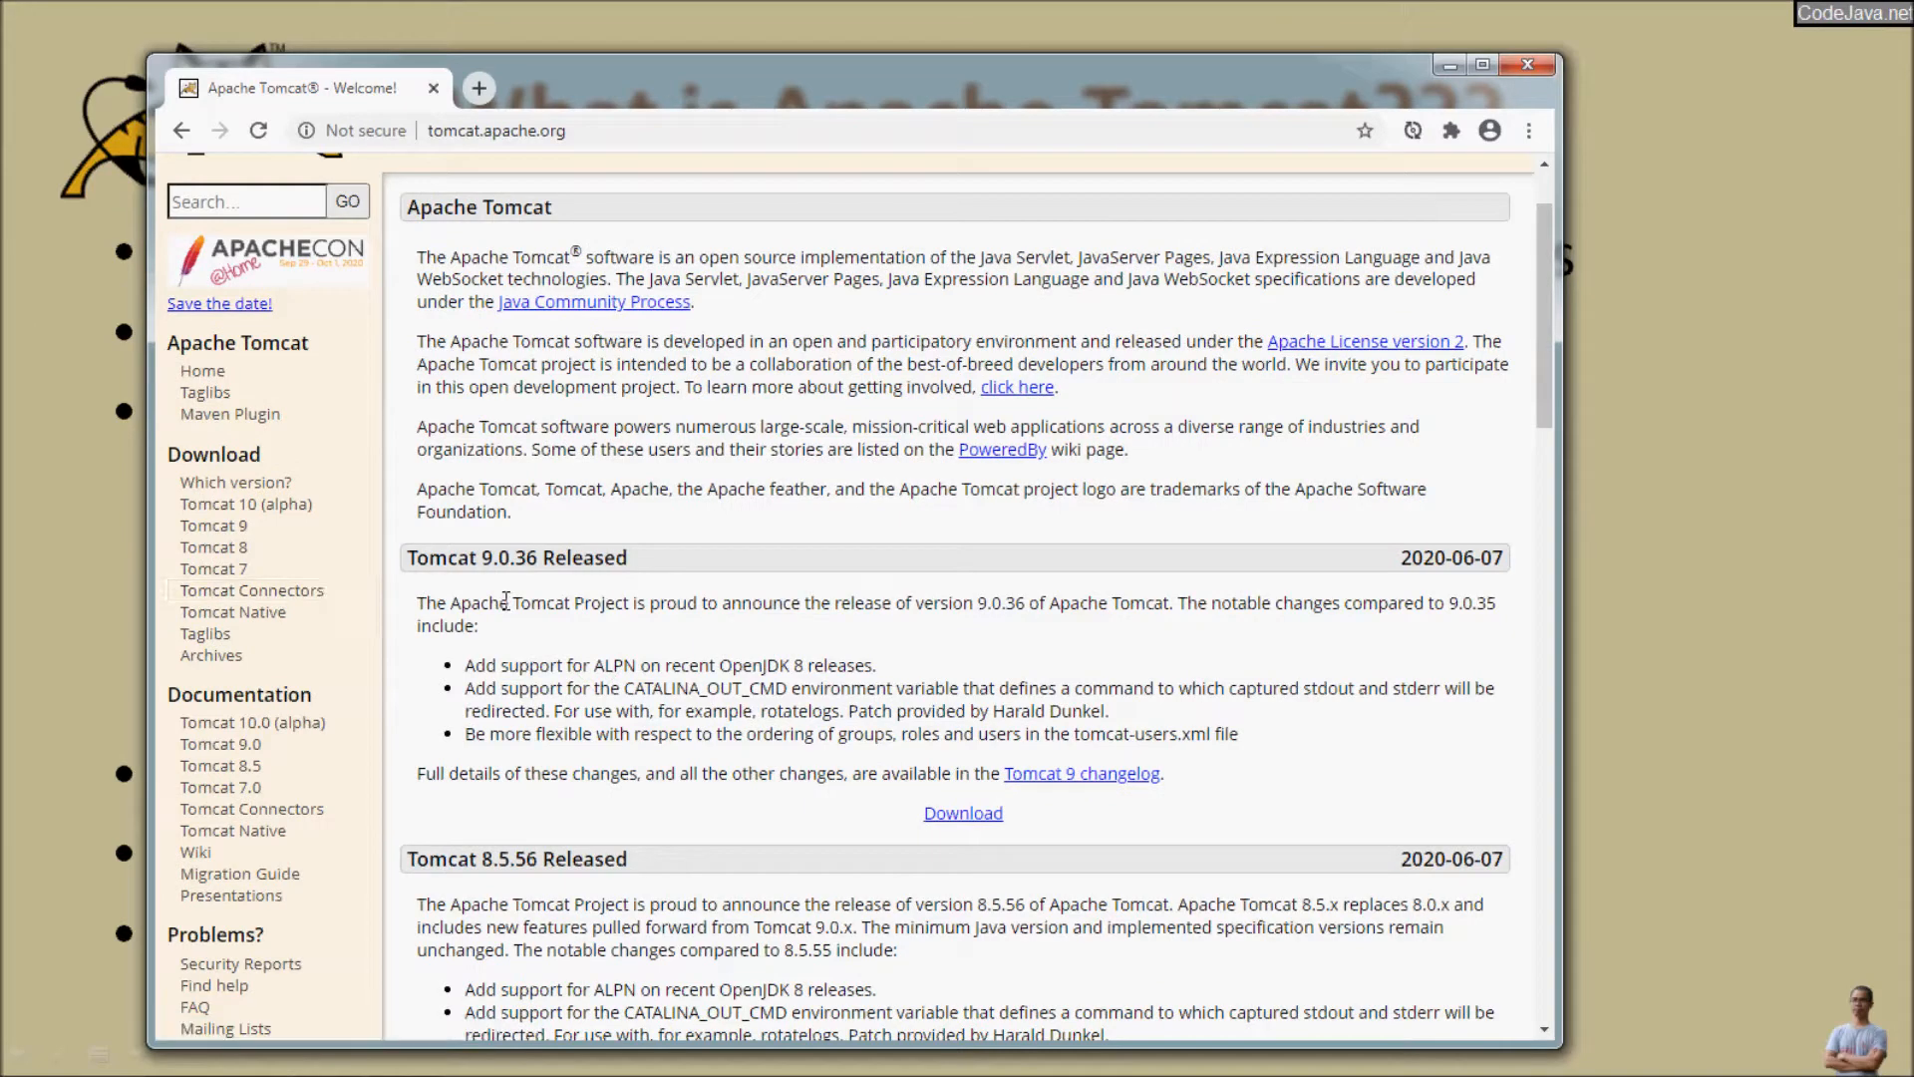
pyautogui.moveTo(427, 582)
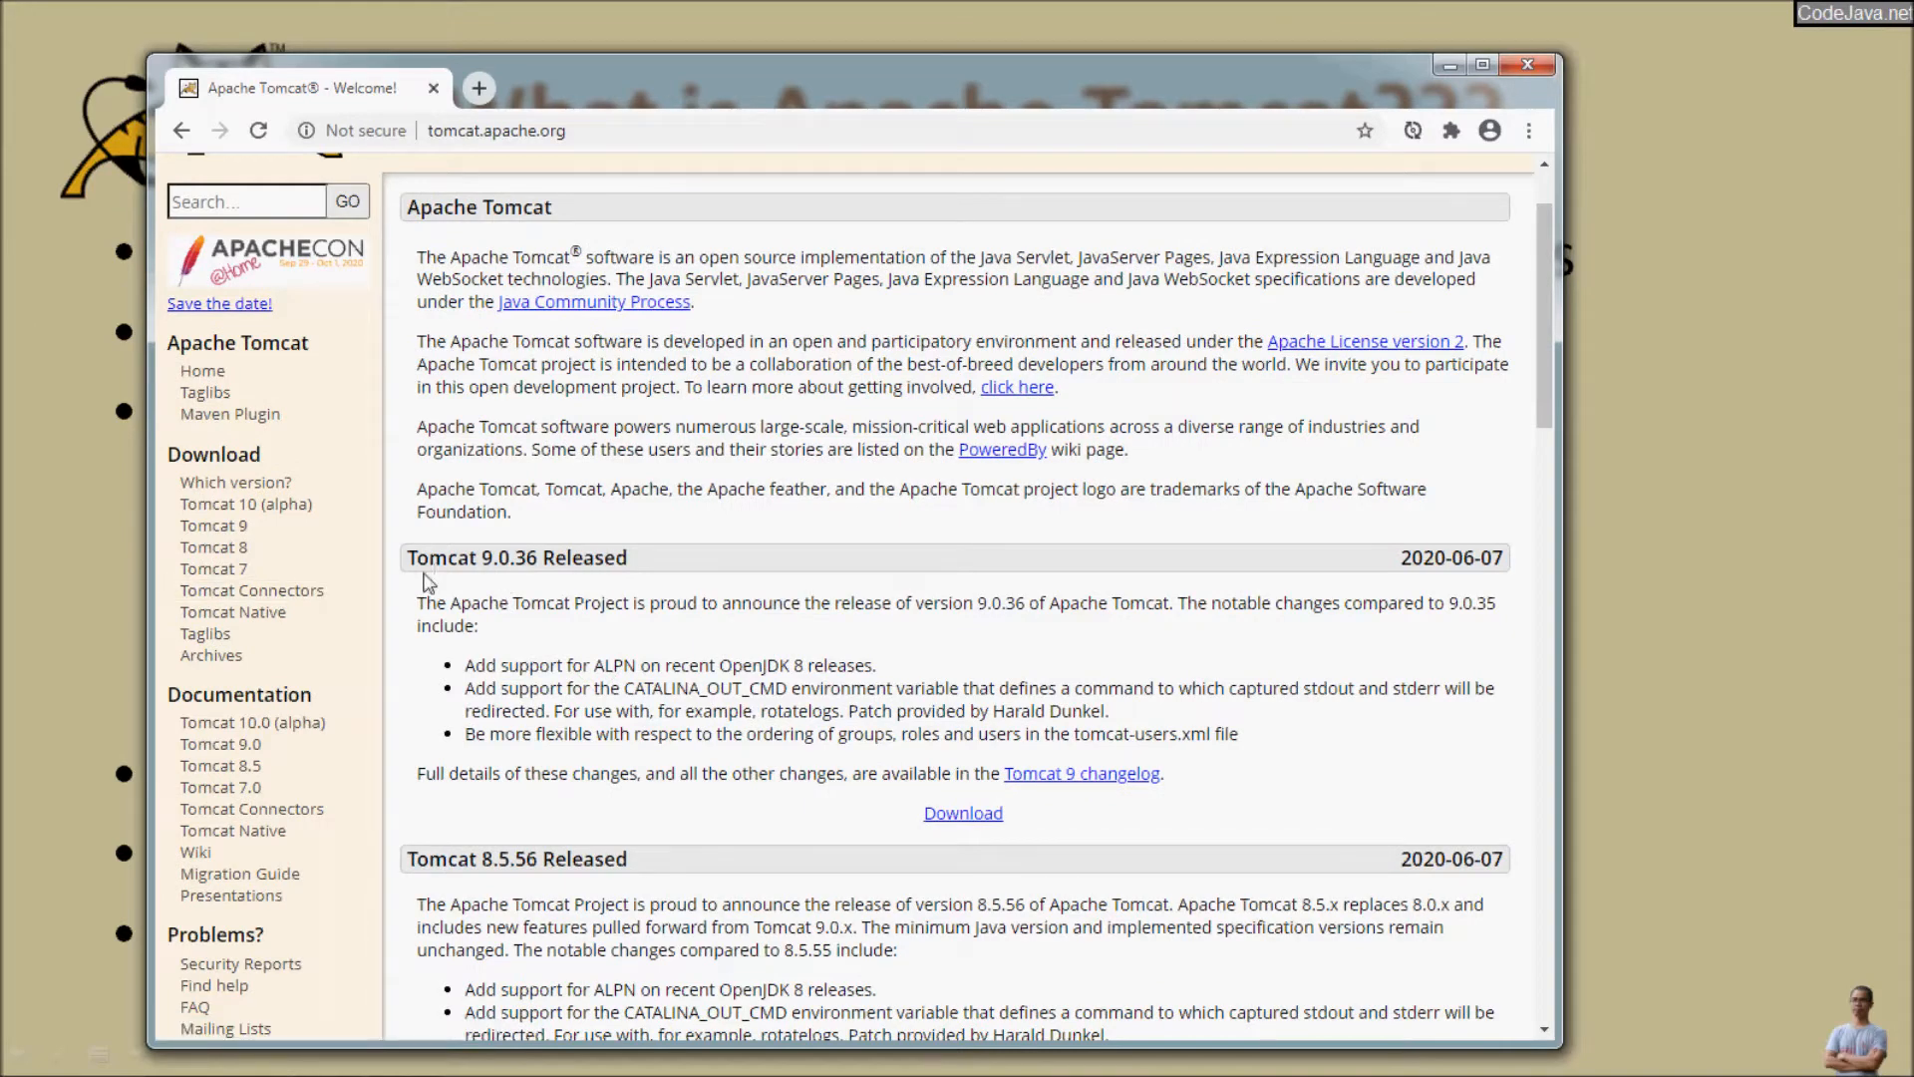
pyautogui.moveTo(407, 558); pyautogui.dragTo(585, 559)
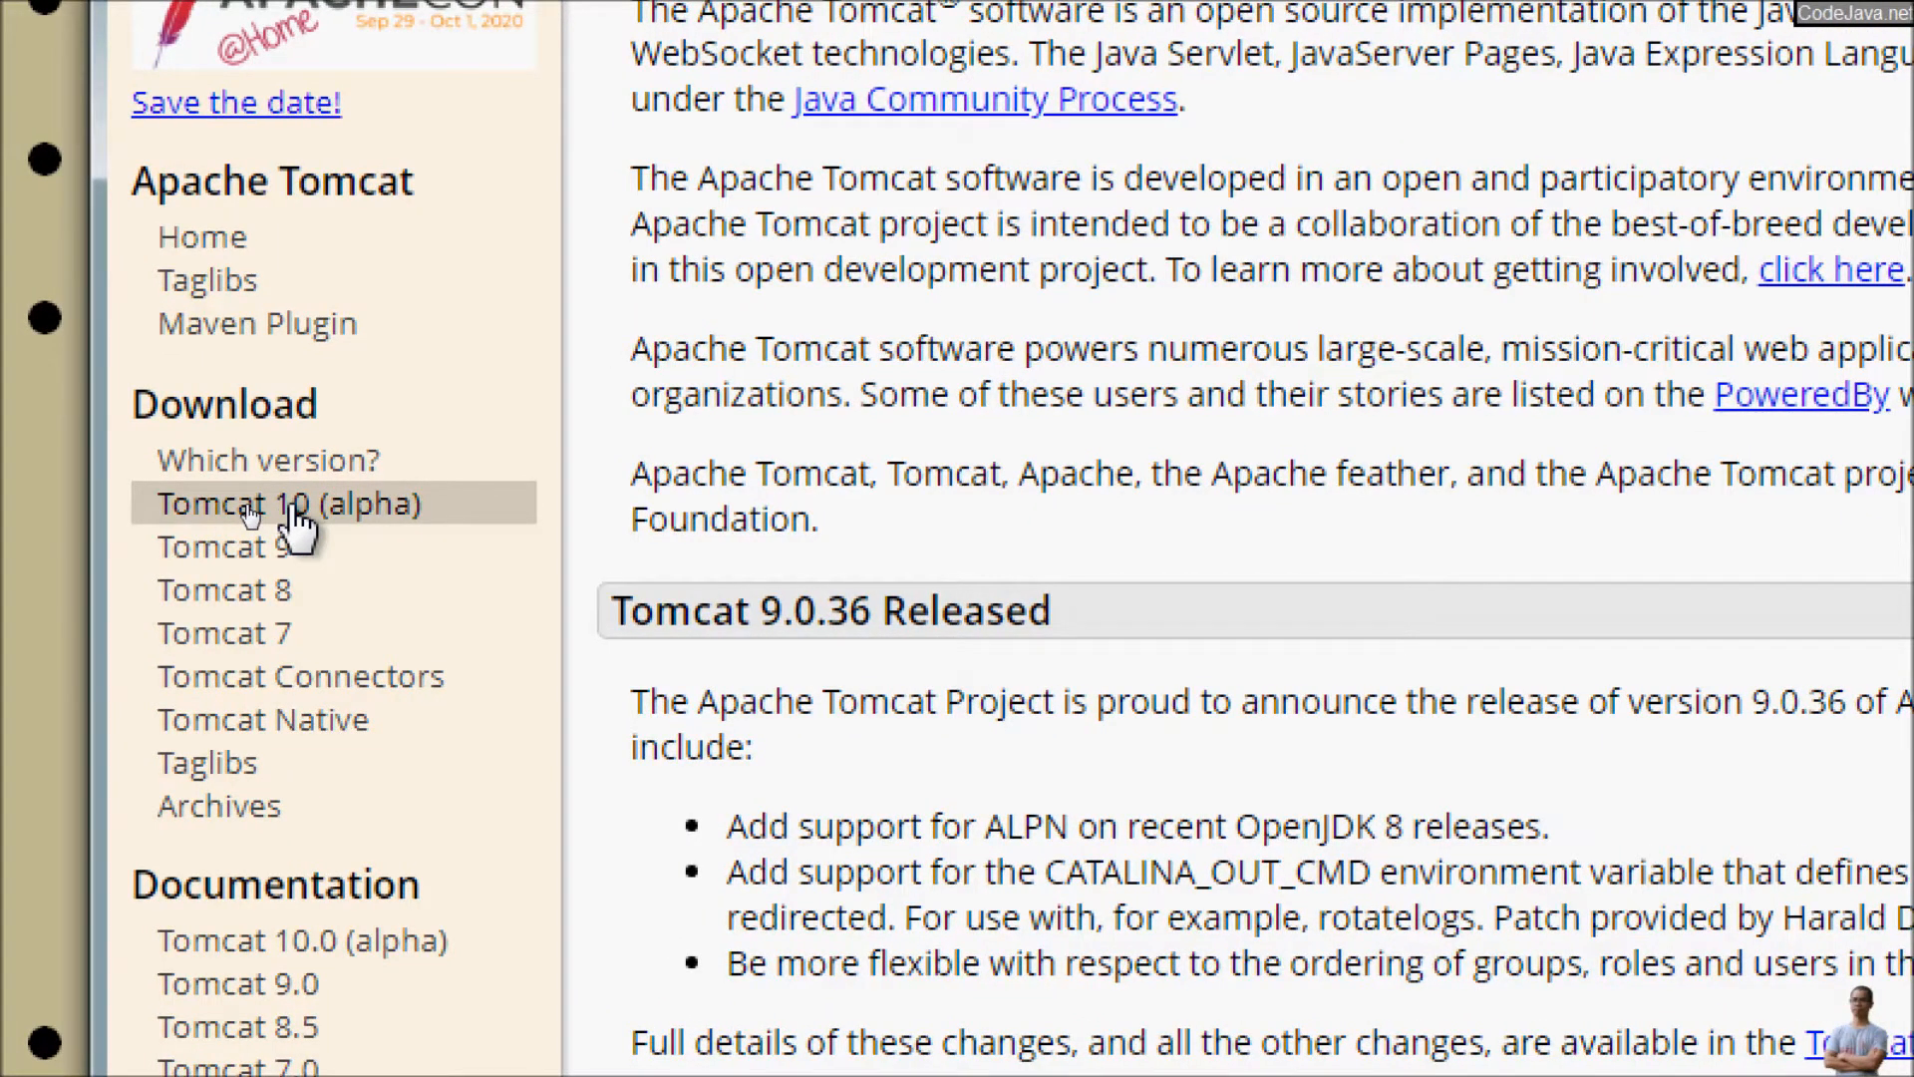
pyautogui.moveTo(244, 547)
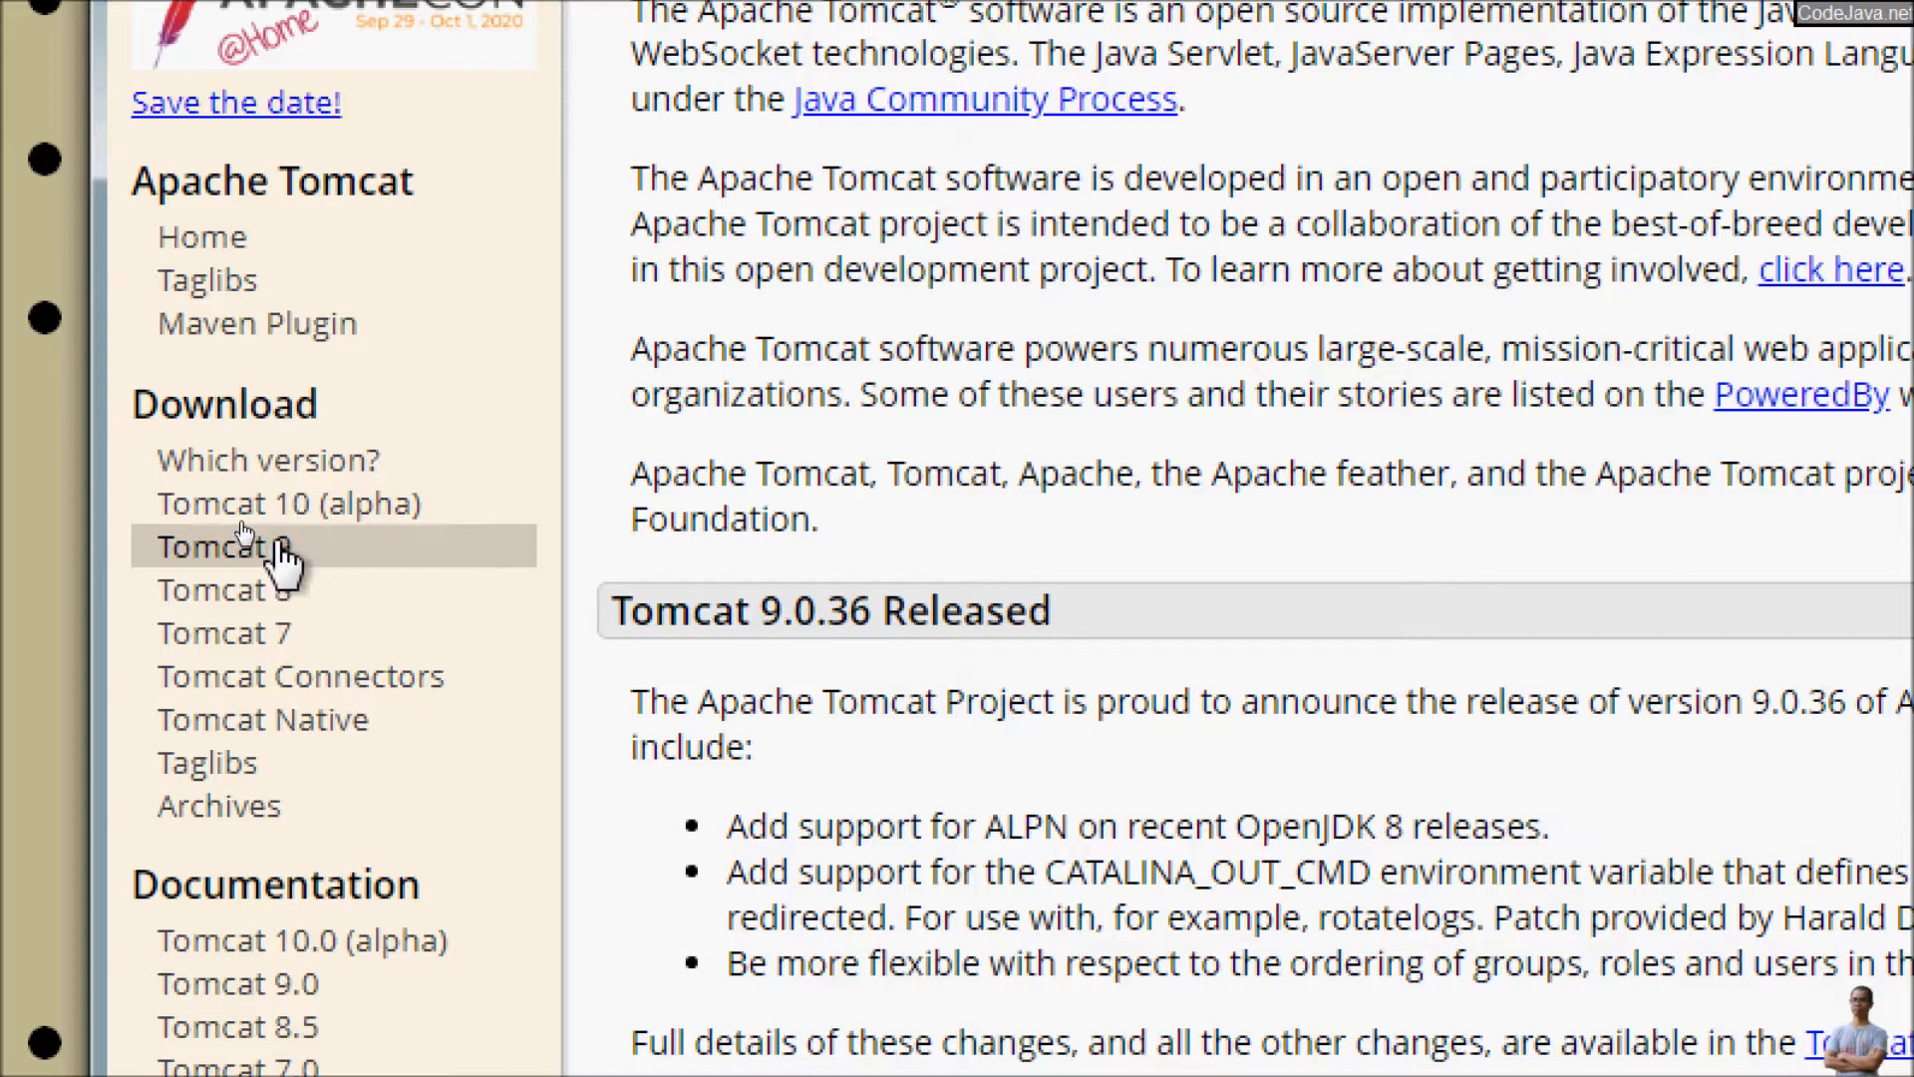
pyautogui.moveTo(269, 562)
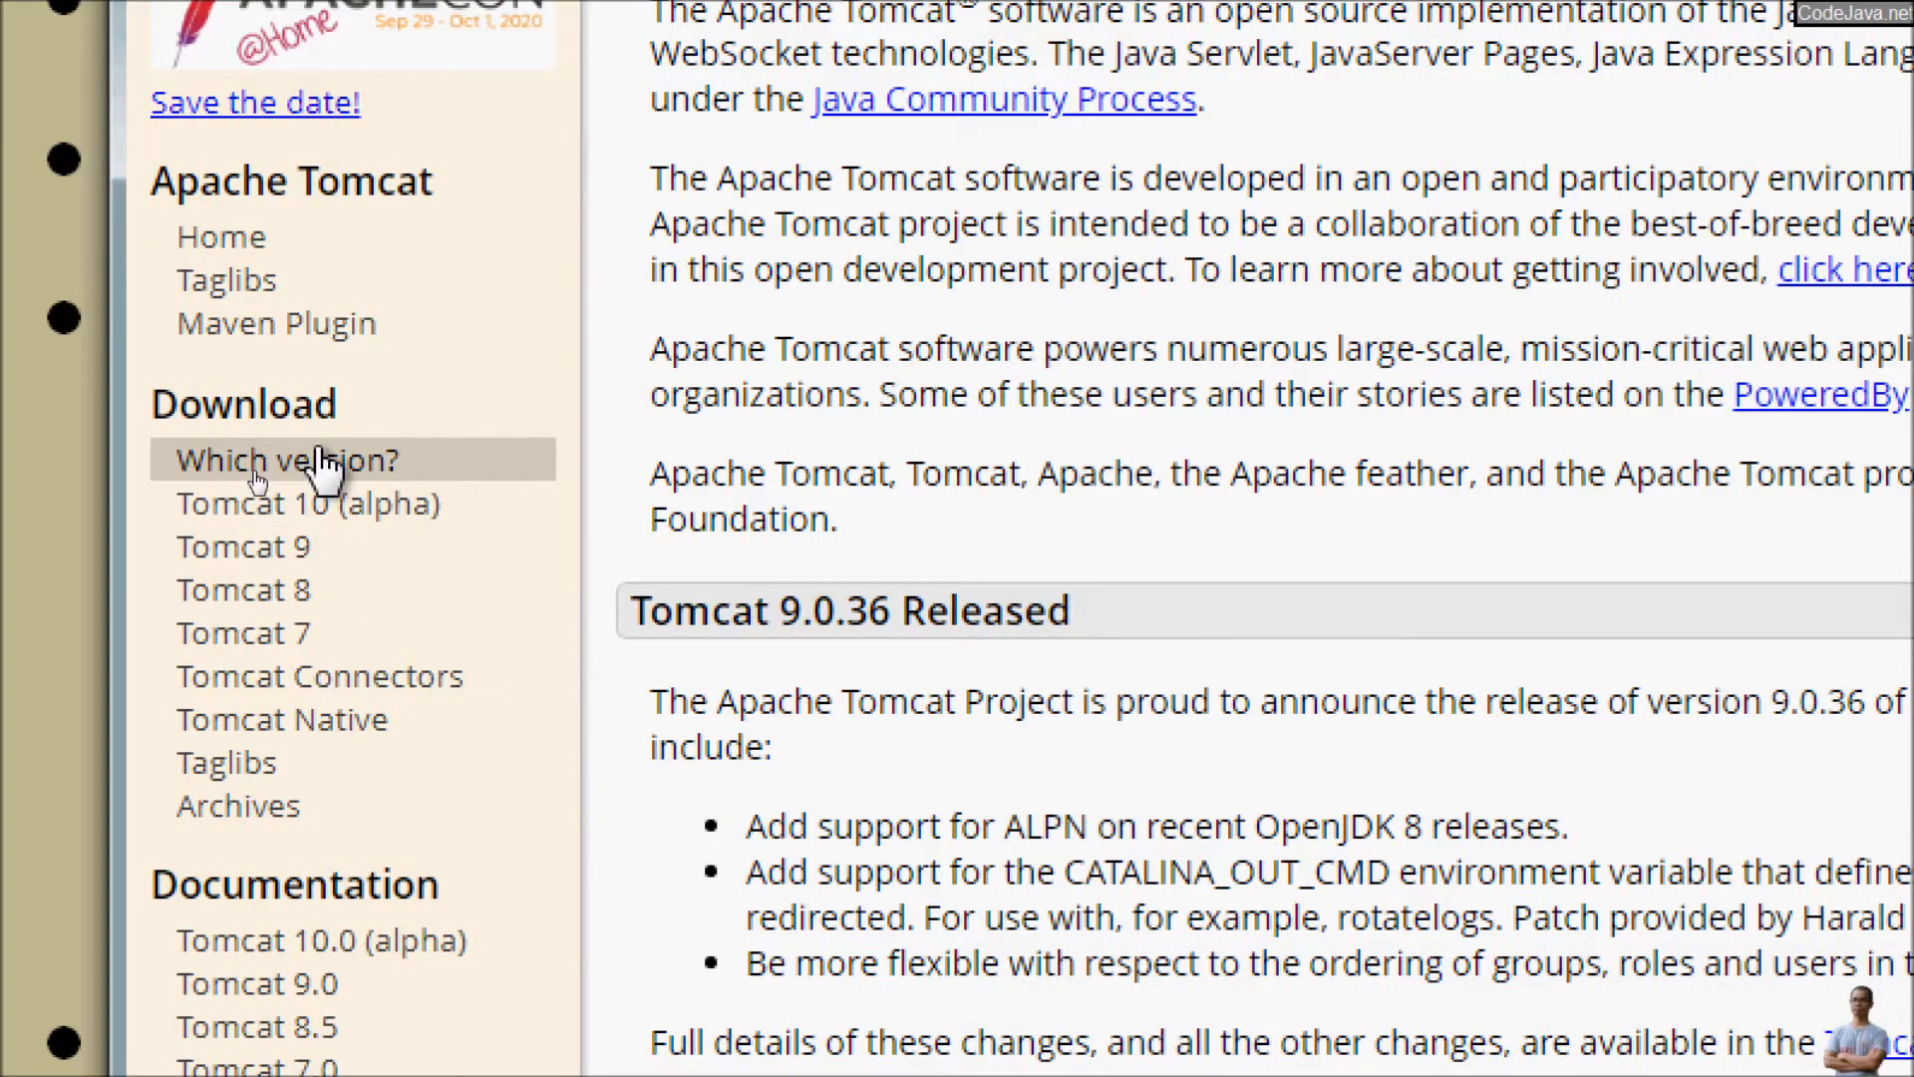
# - View the 'Which version?' table and mark the Servlet 4.0 row supported by Tomcat 9.0.x
pyautogui.click(285, 460)
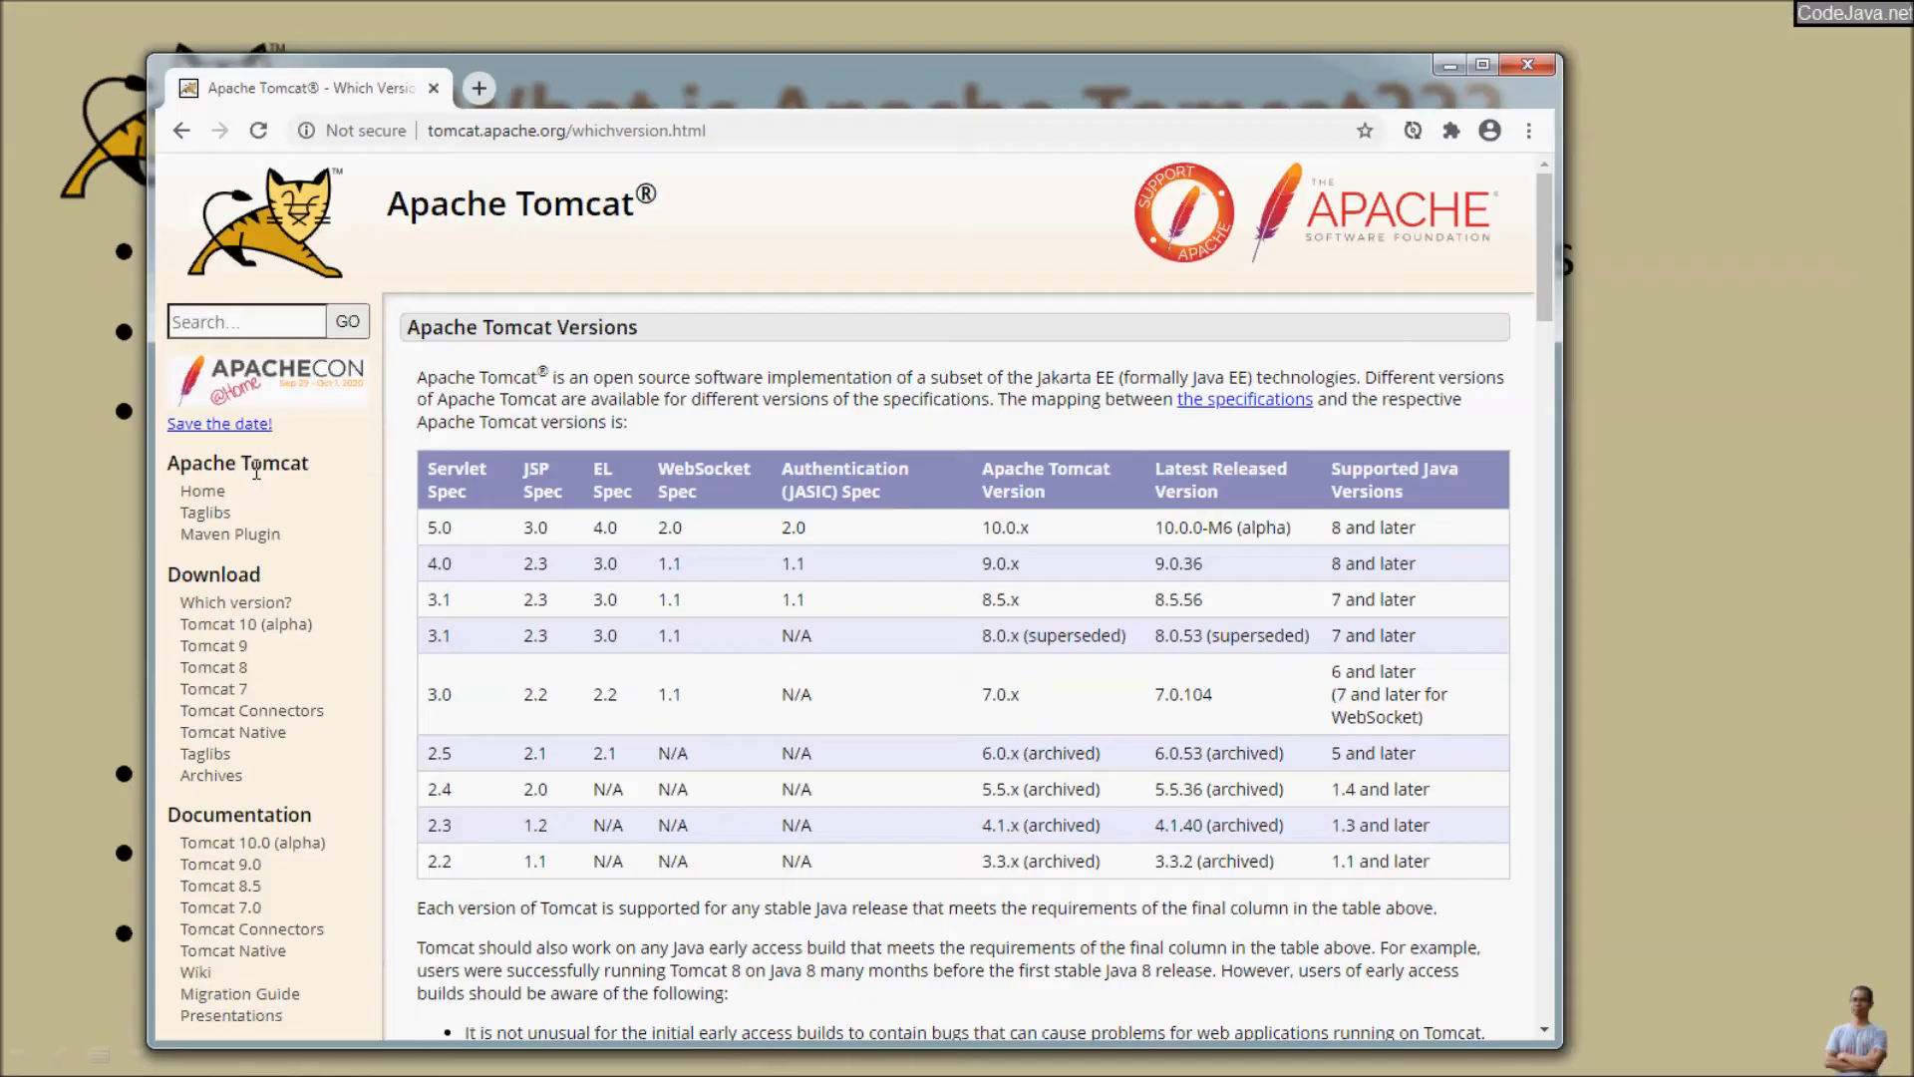
pyautogui.moveTo(1007, 597)
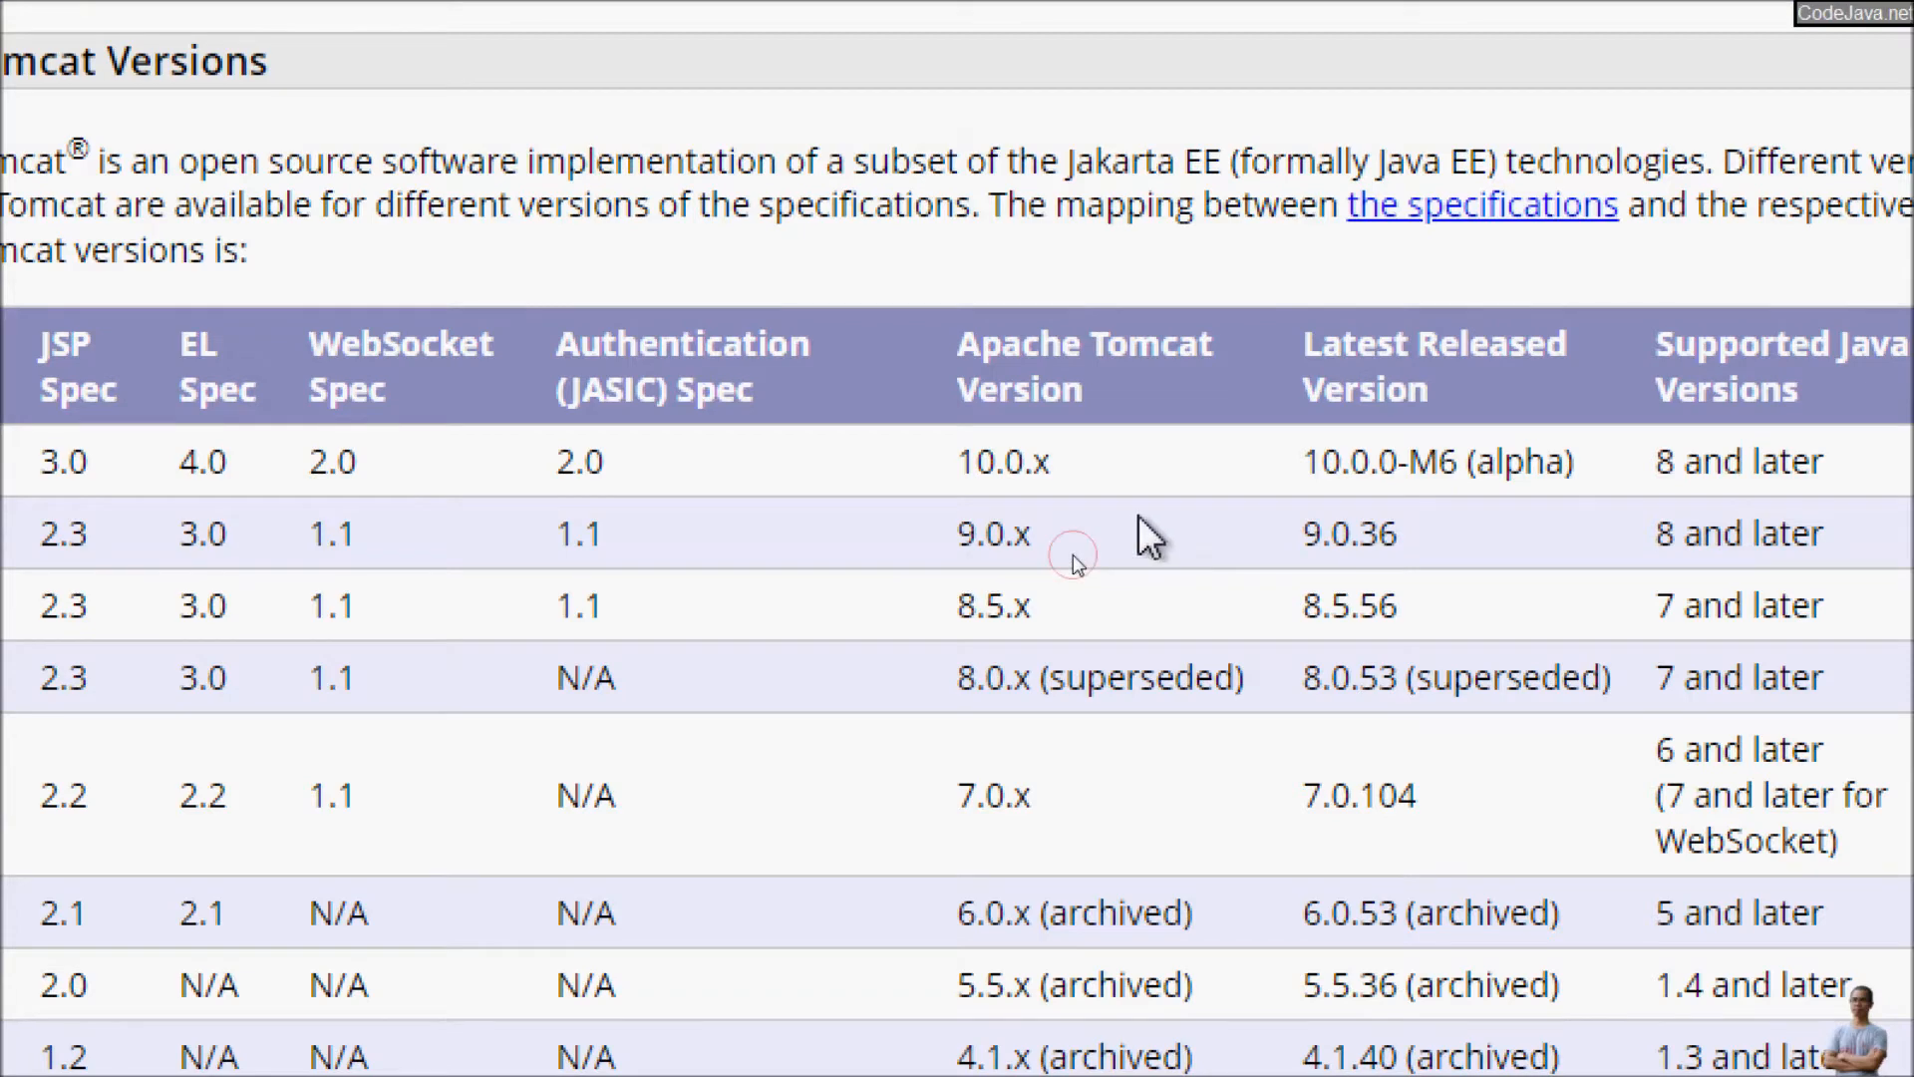
pyautogui.moveTo(989, 534); pyautogui.dragTo(1505, 535)
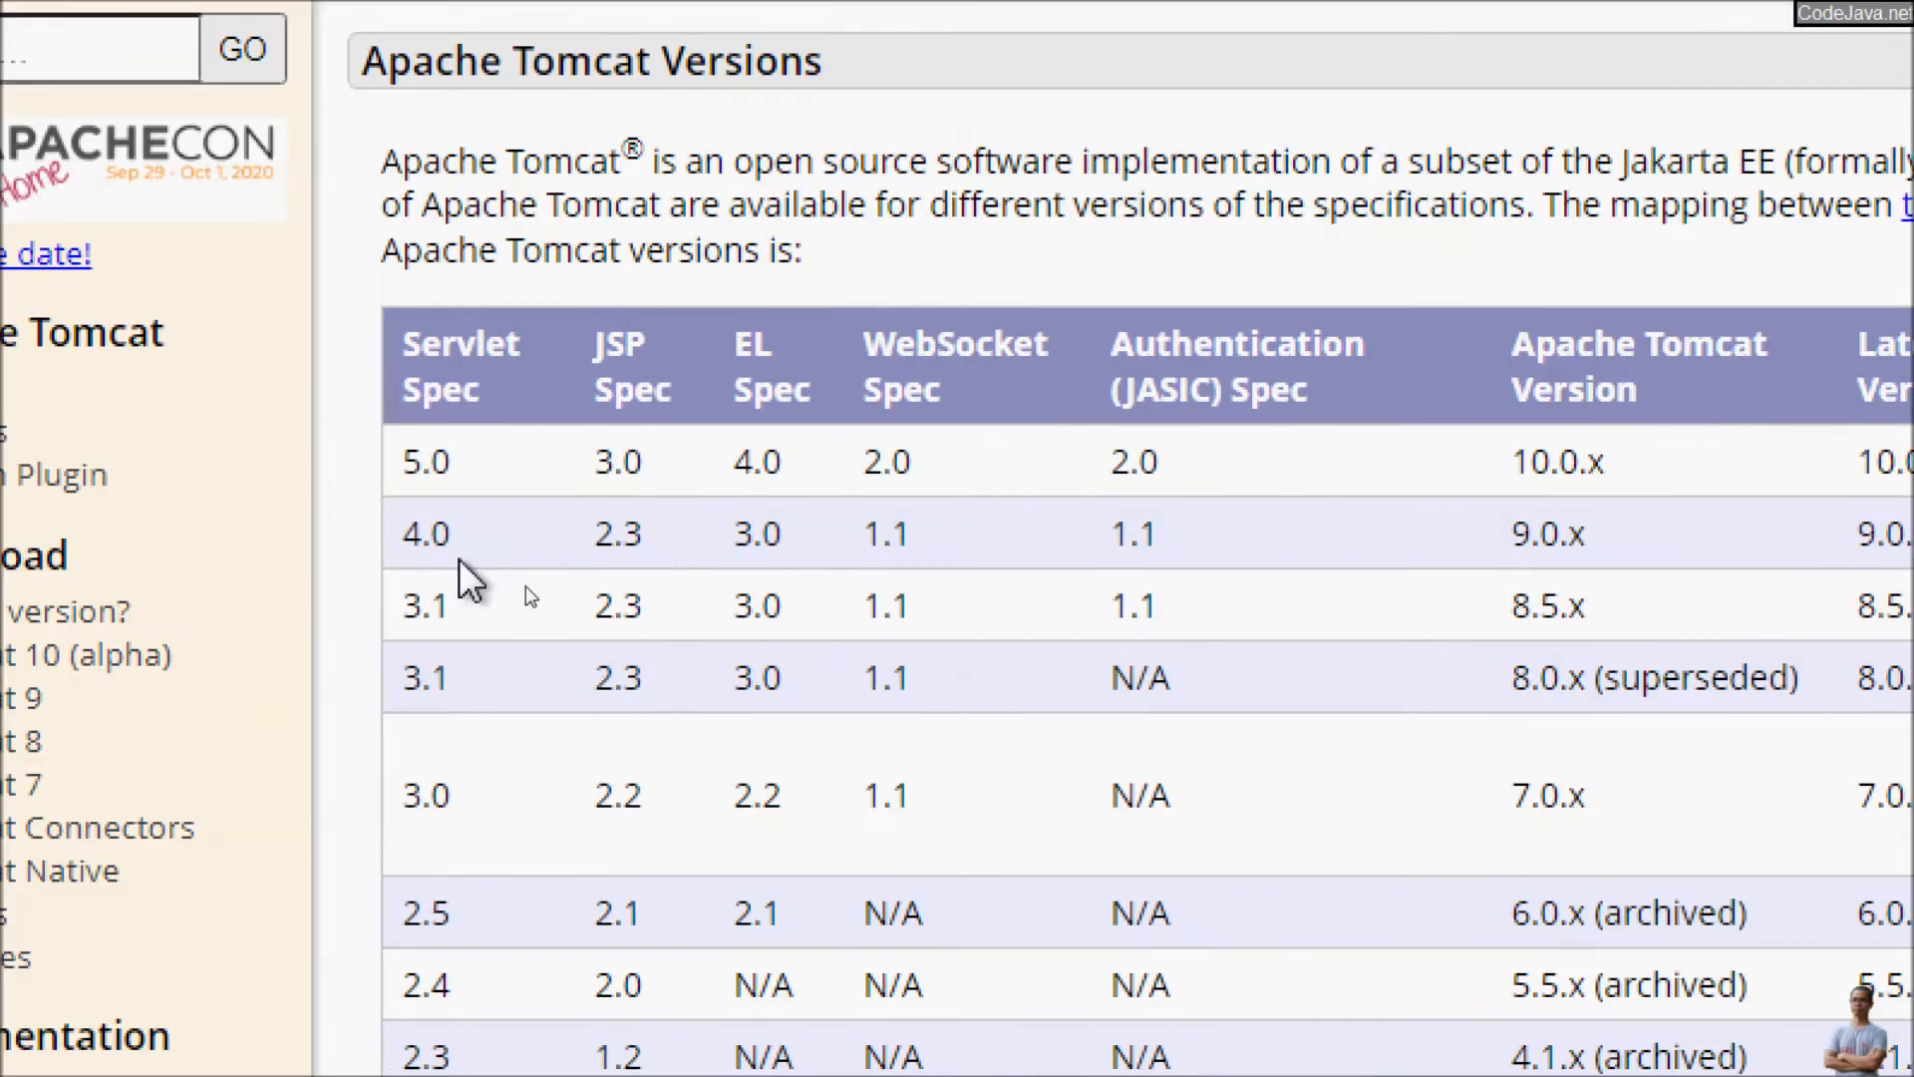
pyautogui.moveTo(536, 525)
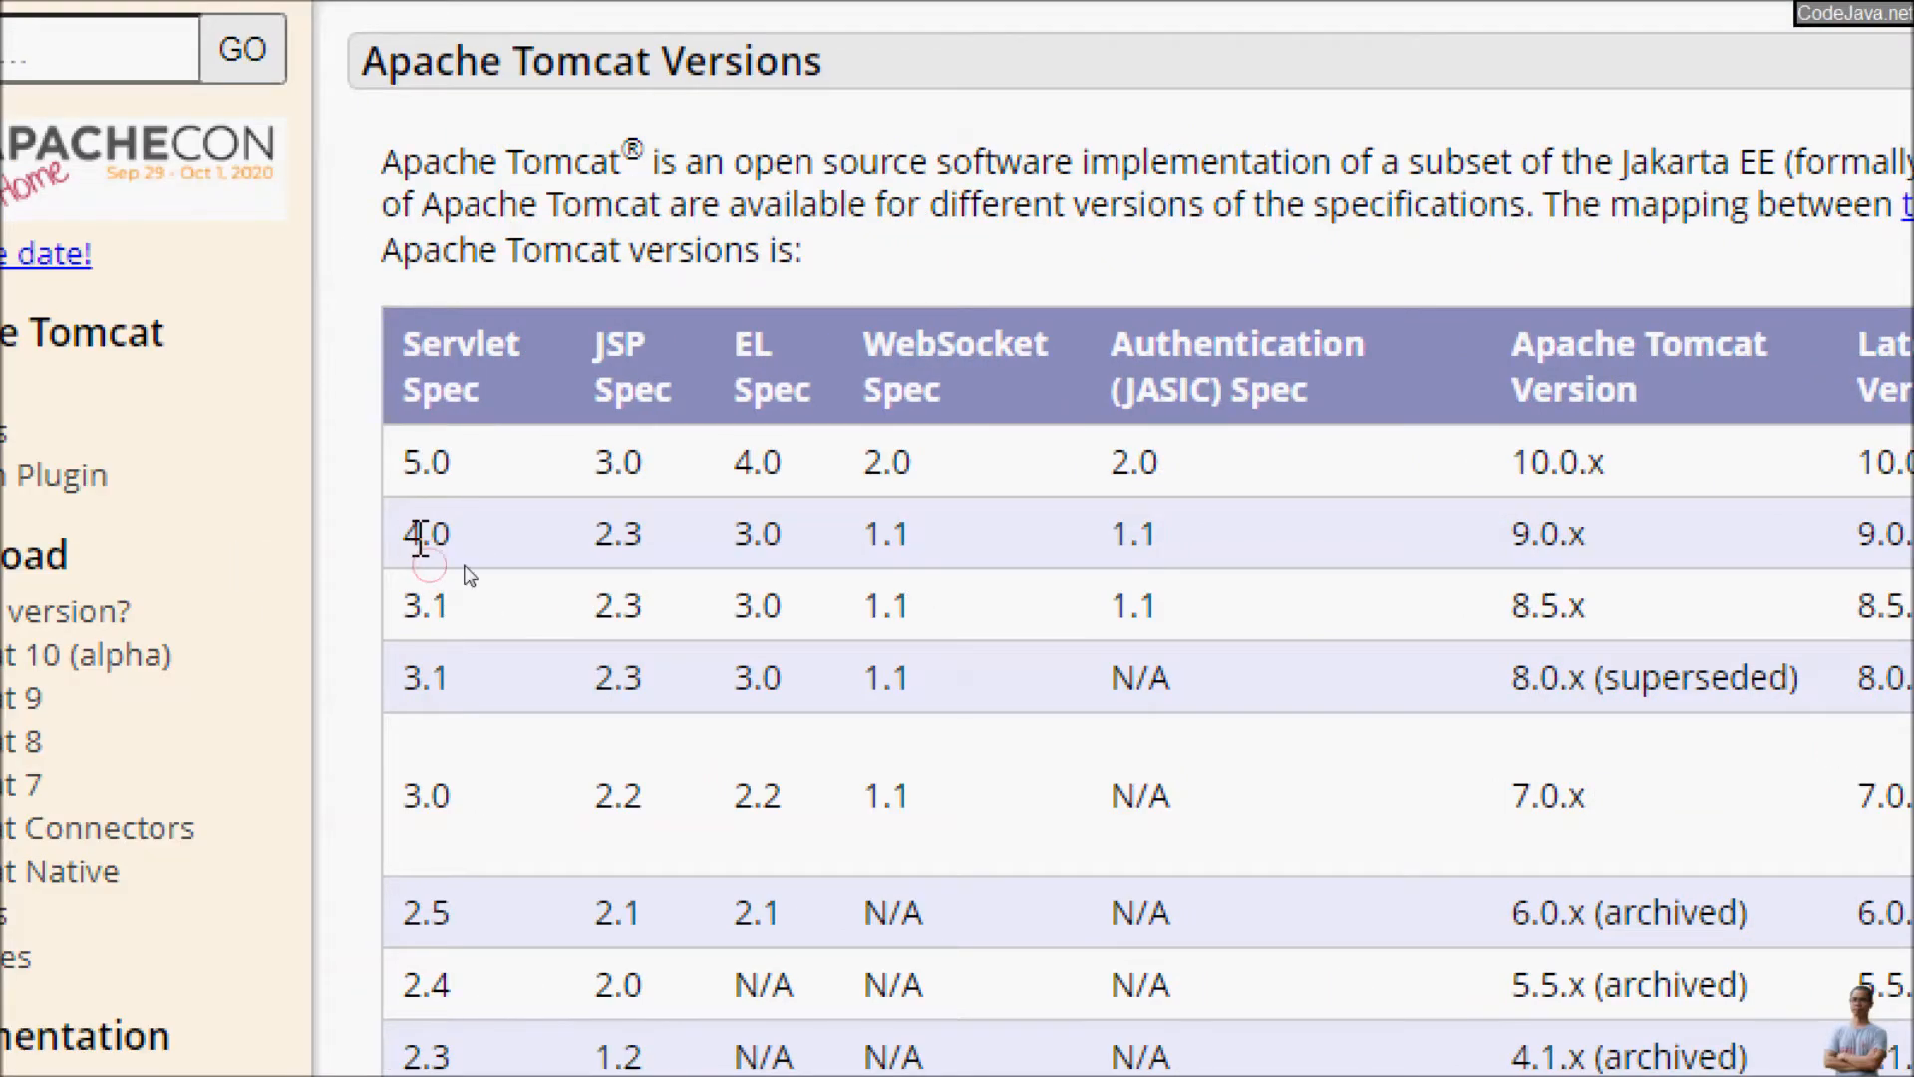
pyautogui.doubleClick(423, 535)
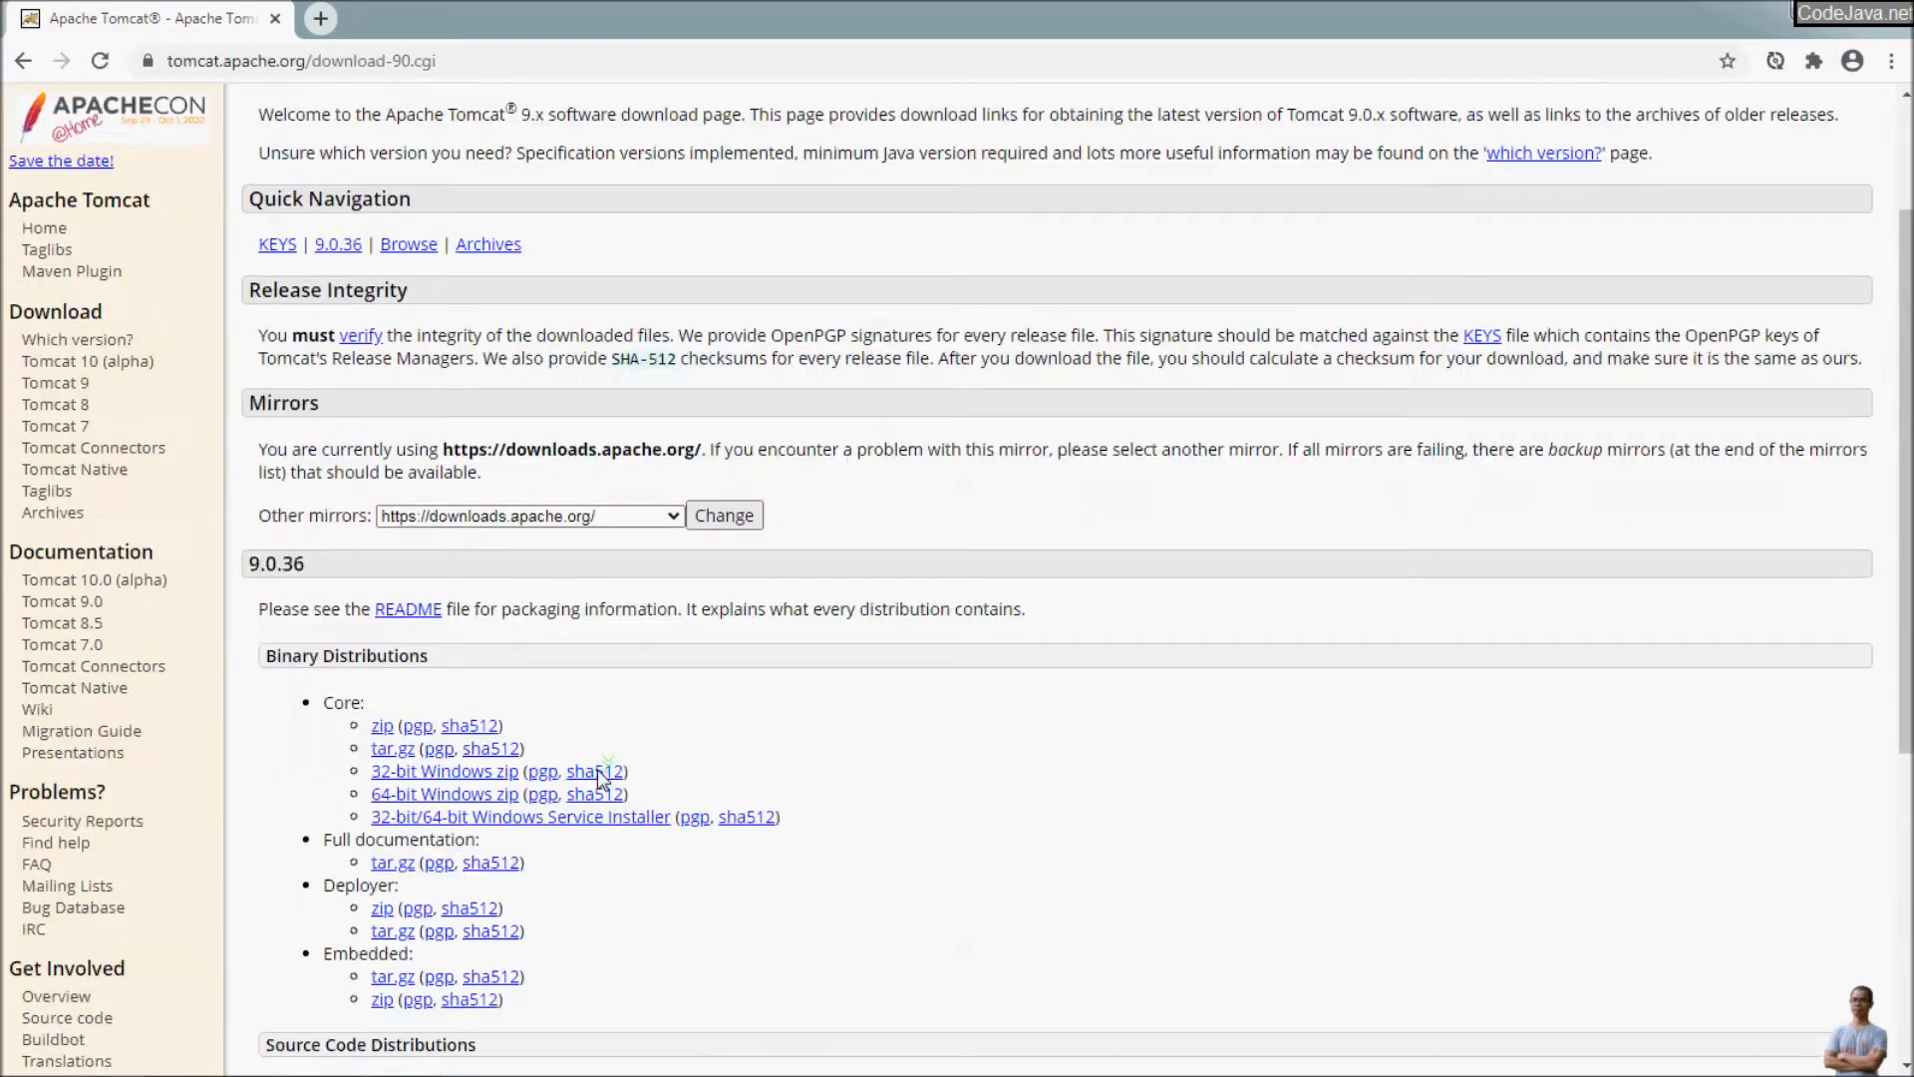
# - Download the Core zip binary distribution of Tomcat 9.0.36
pyautogui.scroll(-3)
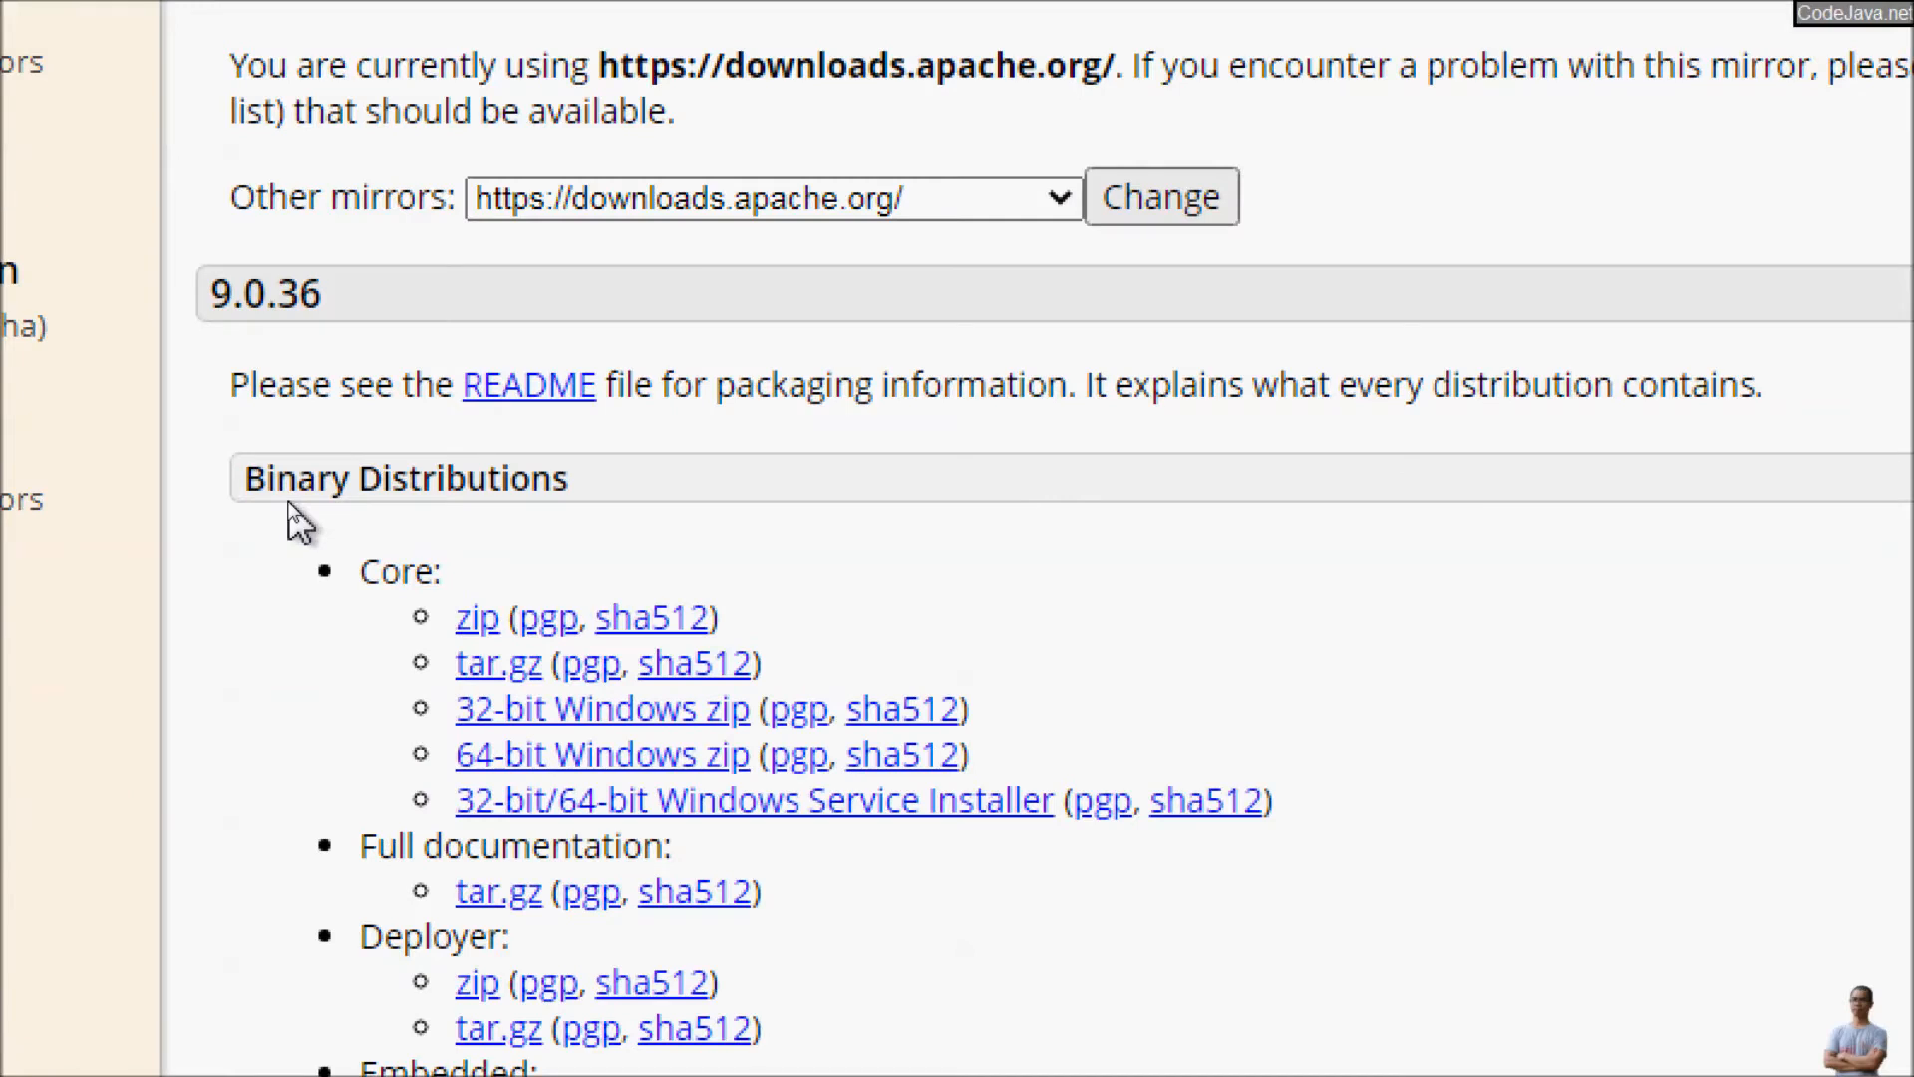
pyautogui.moveTo(484, 650)
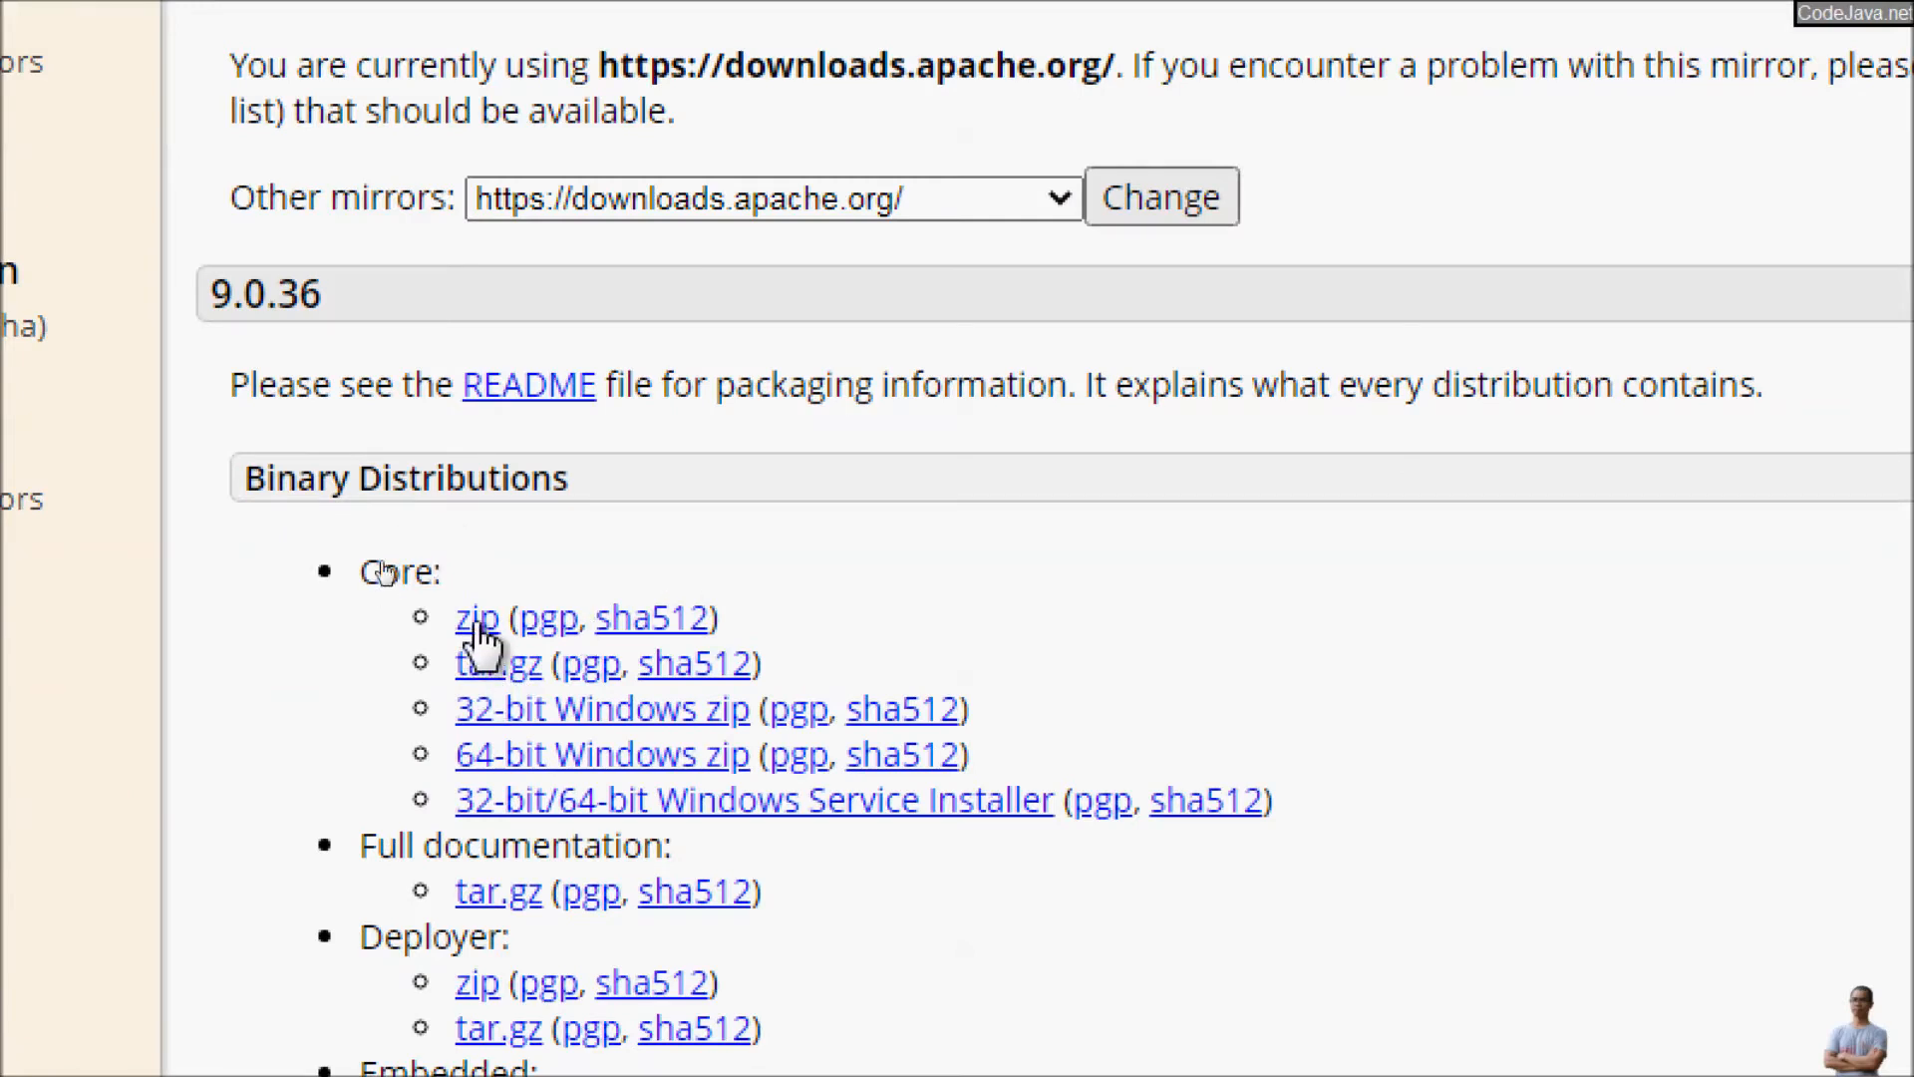
pyautogui.moveTo(475, 690)
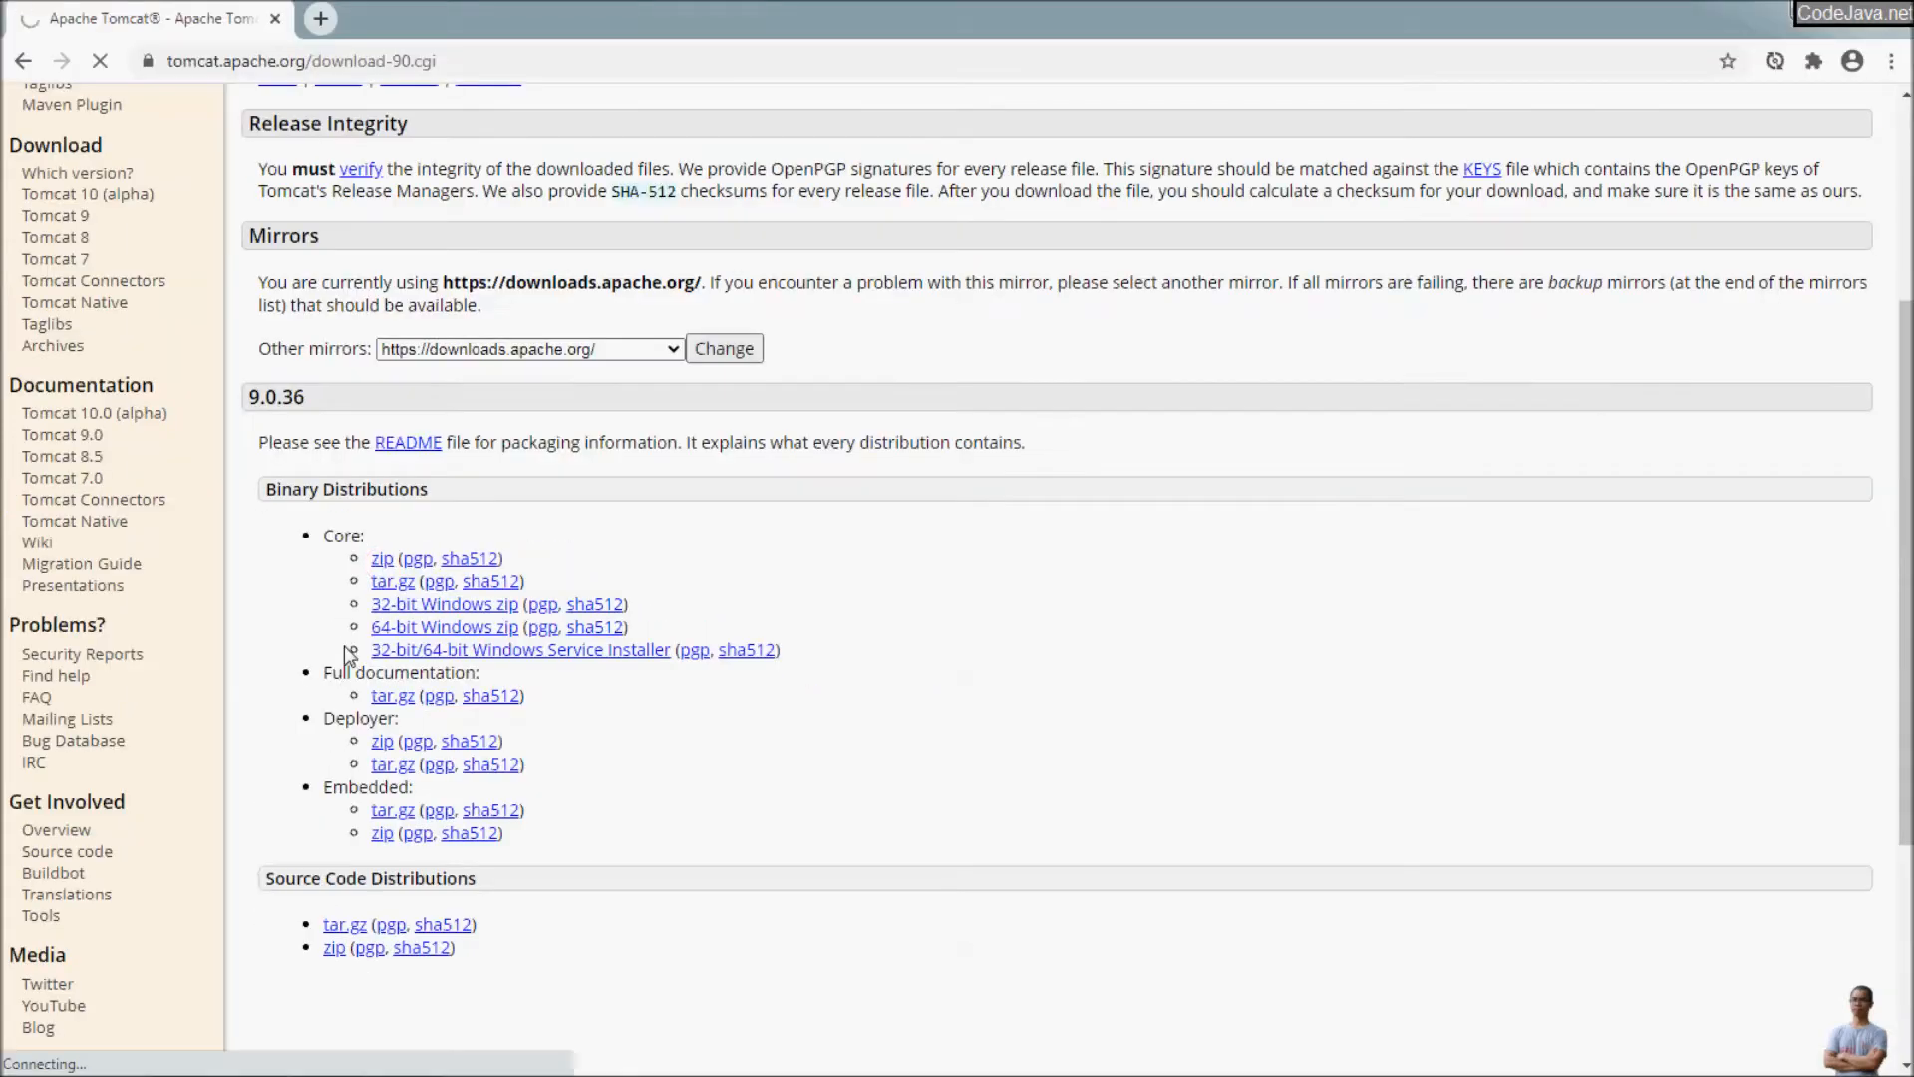
pyautogui.click(383, 558)
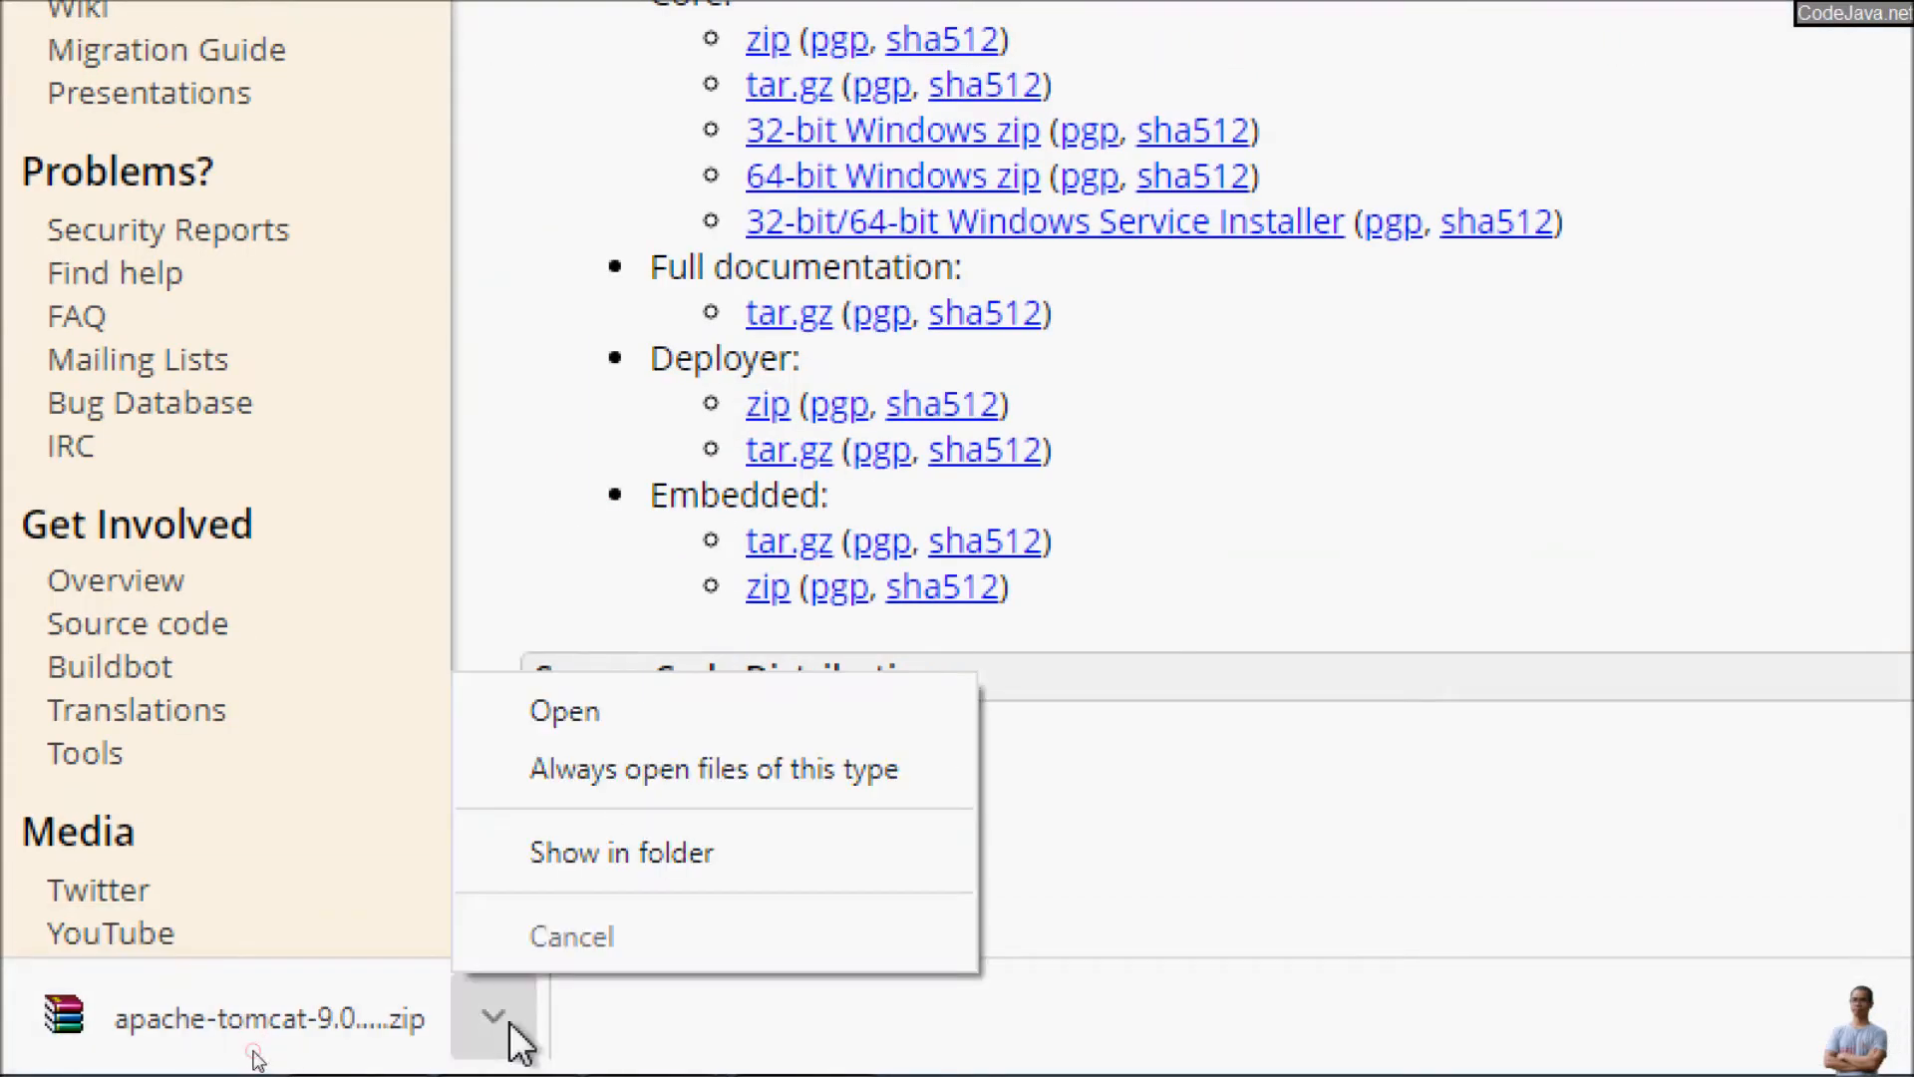
# - Show the downloaded apache-tomcat-9.0.36 zip in the Downloads folder
pyautogui.click(622, 851)
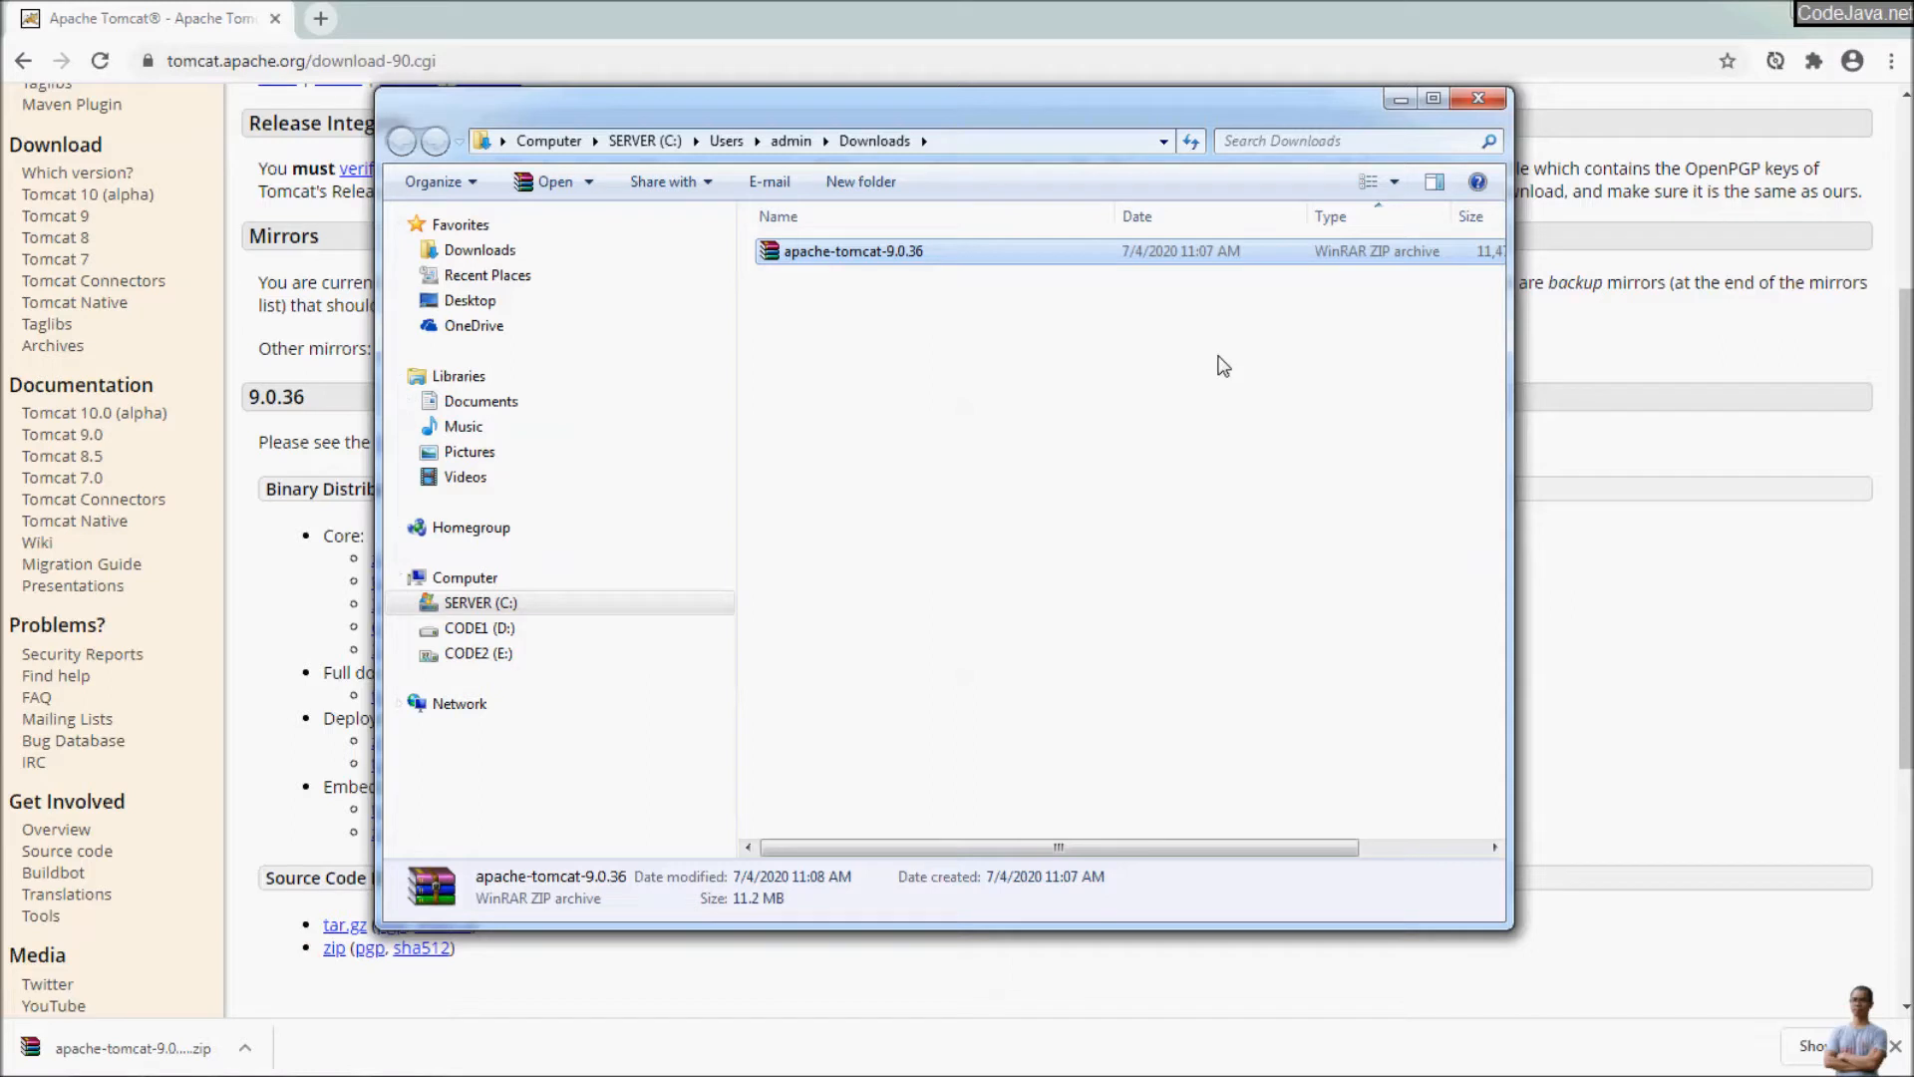
pyautogui.moveTo(1137, 330)
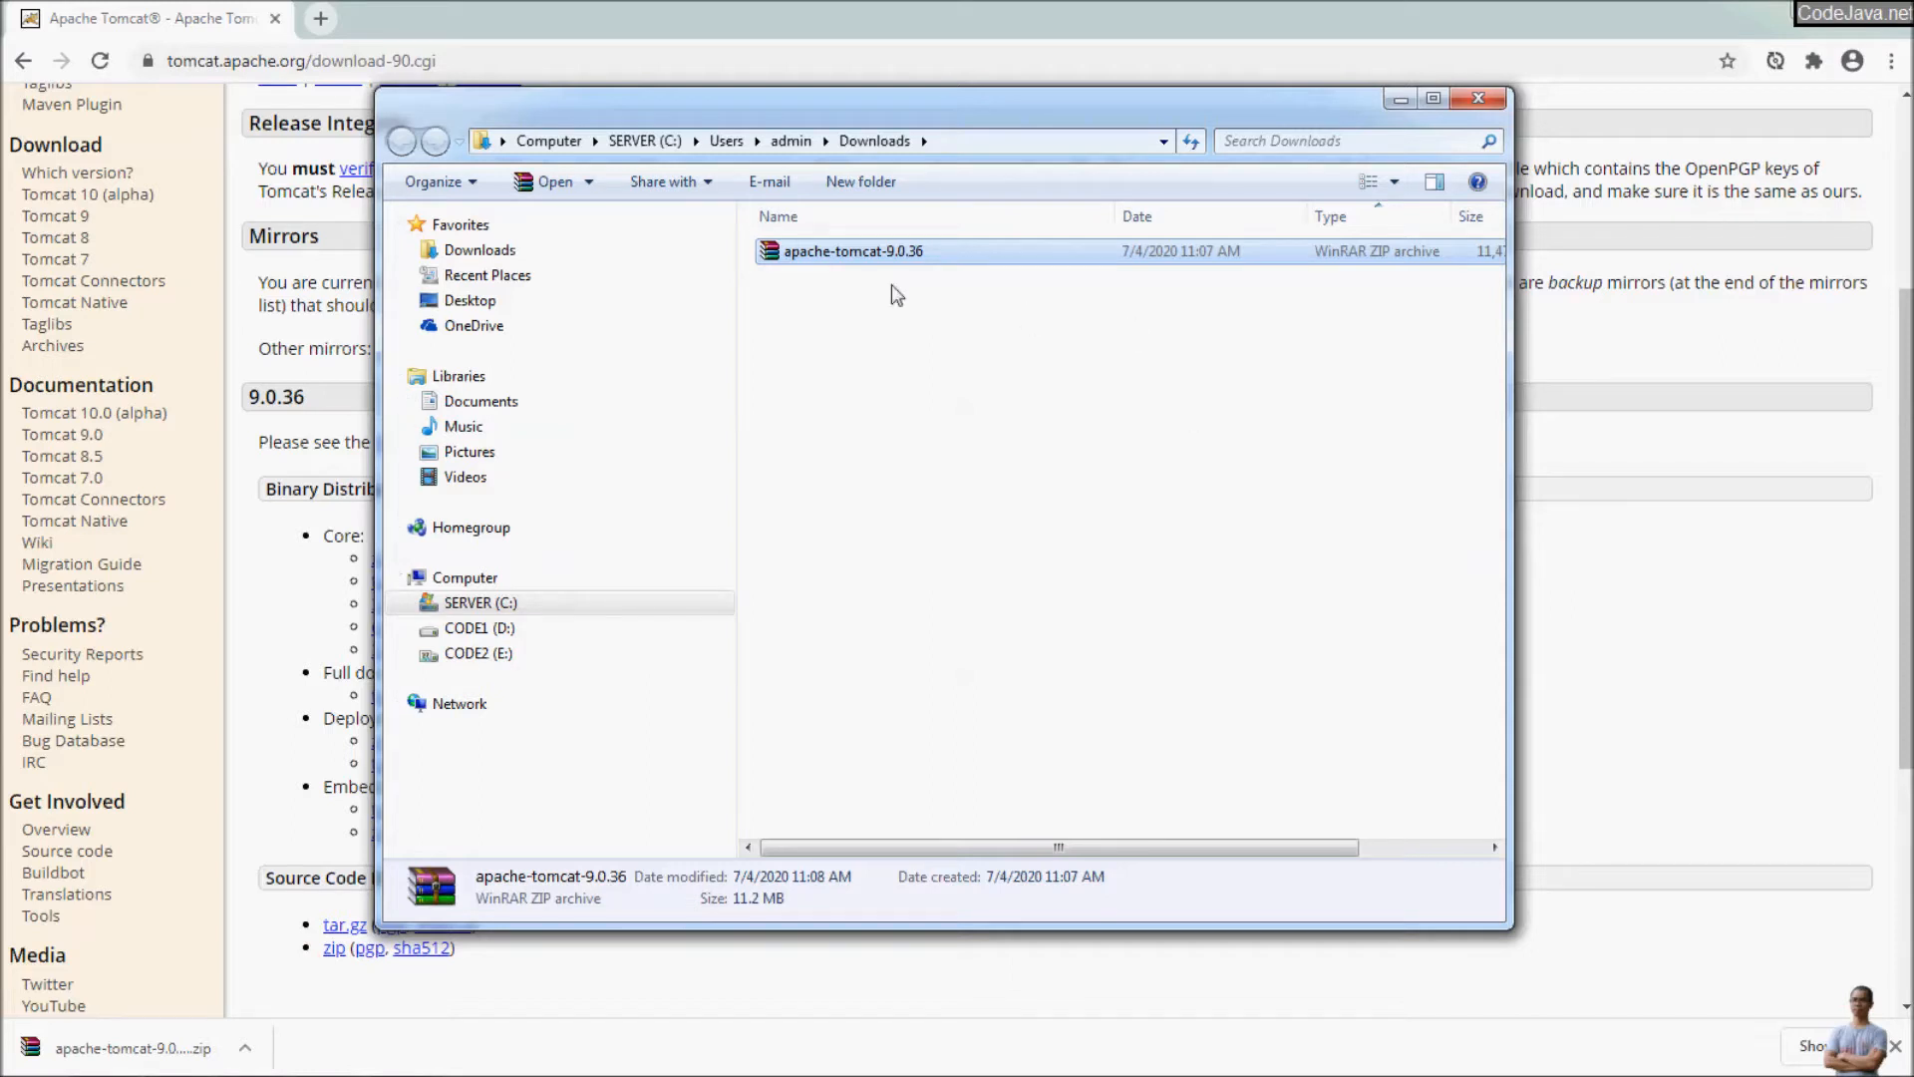
pyautogui.moveTo(939, 98); pyautogui.dragTo(945, 122)
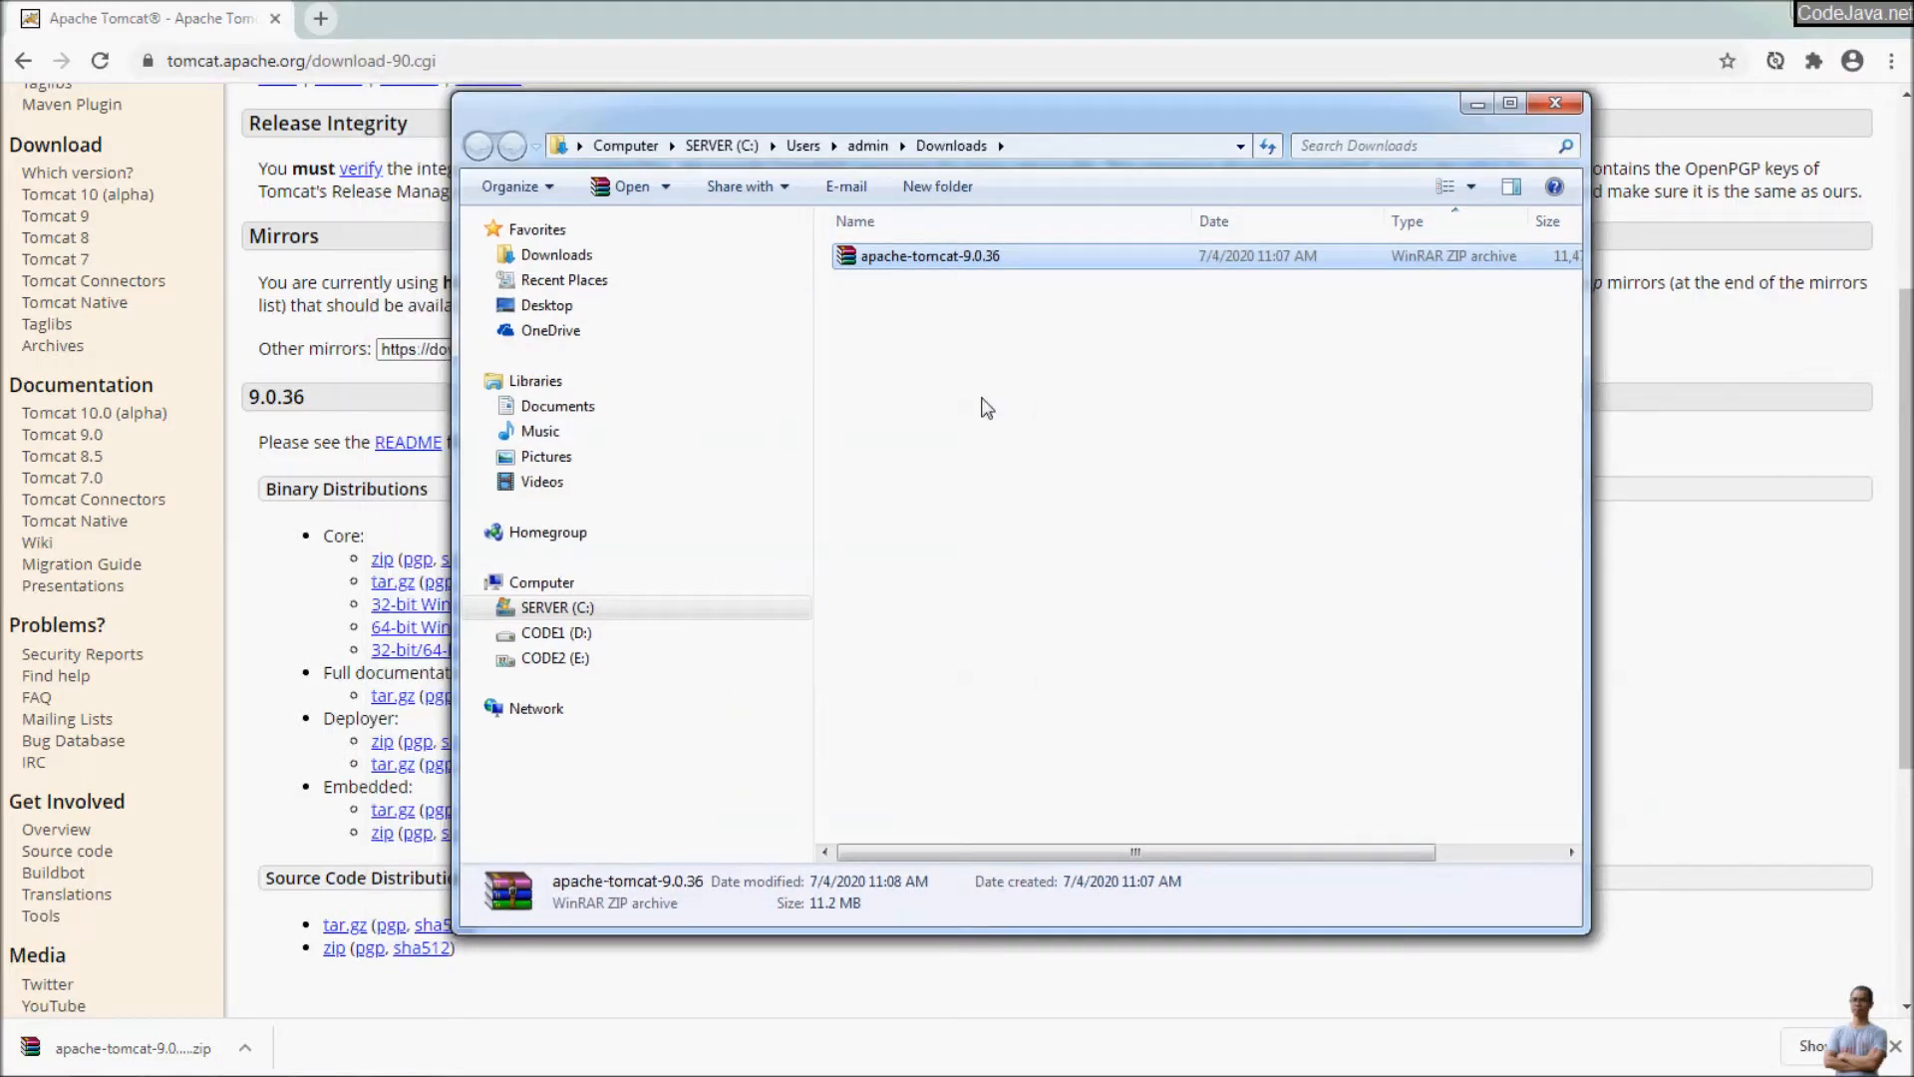
pyautogui.moveTo(963, 401)
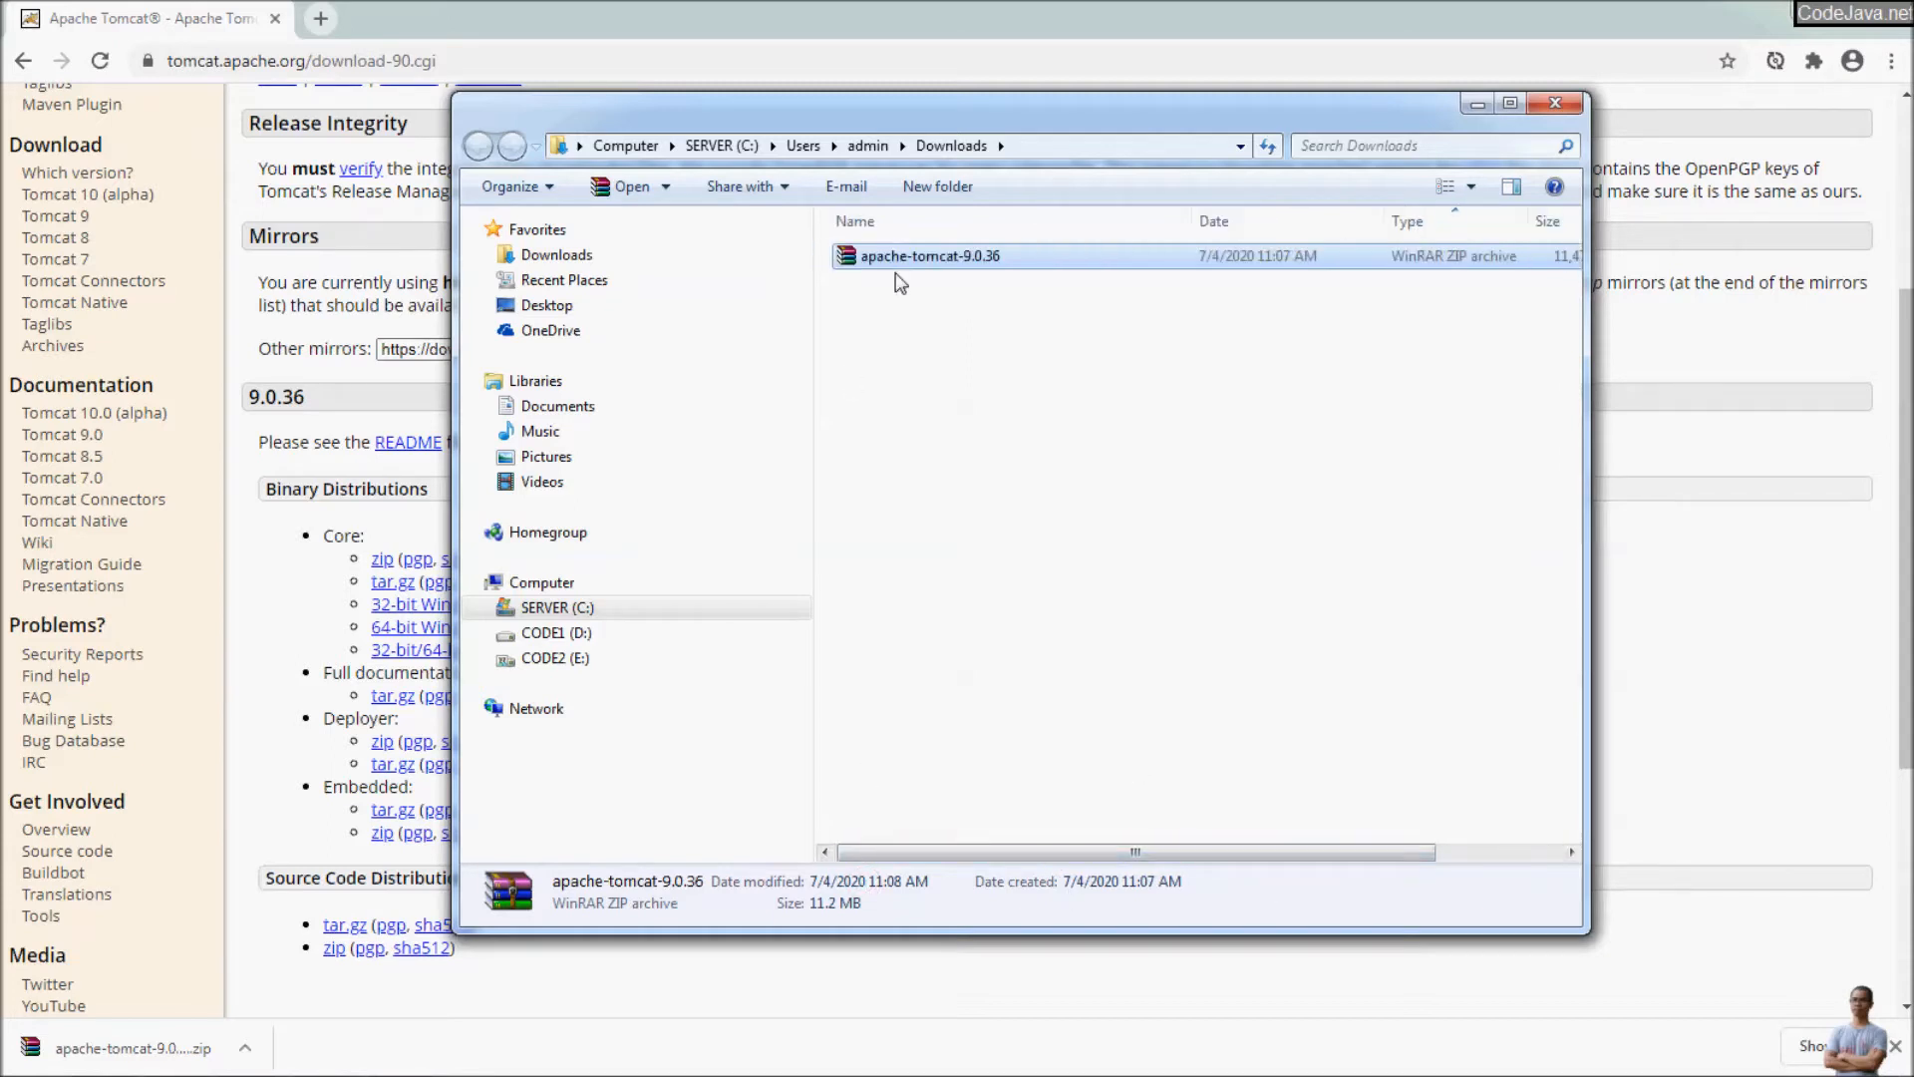
# - Copy the Tomcat archive and switch to the CODE1 (D:) drive
pyautogui.rightClick(931, 255)
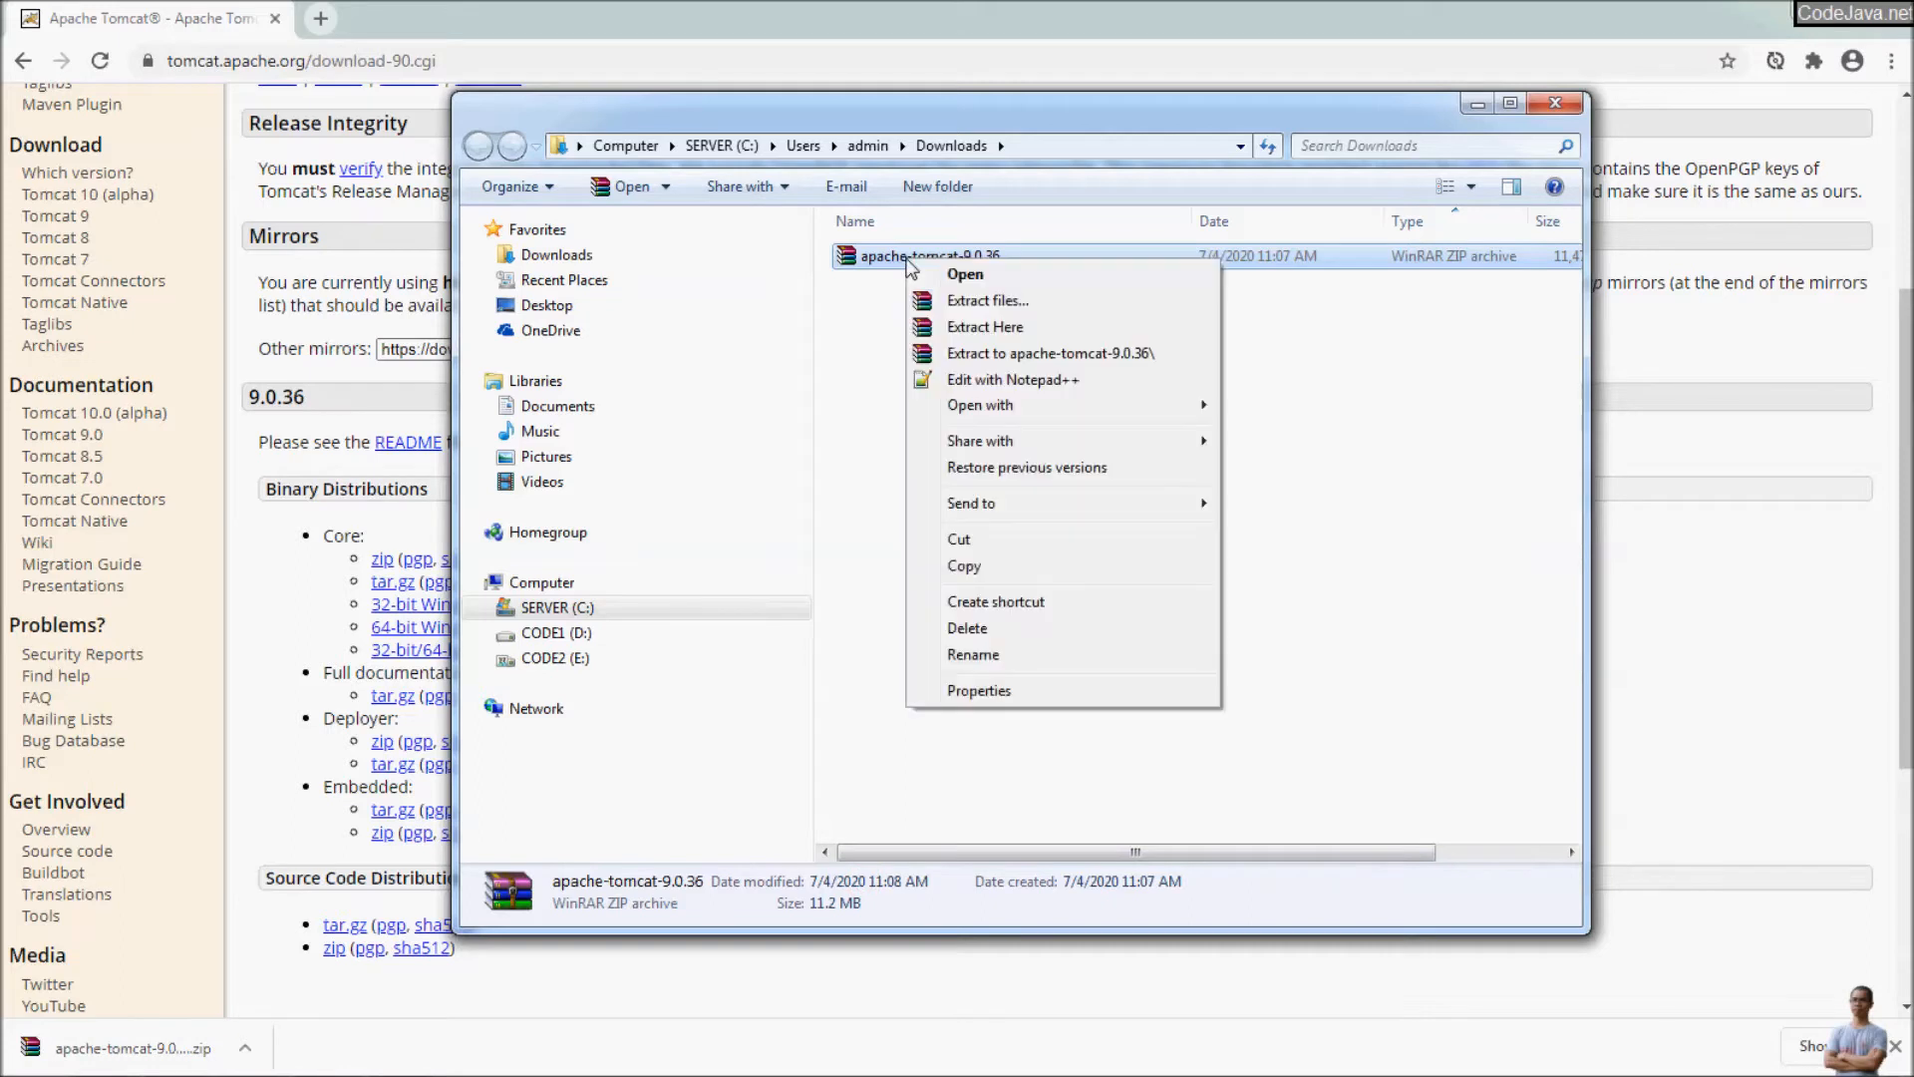
pyautogui.moveTo(963, 564)
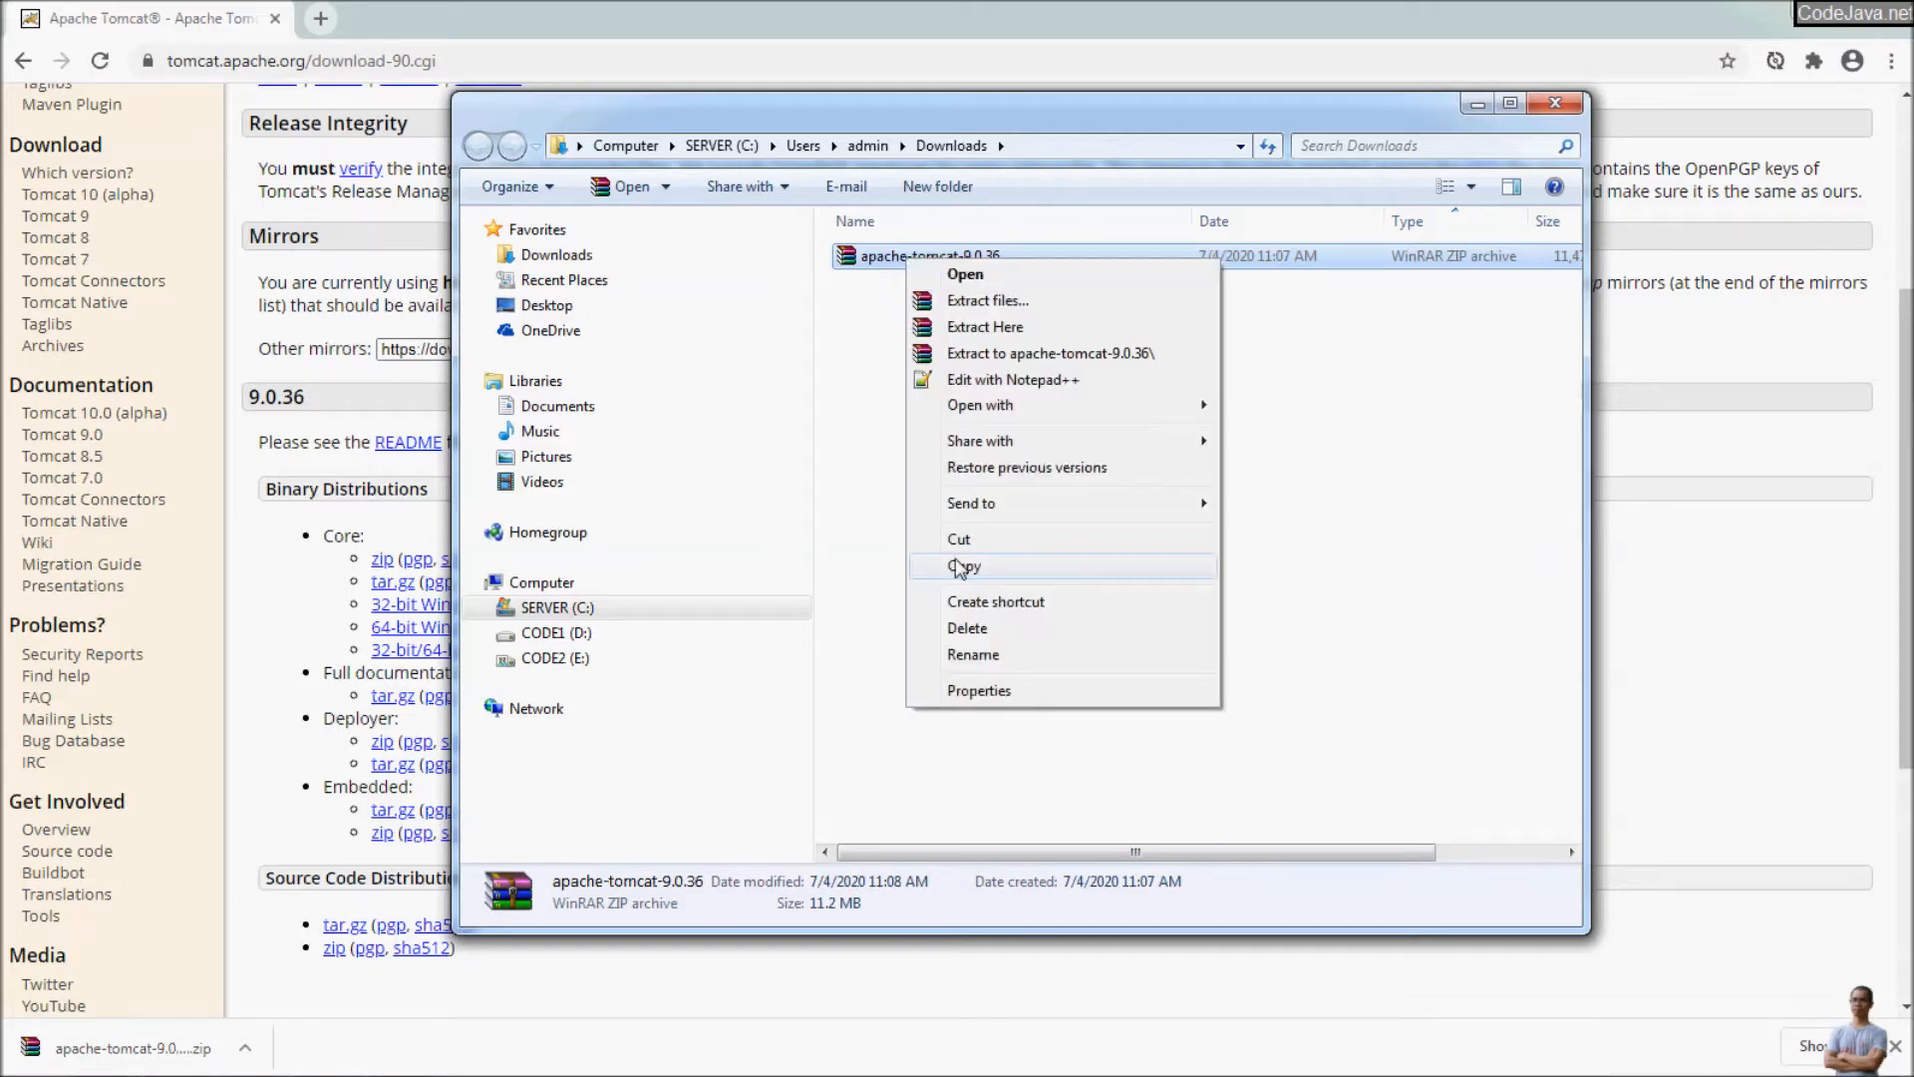
pyautogui.click(967, 564)
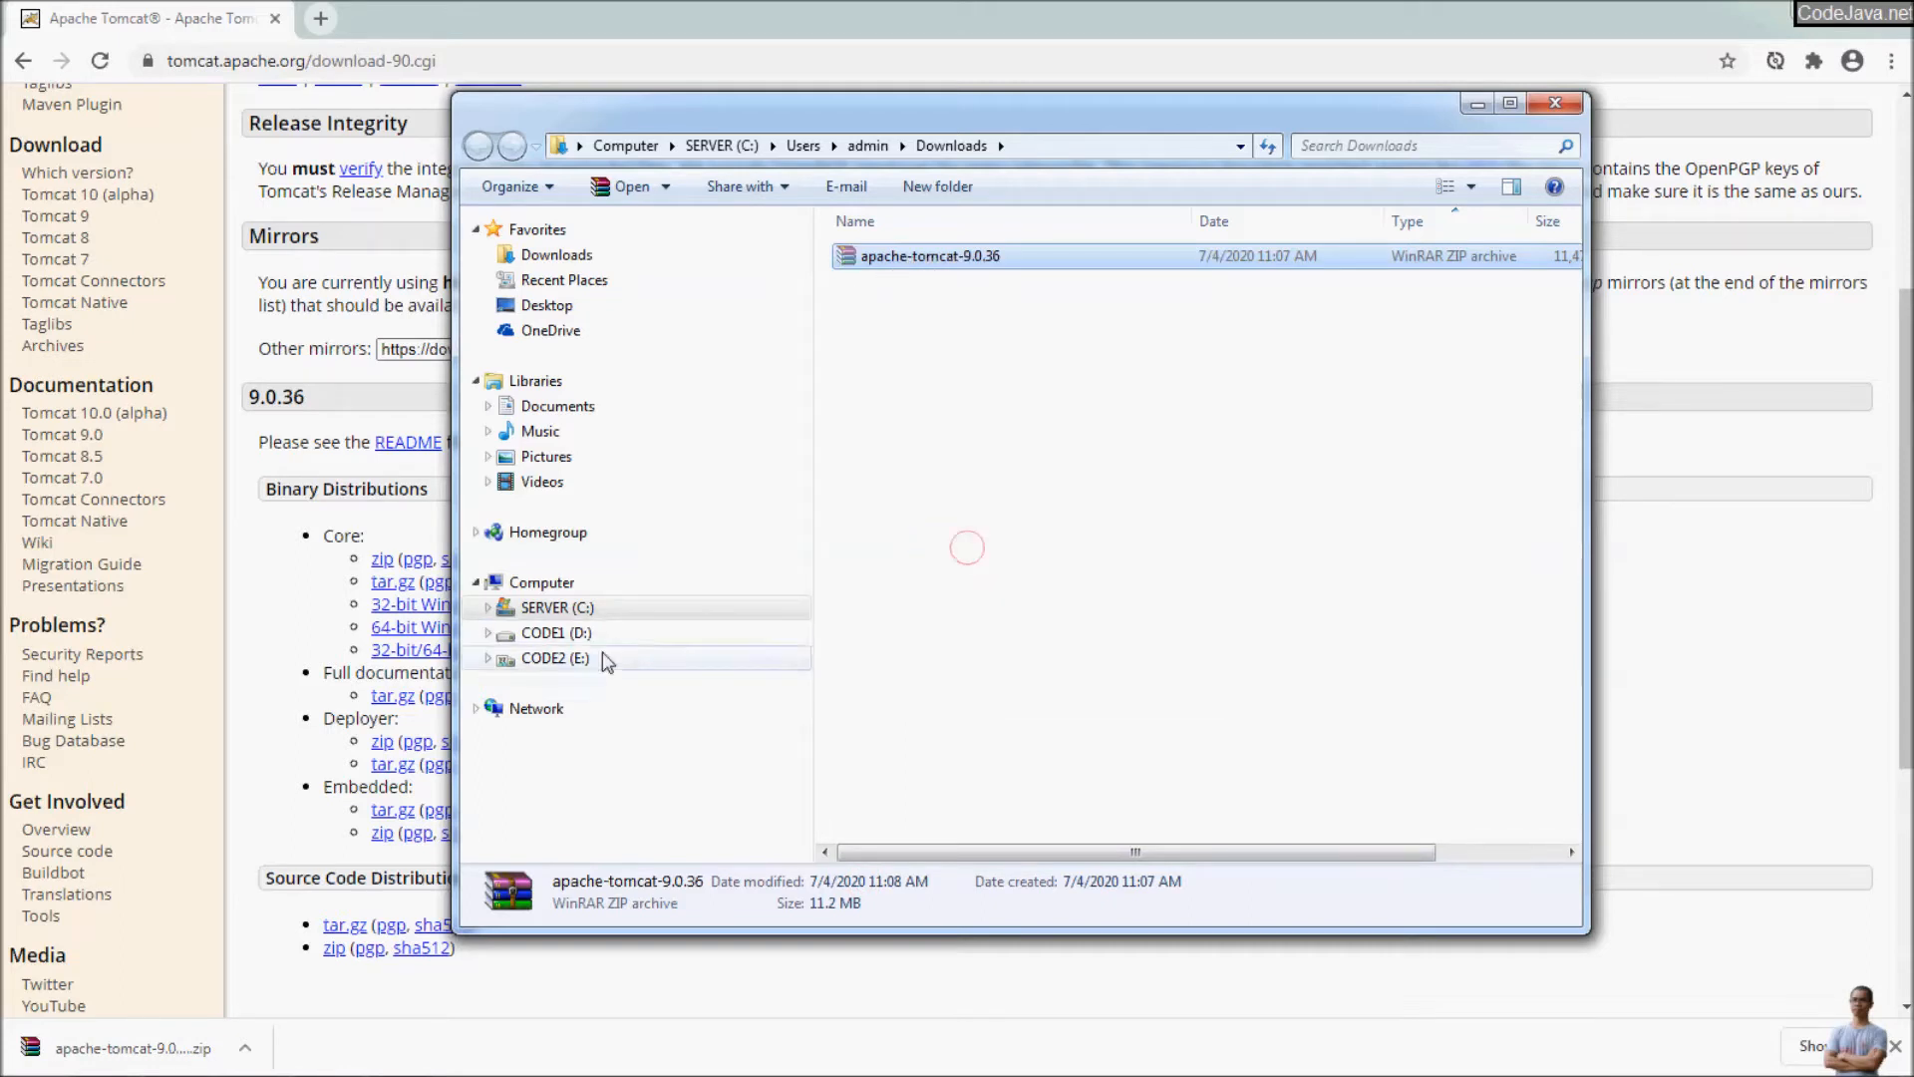
pyautogui.click(556, 656)
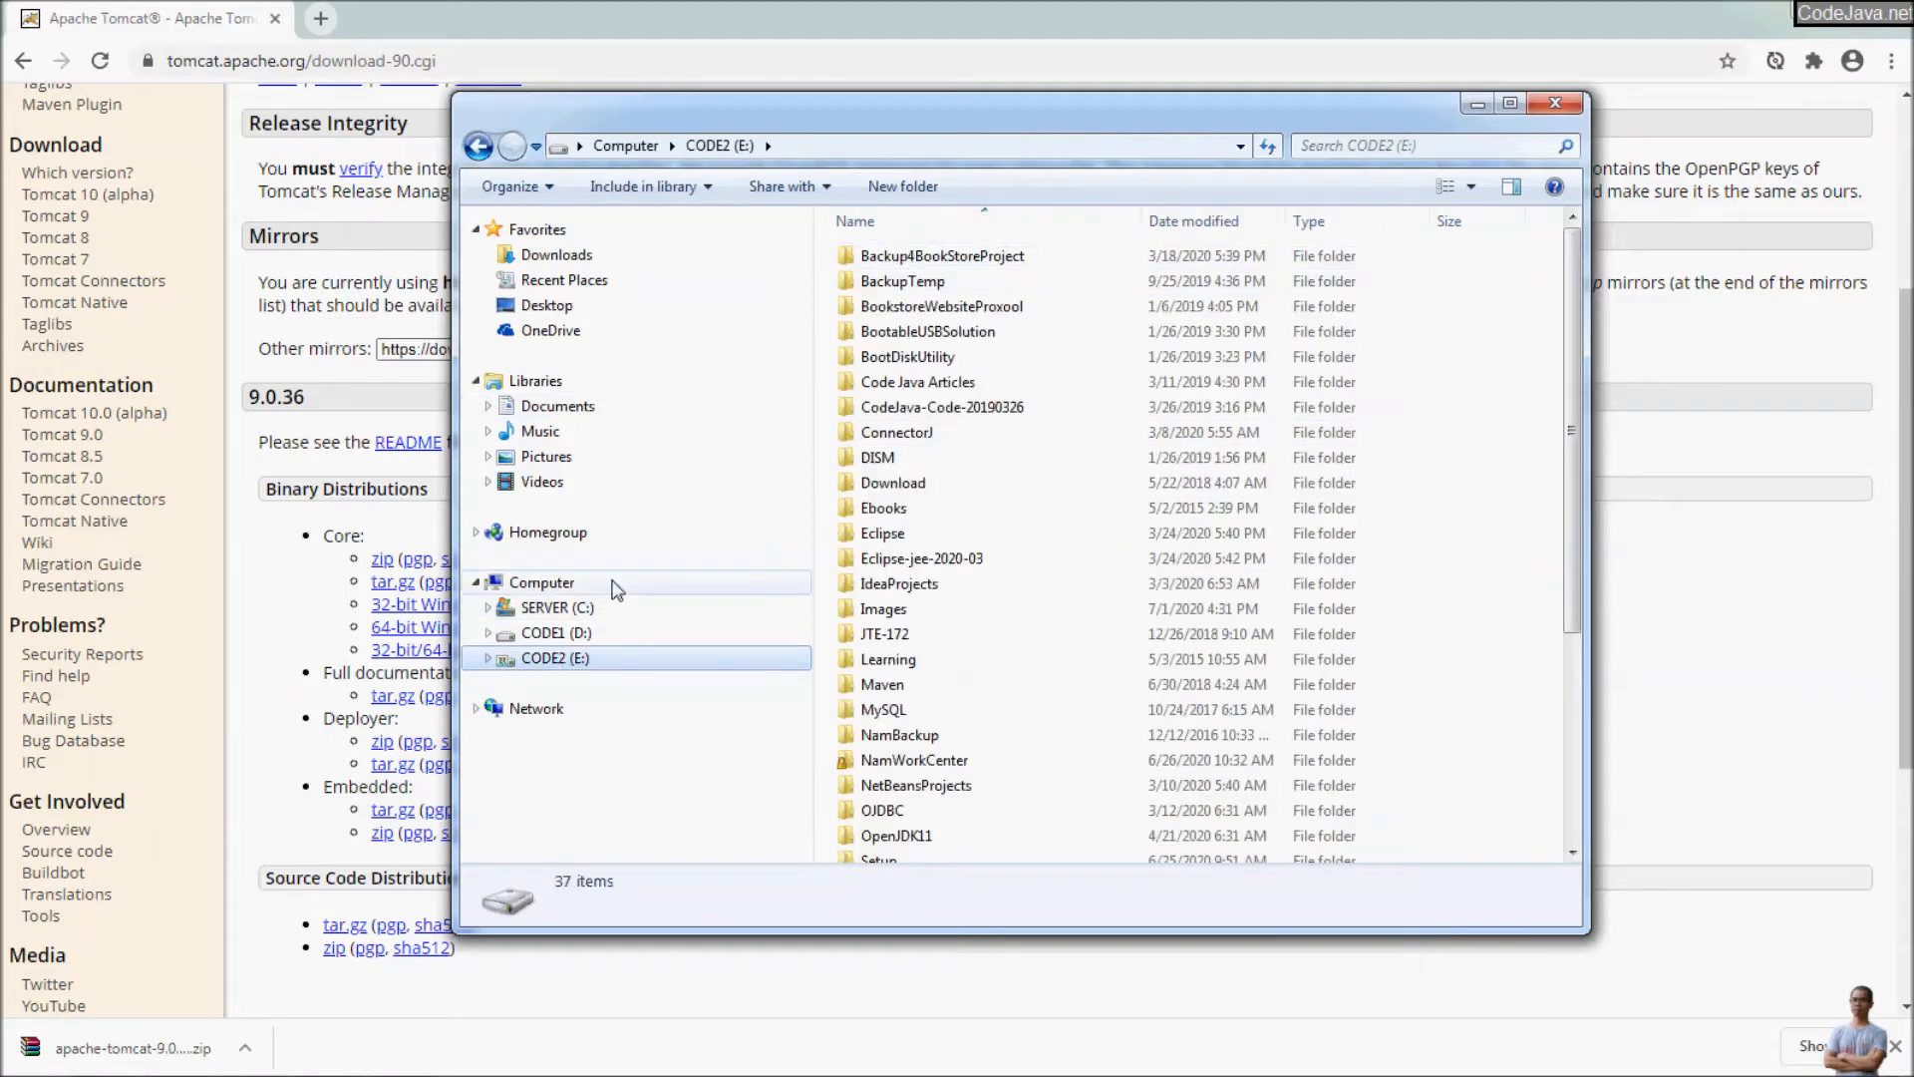
pyautogui.click(556, 632)
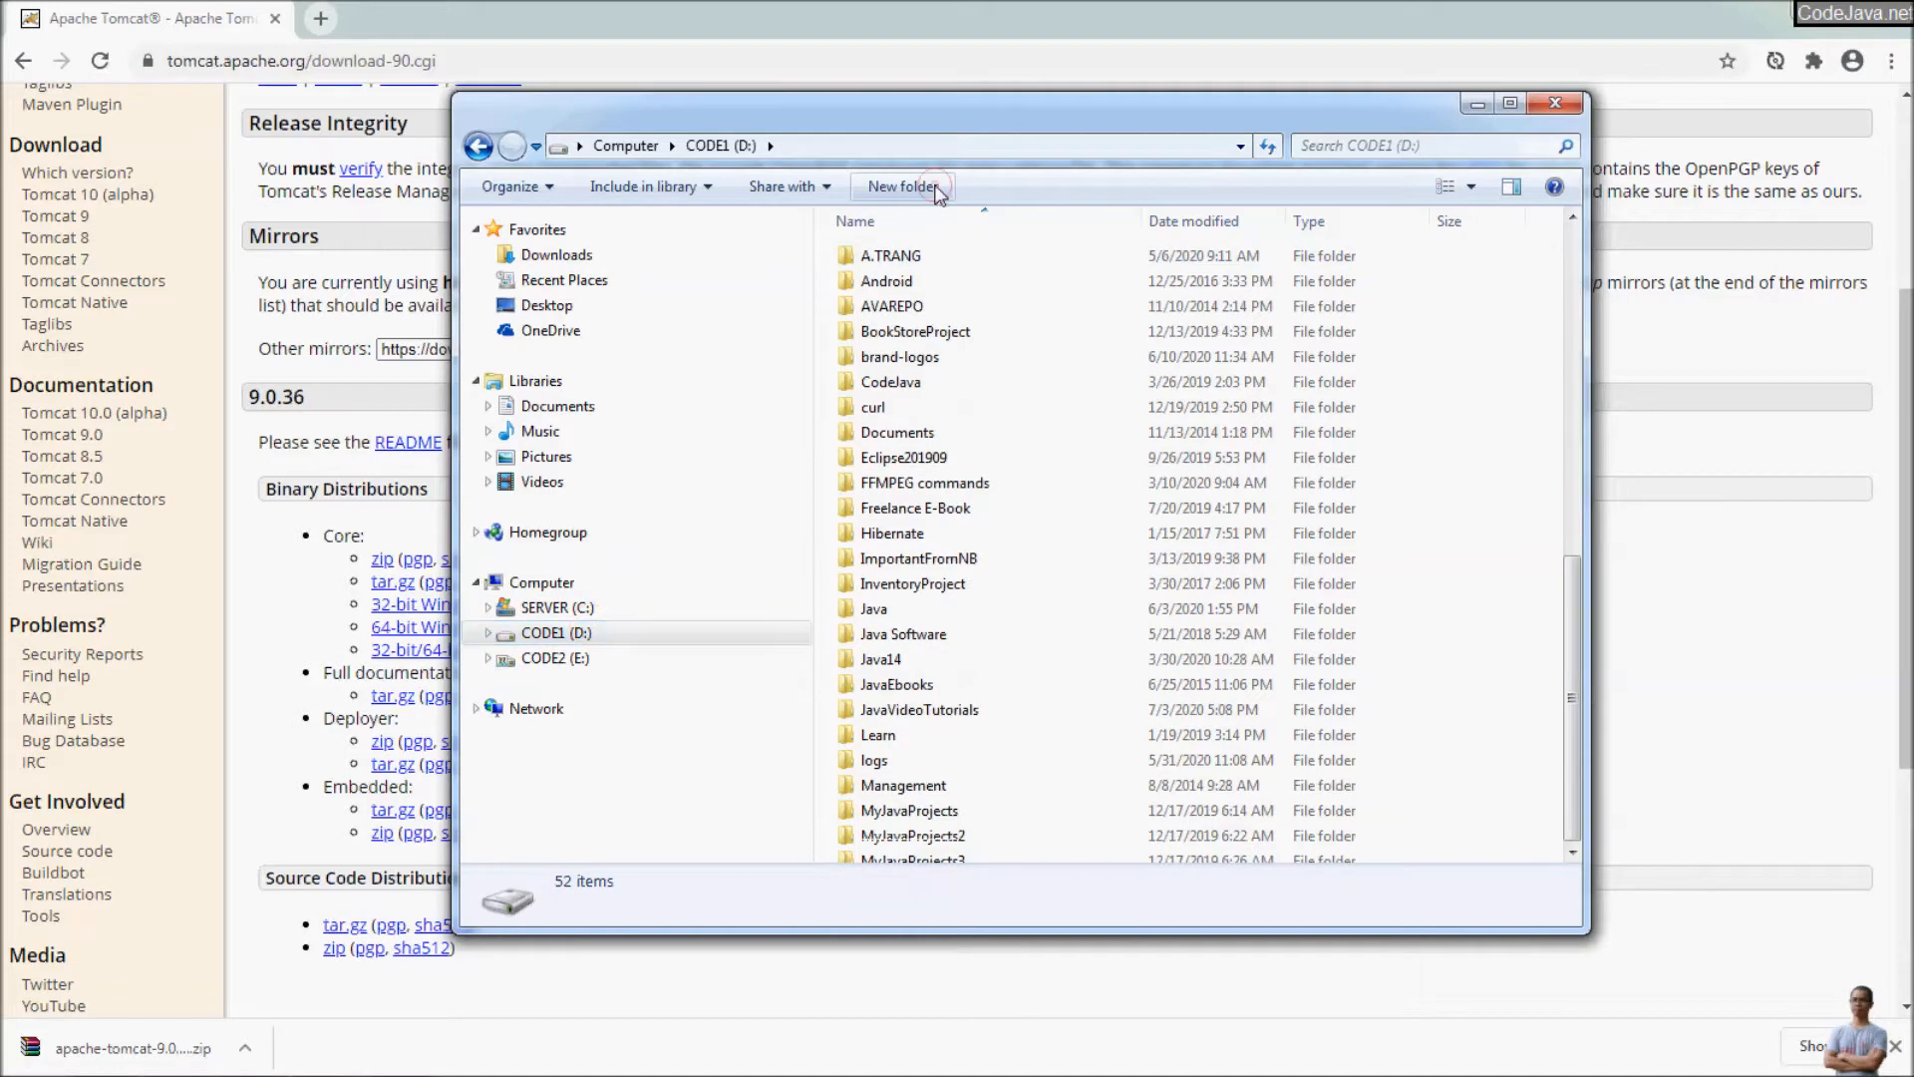
# - Create a new folder named ApacheTomcat9 on drive D:
pyautogui.click(903, 185)
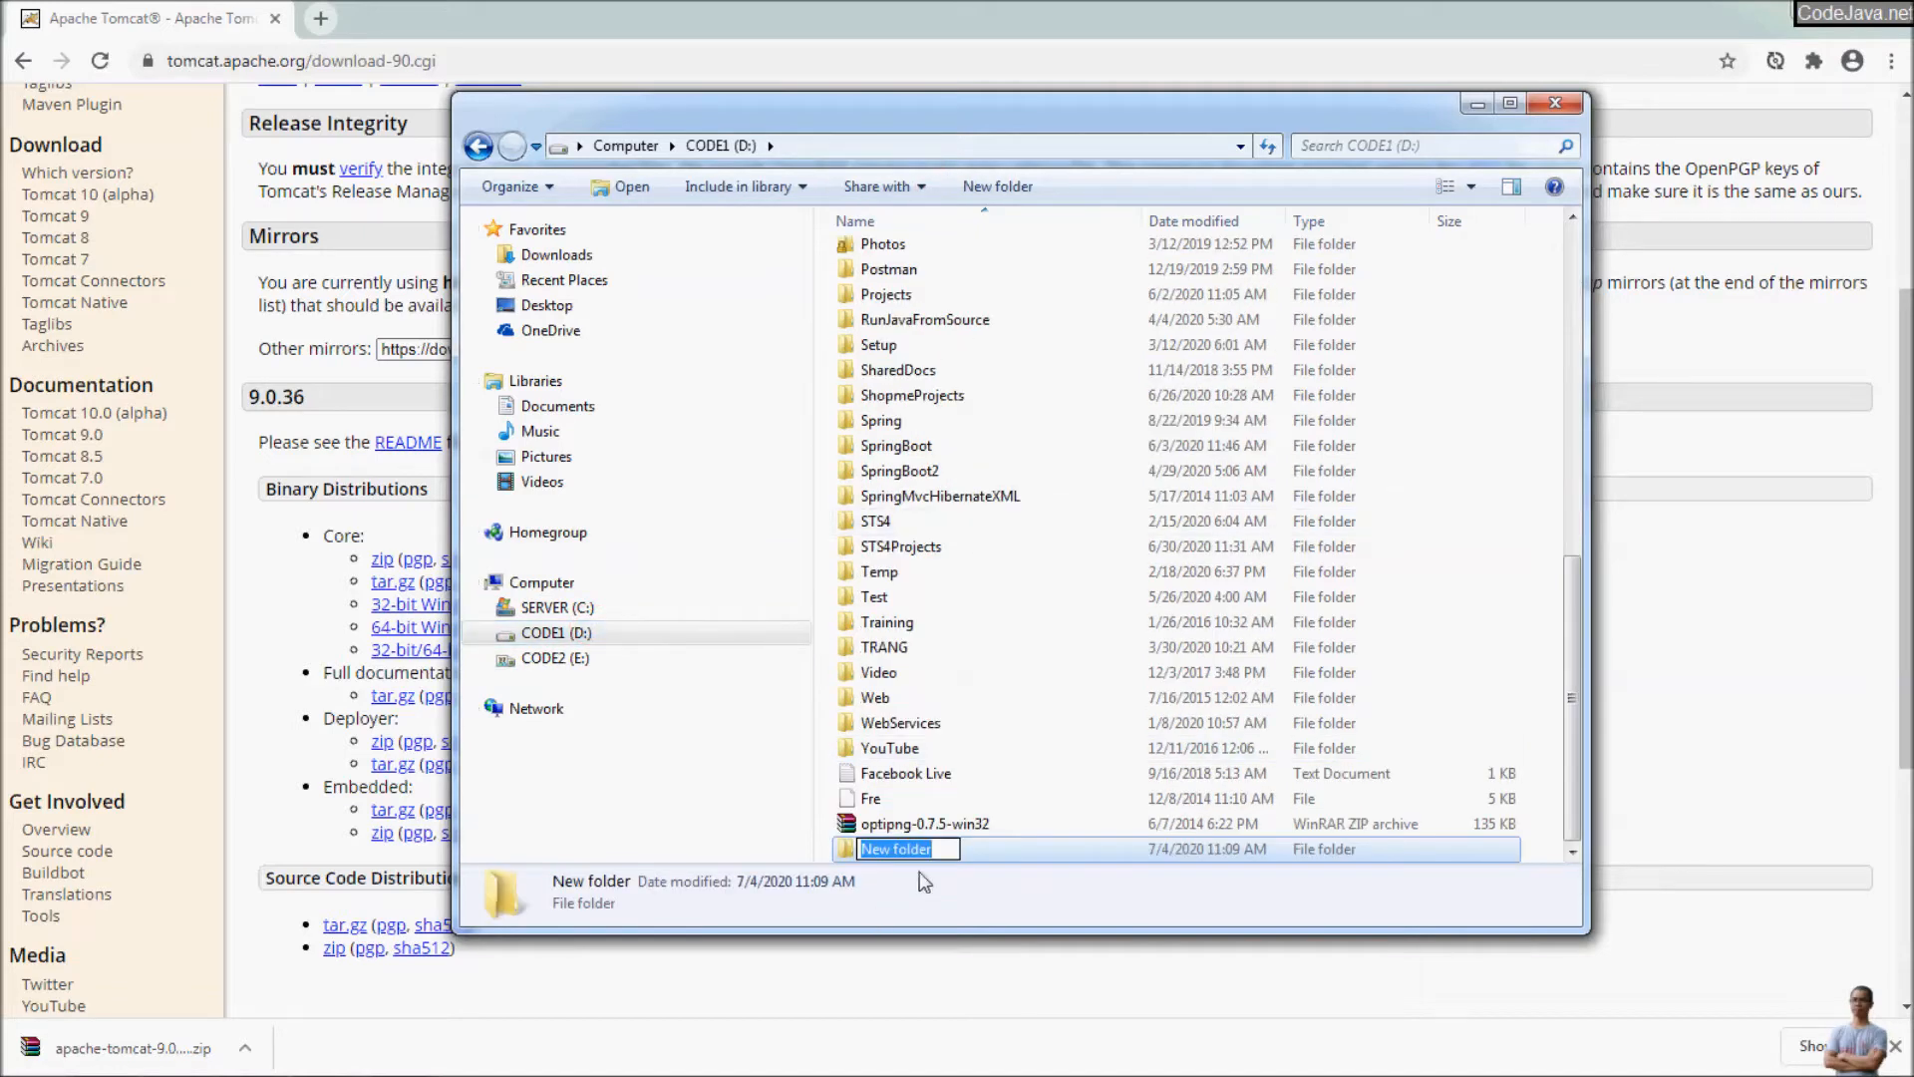
pyautogui.write('A')
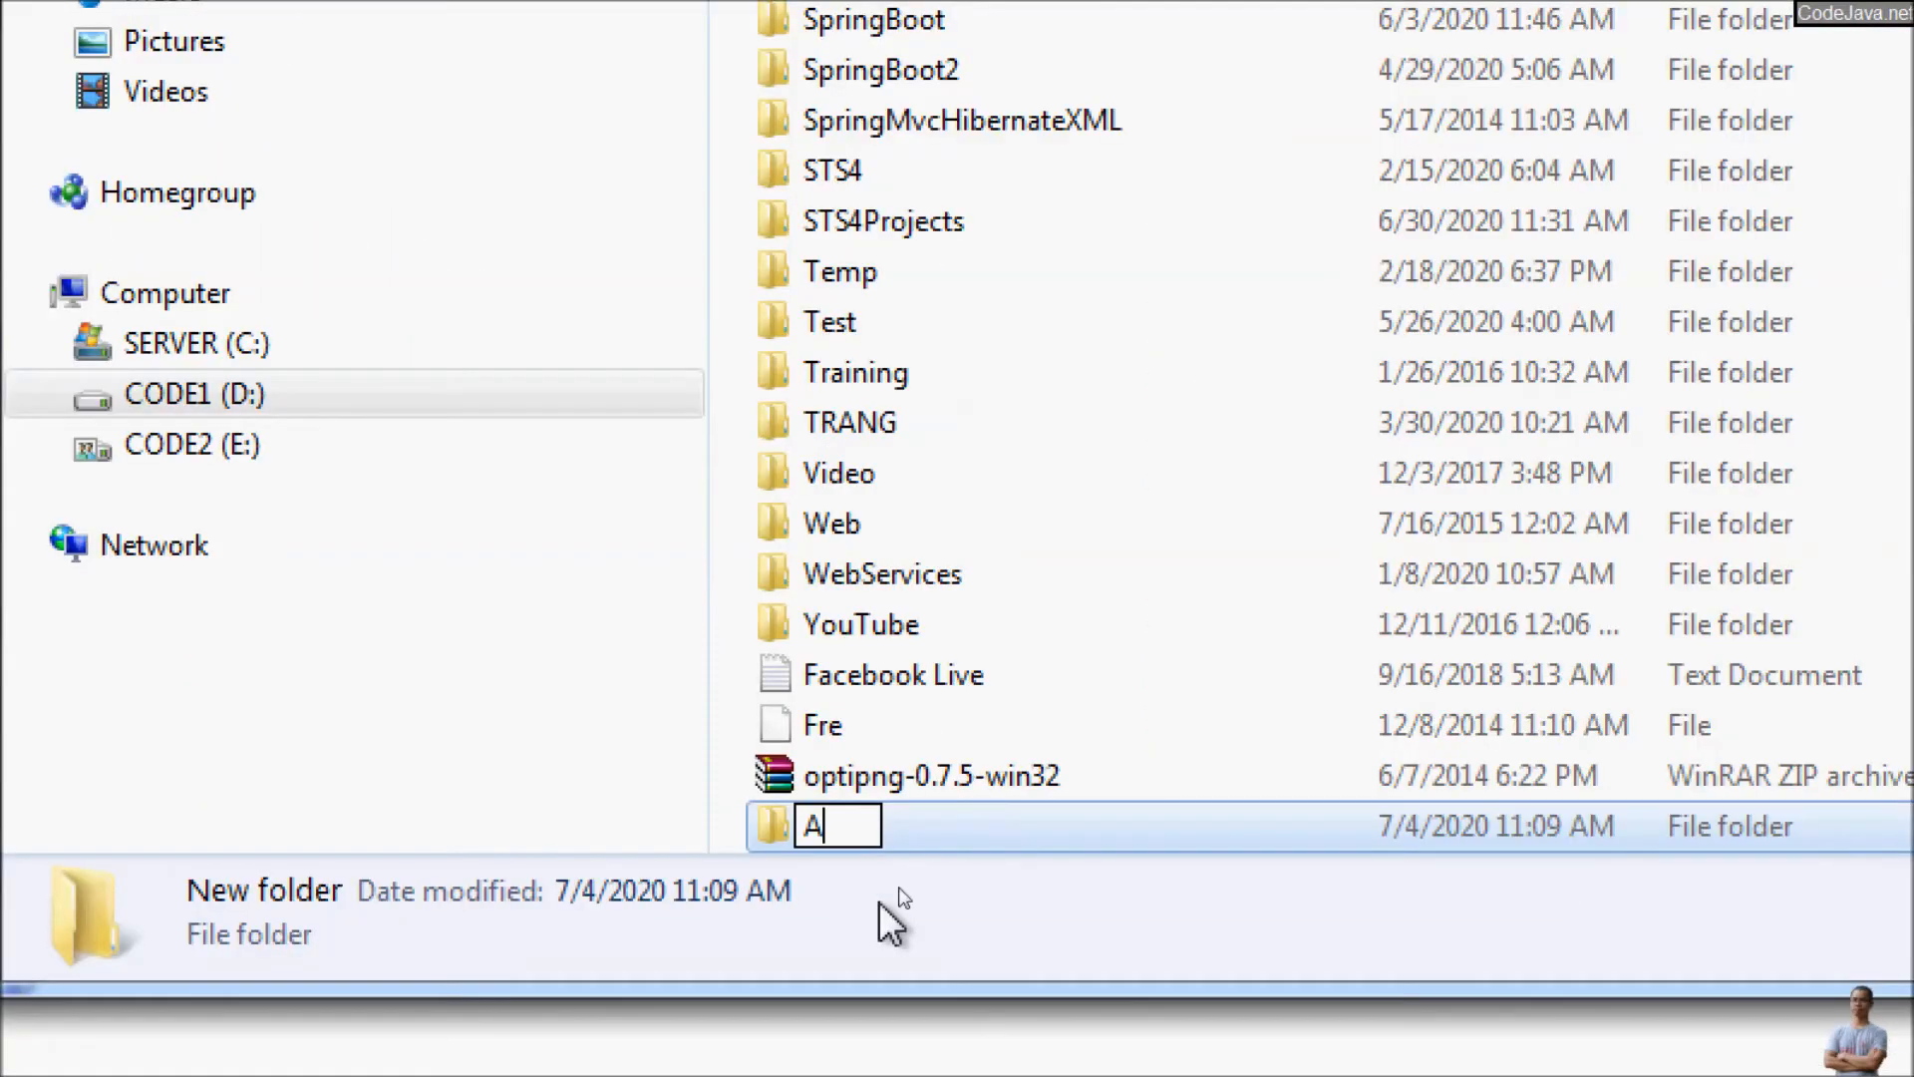
pyautogui.write('pacheTomcat9')
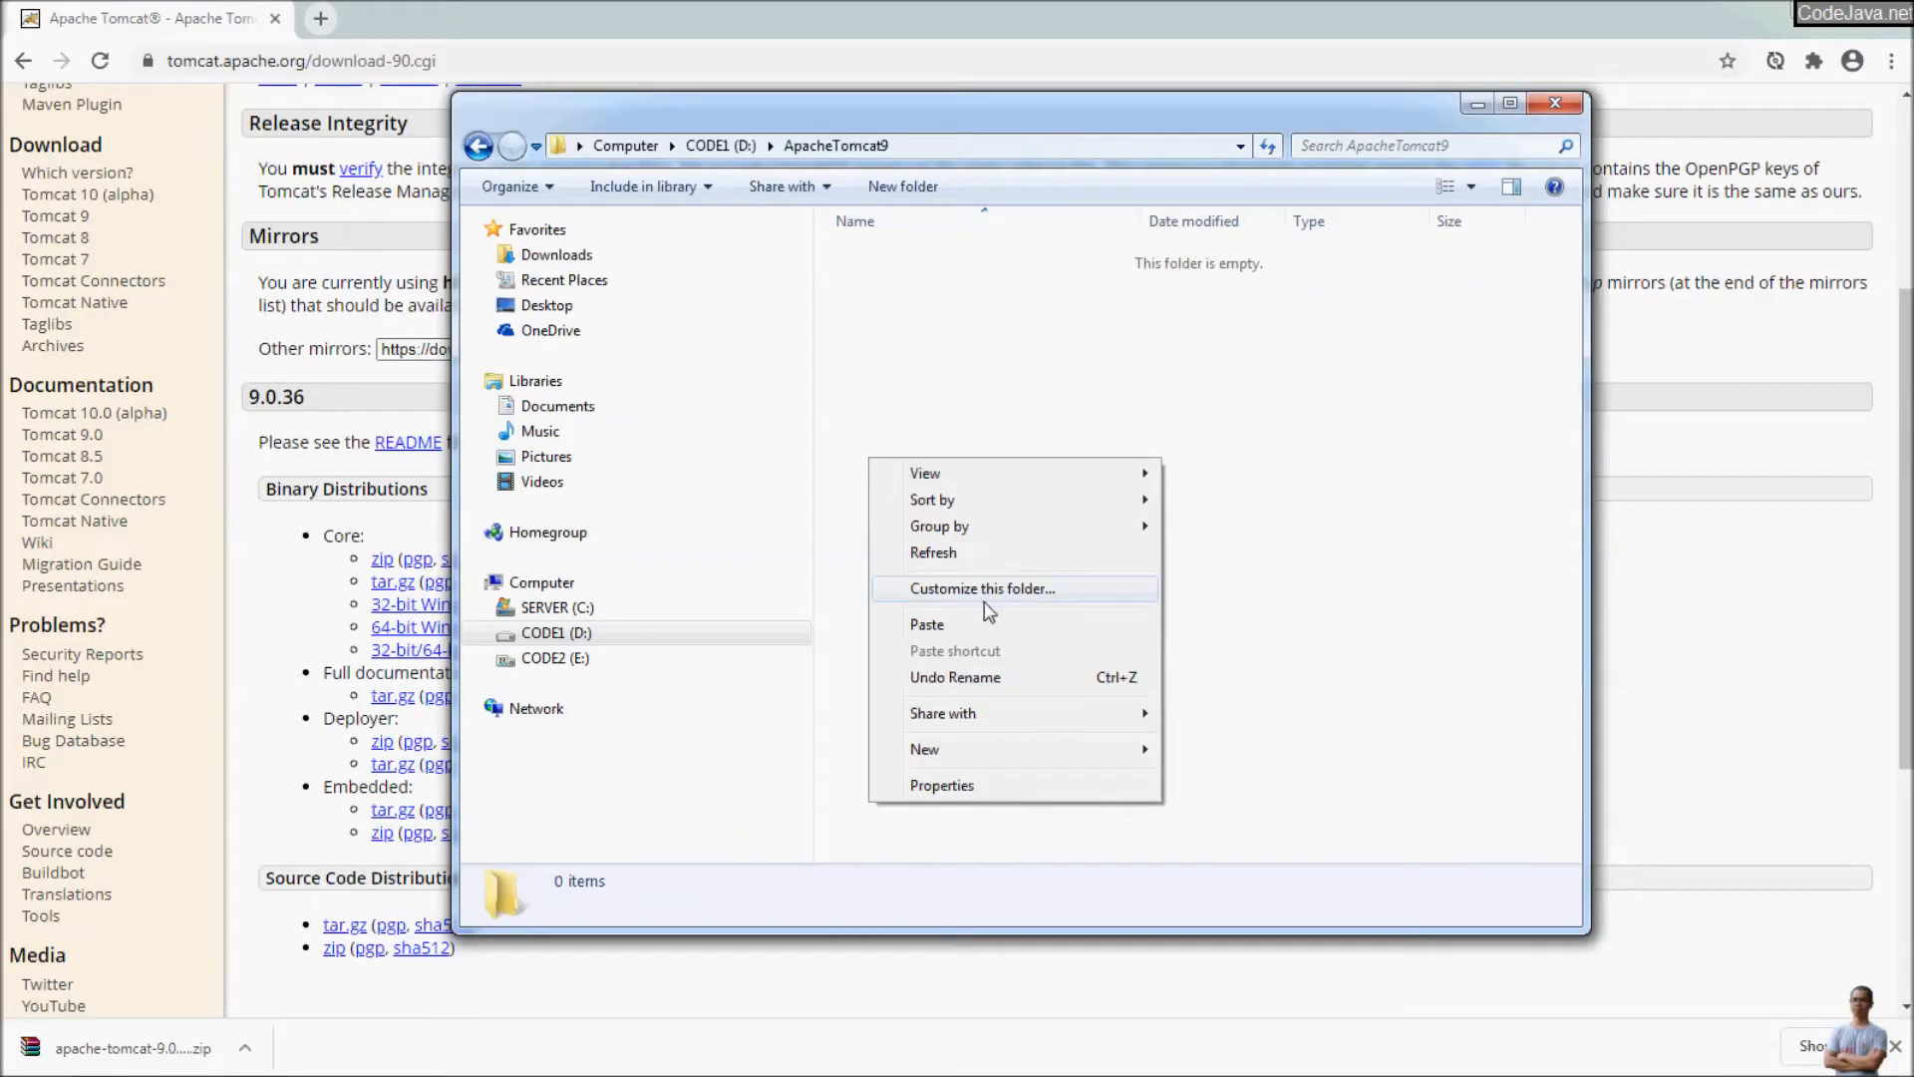
# - Paste the zip into ApacheTomcat9, Extract Here, and enter the apache-tomcat-9.0.36 folder
pyautogui.click(927, 625)
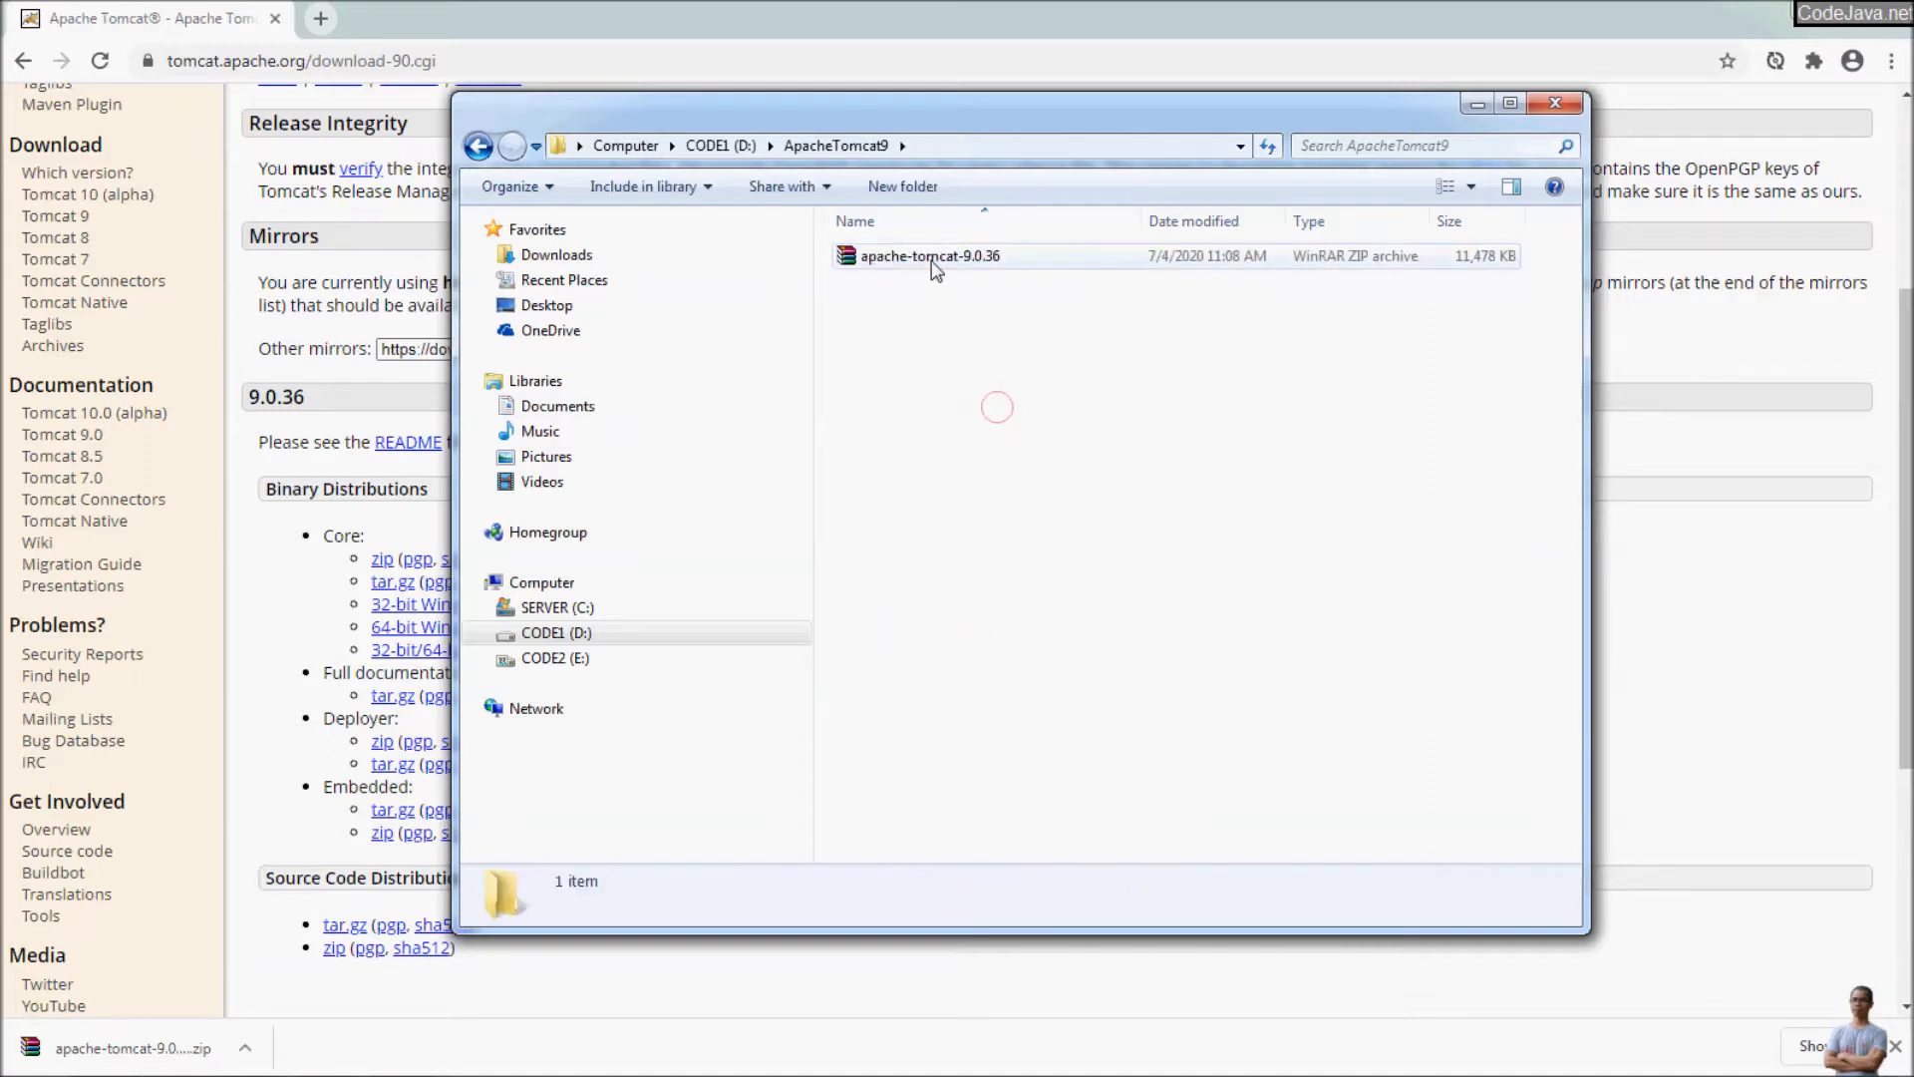
pyautogui.rightClick(931, 255)
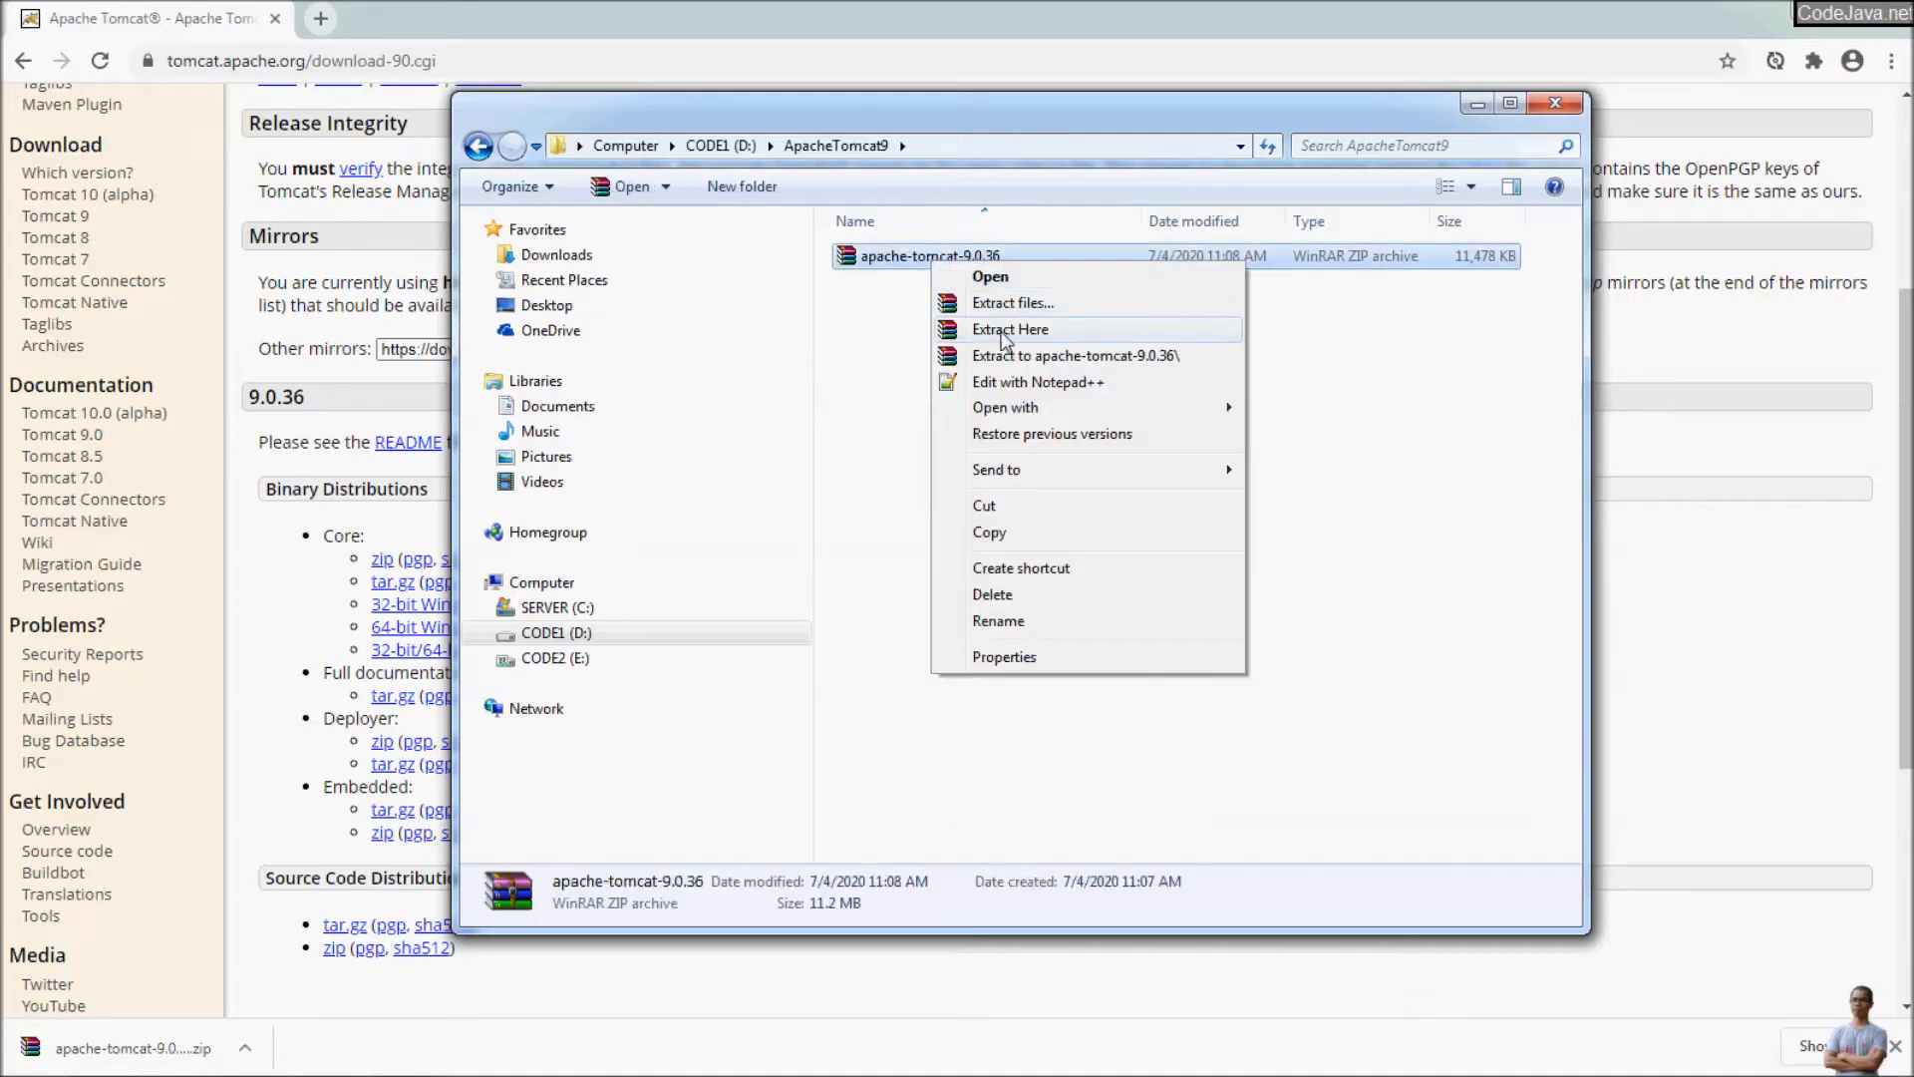
pyautogui.click(1009, 329)
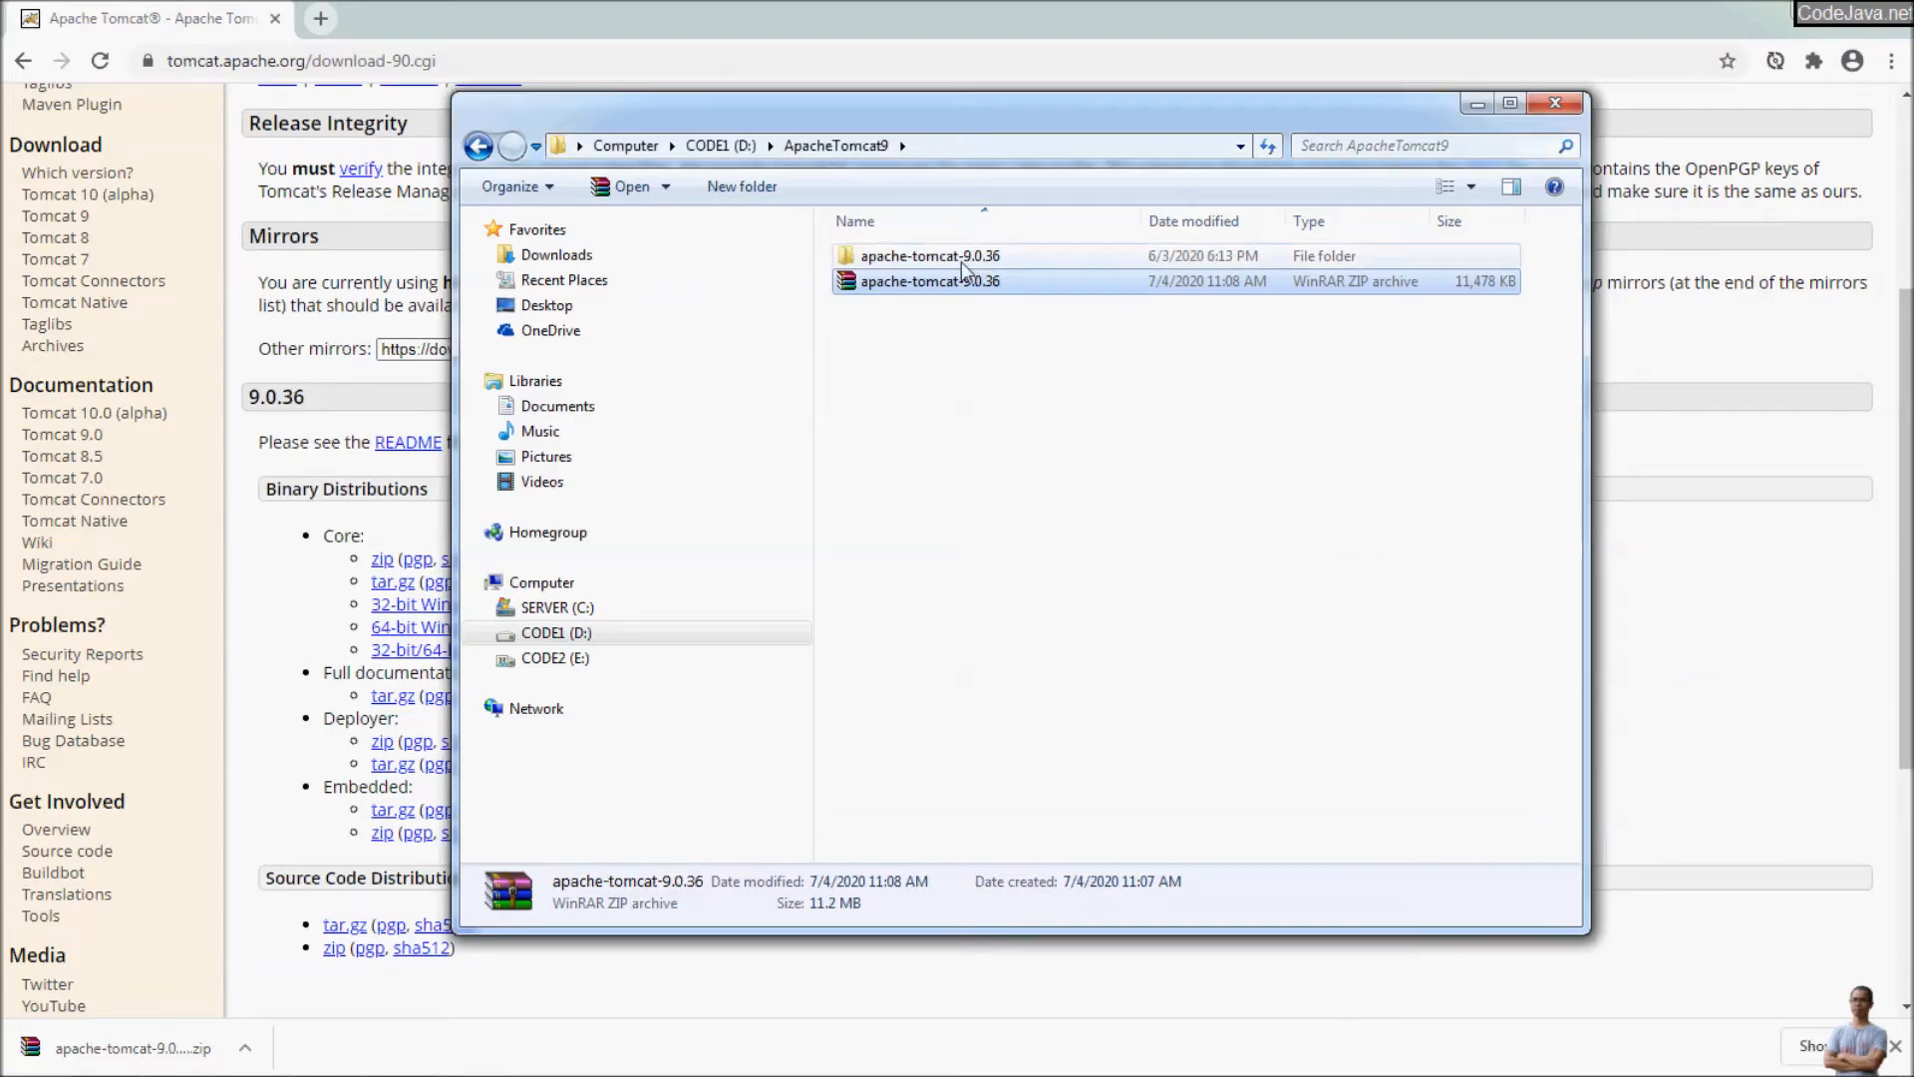
pyautogui.moveTo(933, 291)
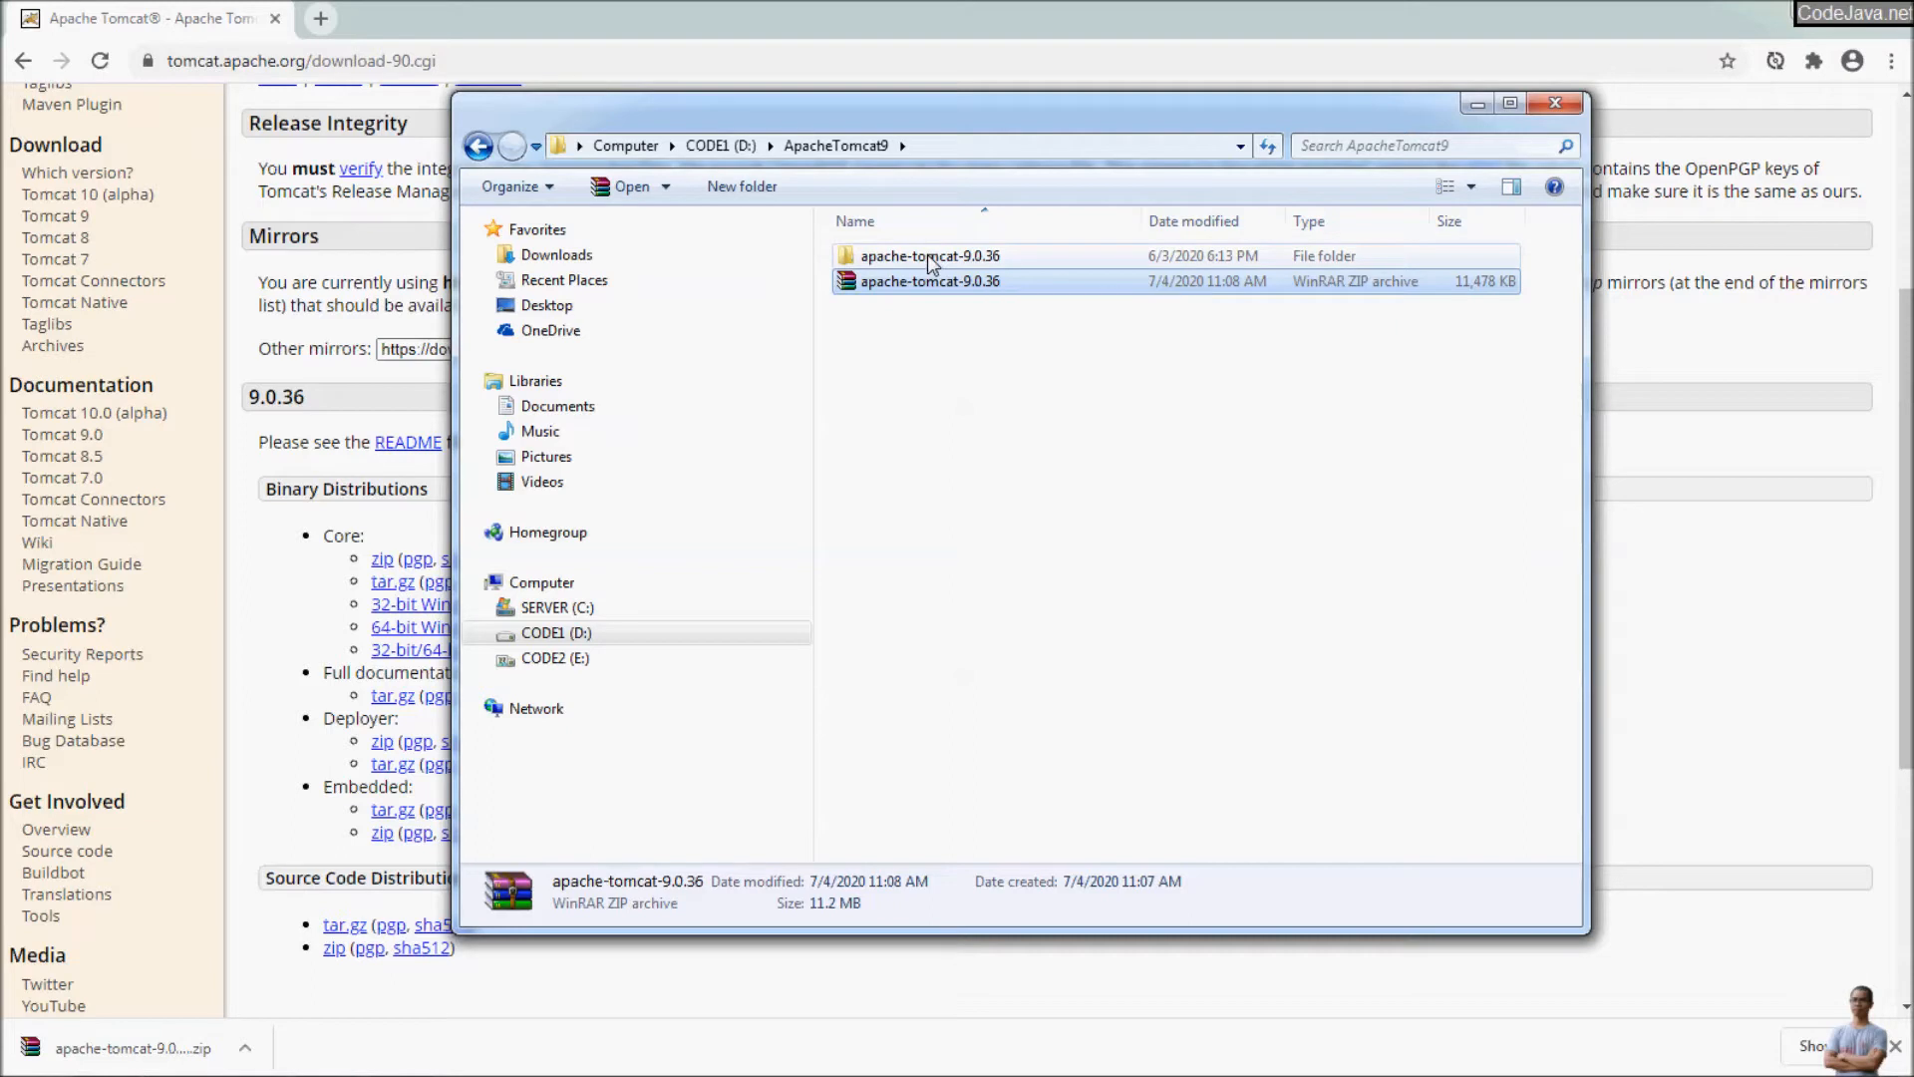
pyautogui.doubleClick(931, 255)
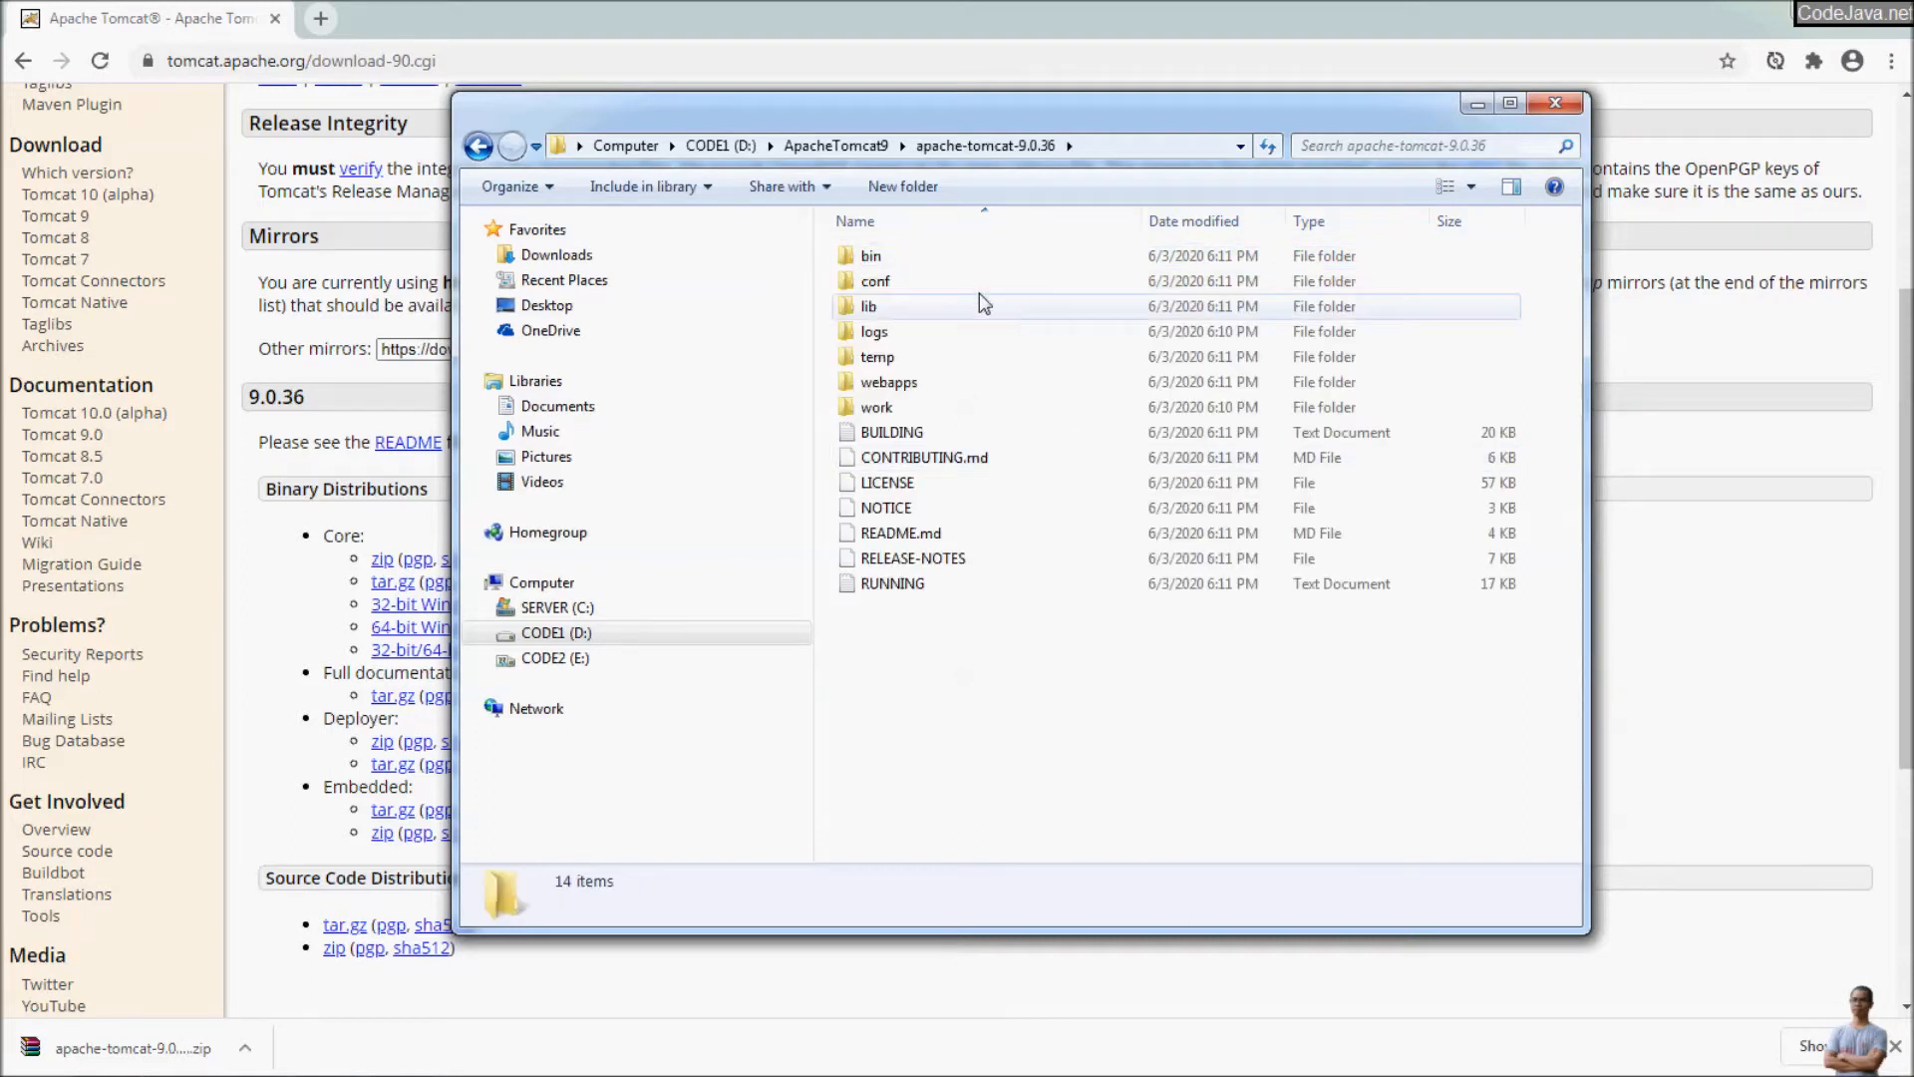
pyautogui.moveTo(875, 281)
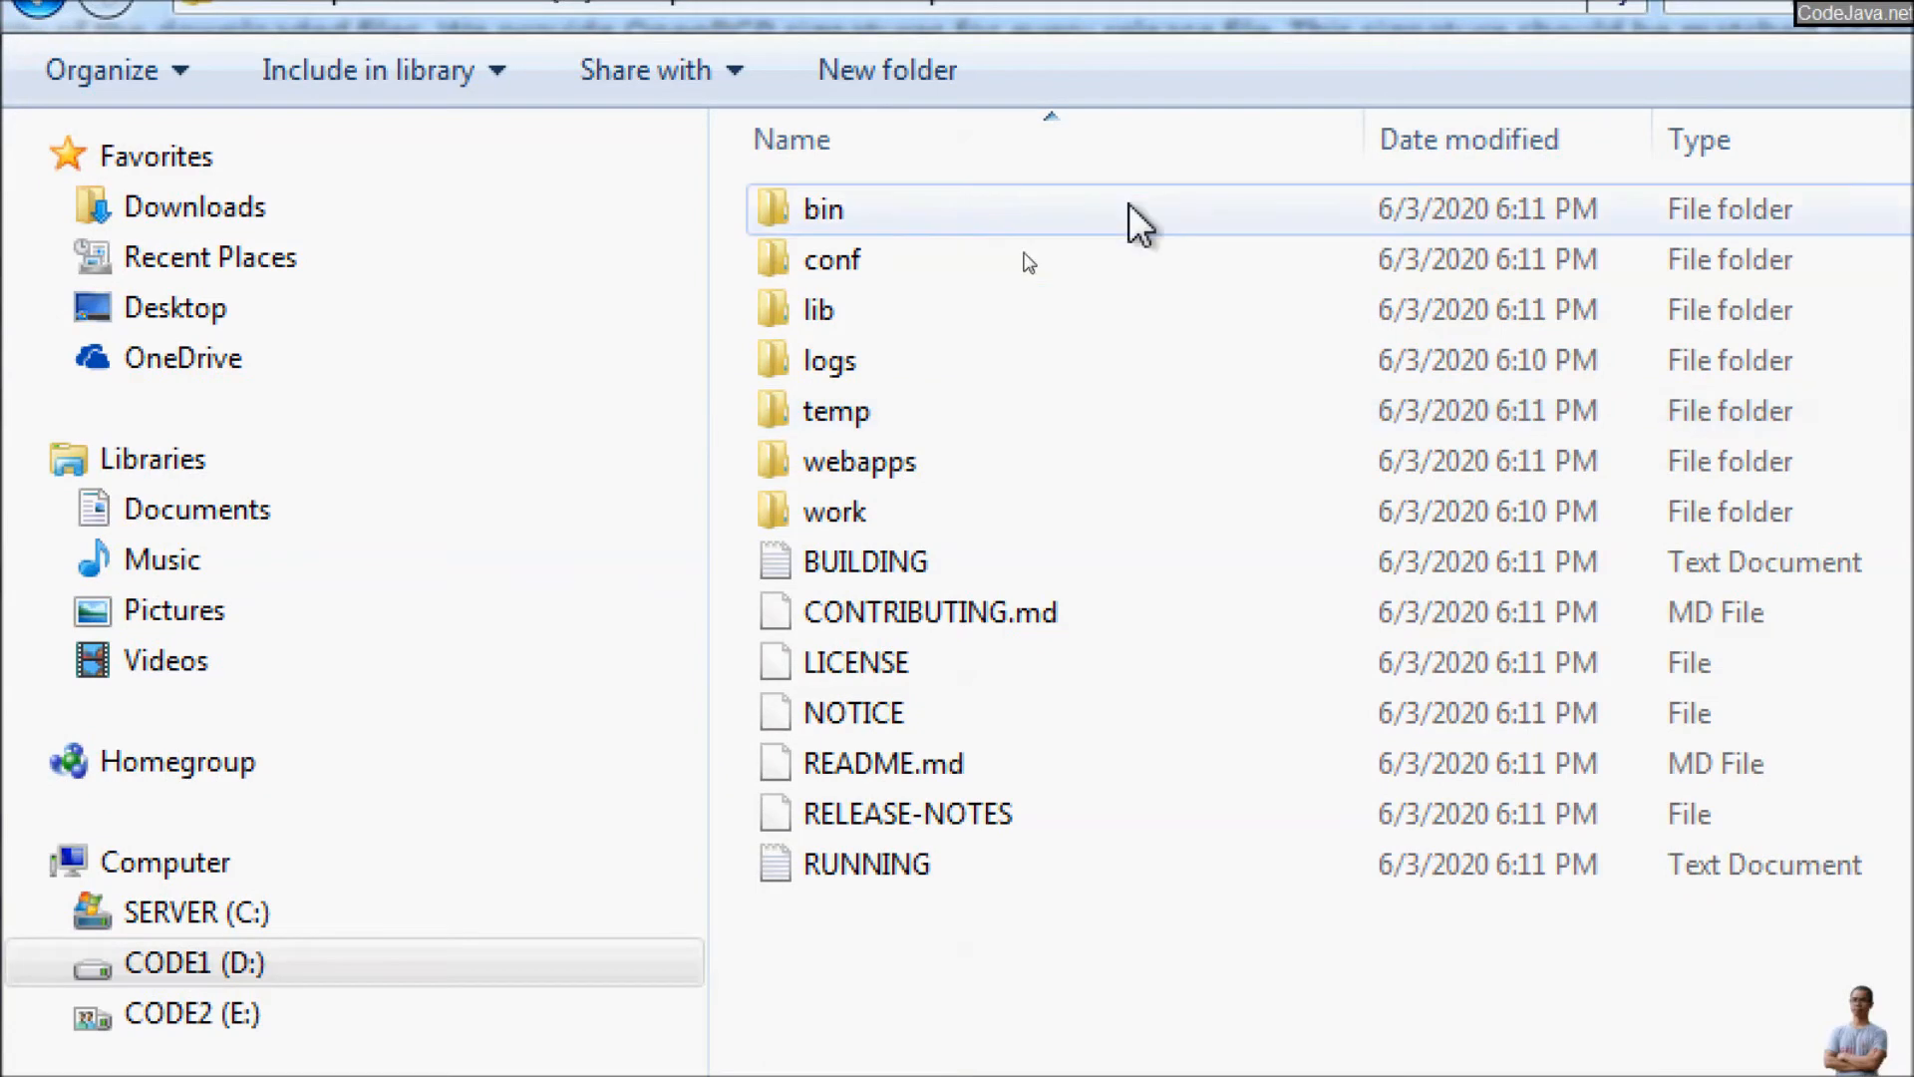
pyautogui.doubleClick(821, 209)
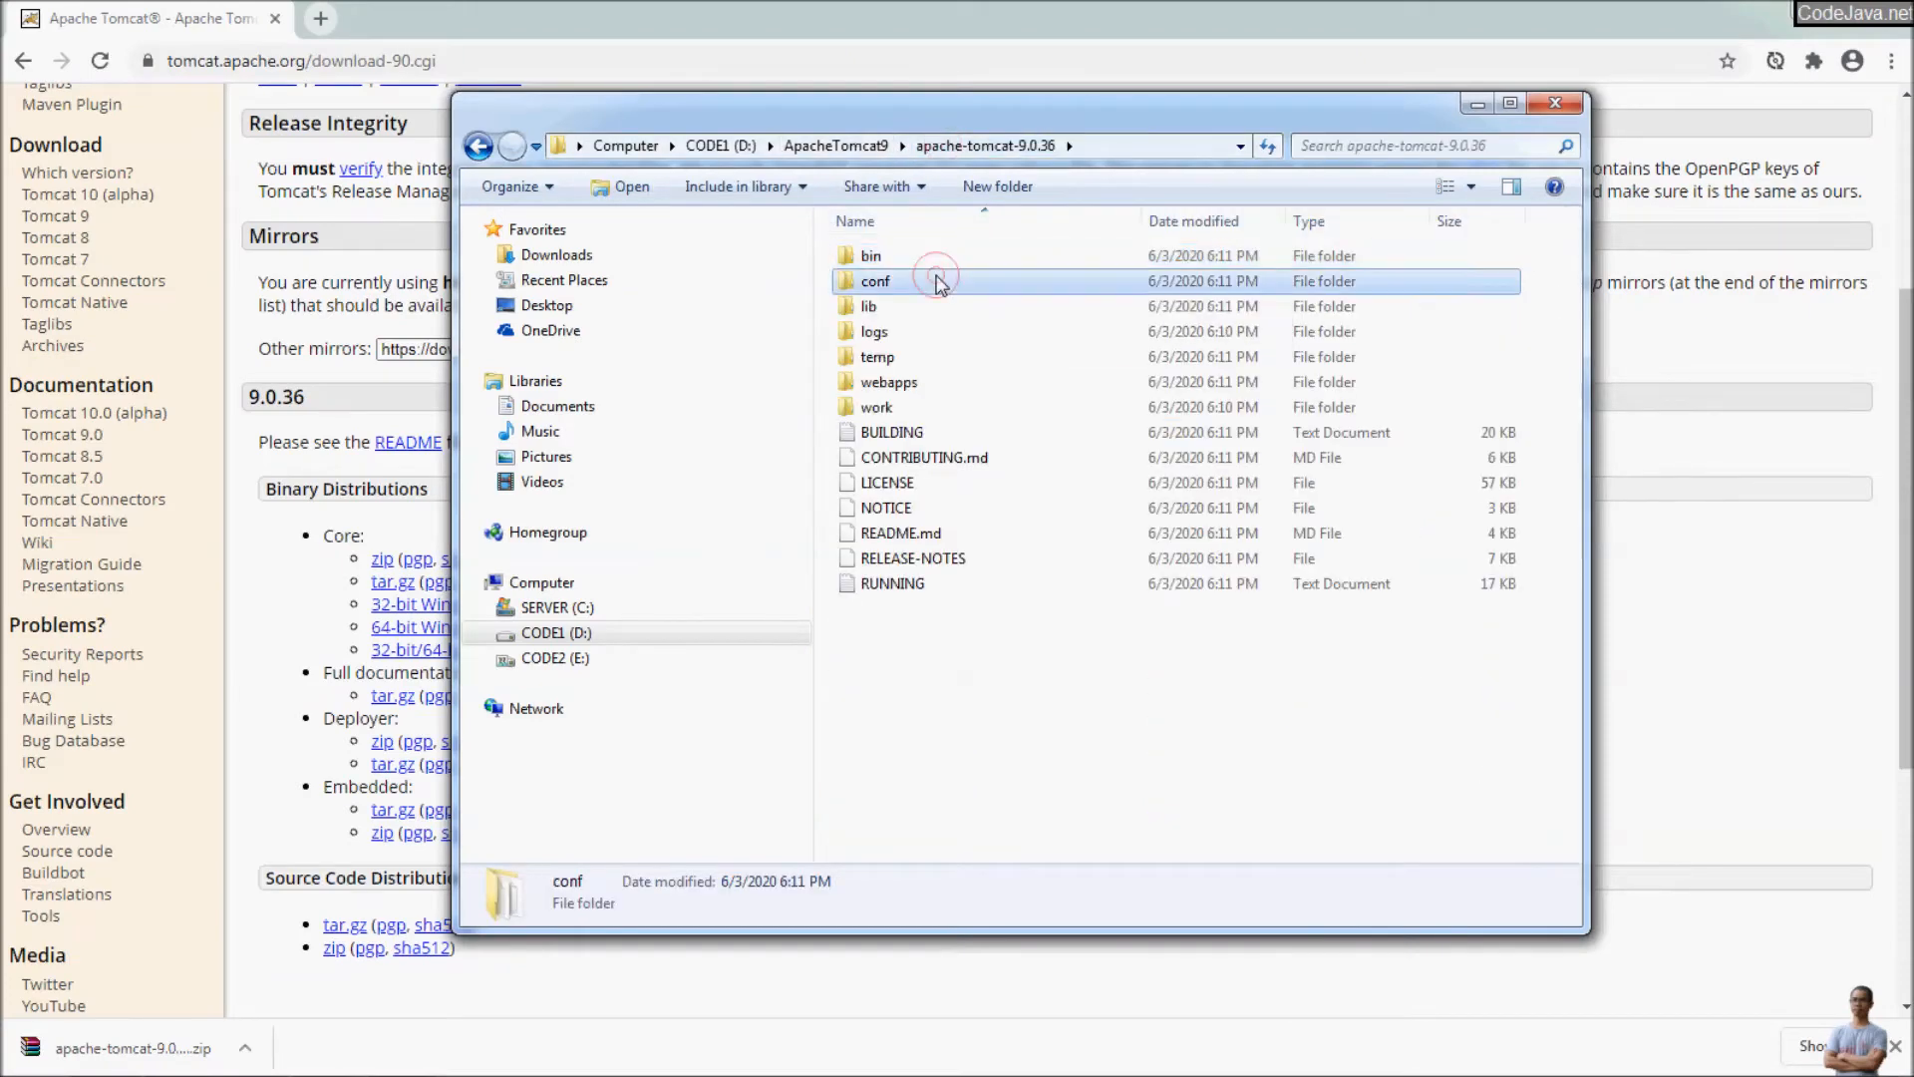
# - Enter the conf folder and select the tomcat-users.xml configuration file
pyautogui.doubleClick(873, 281)
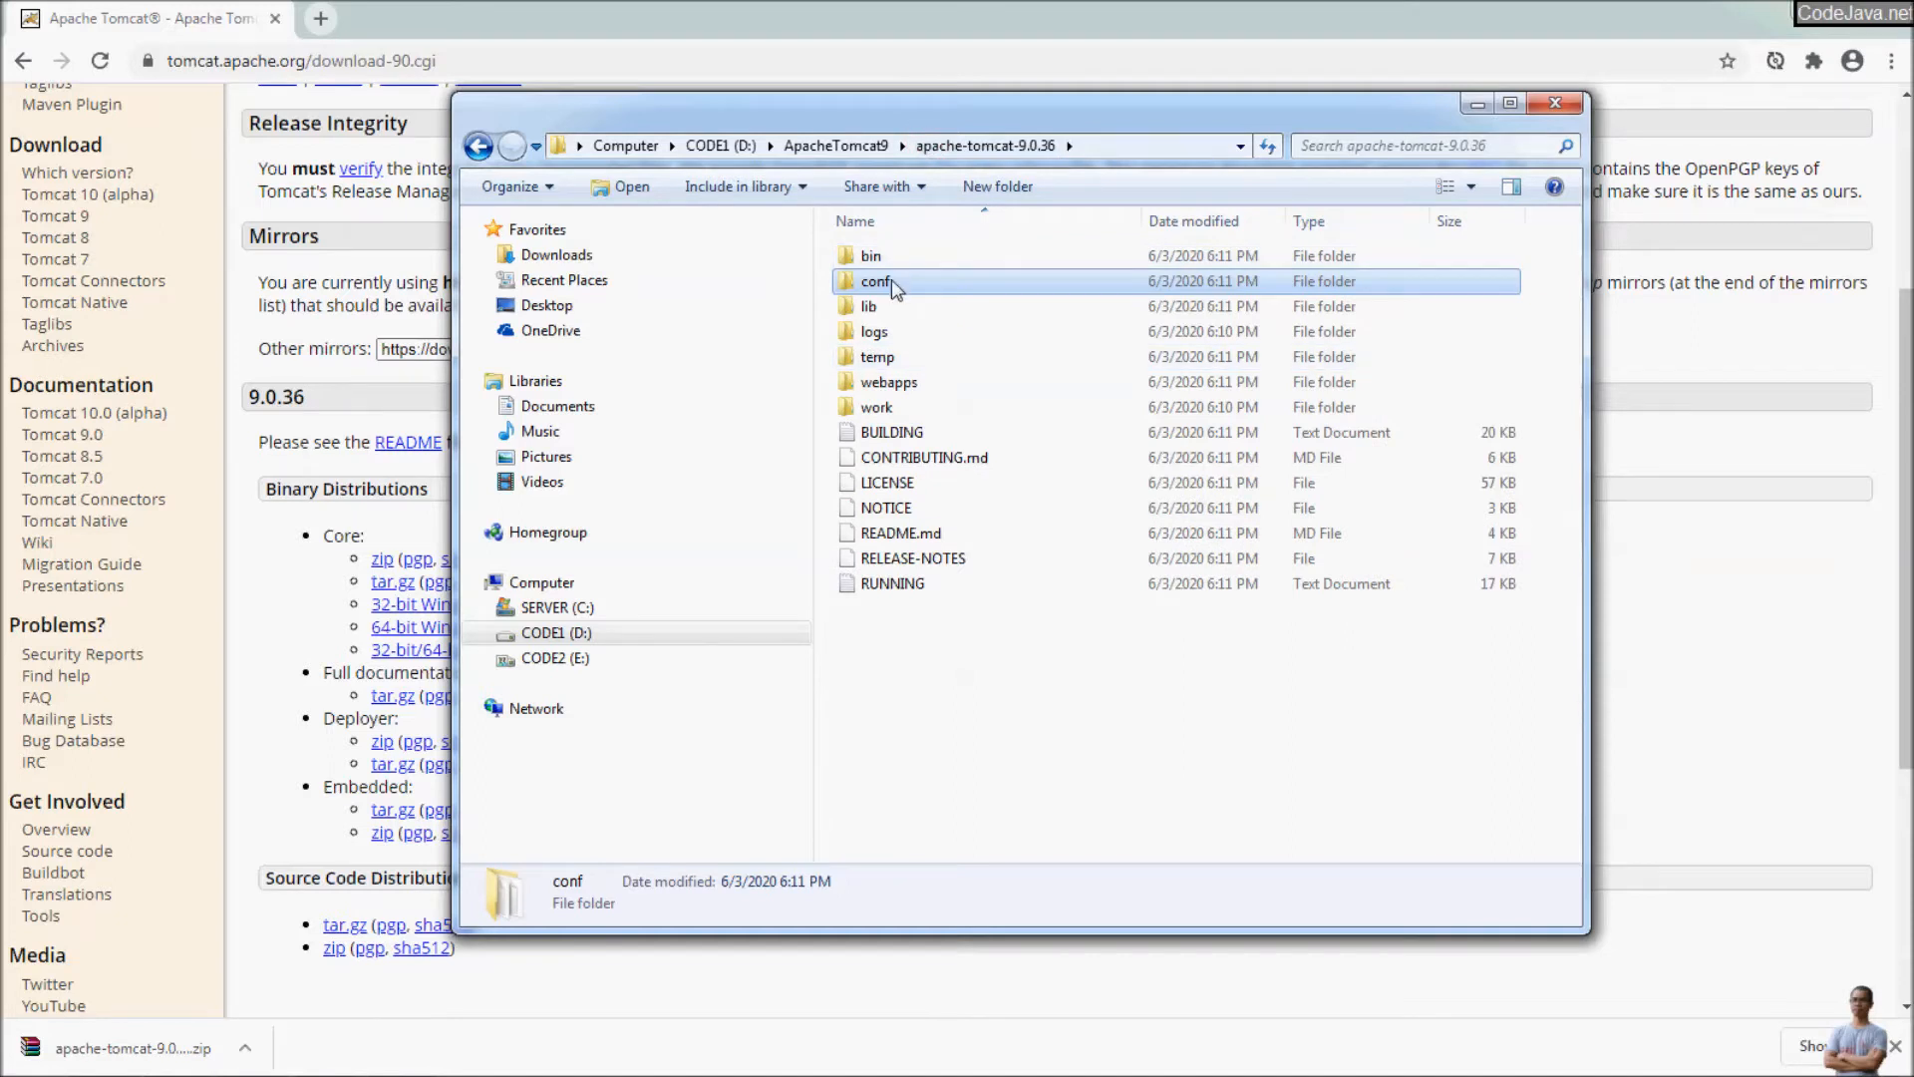
pyautogui.moveTo(874, 281)
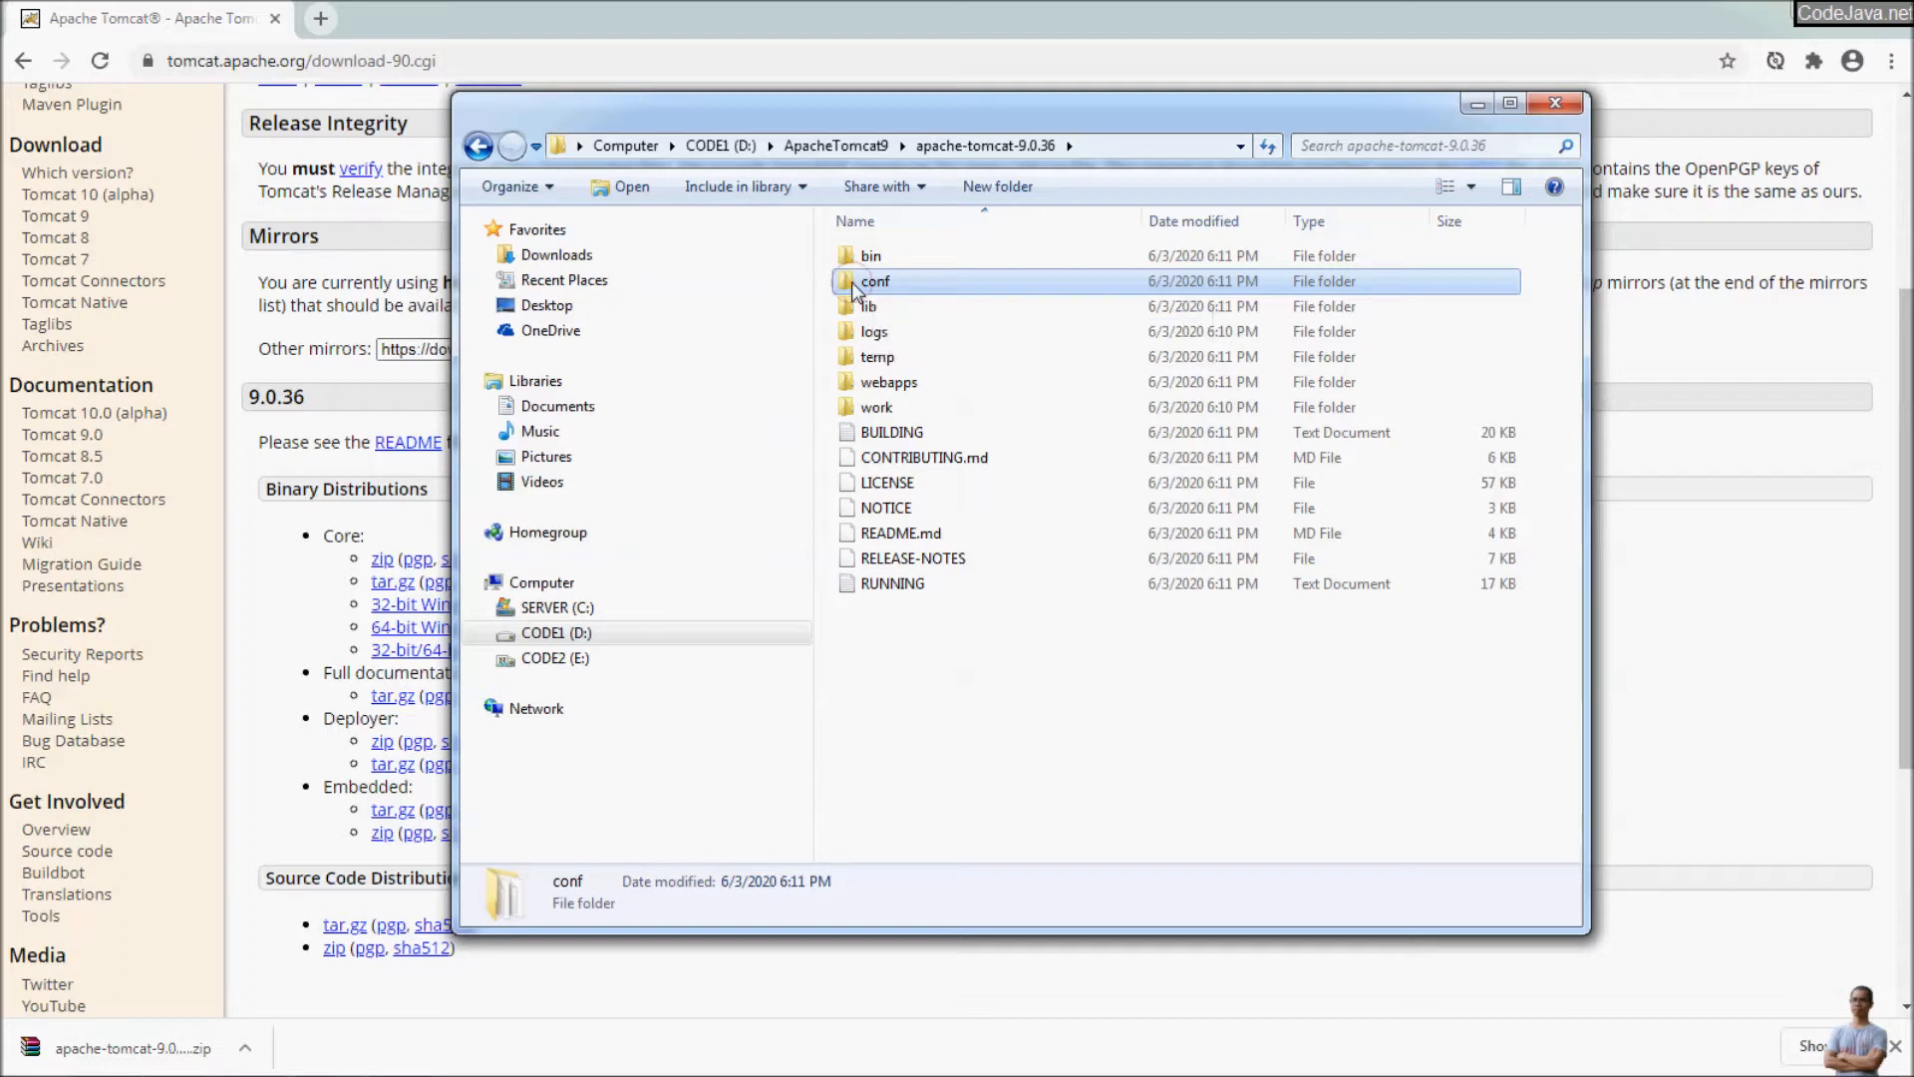
pyautogui.doubleClick(873, 281)
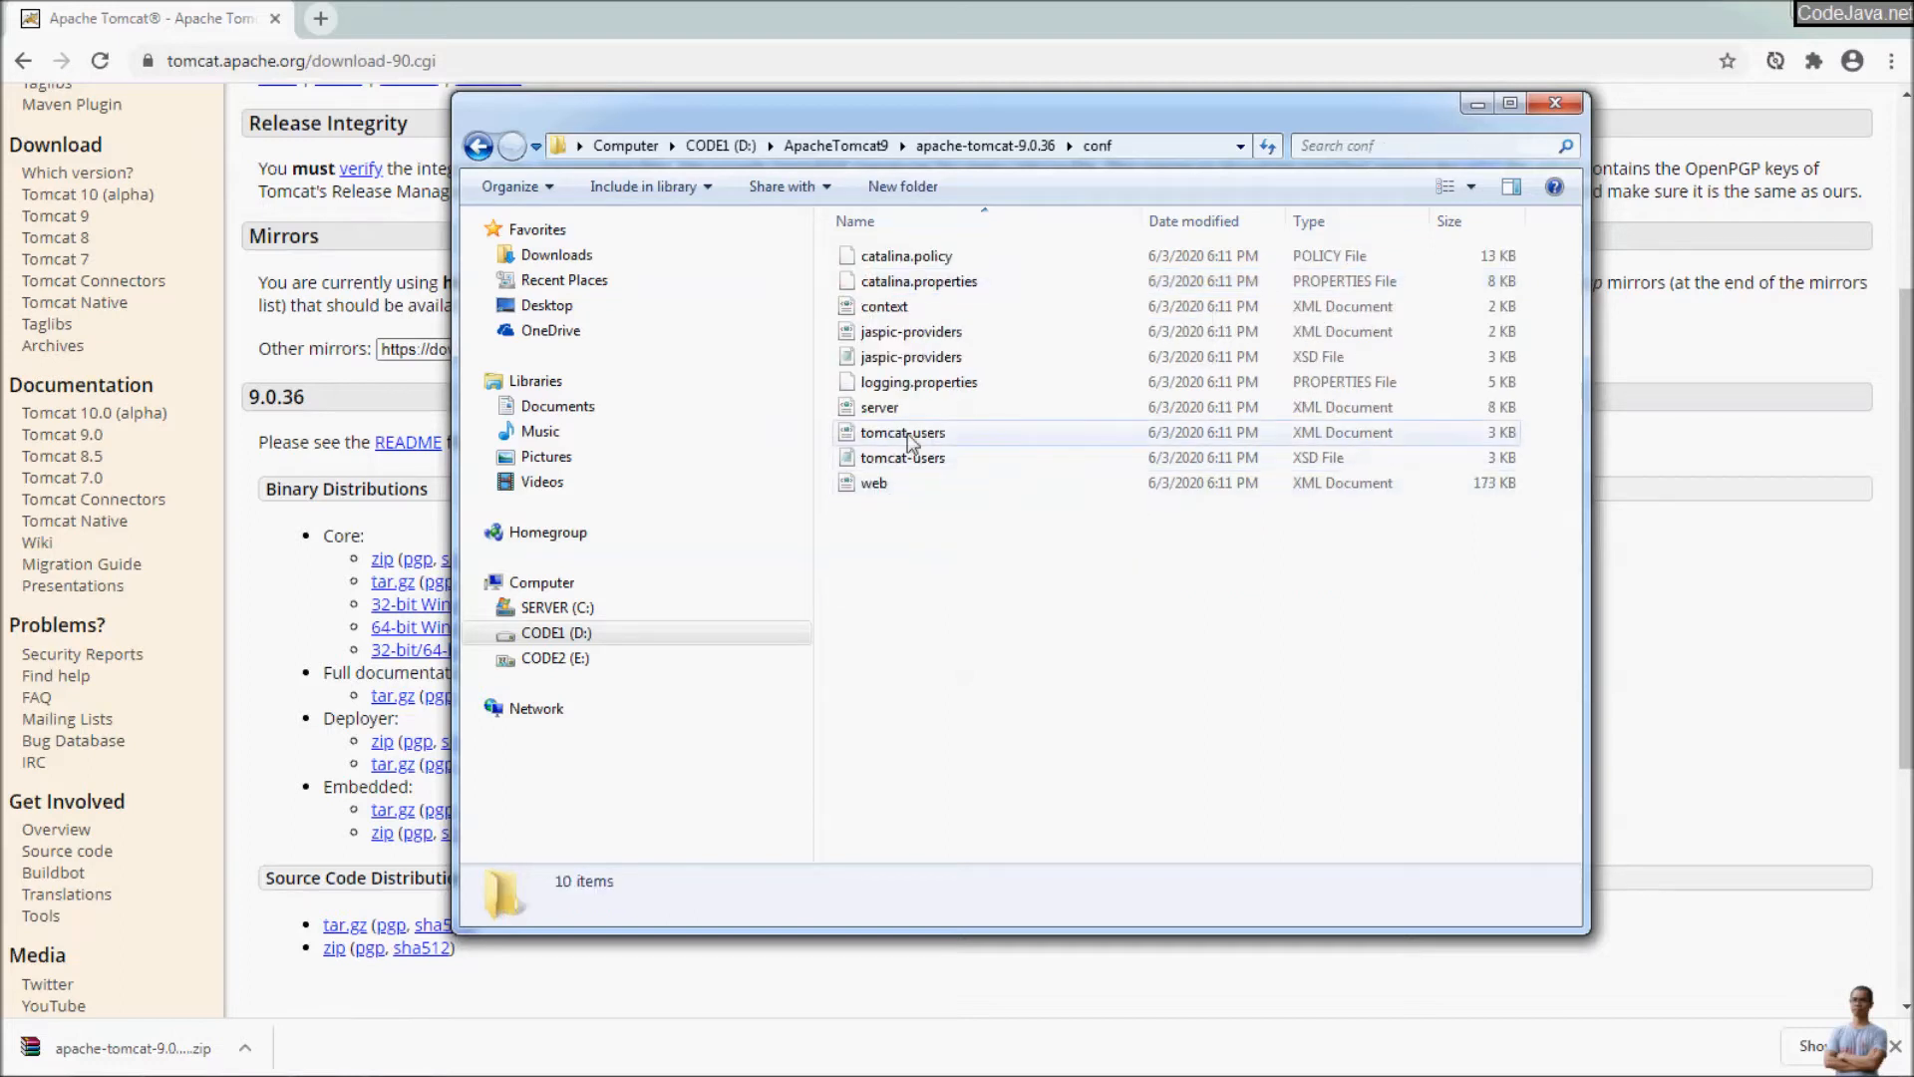
pyautogui.click(873, 483)
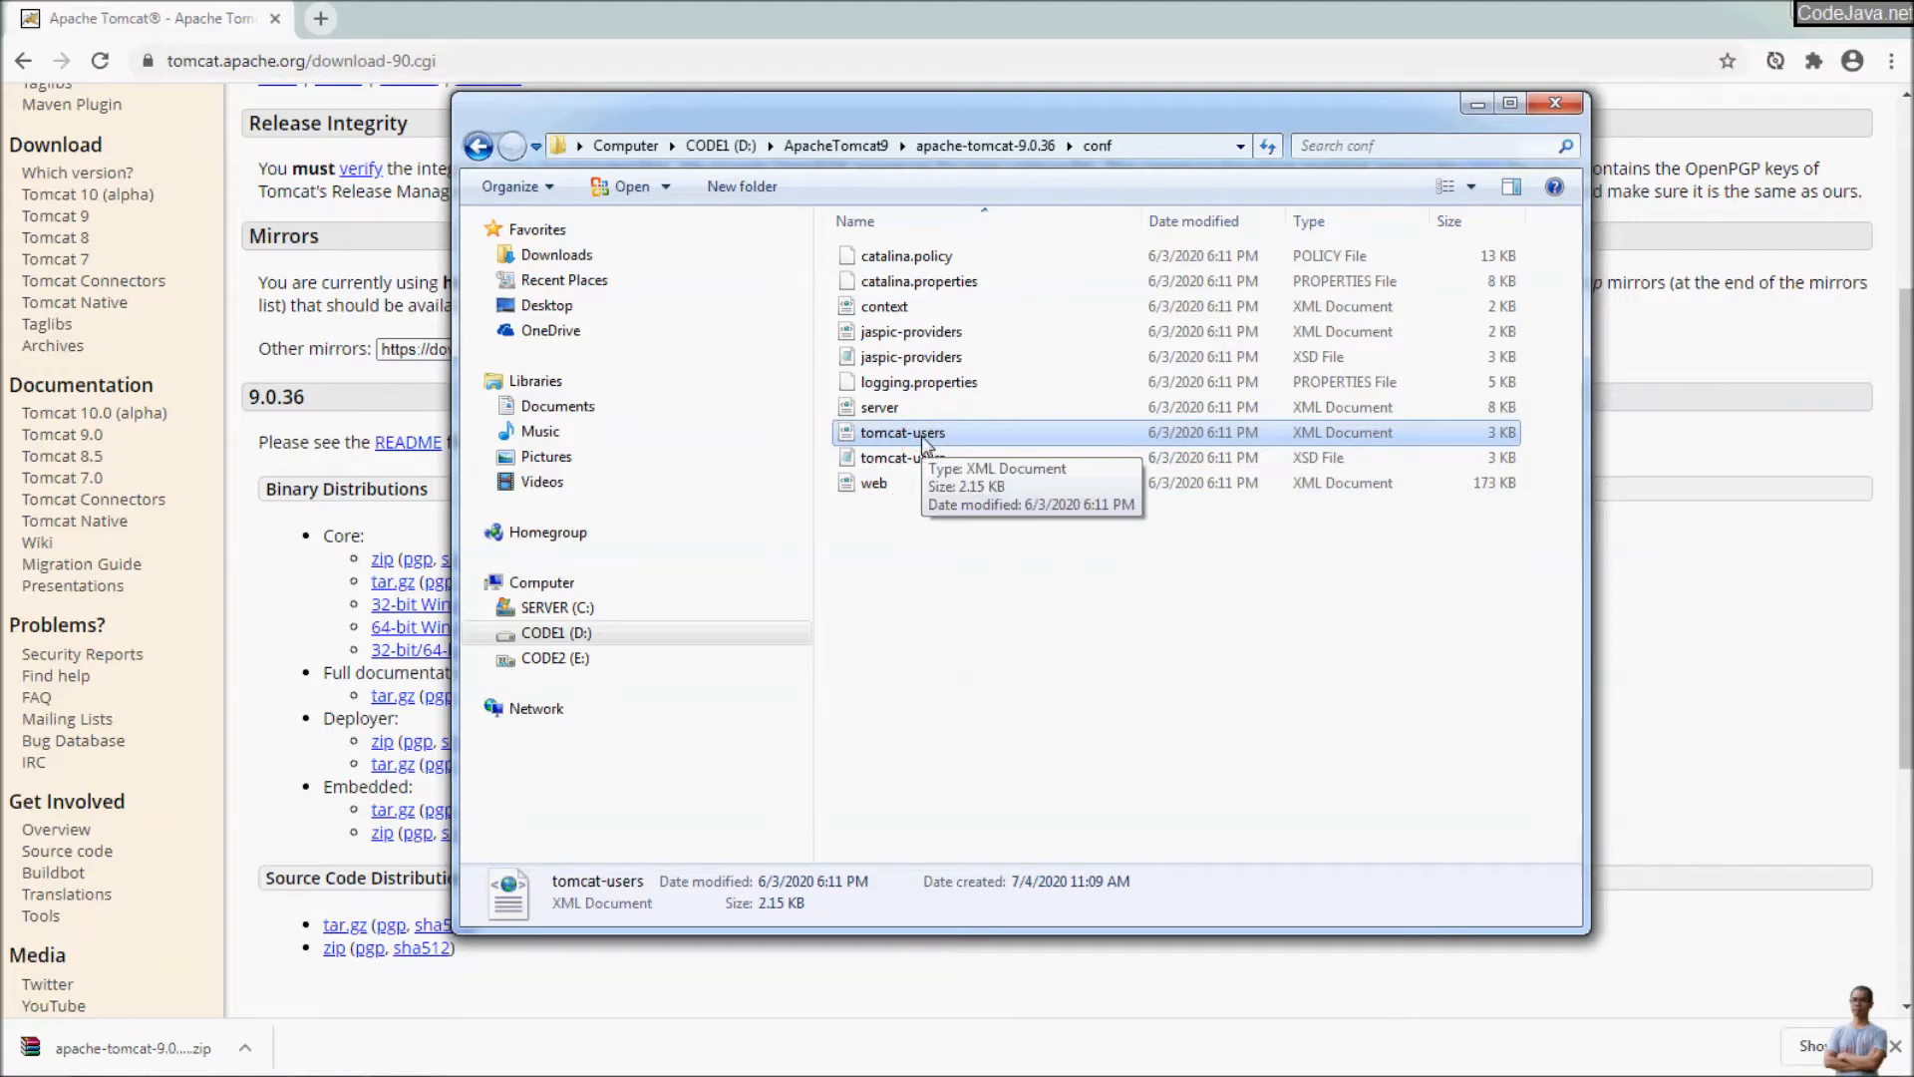
pyautogui.click(1509, 102)
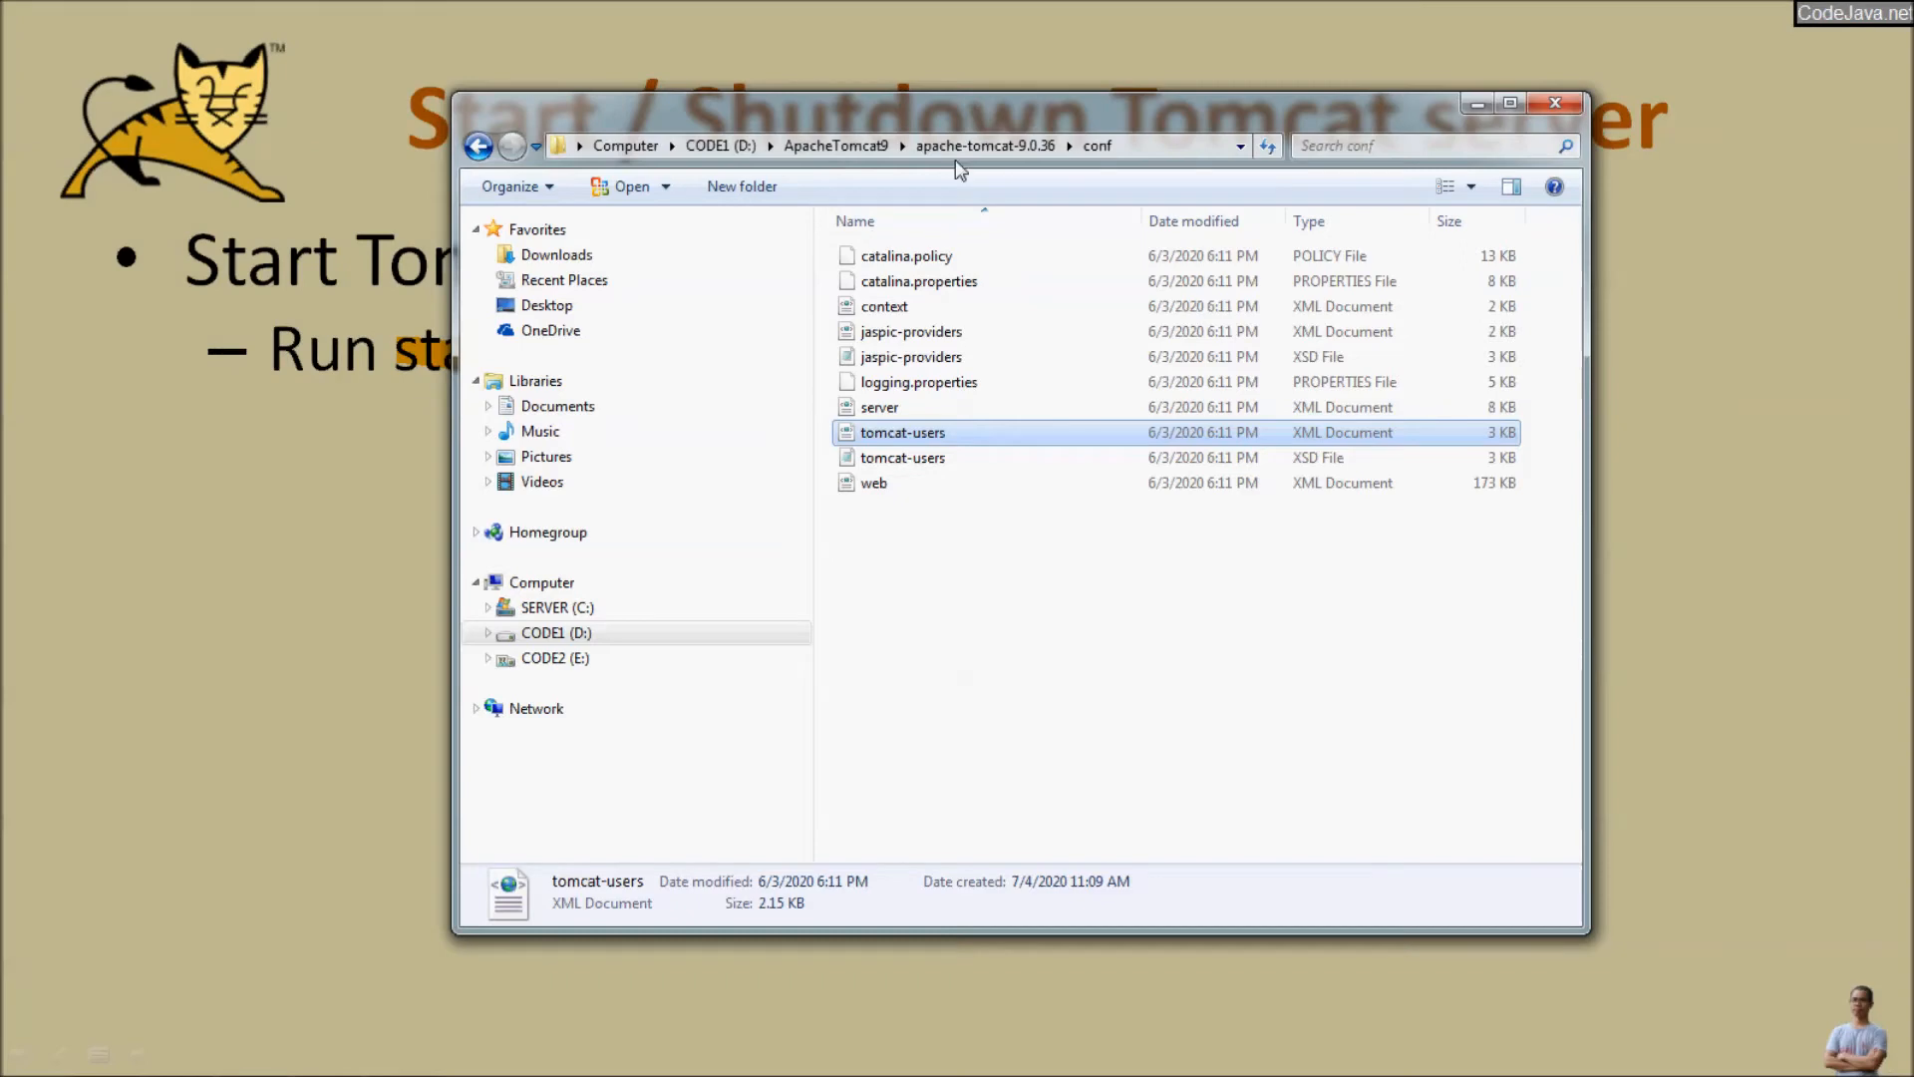
# - Go up to apache-tomcat-9.0.36, enter bin and launch startup.bat
pyautogui.click(1091, 145)
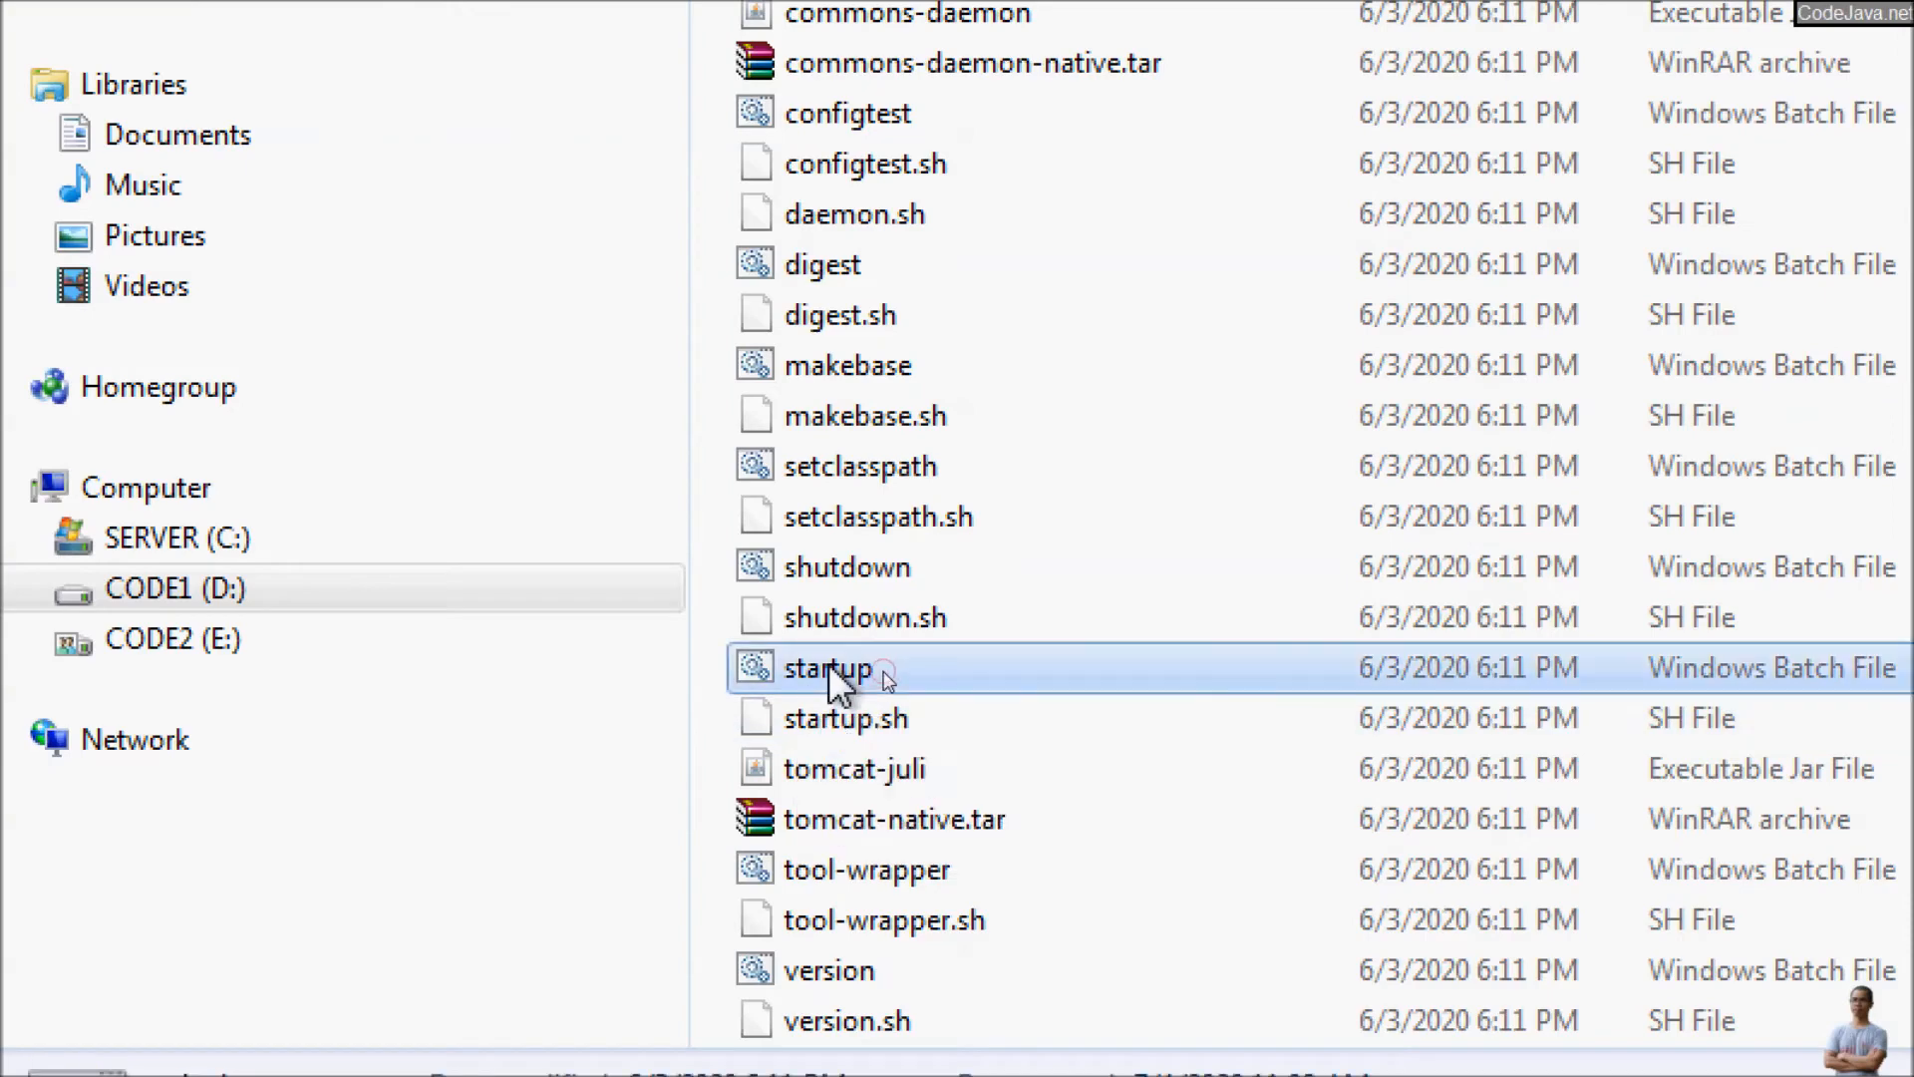
pyautogui.moveTo(824, 670)
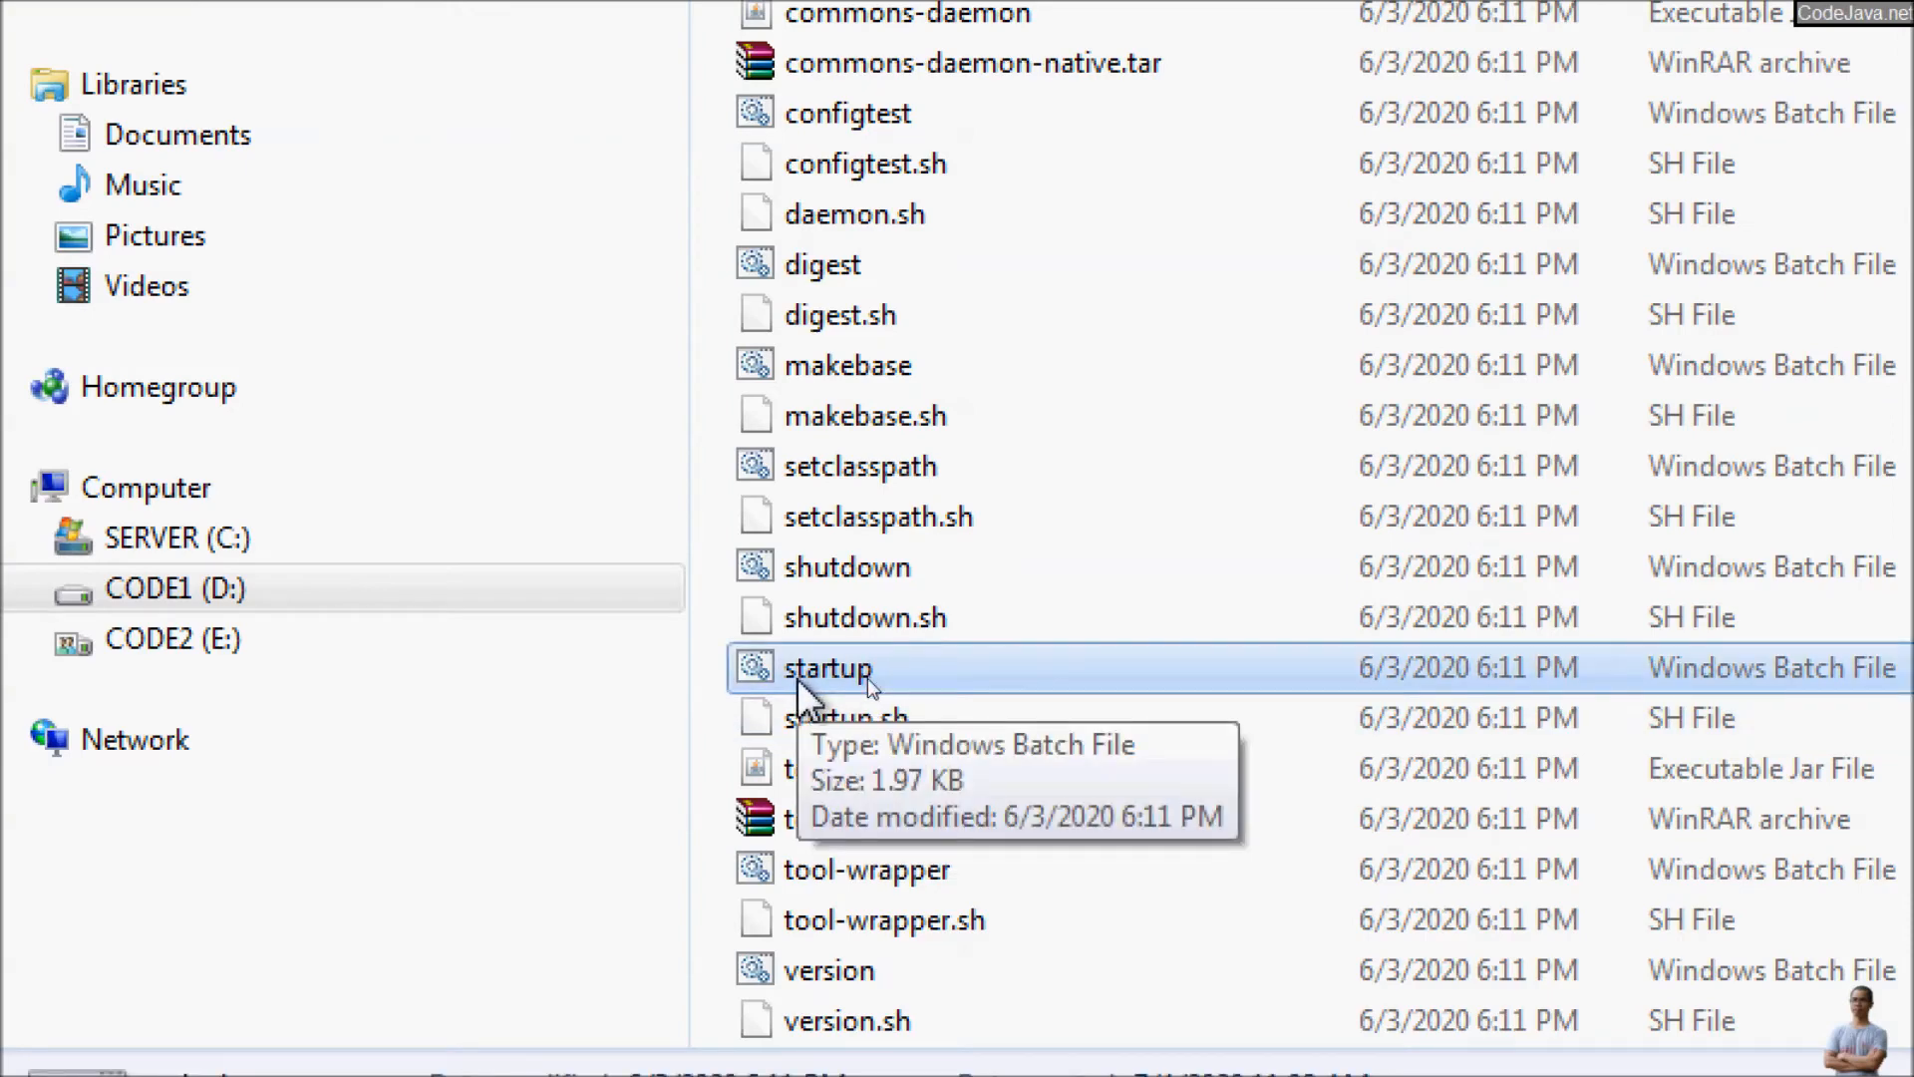
pyautogui.moveTo(1270, 702)
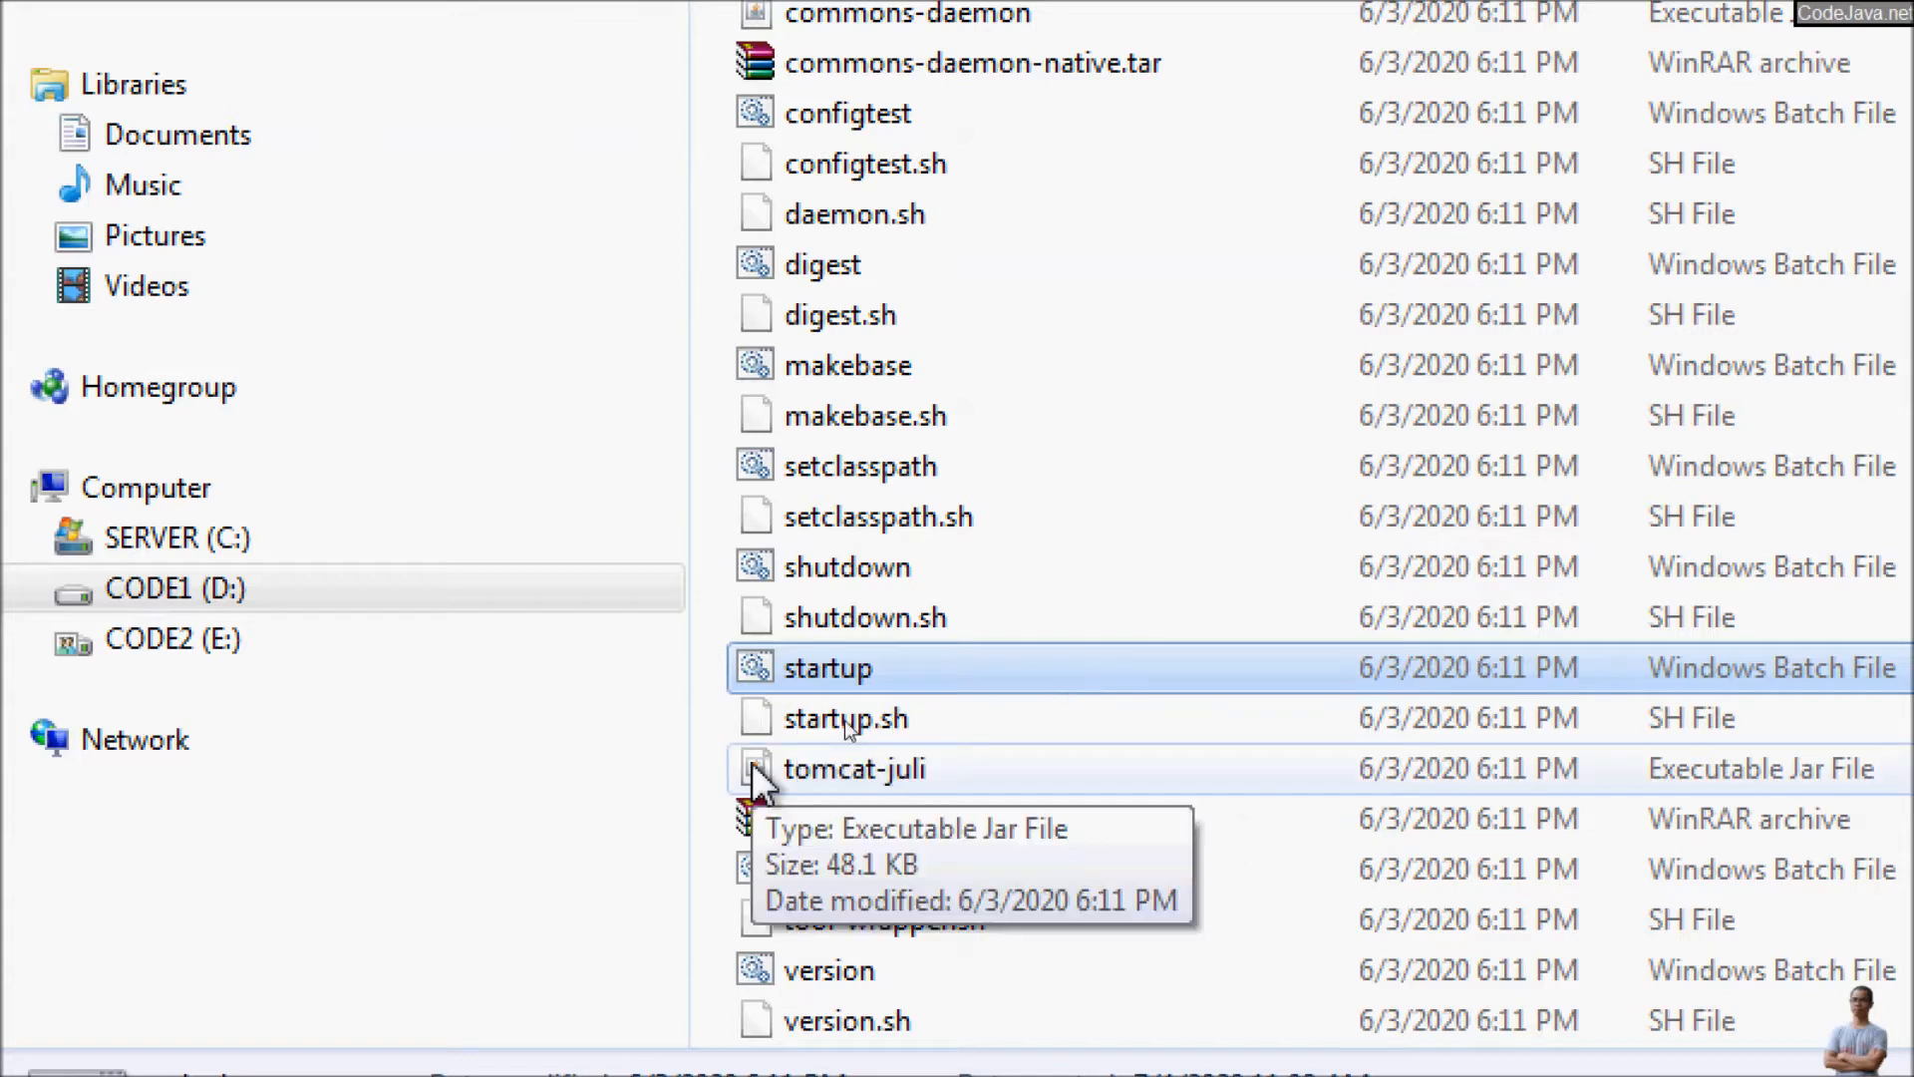
pyautogui.click(845, 717)
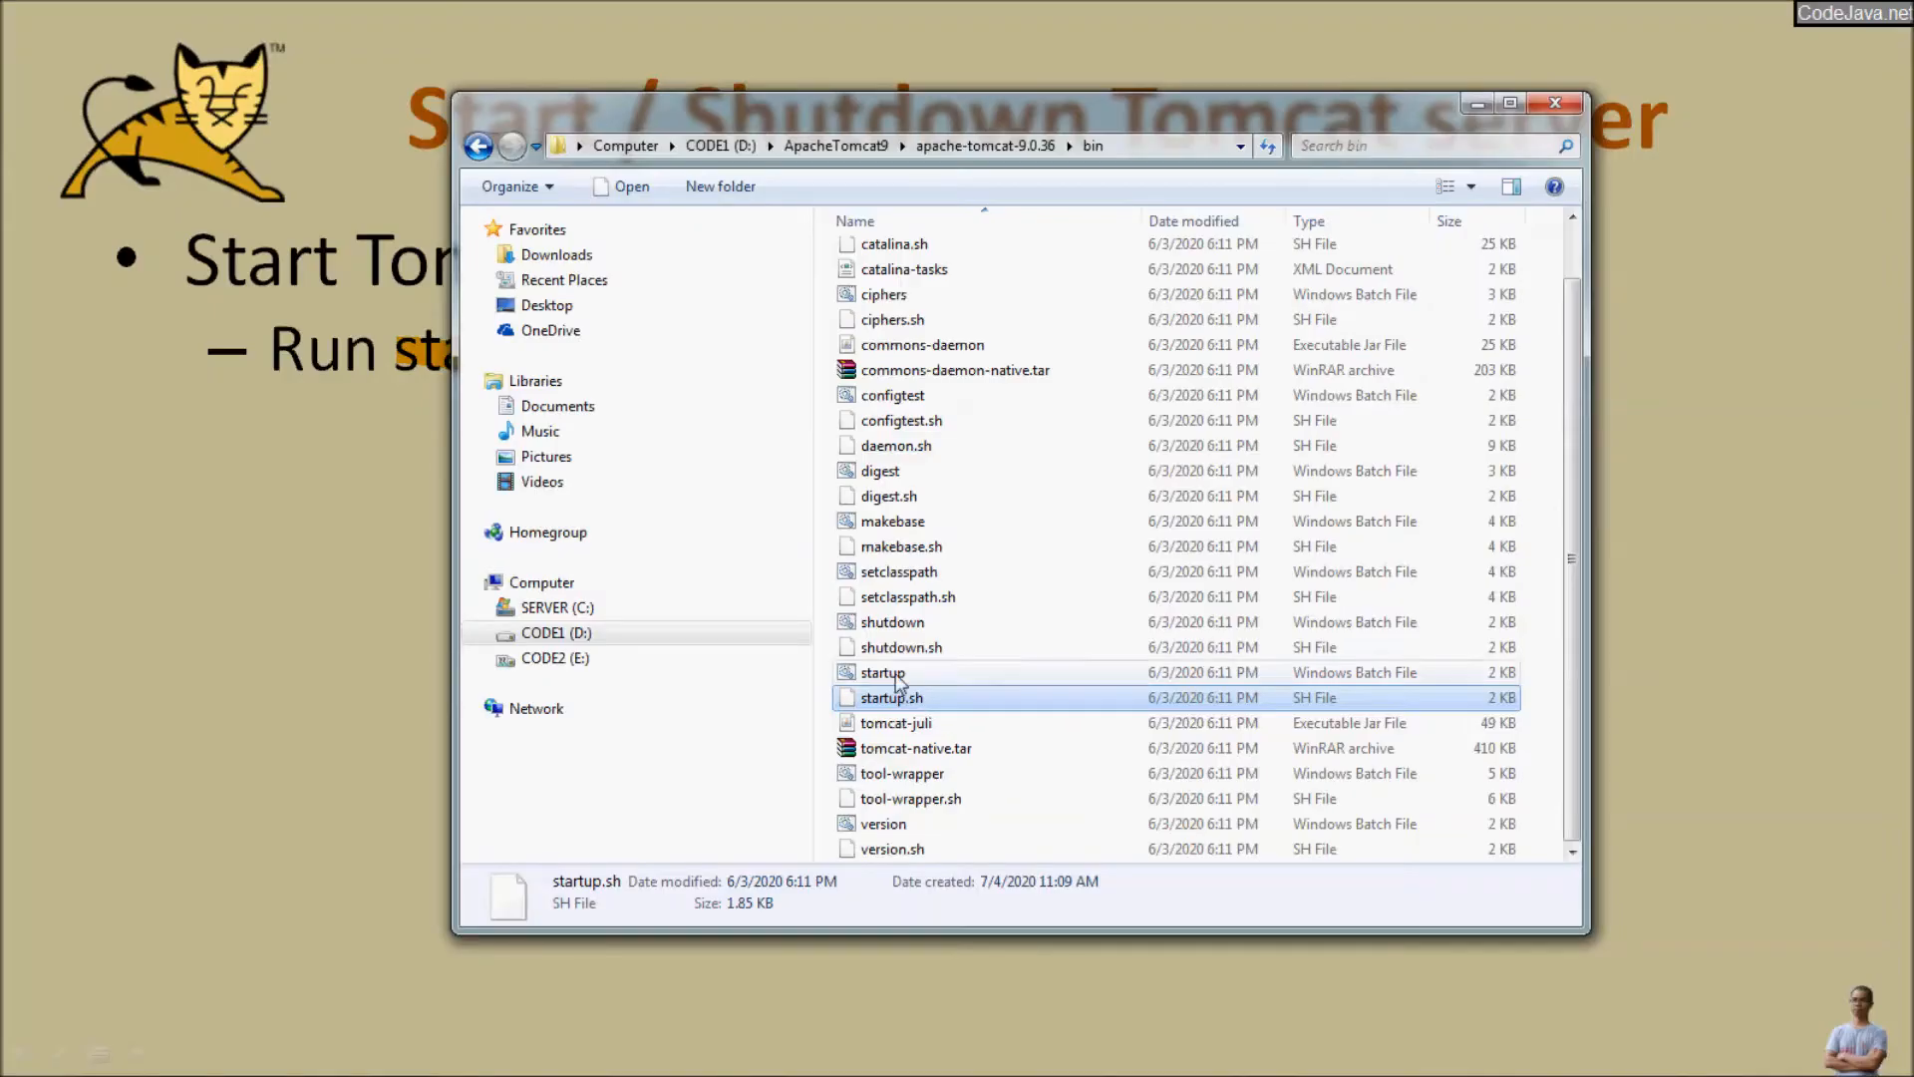
pyautogui.click(881, 672)
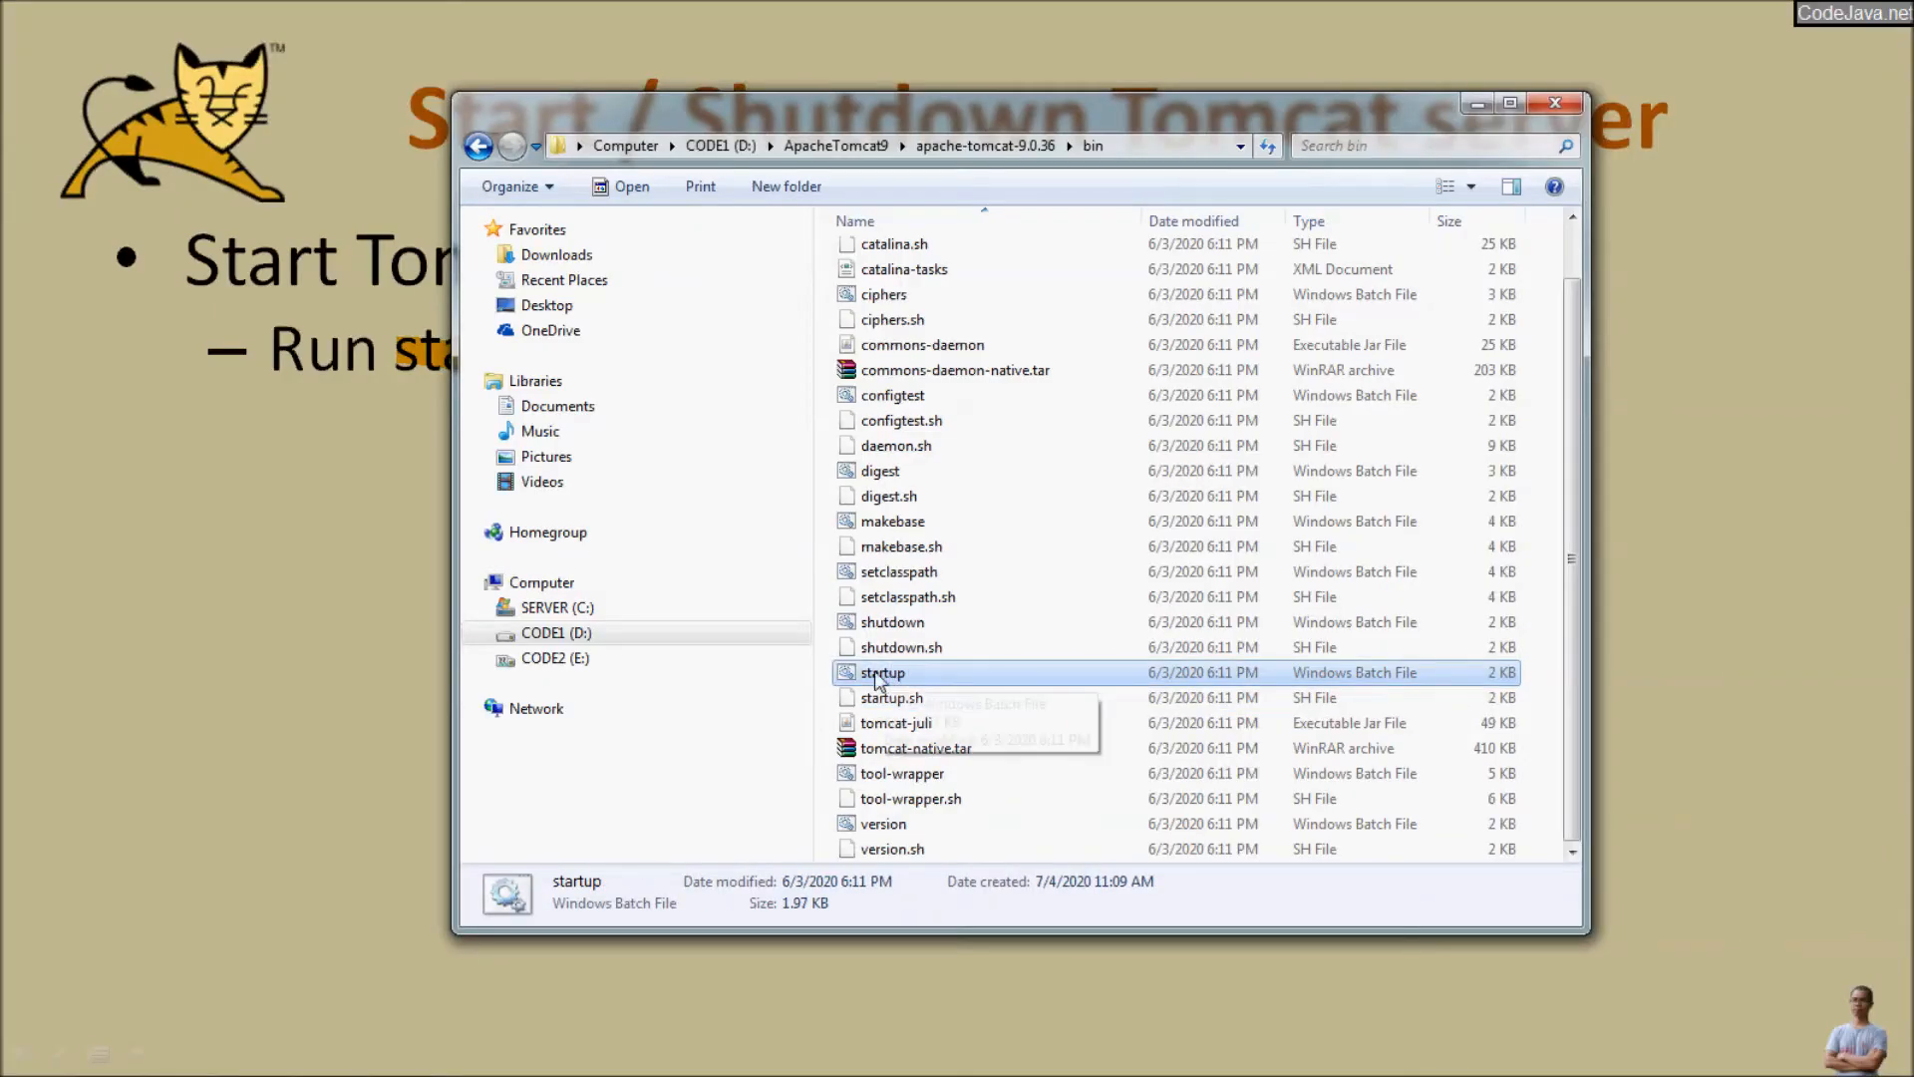
pyautogui.doubleClick(881, 672)
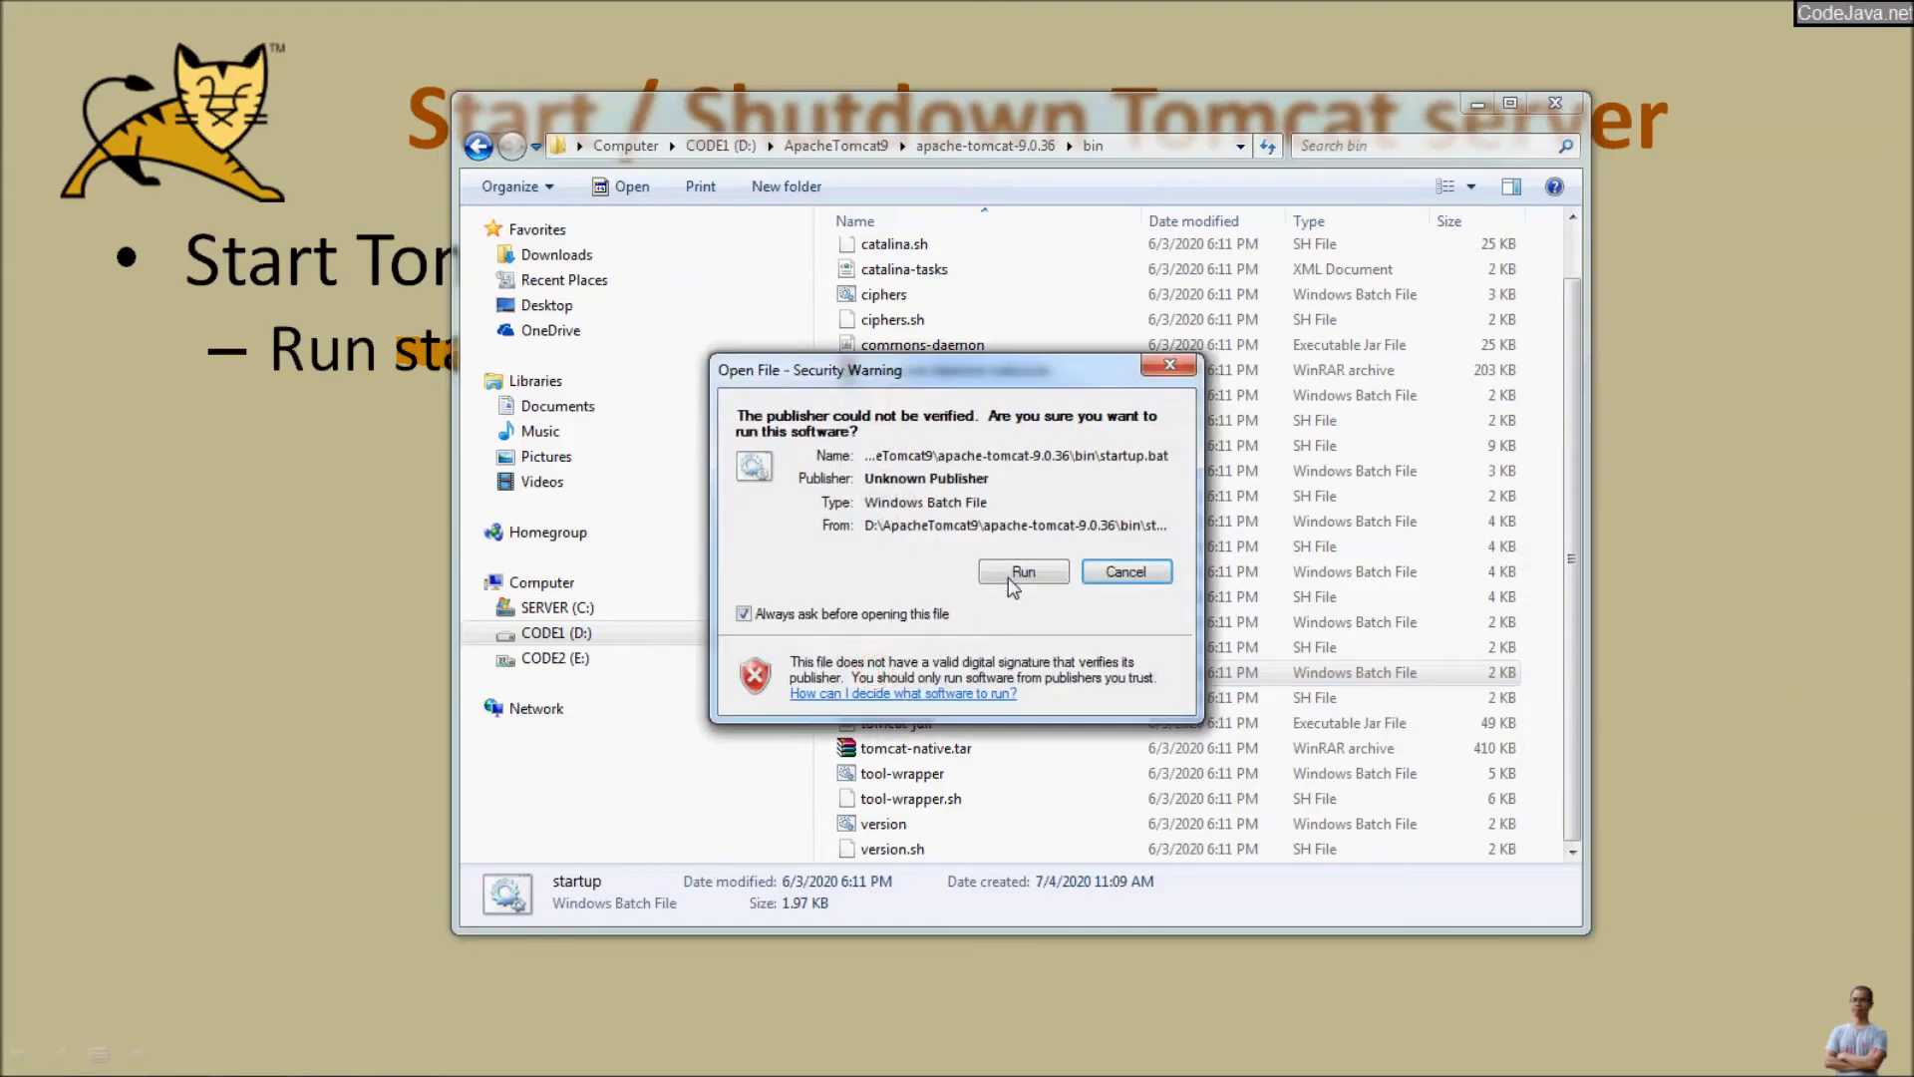
# - Run the unverified startup script so Tomcat starts in 1,019 milliseconds, then return to Chrome
pyautogui.click(1021, 573)
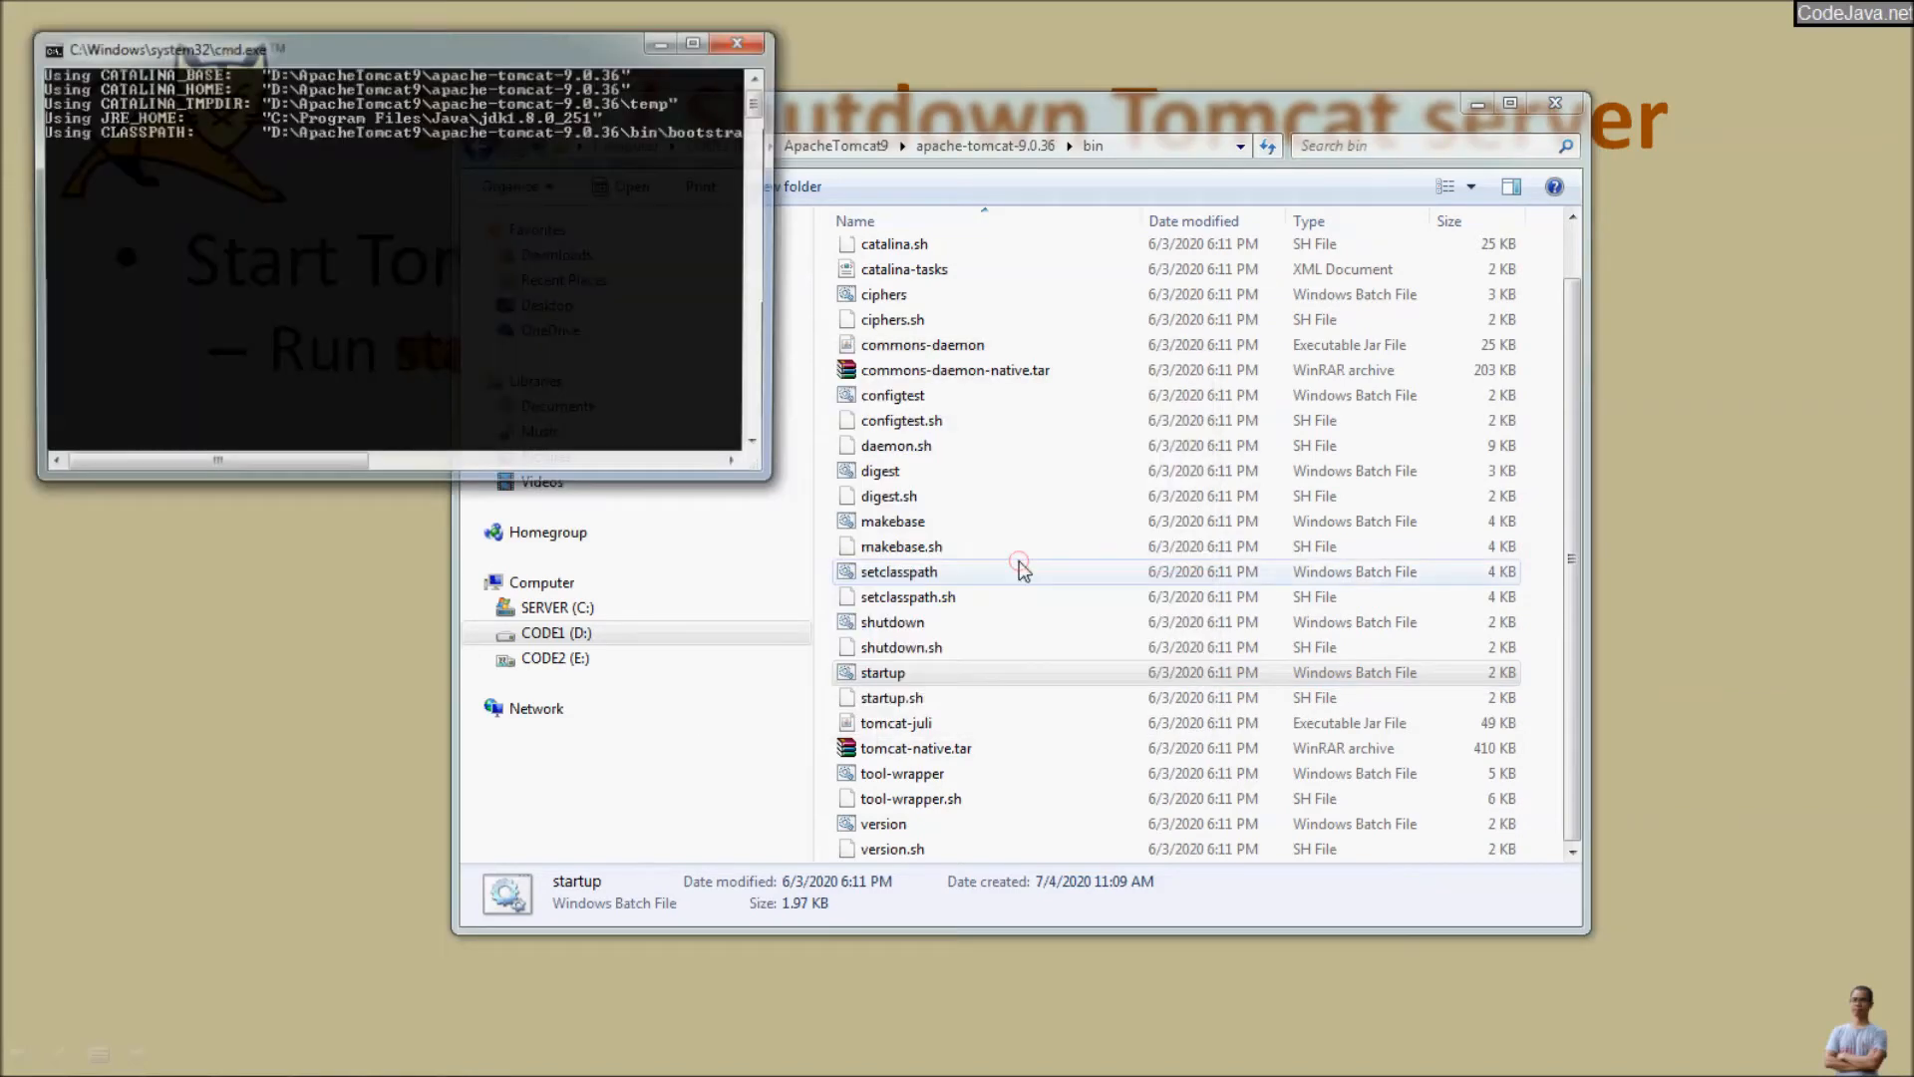
pyautogui.doubleClick(881, 672)
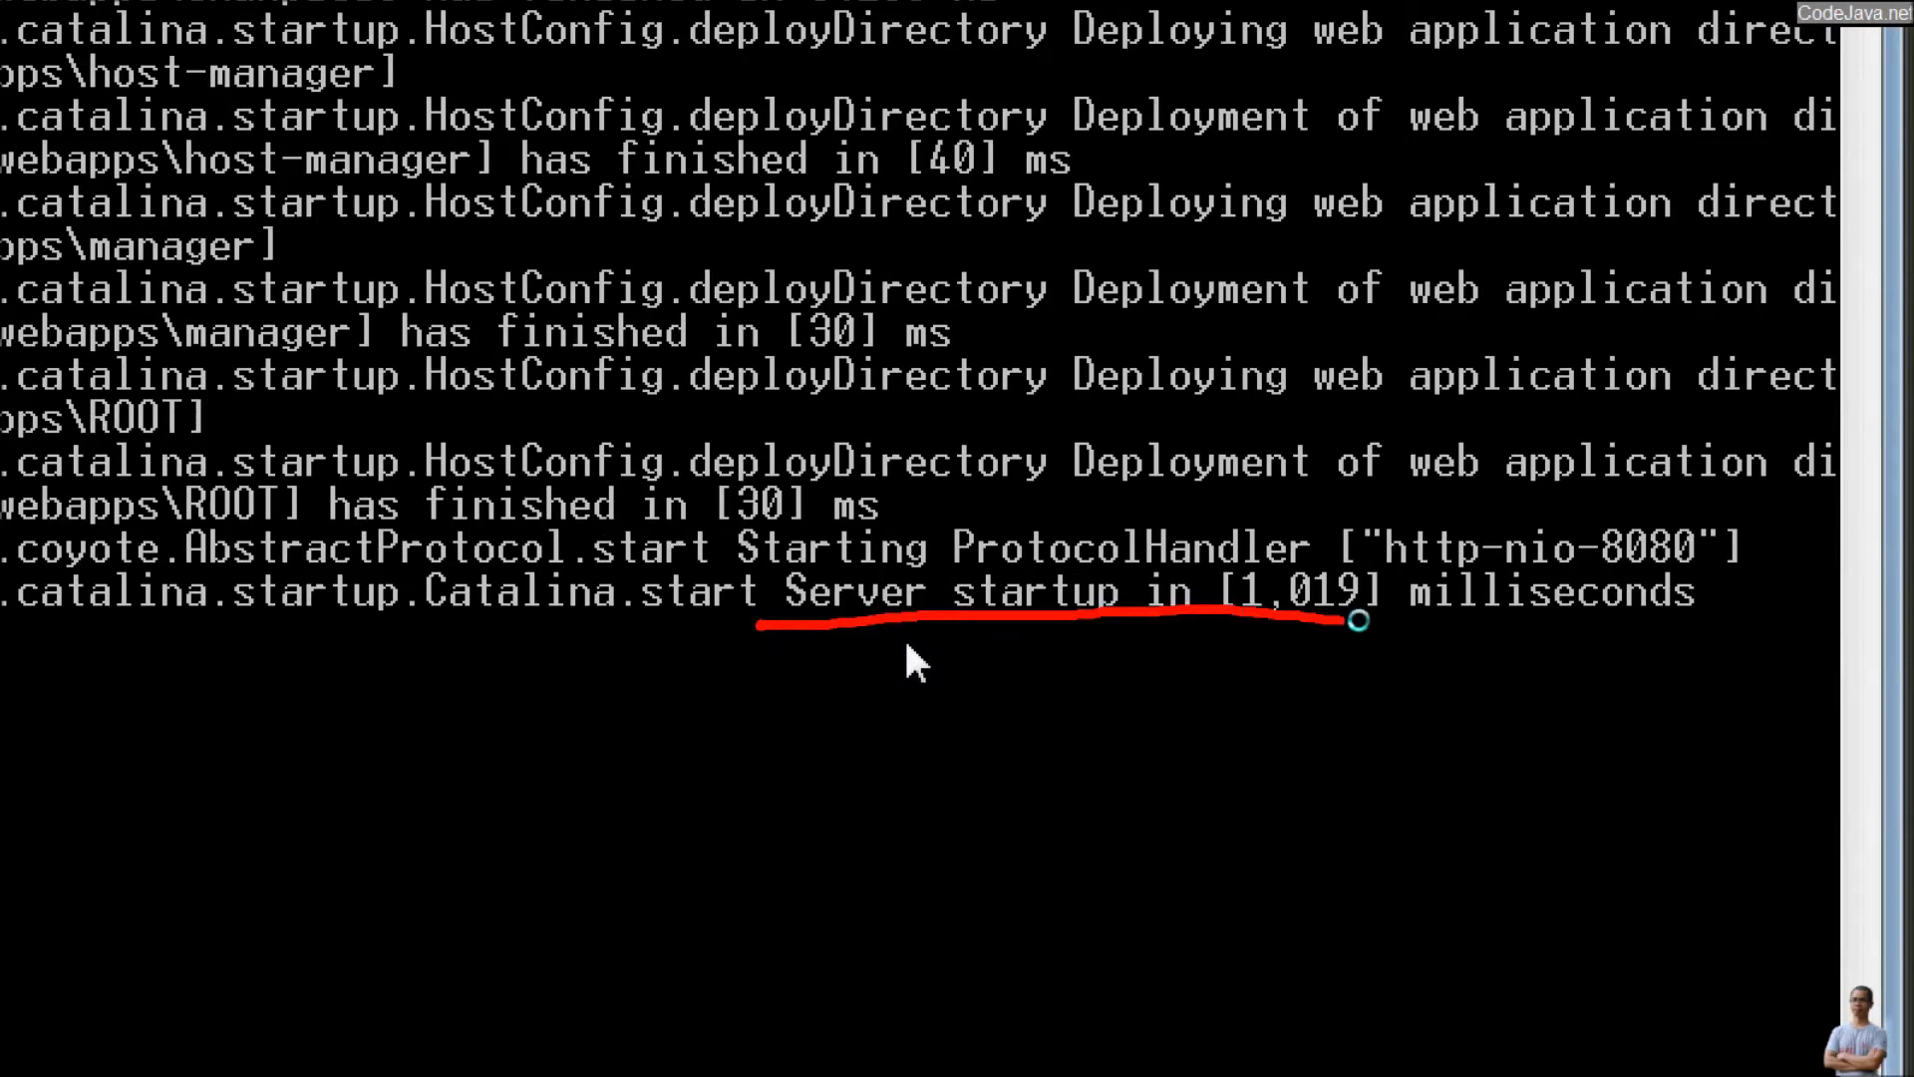
pyautogui.moveTo(1358, 621); pyautogui.dragTo(759, 600)
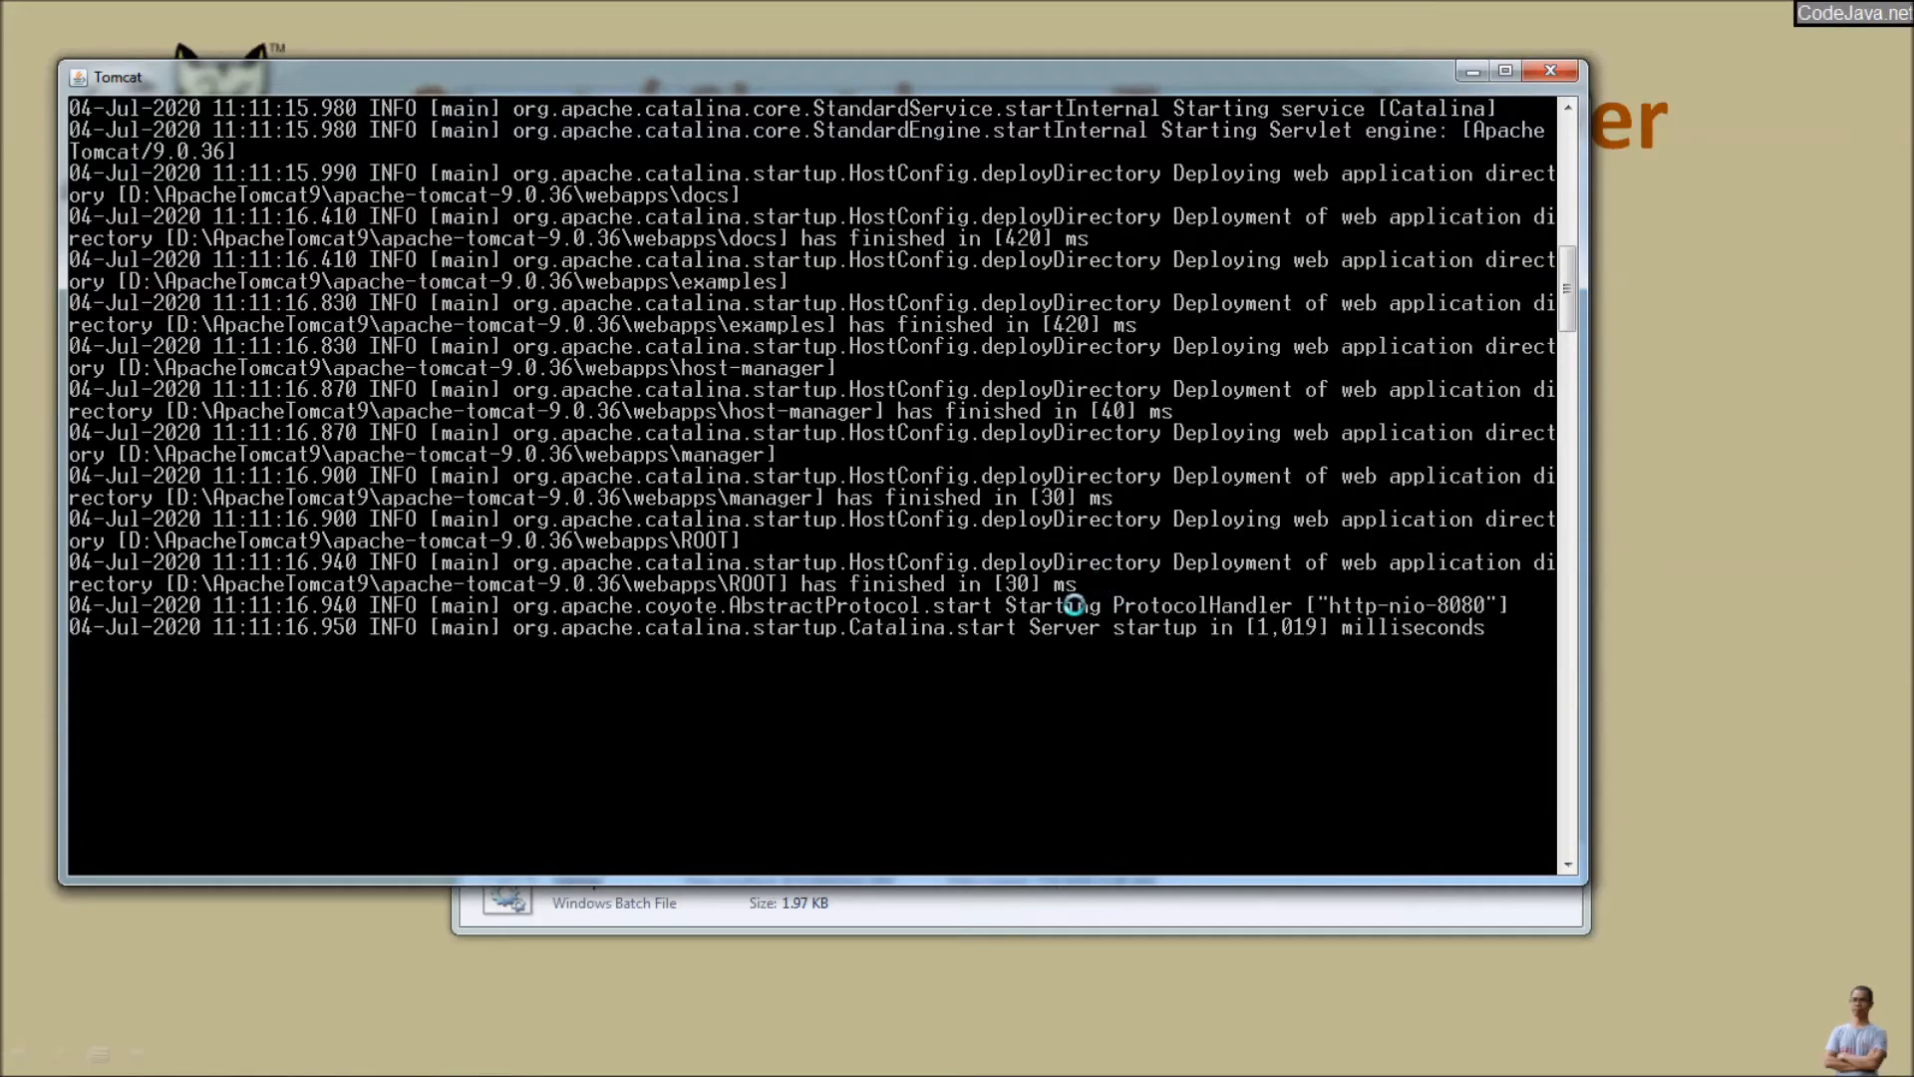
pyautogui.moveTo(1093, 730)
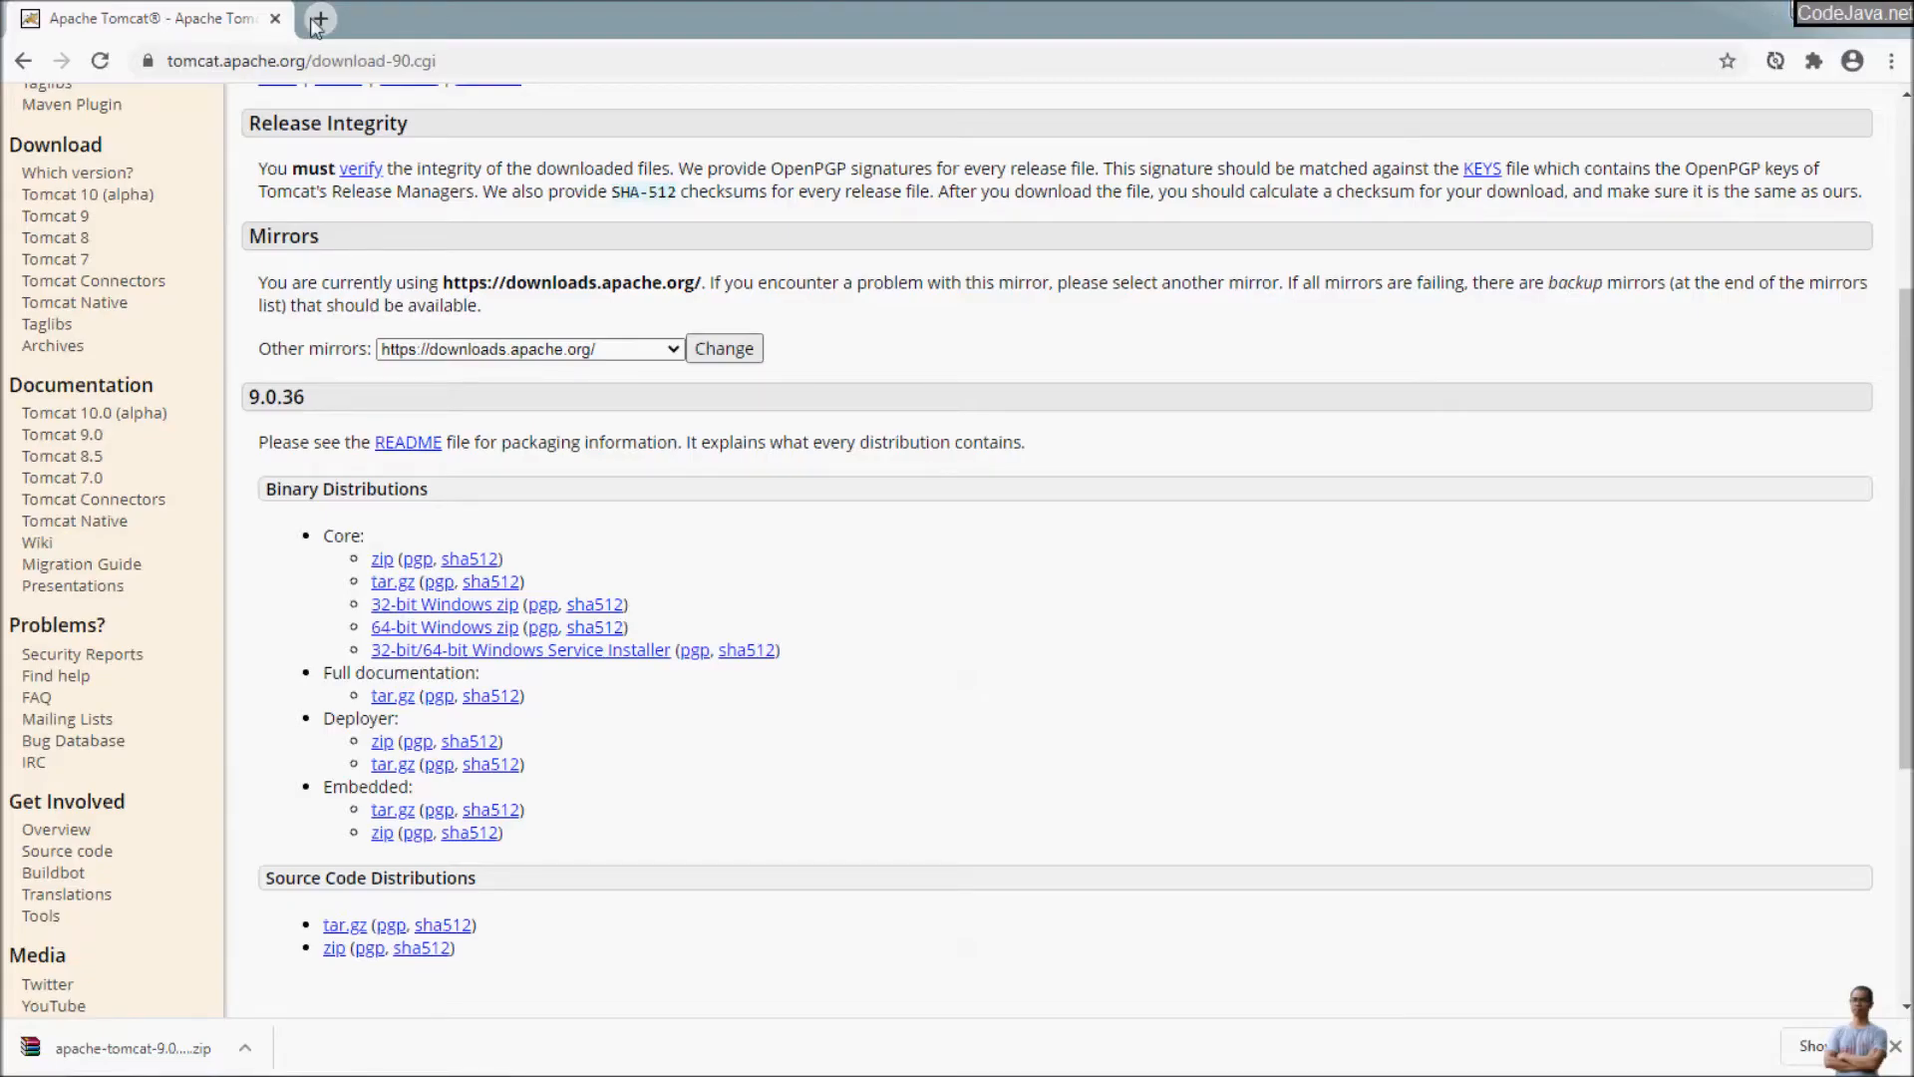
pyautogui.click(320, 18)
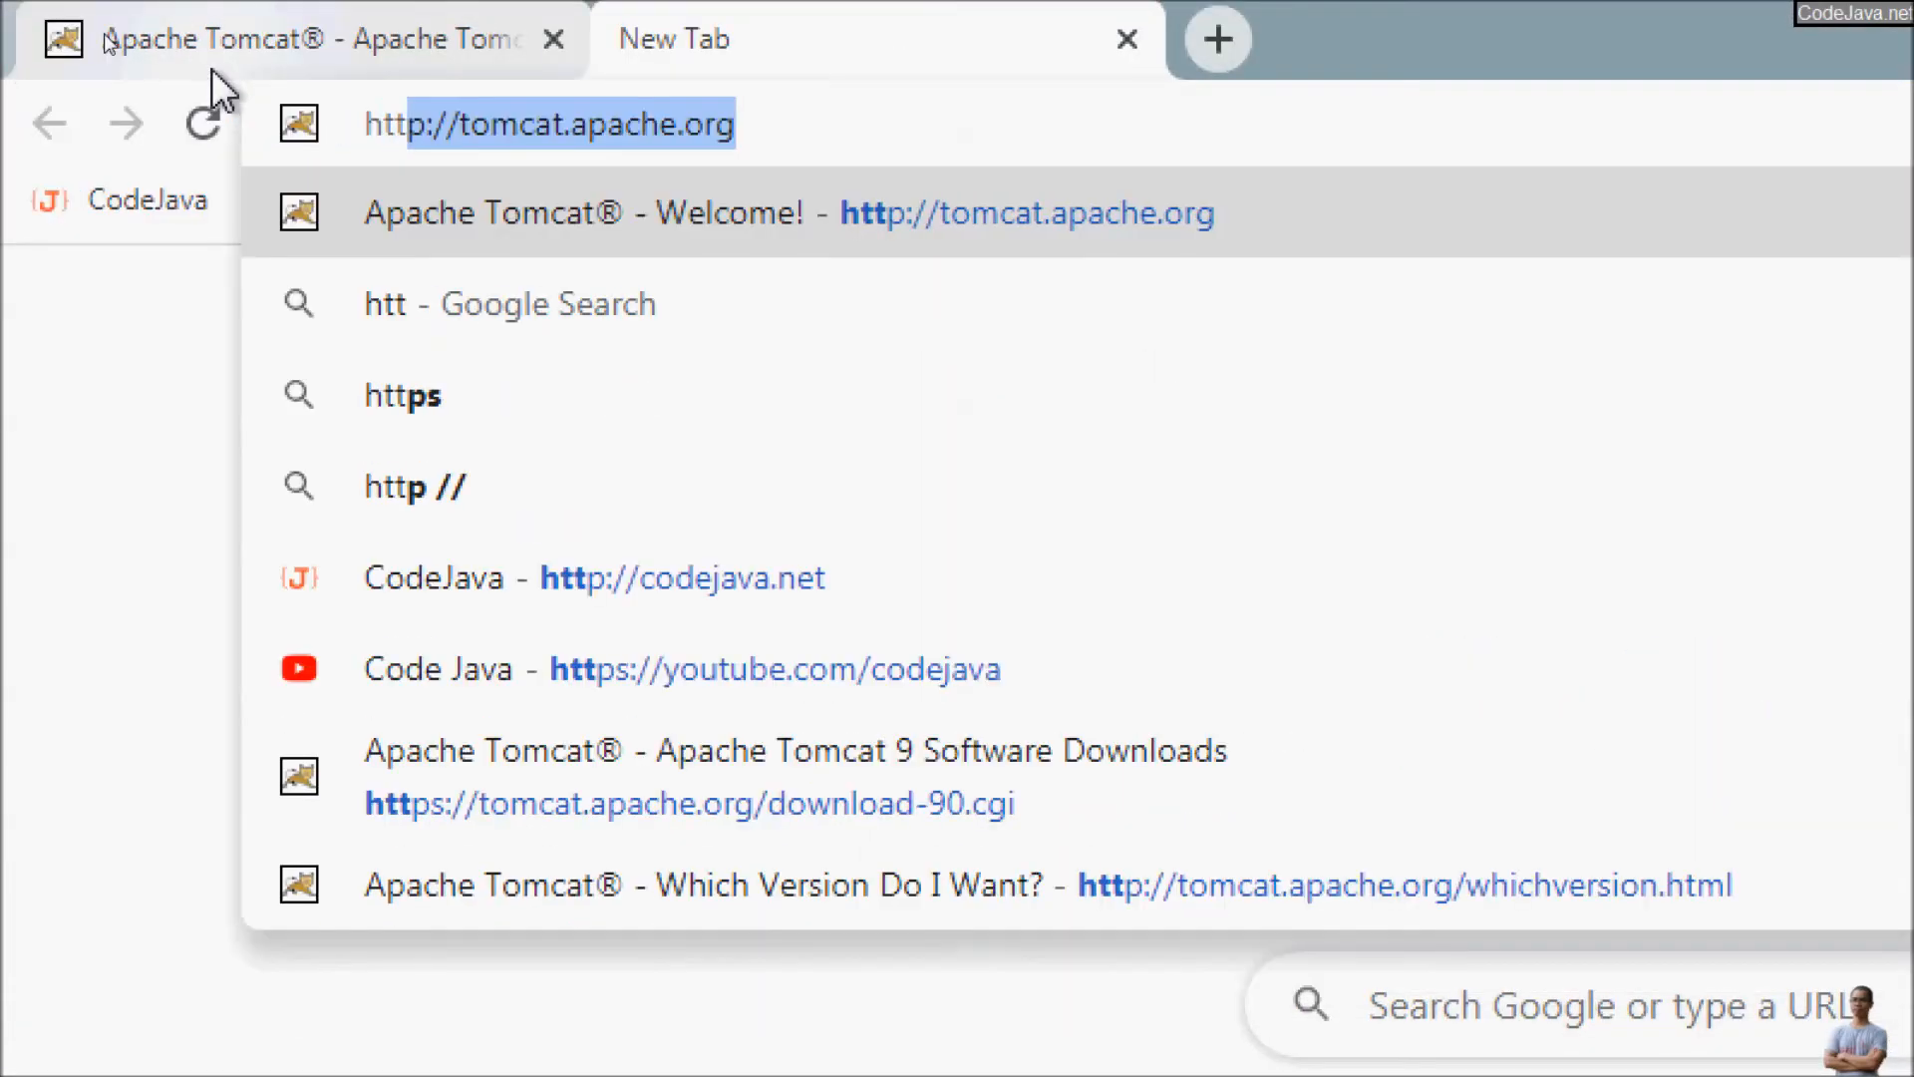
pyautogui.write('http://l')
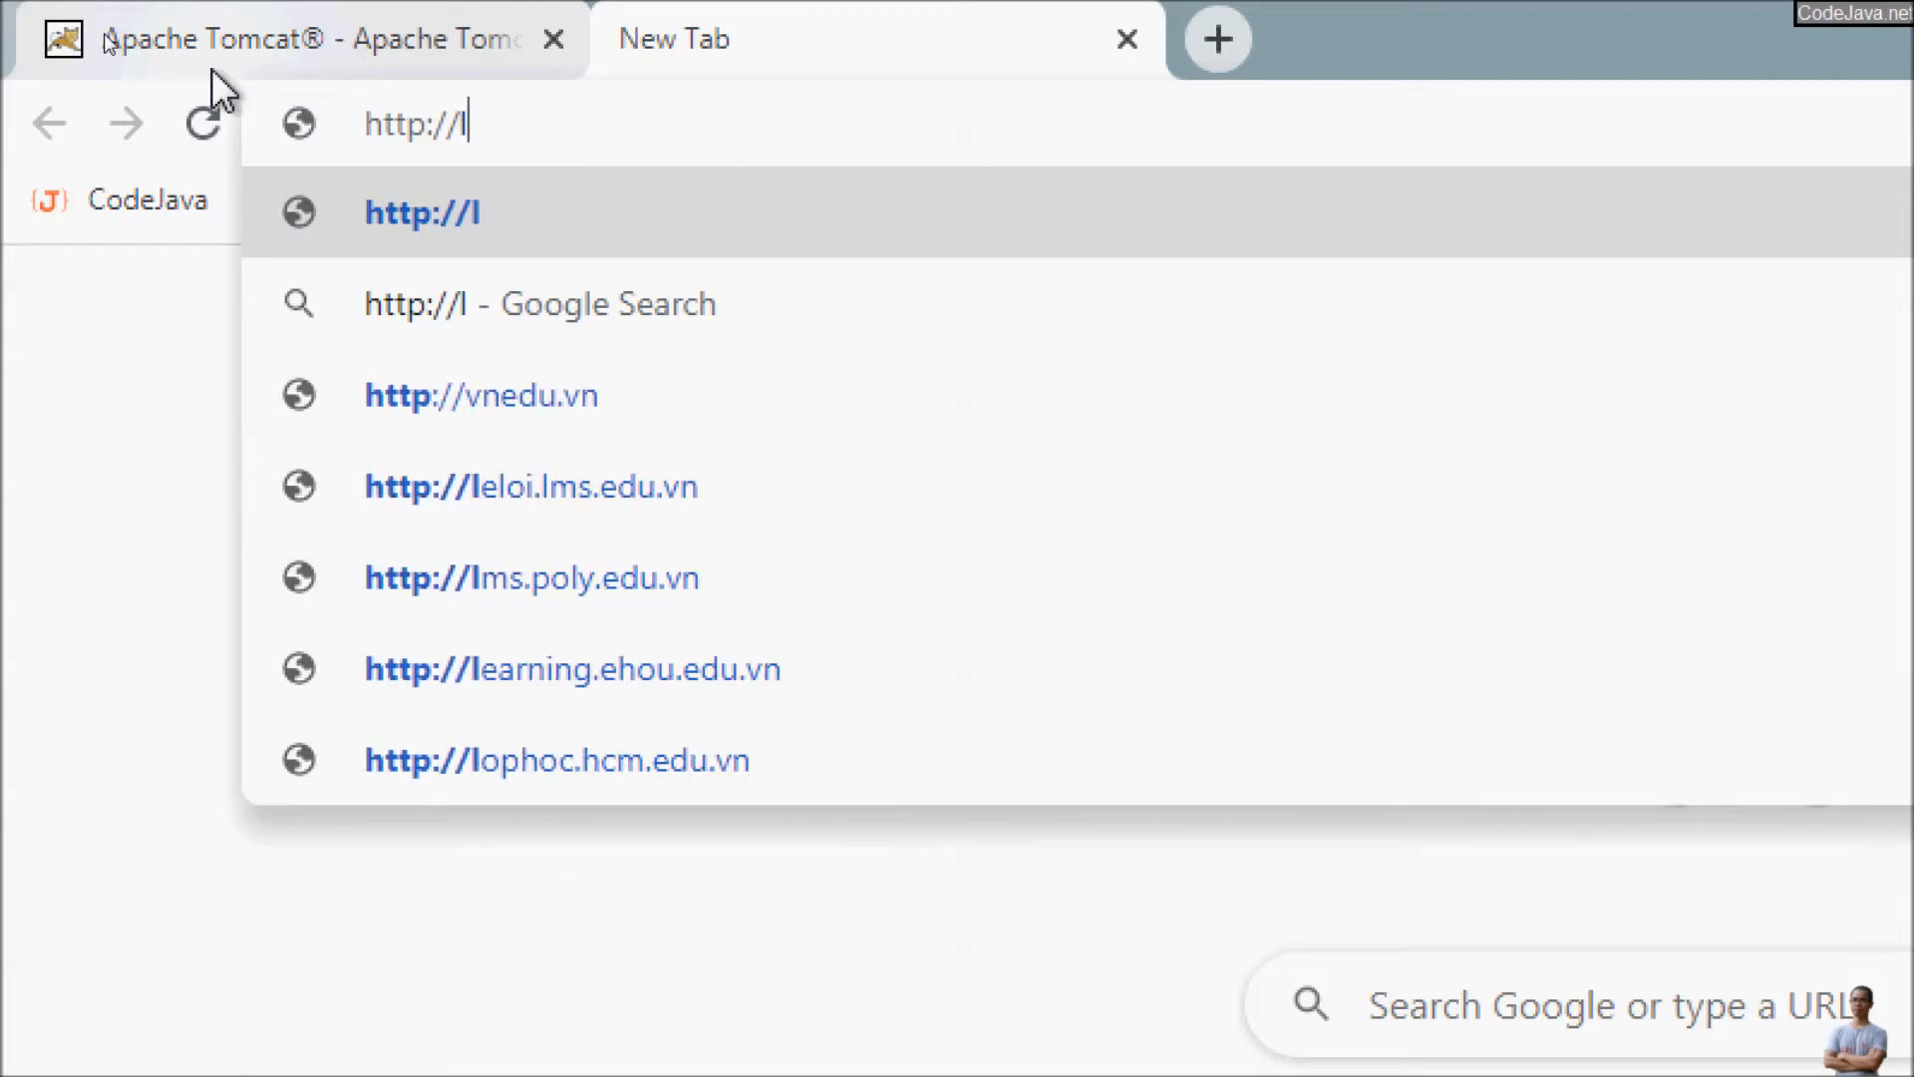
pyautogui.write('ocalhost:8080')
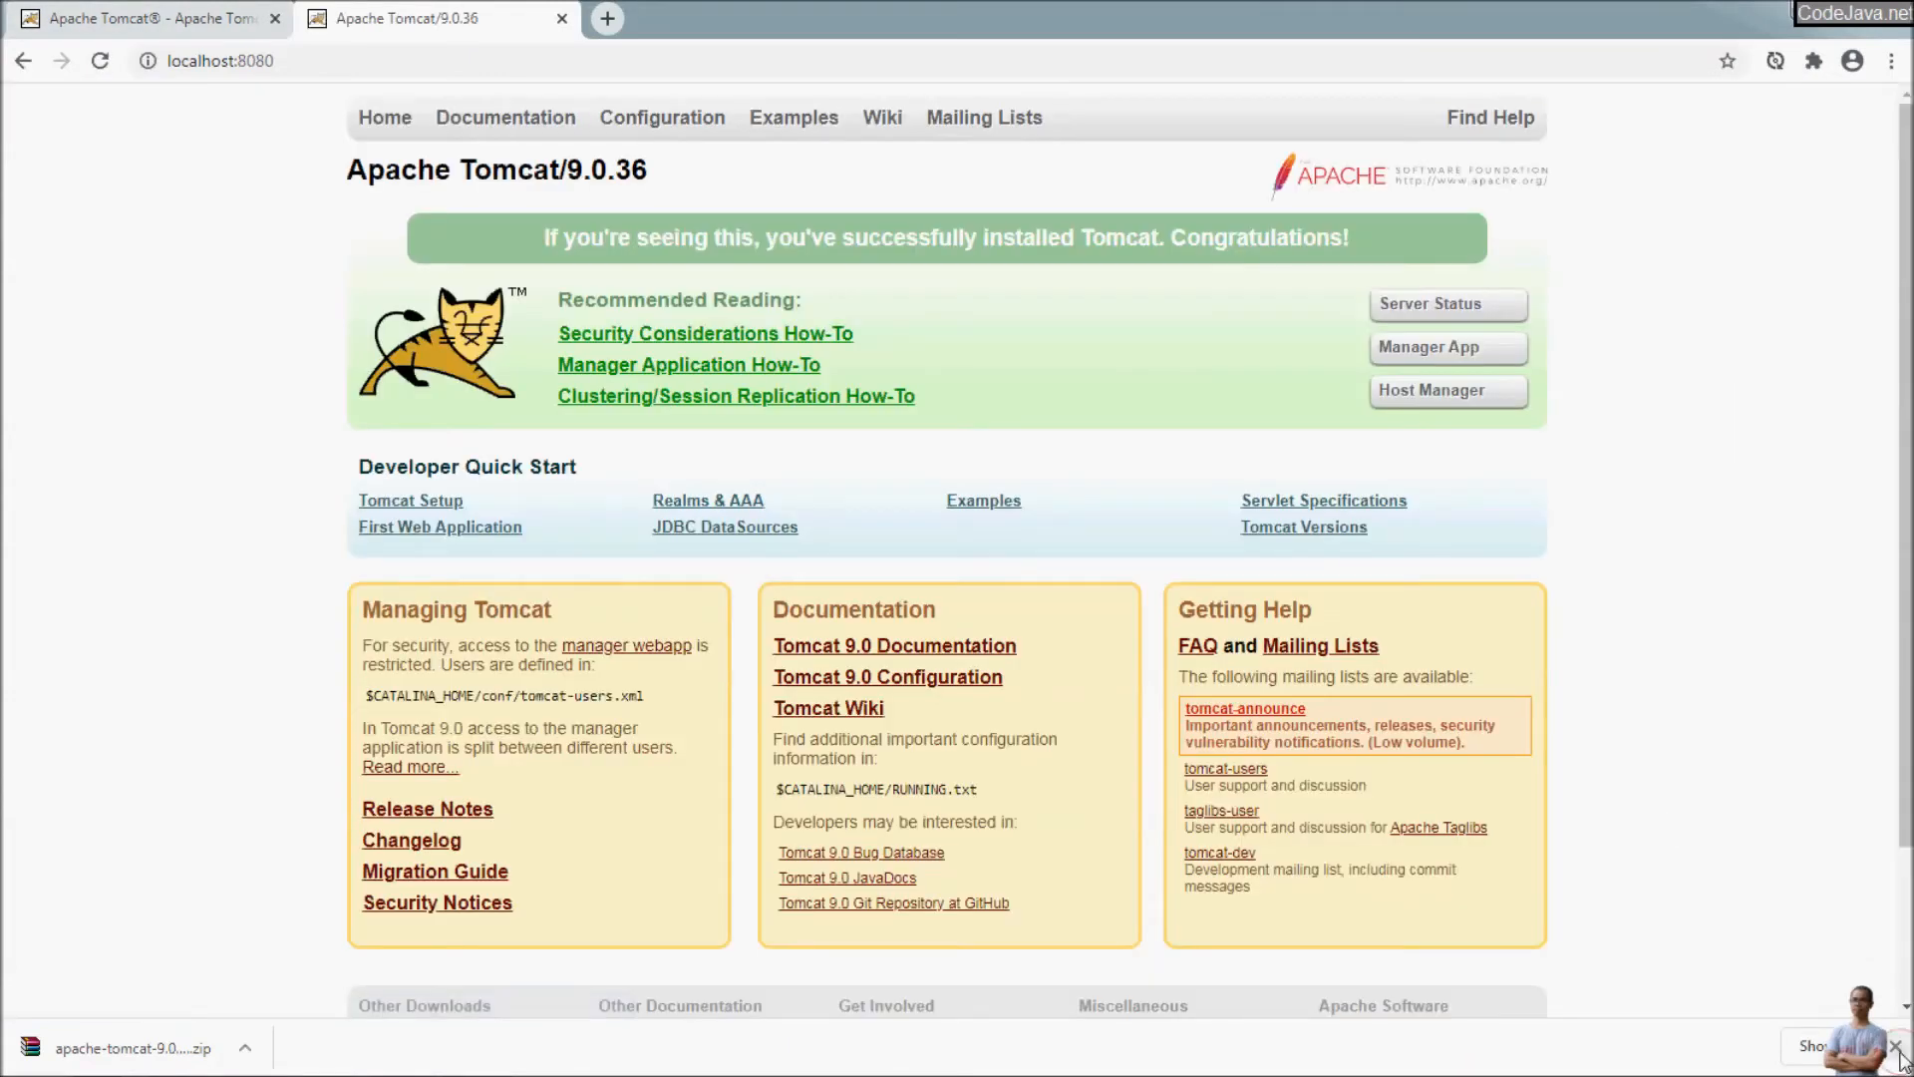
pyautogui.scroll(-3)
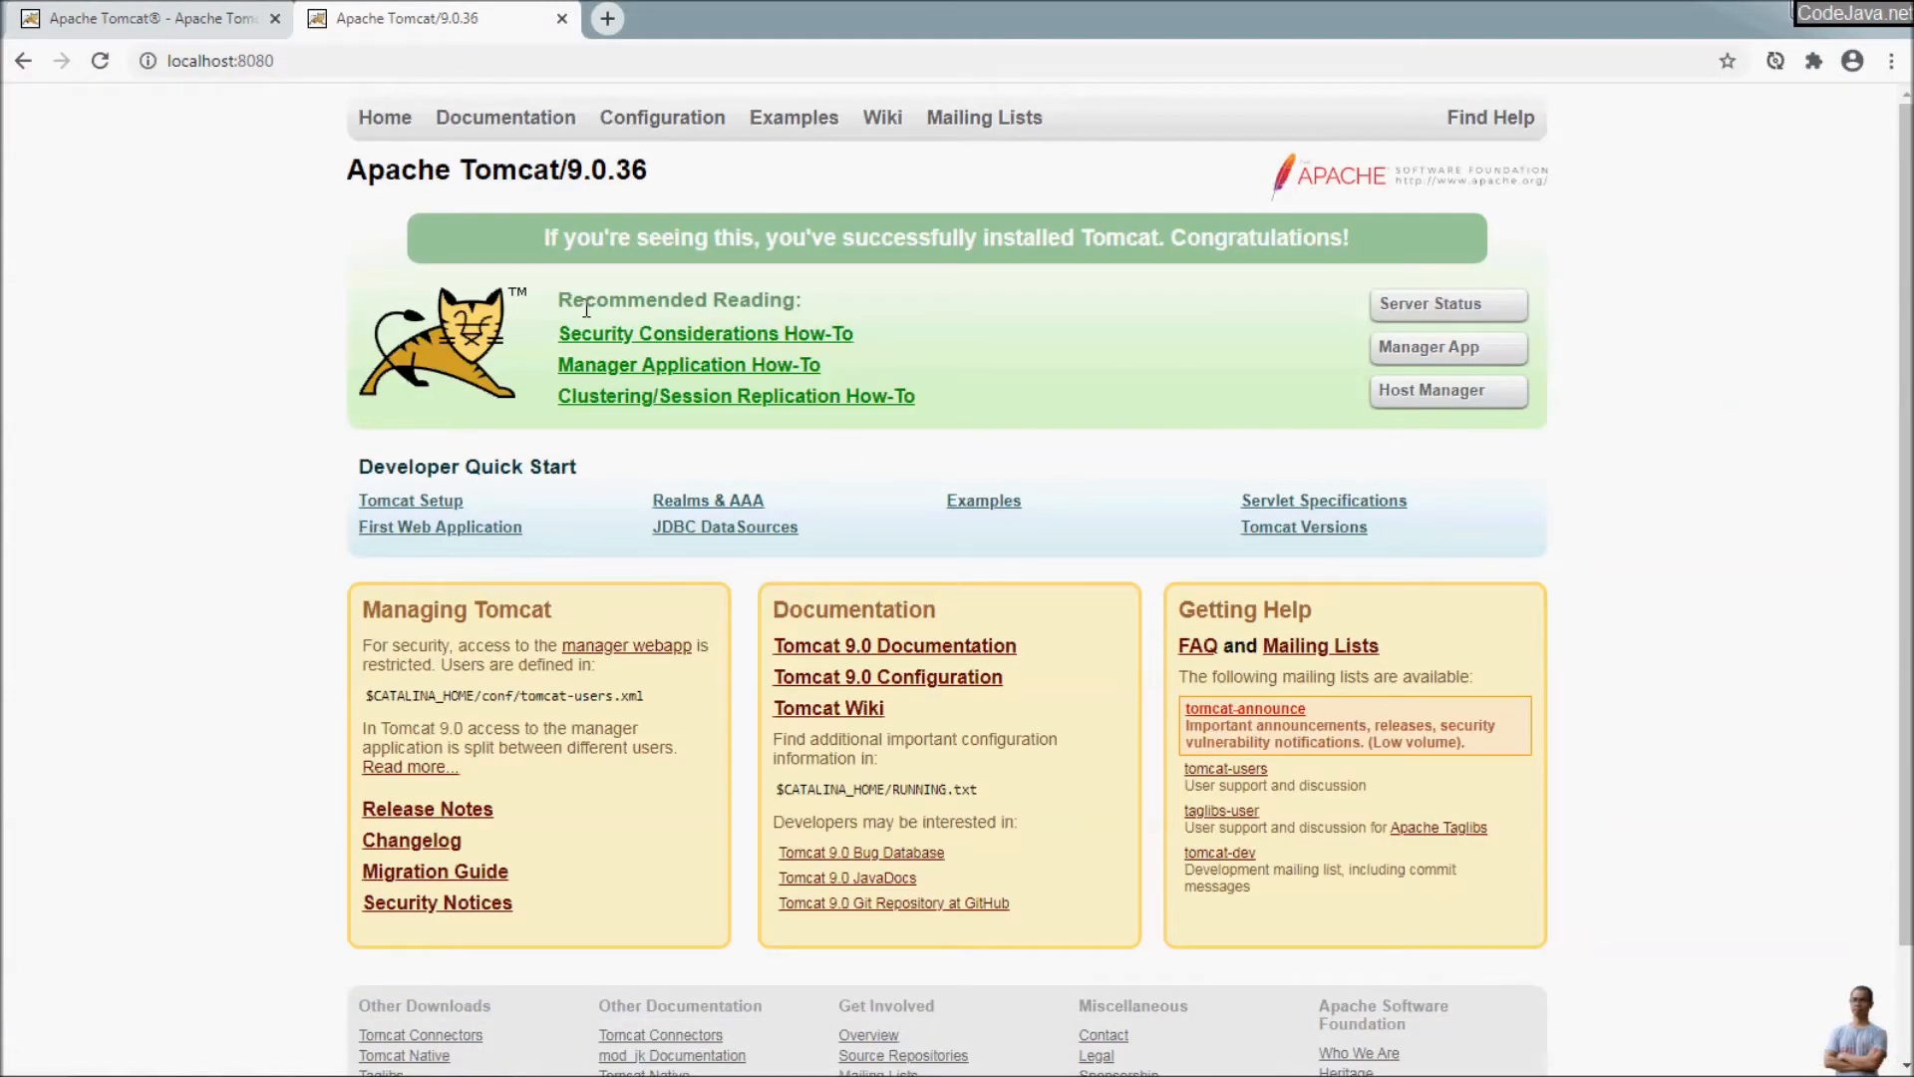
pyautogui.moveTo(1043, 301)
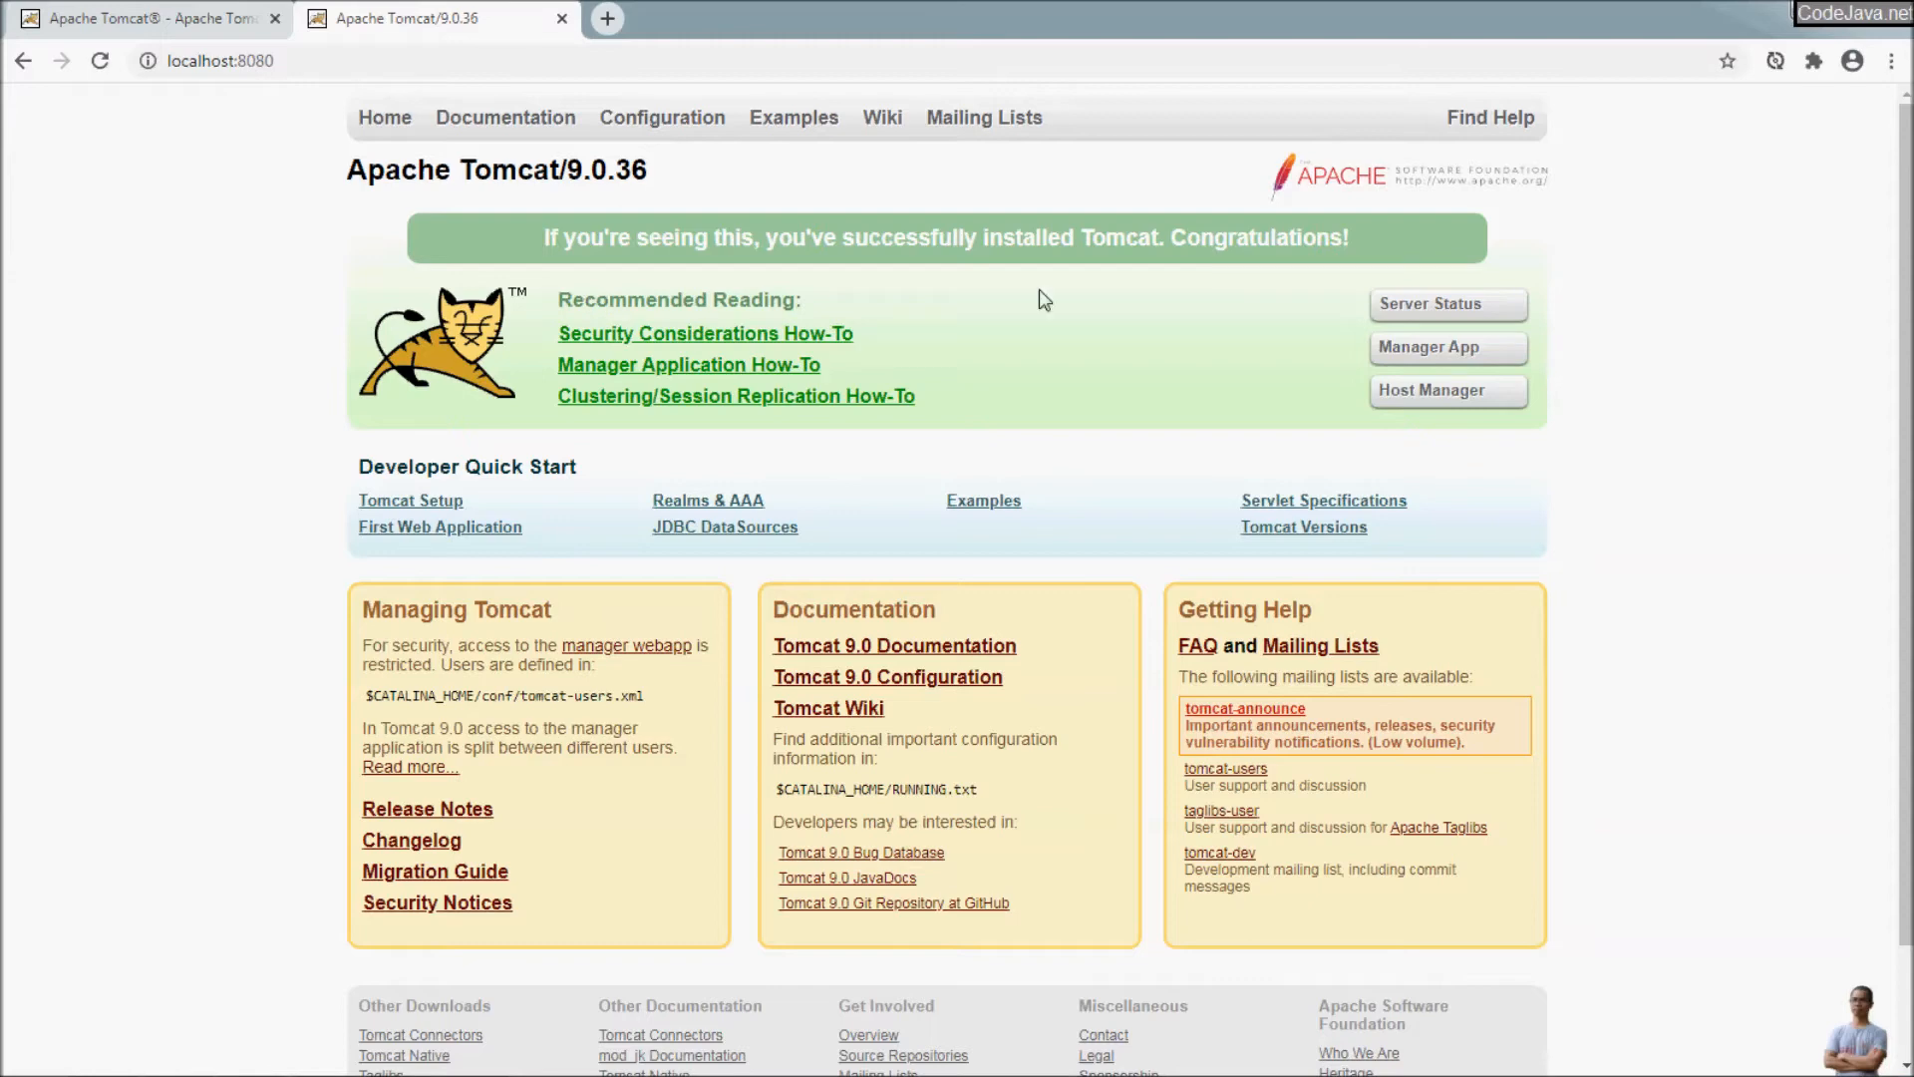
pyautogui.moveTo(541, 237); pyautogui.dragTo(720, 237)
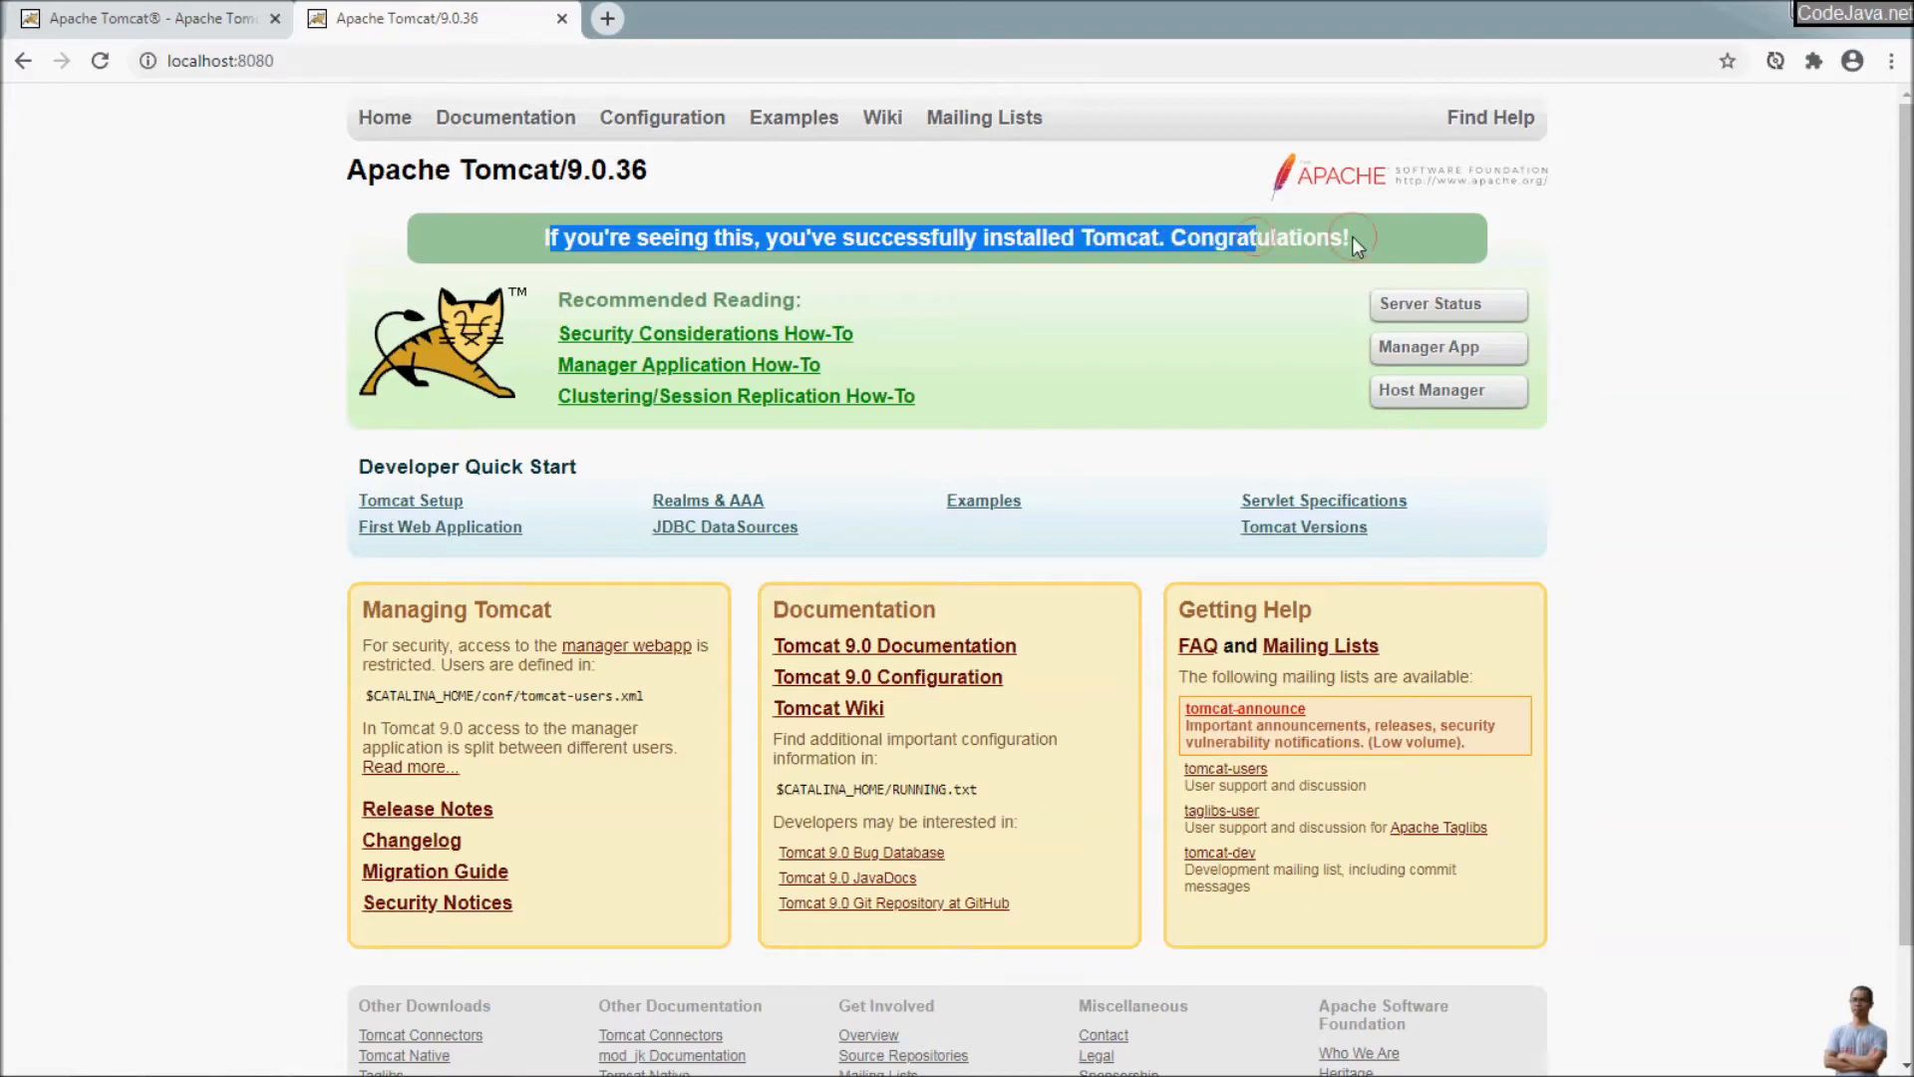
pyautogui.scroll(-3)
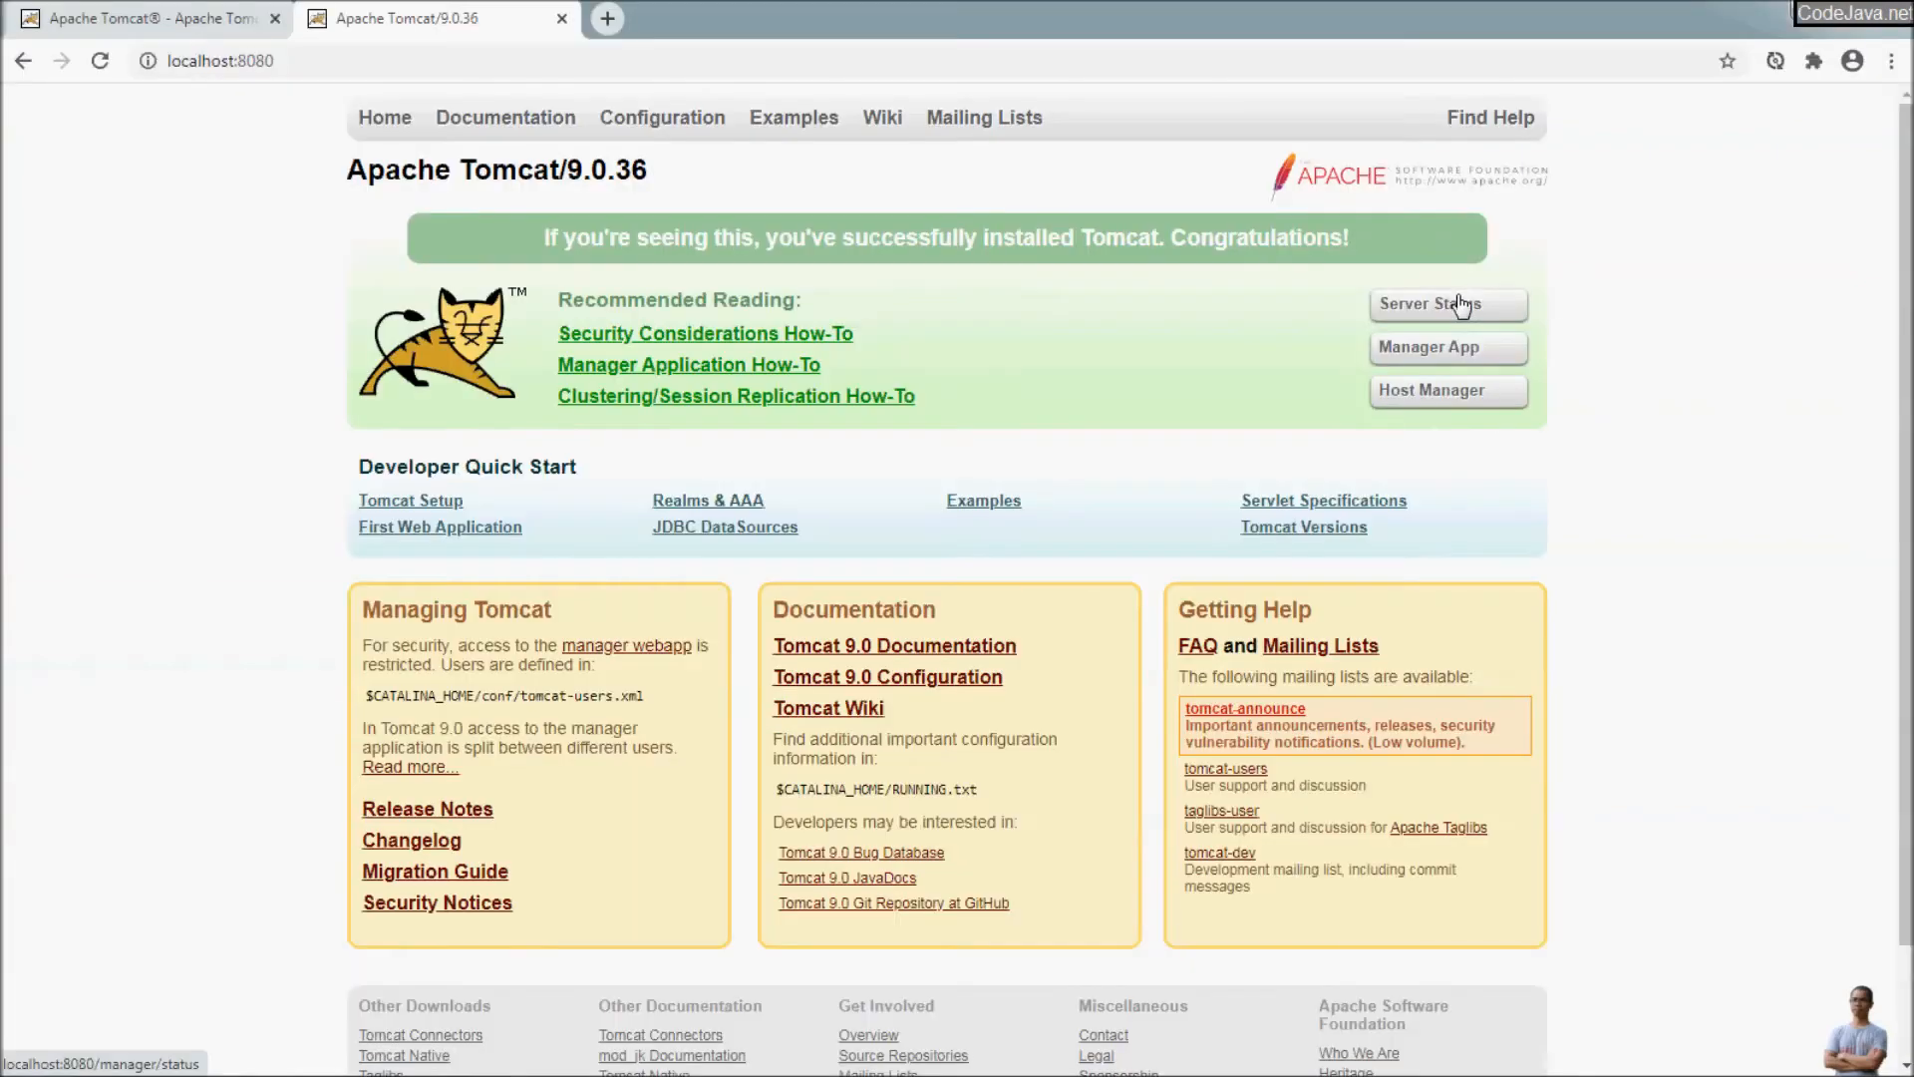
pyautogui.moveTo(1093, 431)
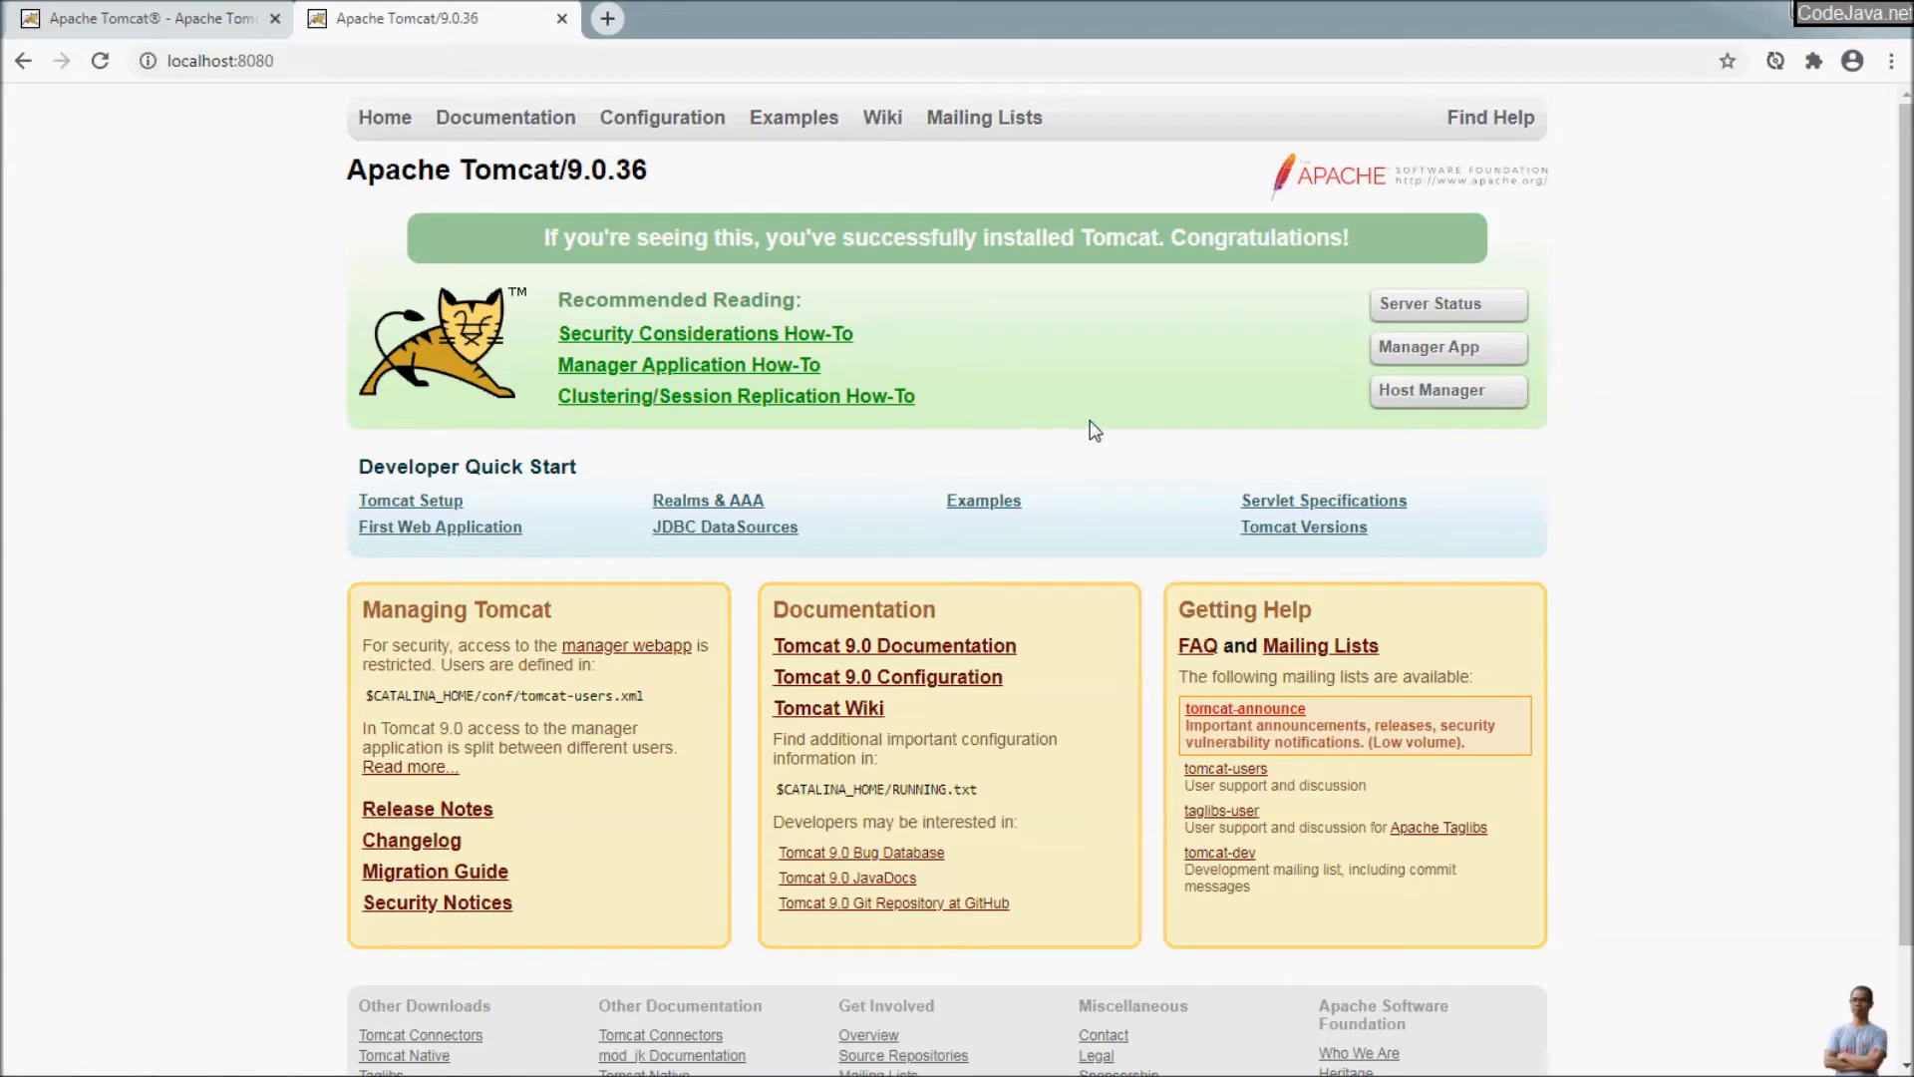
# - Request the Server Status page and cancel the browser's sign-in prompt
pyautogui.click(1434, 303)
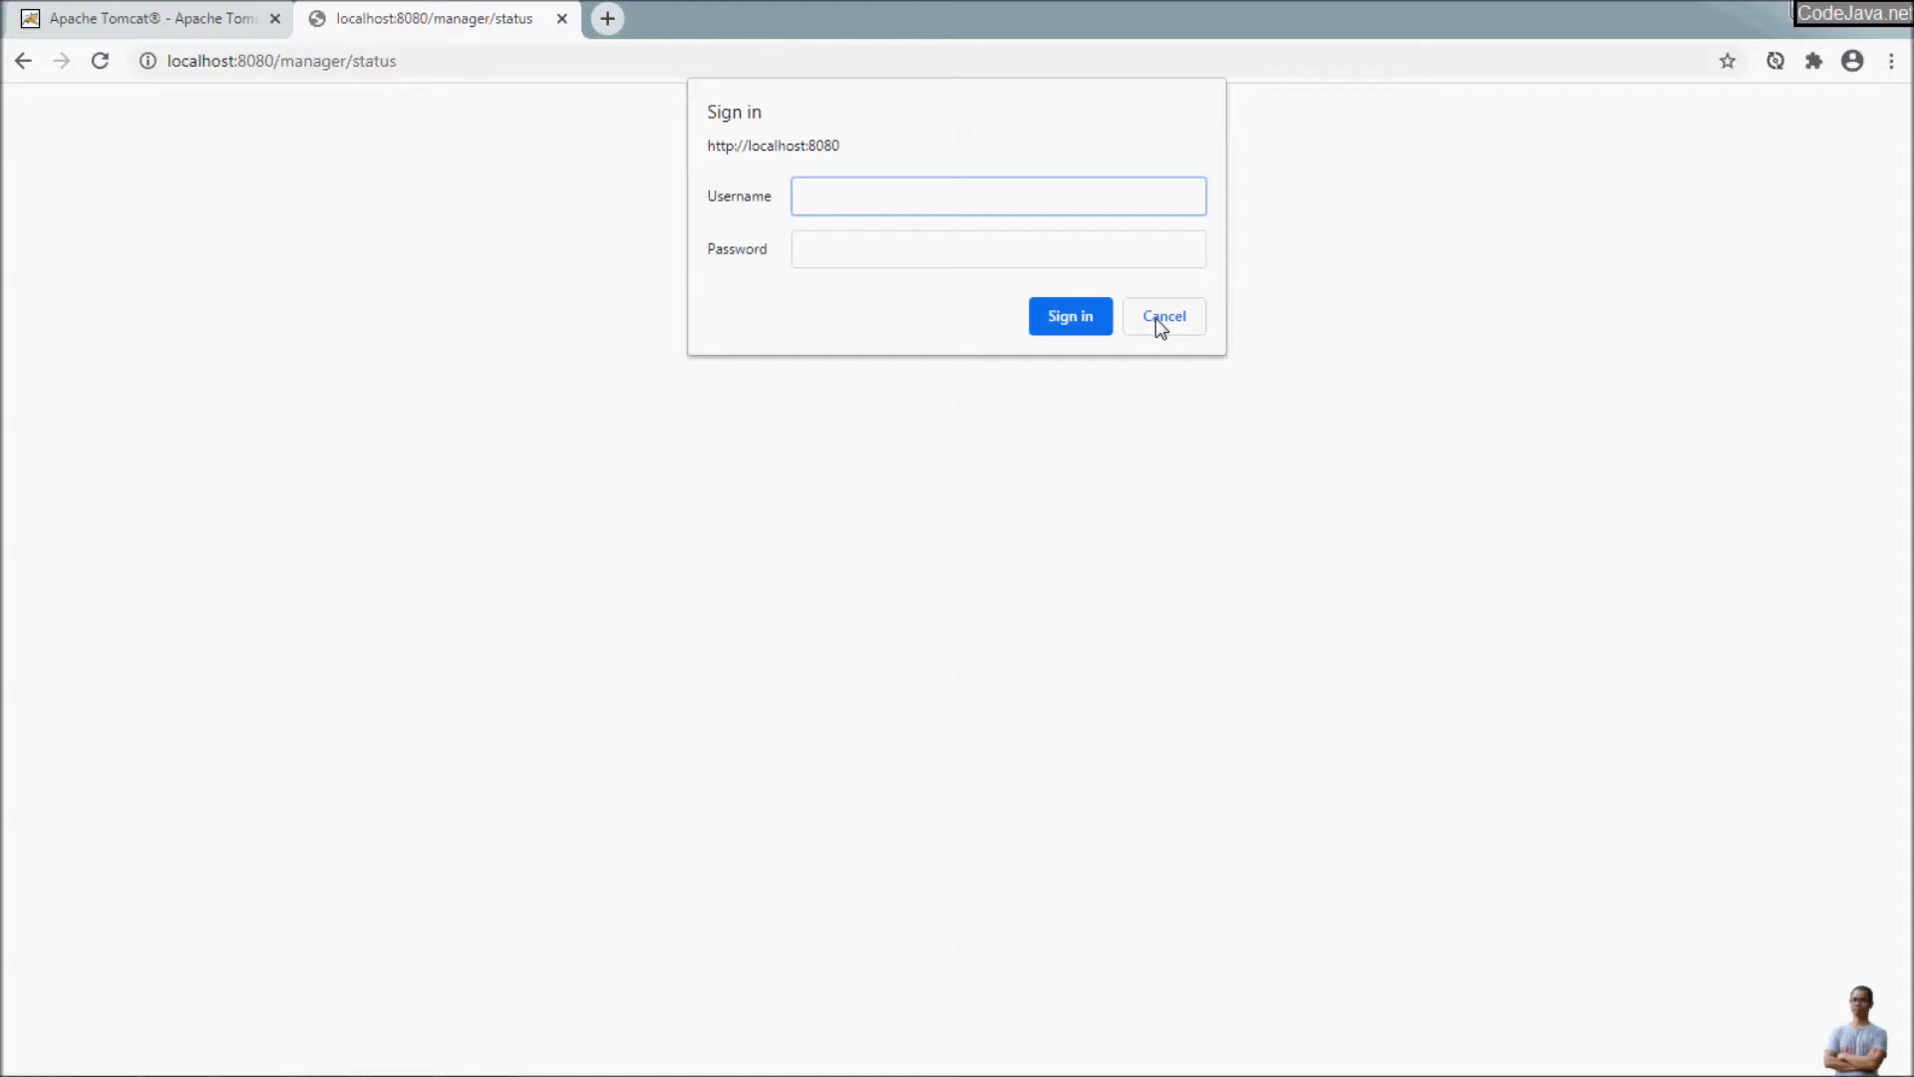
pyautogui.click(1160, 317)
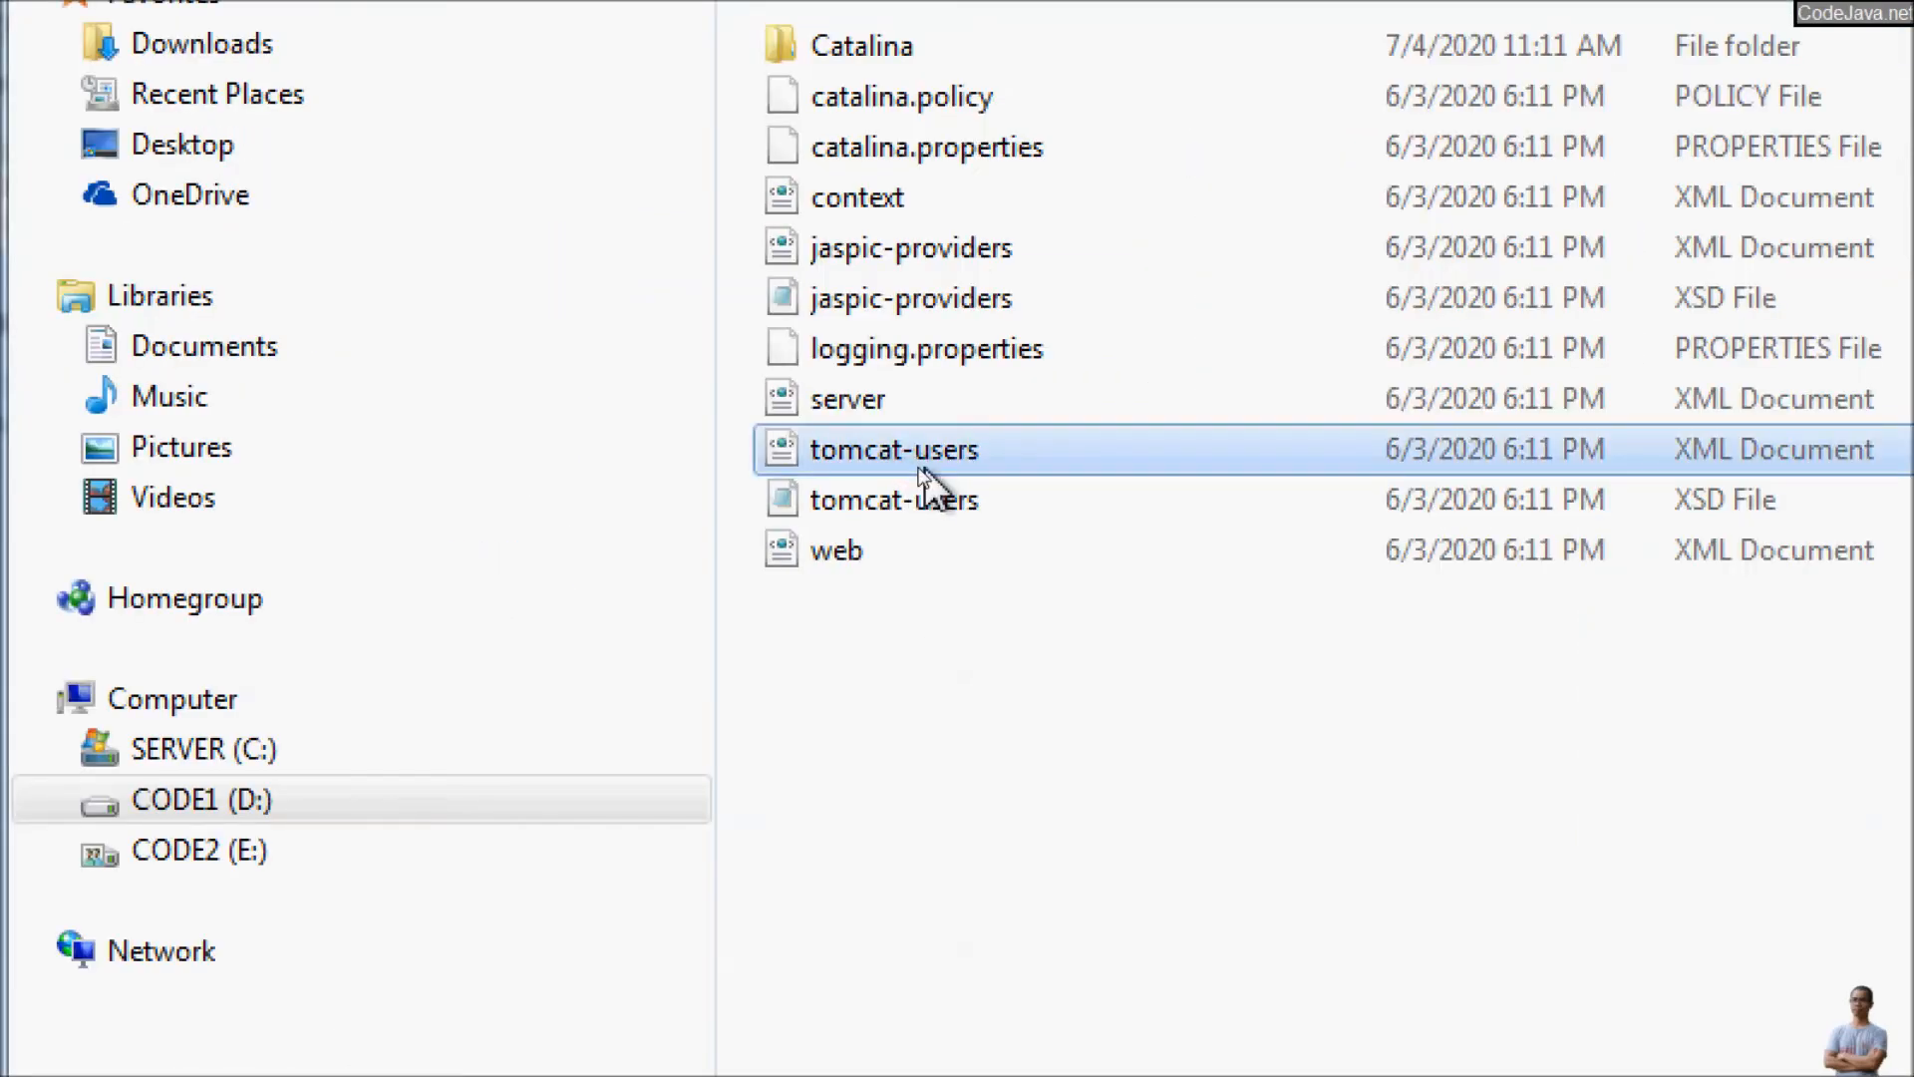
# - Open tomcat-users.xml from the conf folder with Edit with Notepad++
pyautogui.rightClick(893, 449)
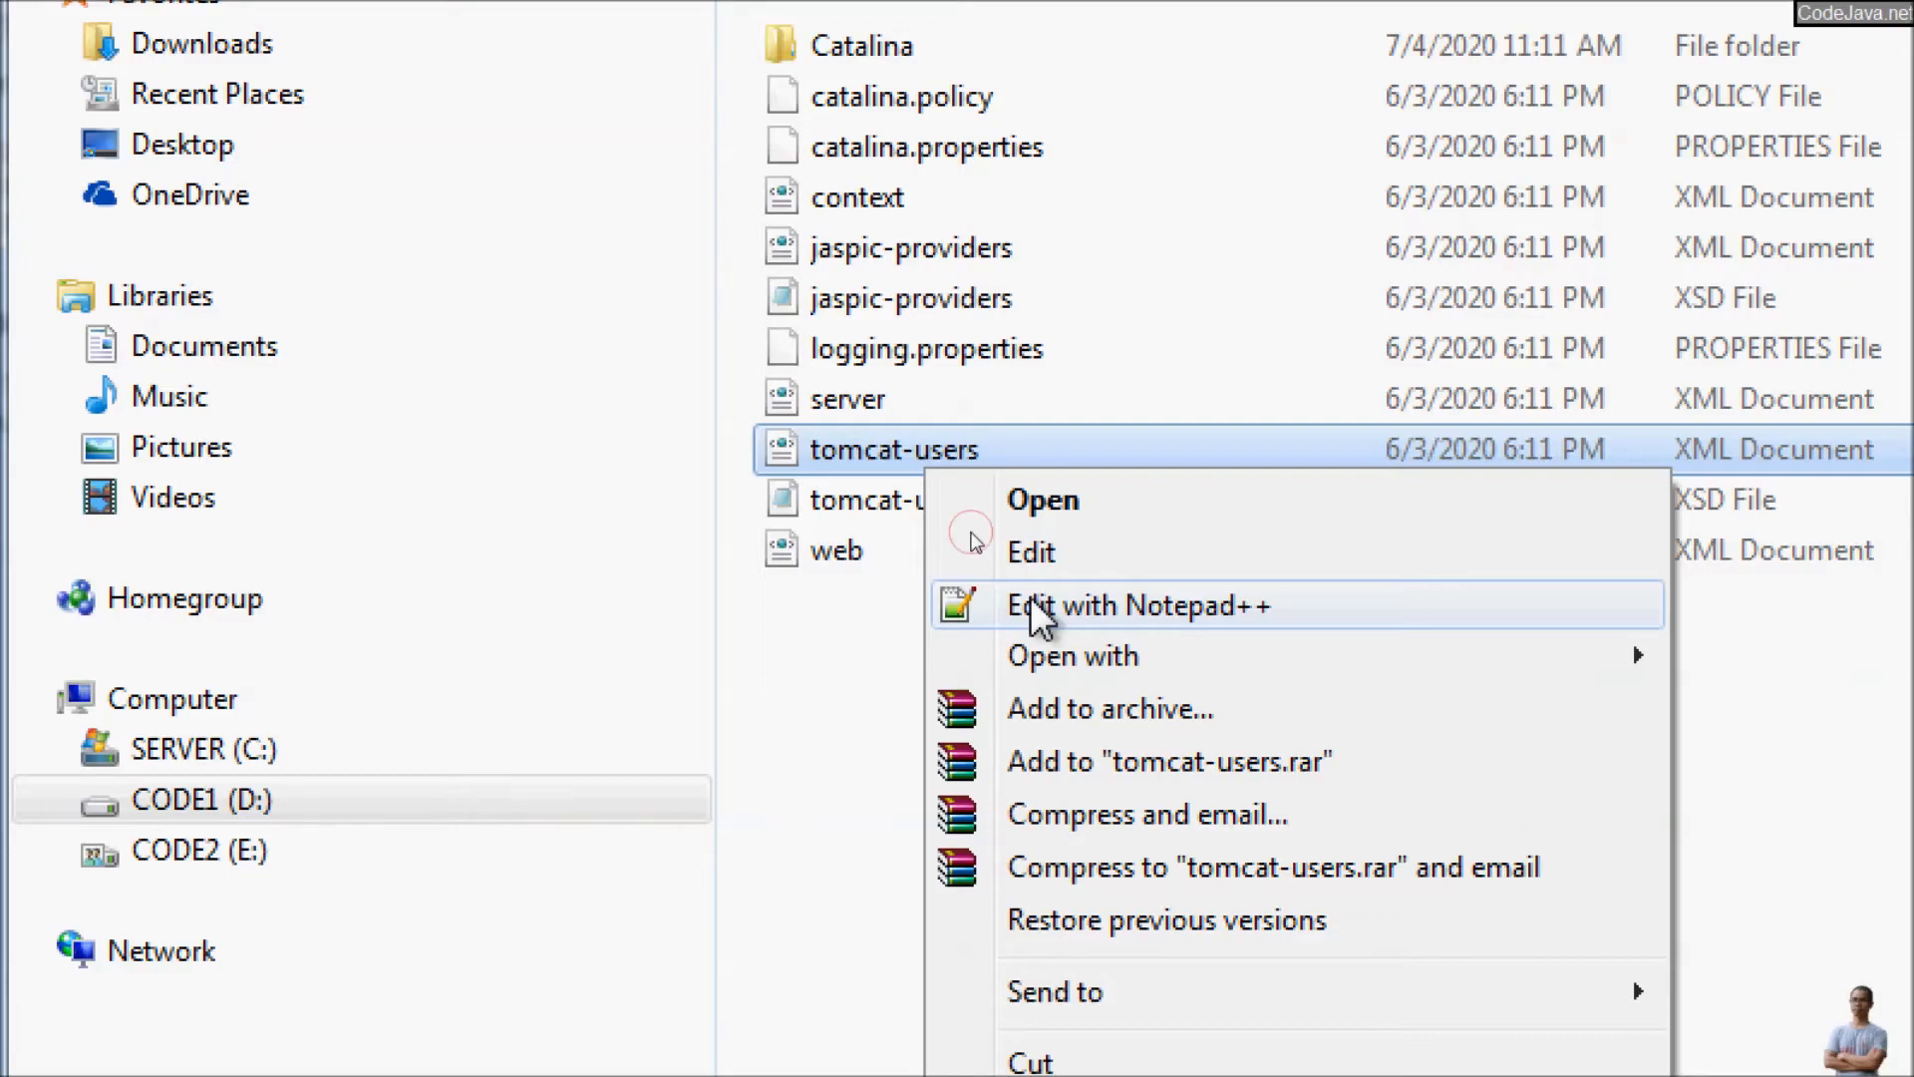
pyautogui.click(1139, 607)
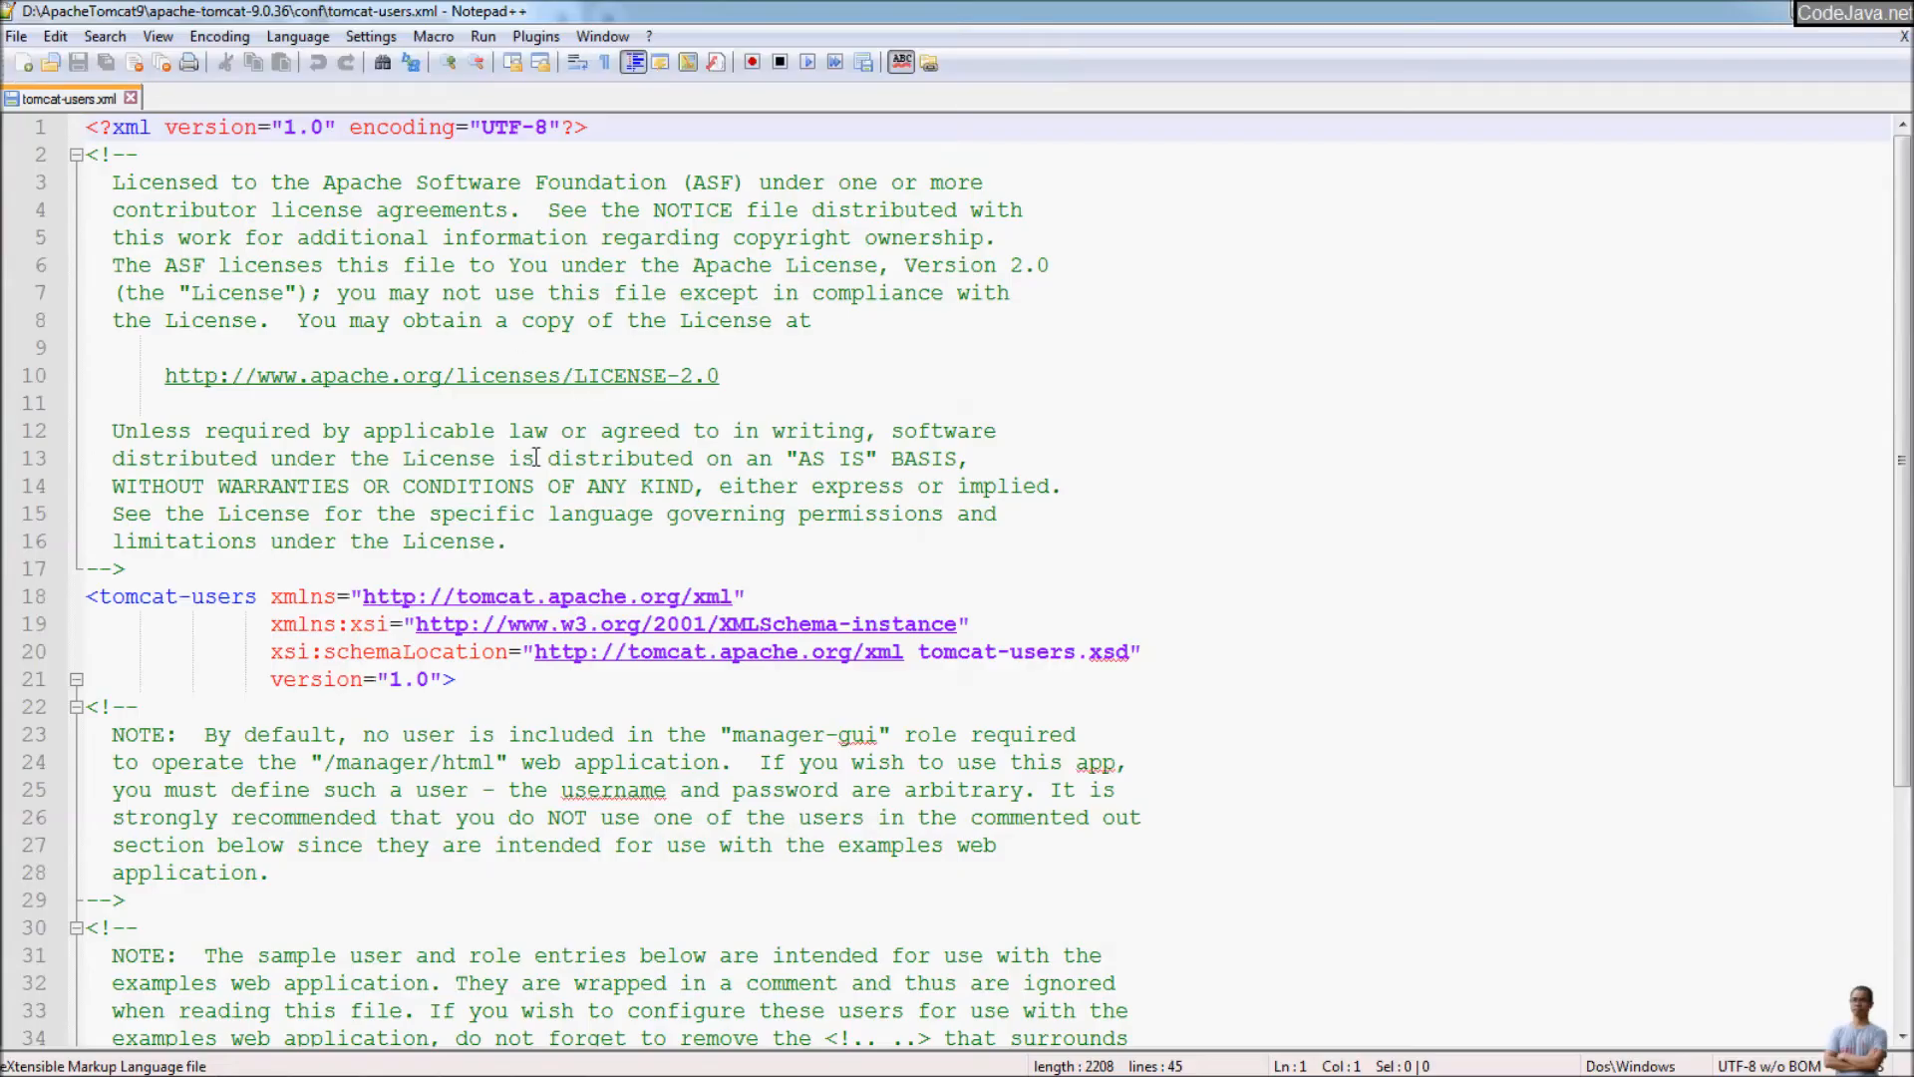
# - Add a <role rolename="manager-gui" /> line before </tomcat-users>
pyautogui.scroll(-3)
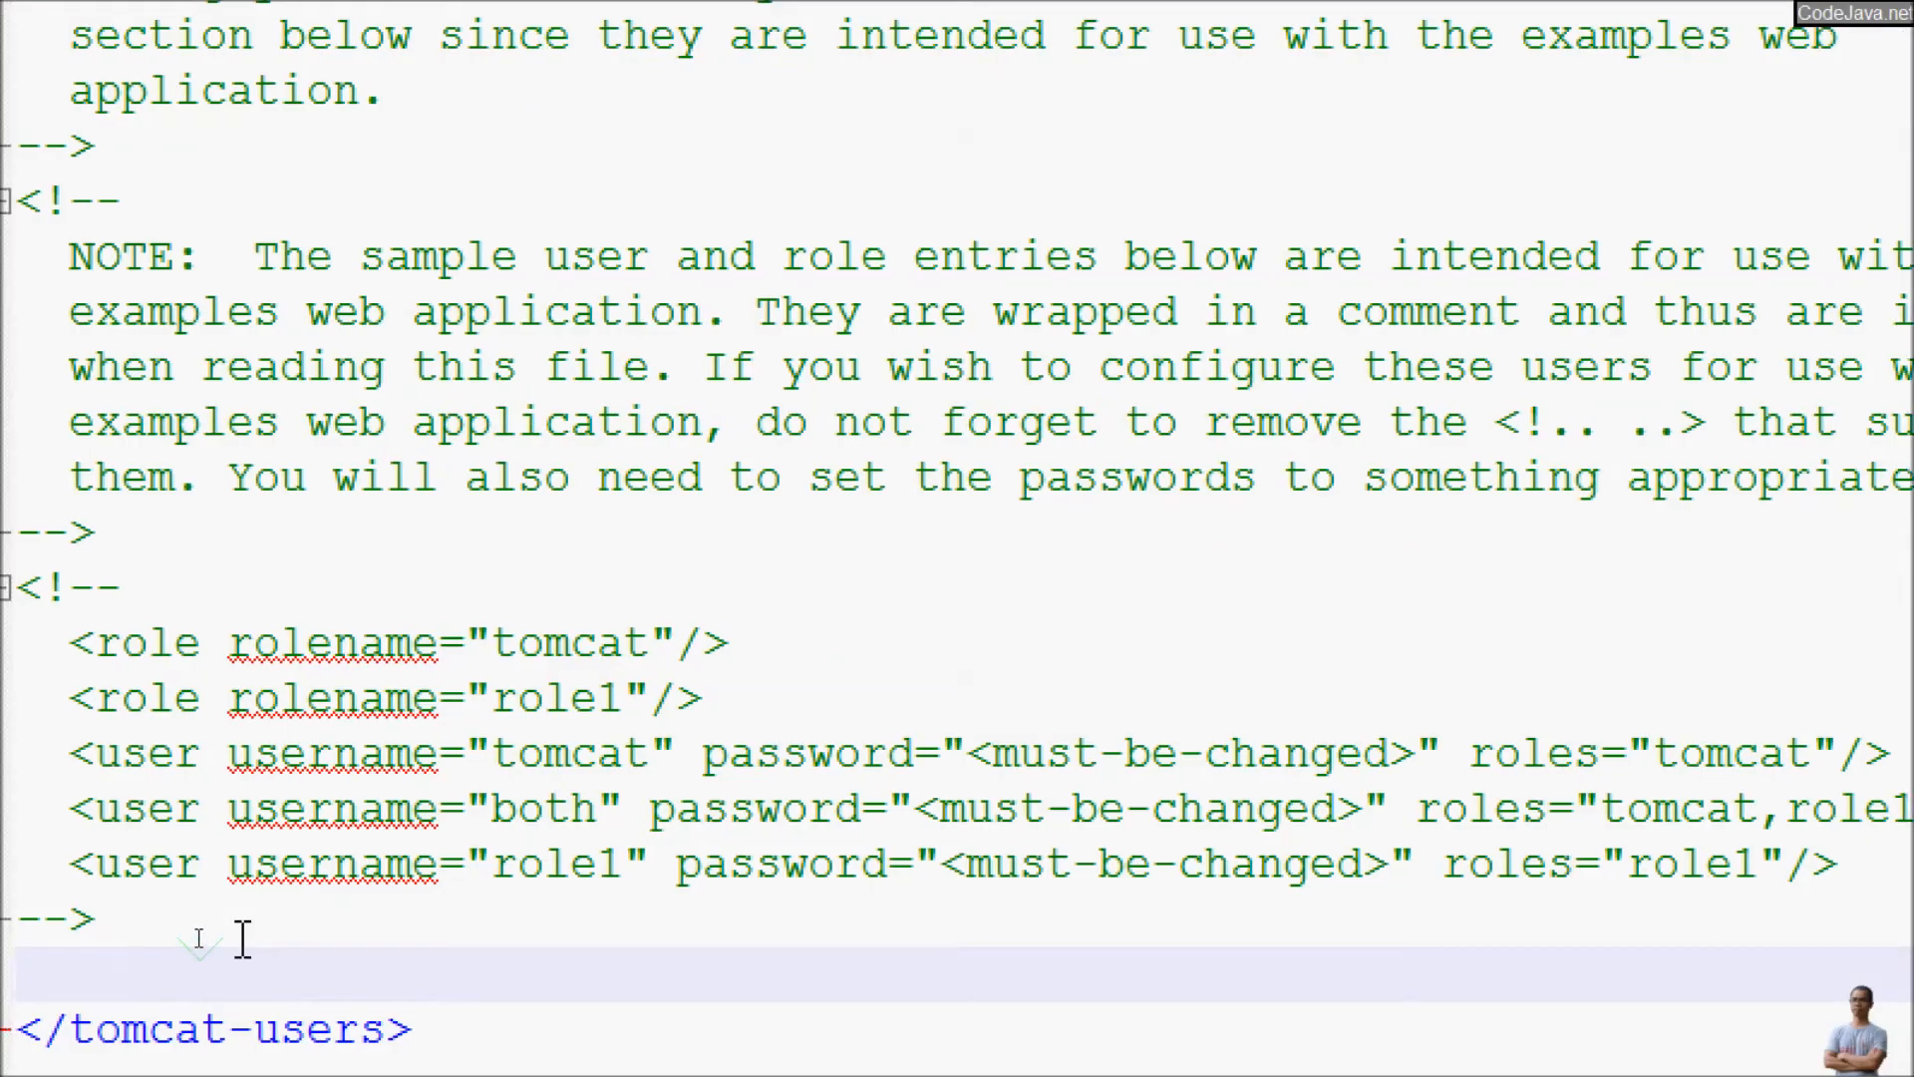
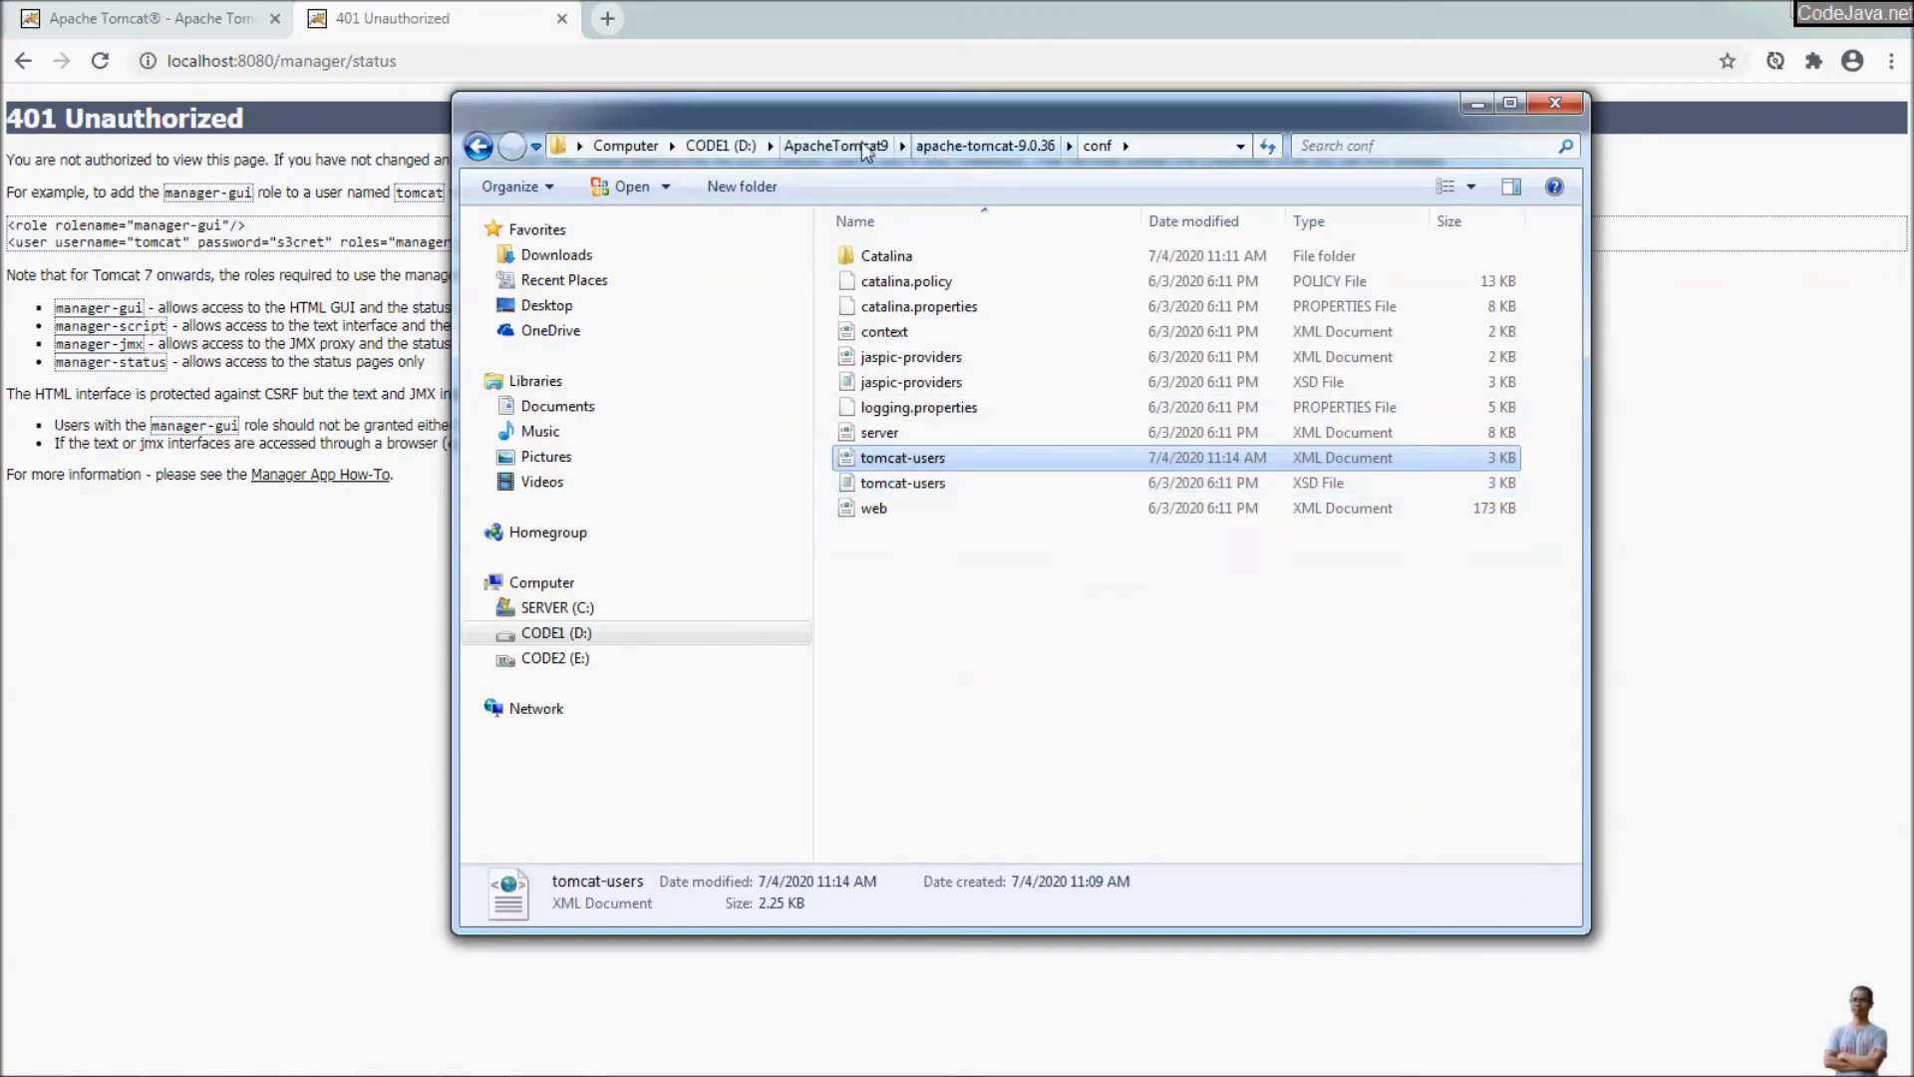
# - Browse to D:\ApacheTomcat9\apache-tomcat-9.0.36\bin in Explorer
pyautogui.click(835, 146)
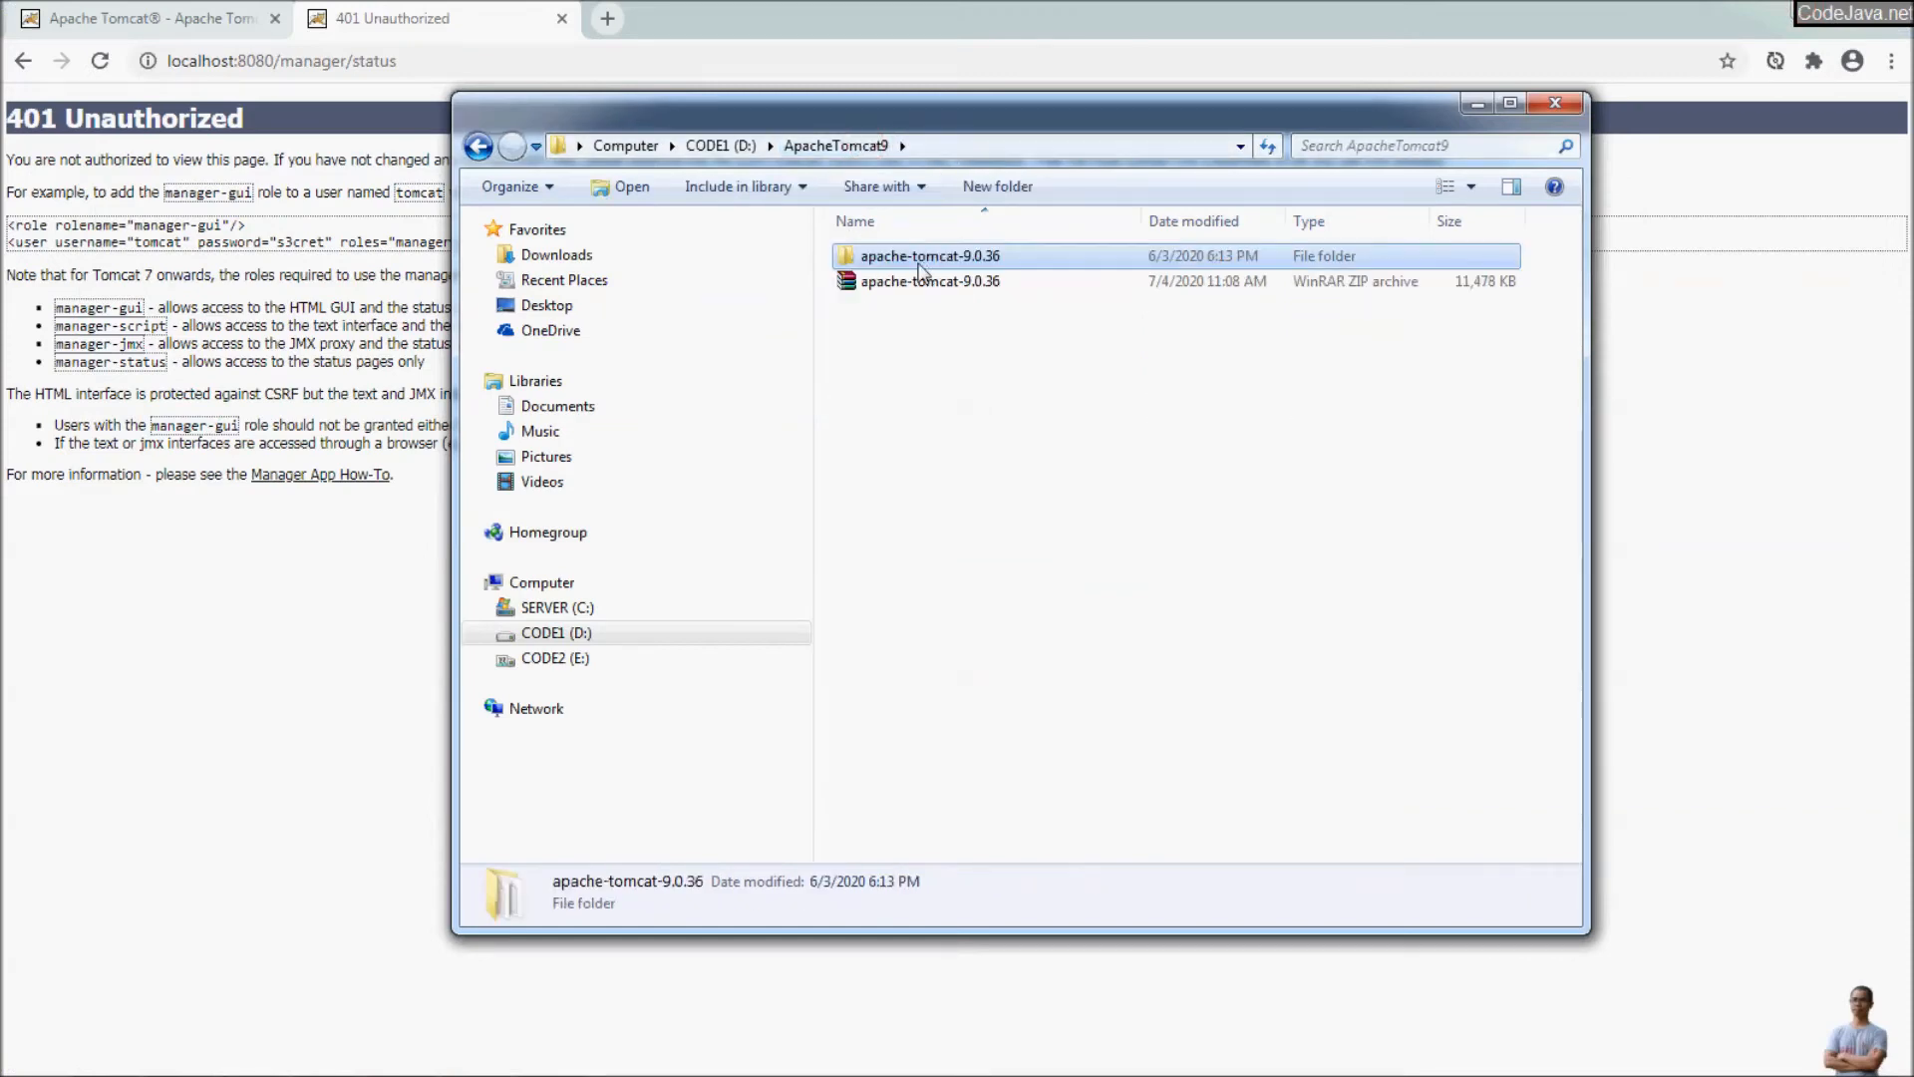
pyautogui.doubleClick(931, 256)
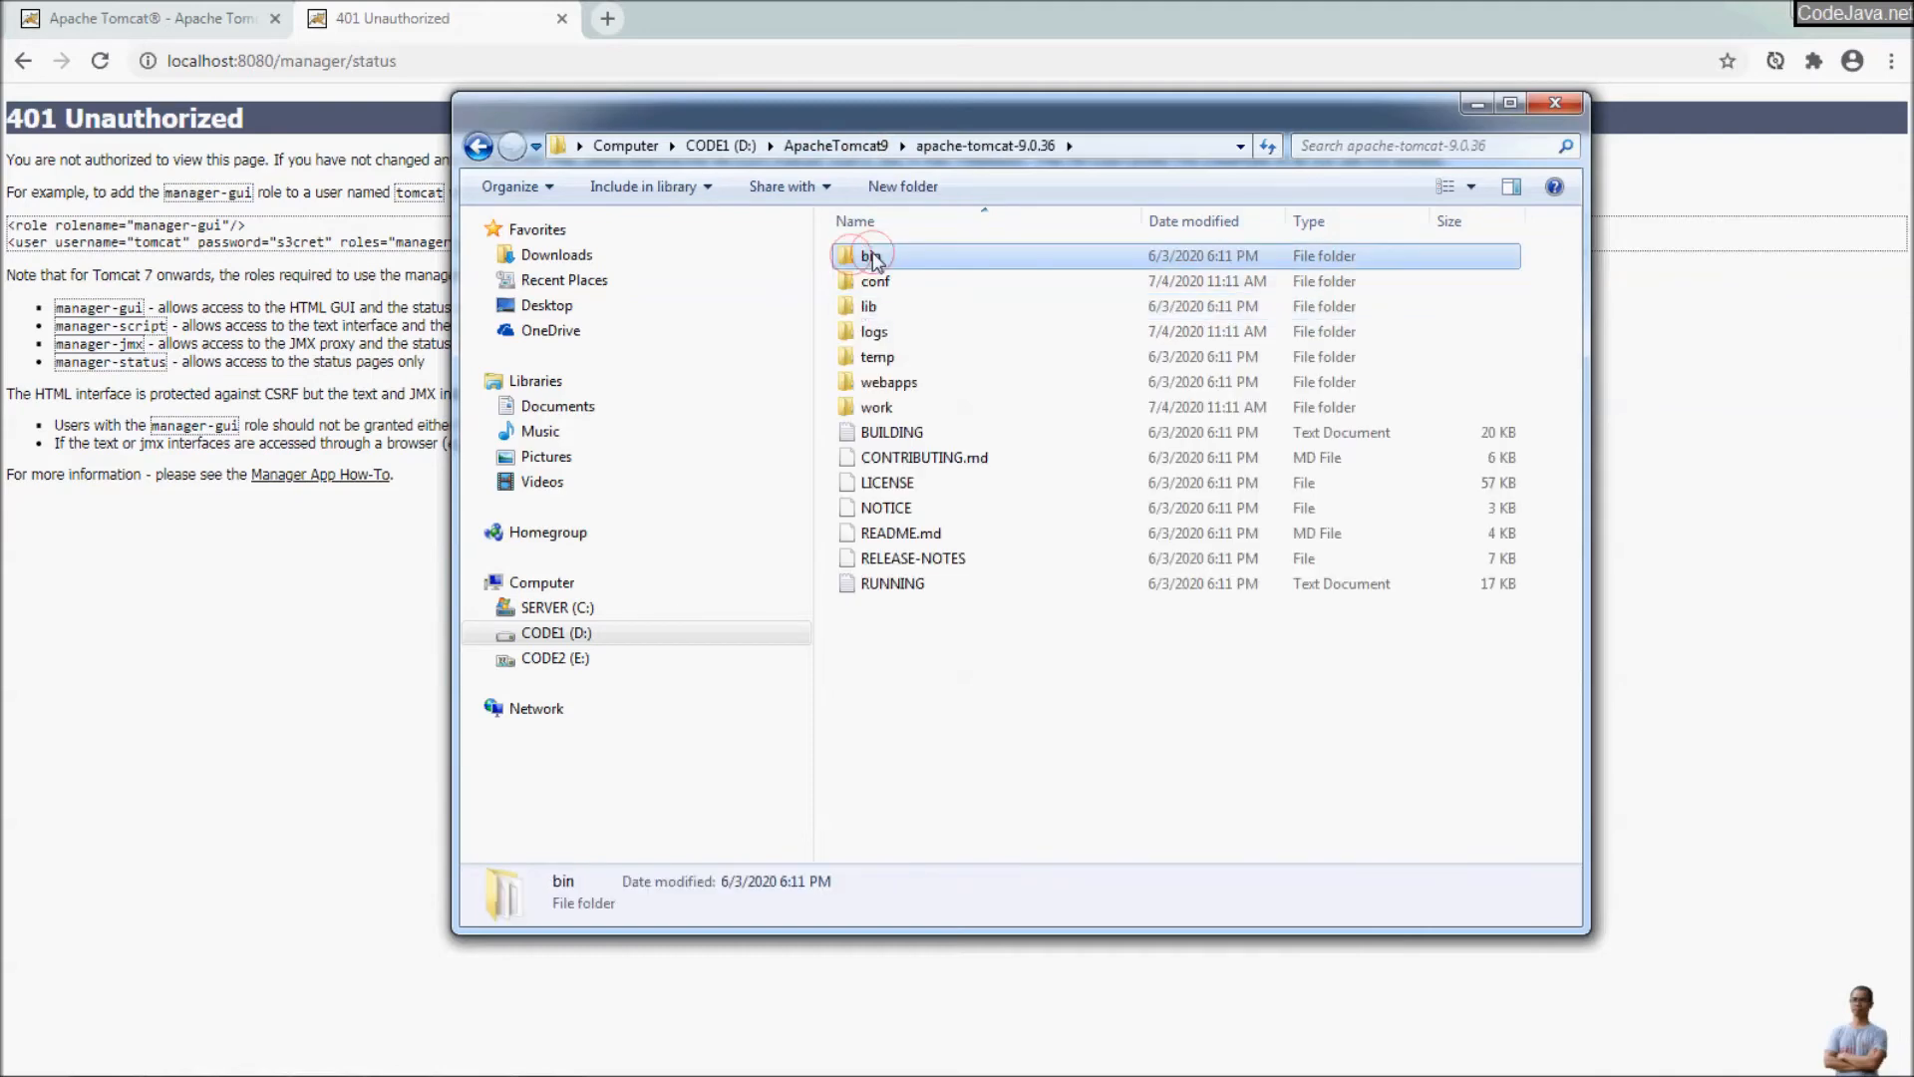
pyautogui.doubleClick(867, 255)
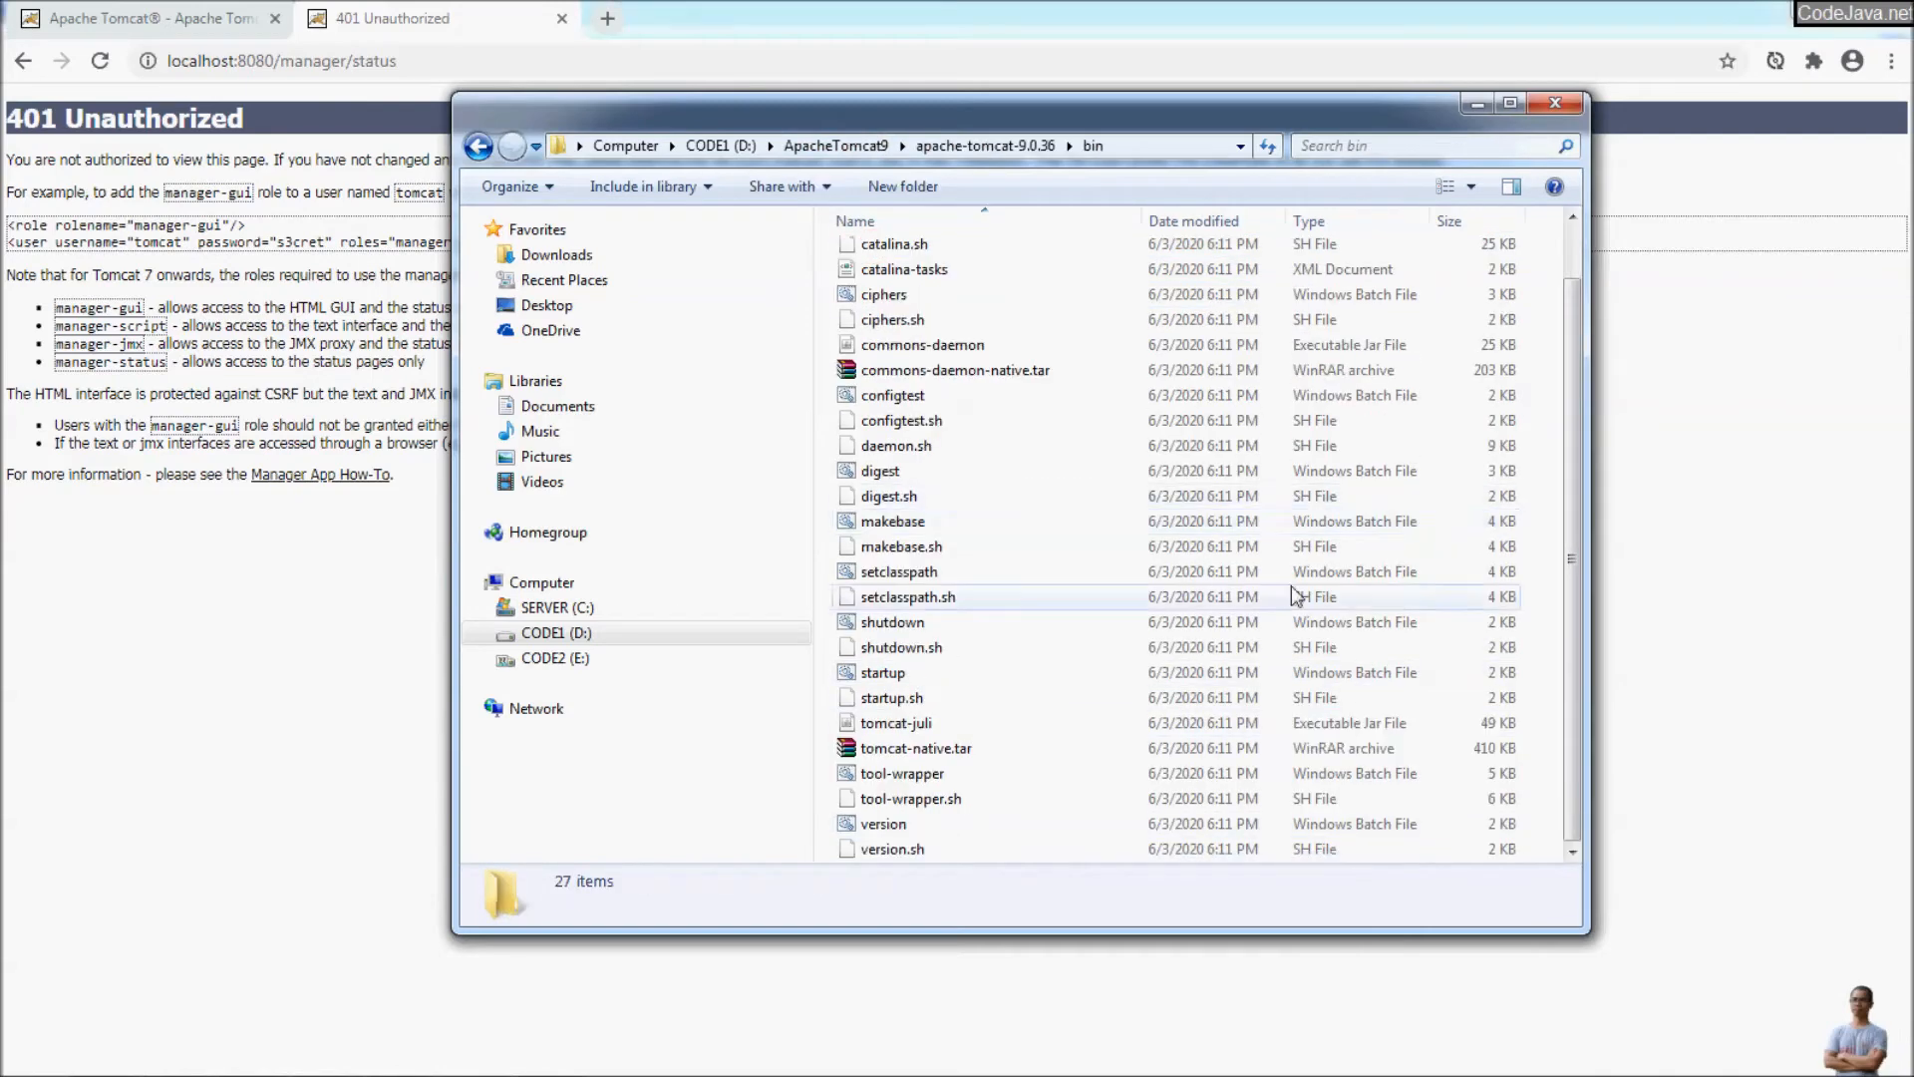
# - Run the shutdown batch script, confirming its security warning, to stop Tomcat
pyautogui.click(891, 622)
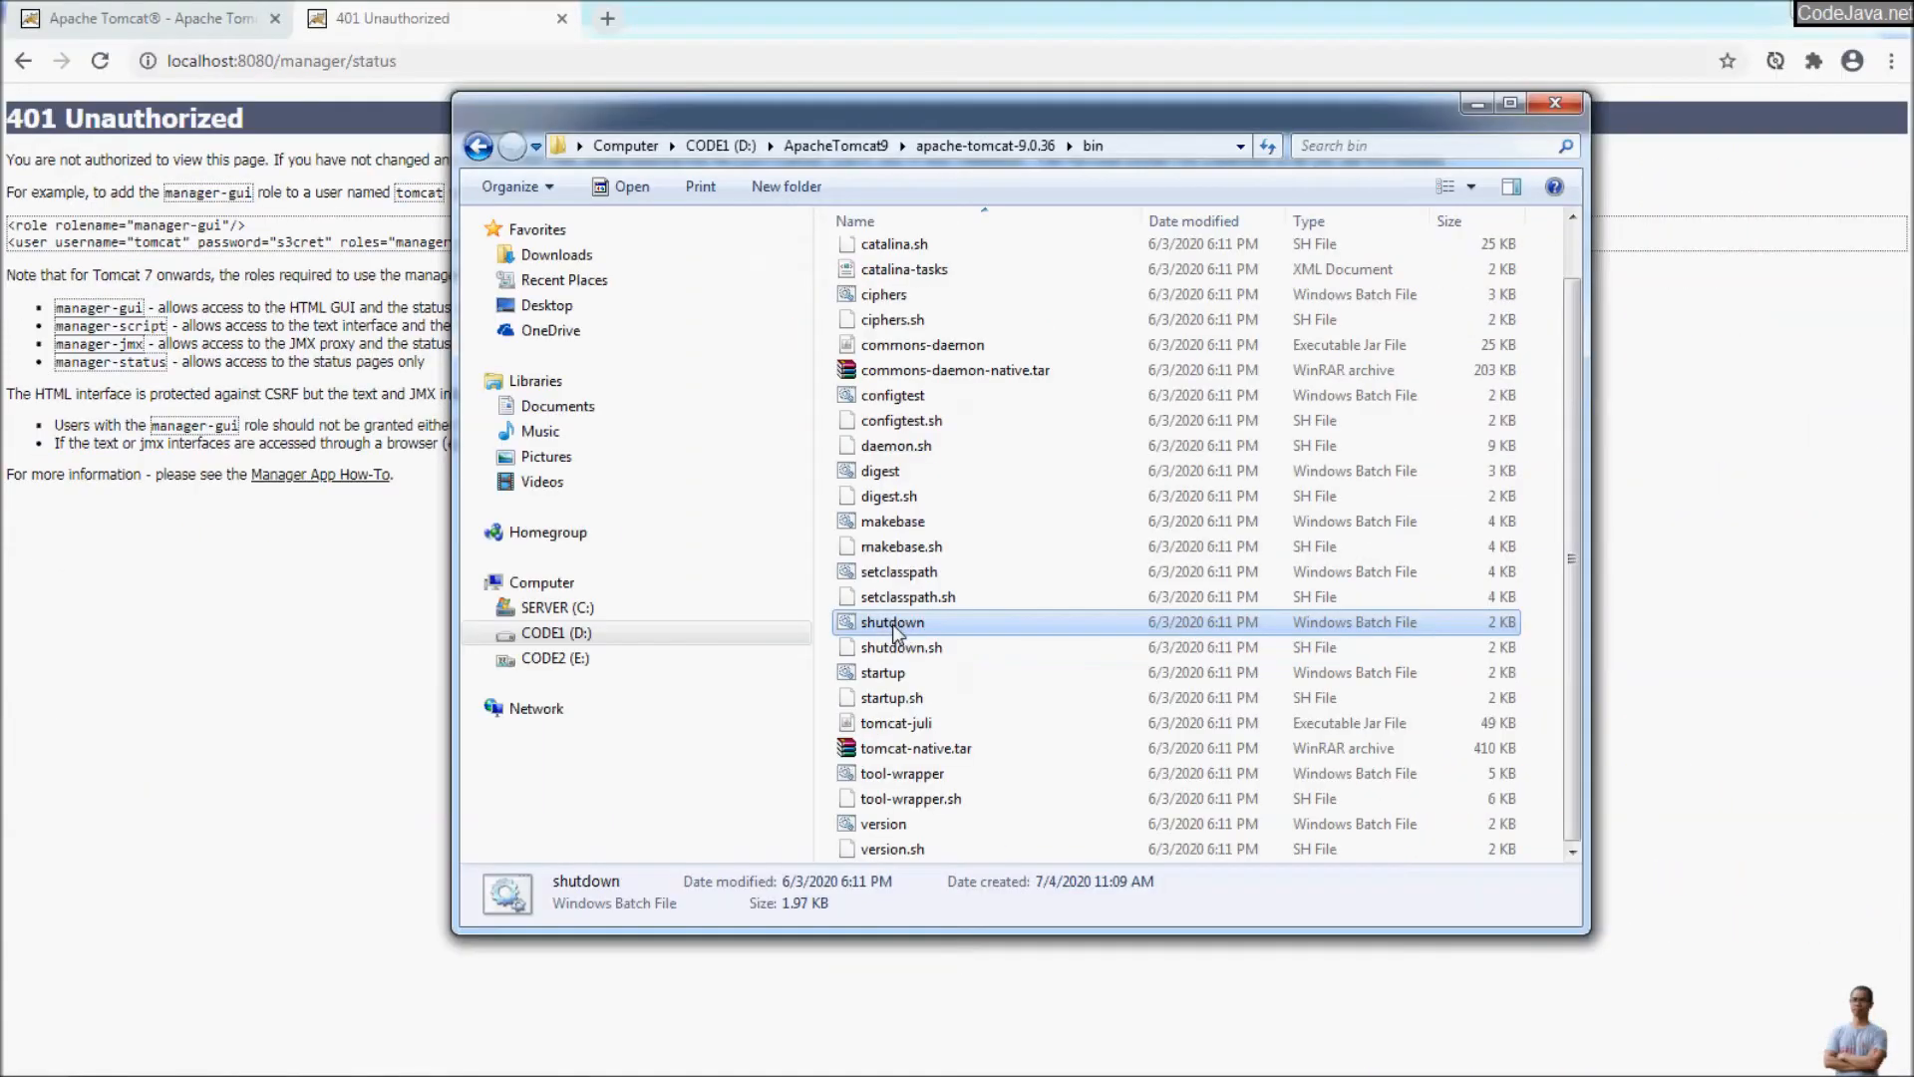
pyautogui.doubleClick(893, 622)
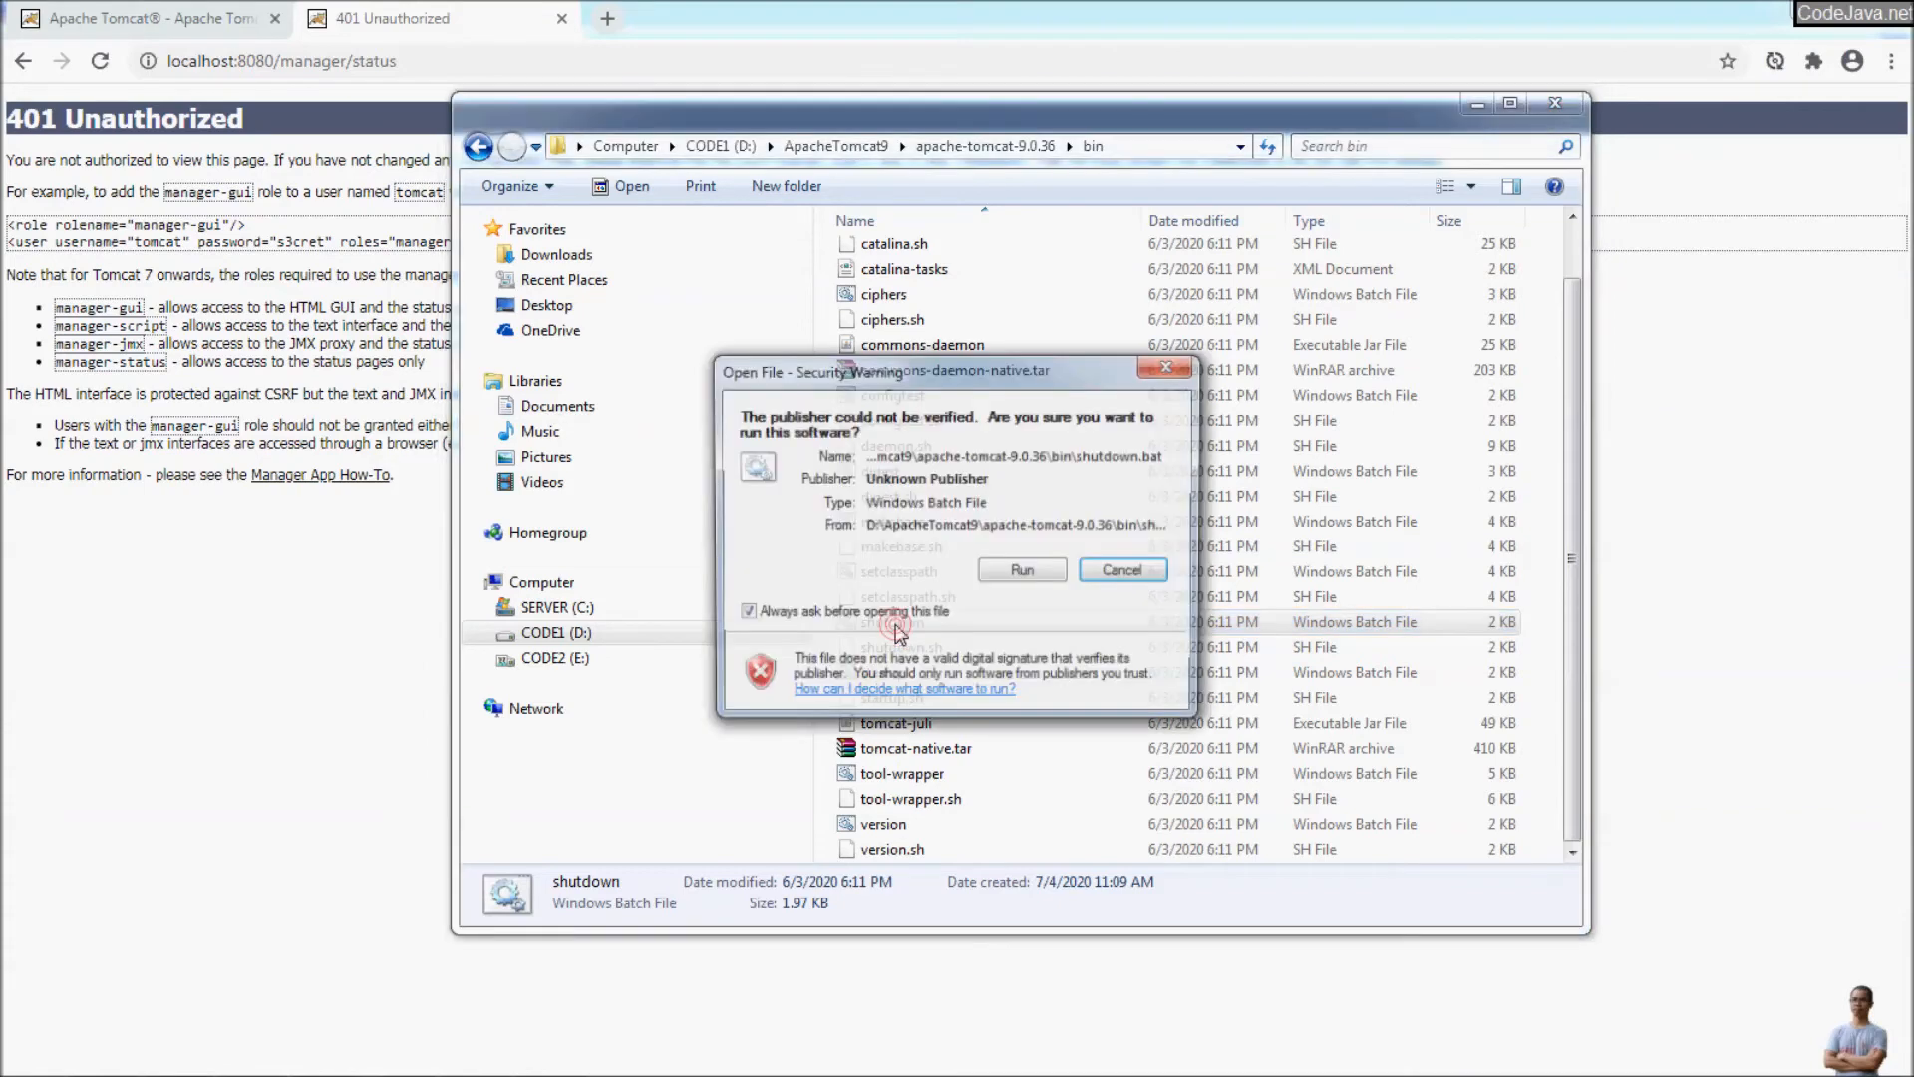
pyautogui.click(1021, 571)
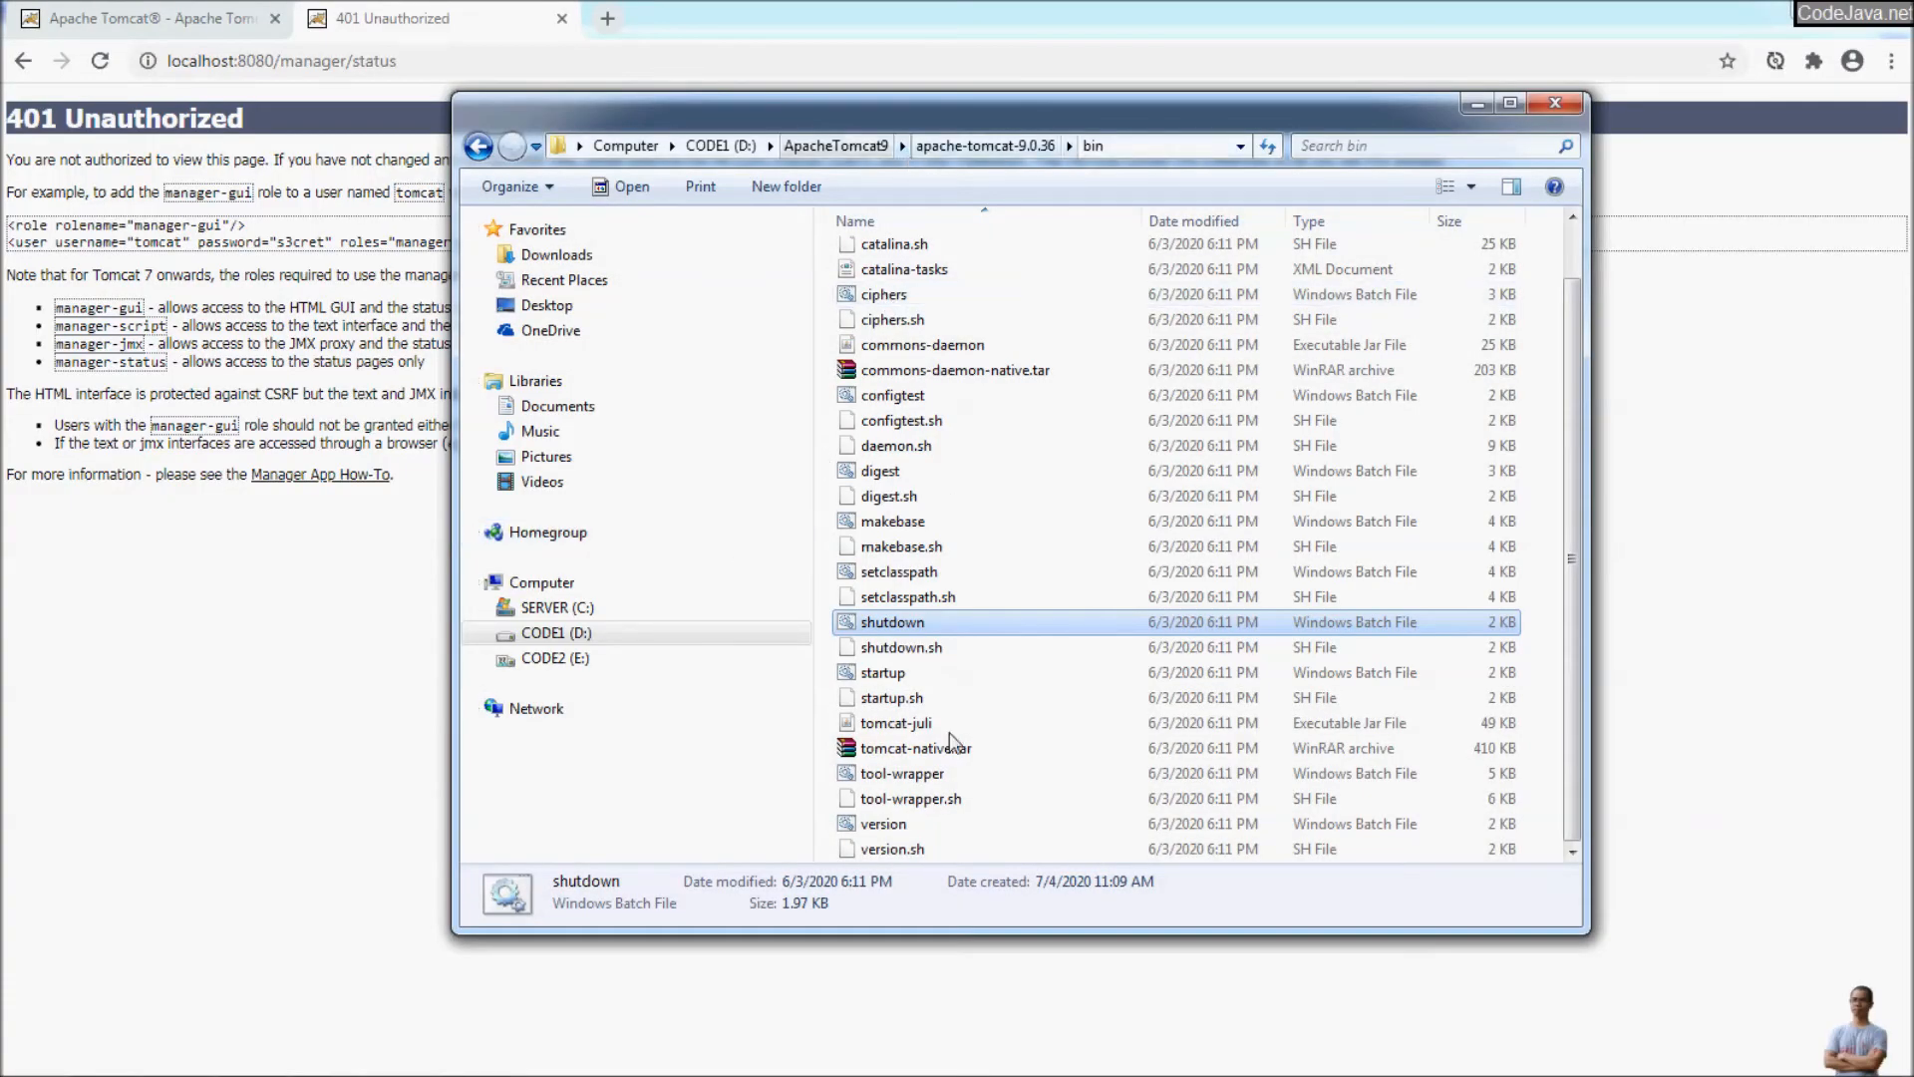
# - Run startup.bat, confirm the security warning, and return to the browser showing the Tomcat home page
pyautogui.click(884, 672)
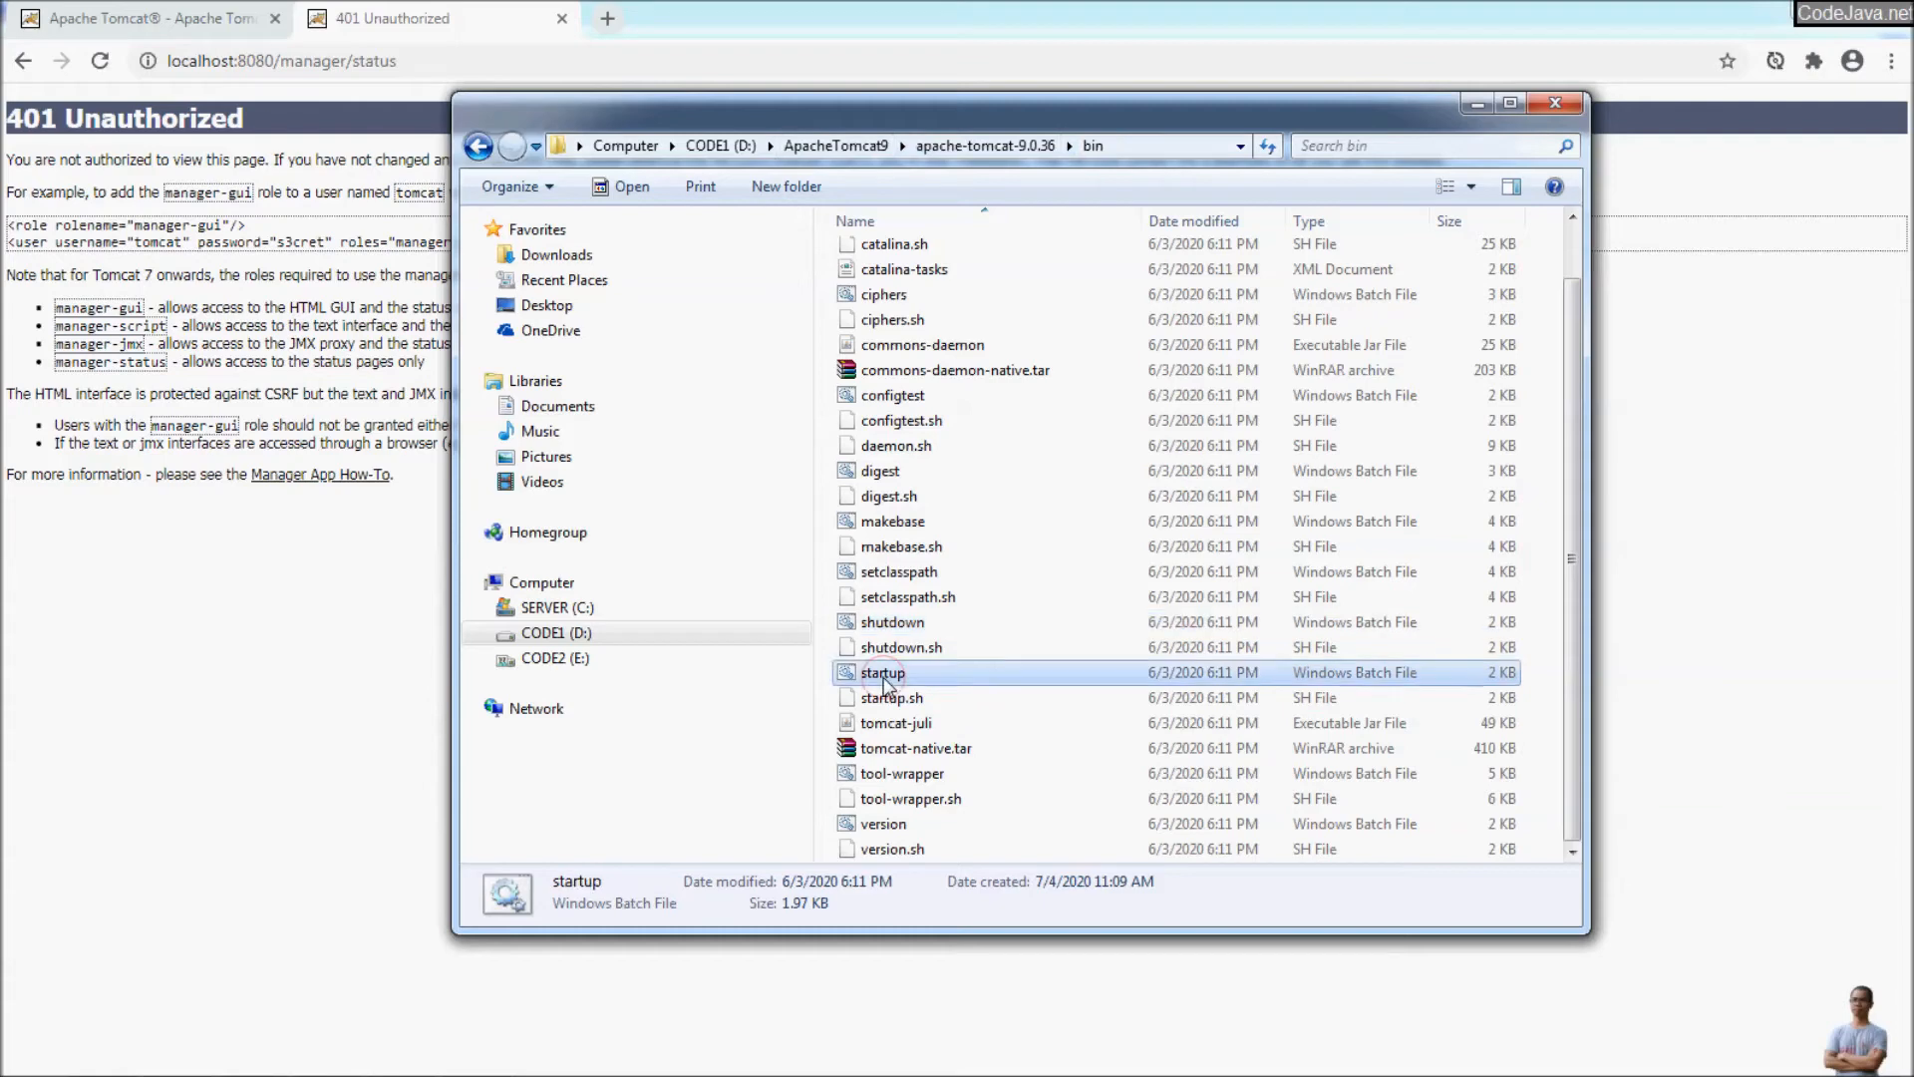
pyautogui.doubleClick(884, 672)
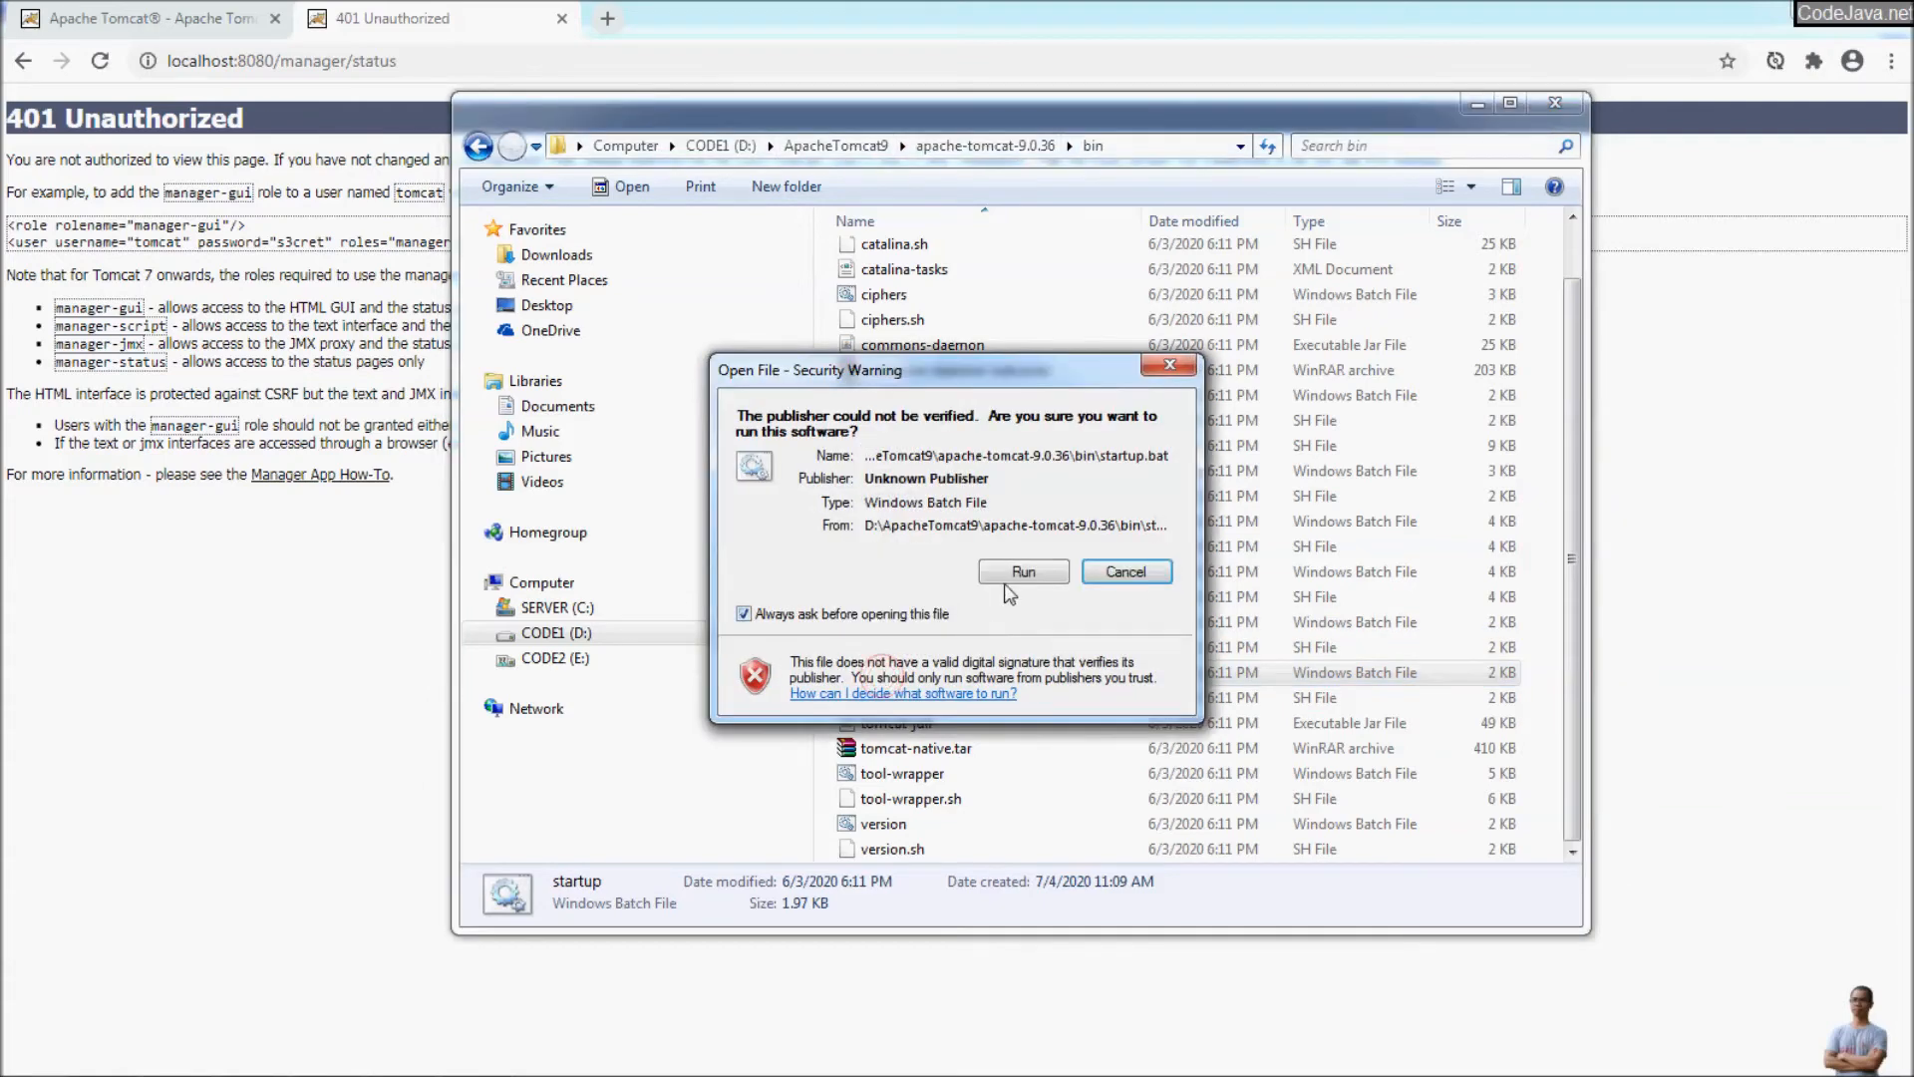
pyautogui.click(1020, 573)
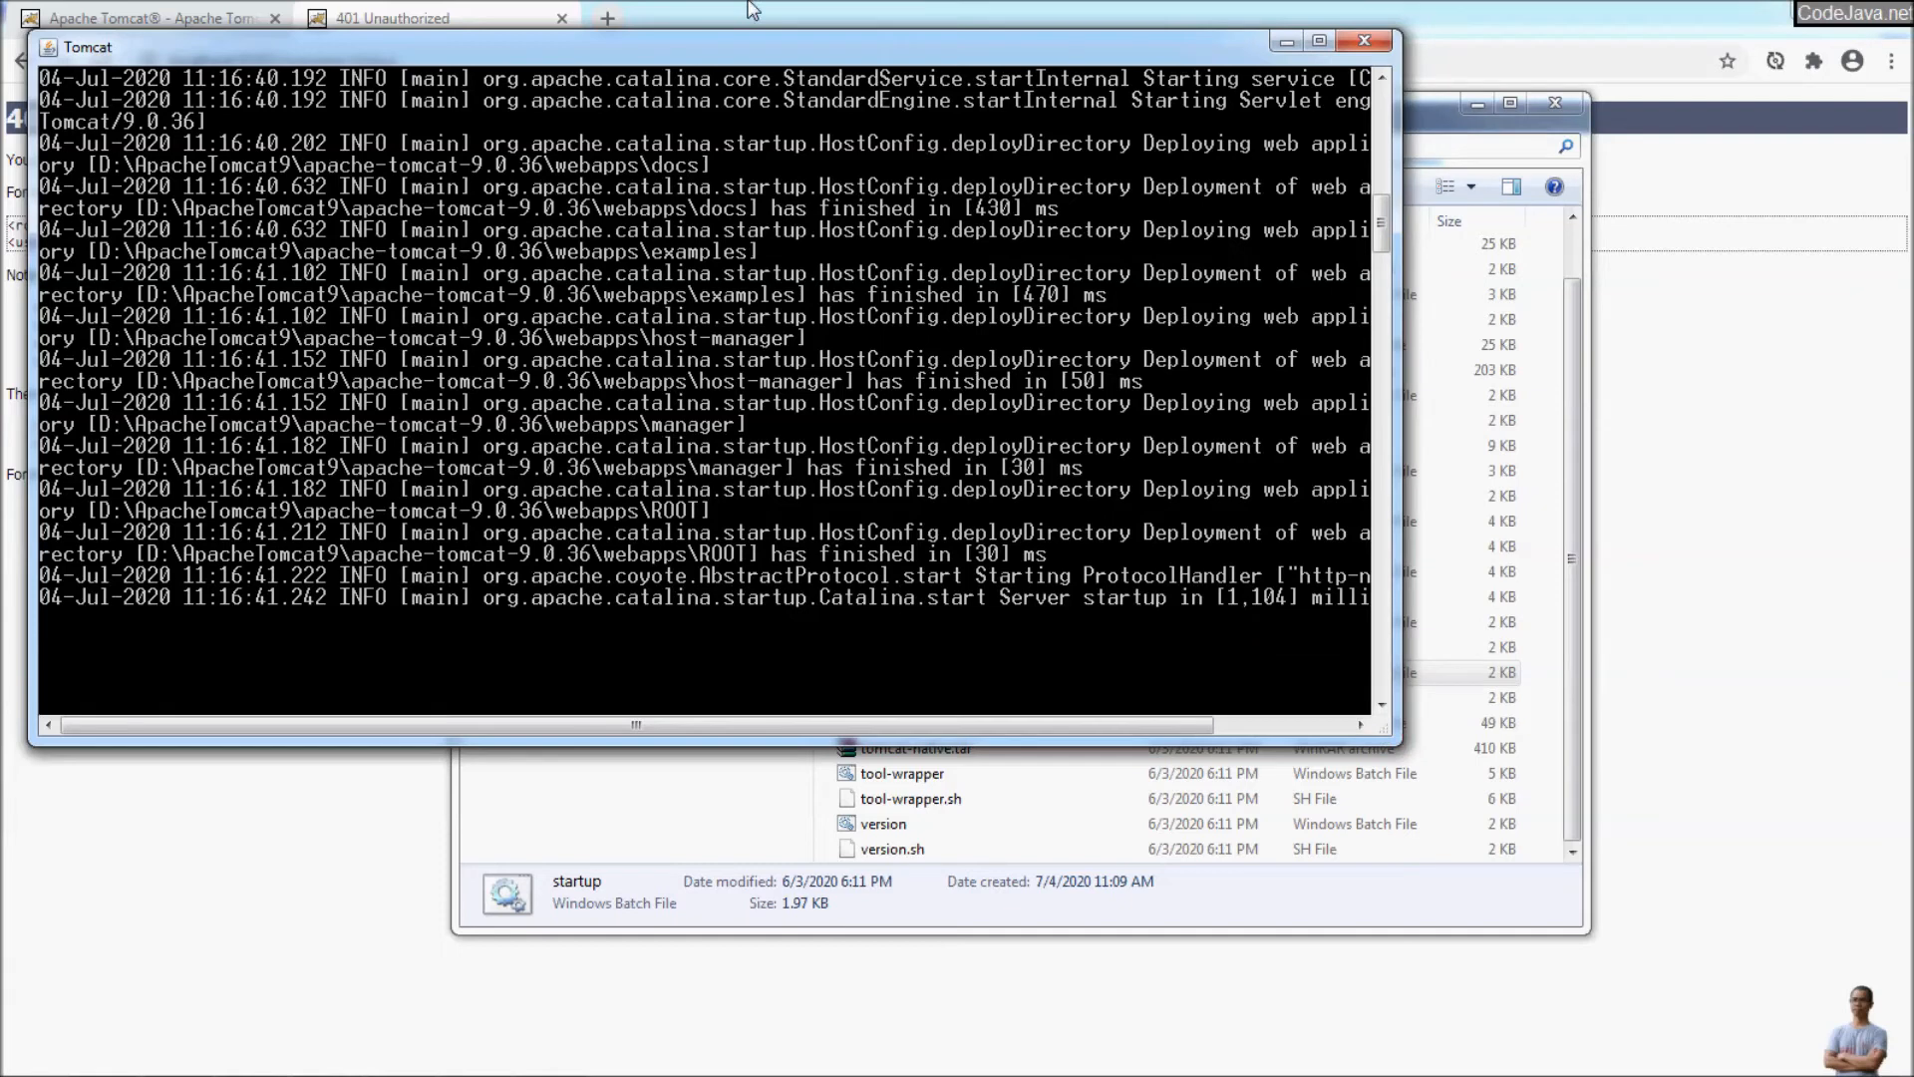
pyautogui.click(433, 18)
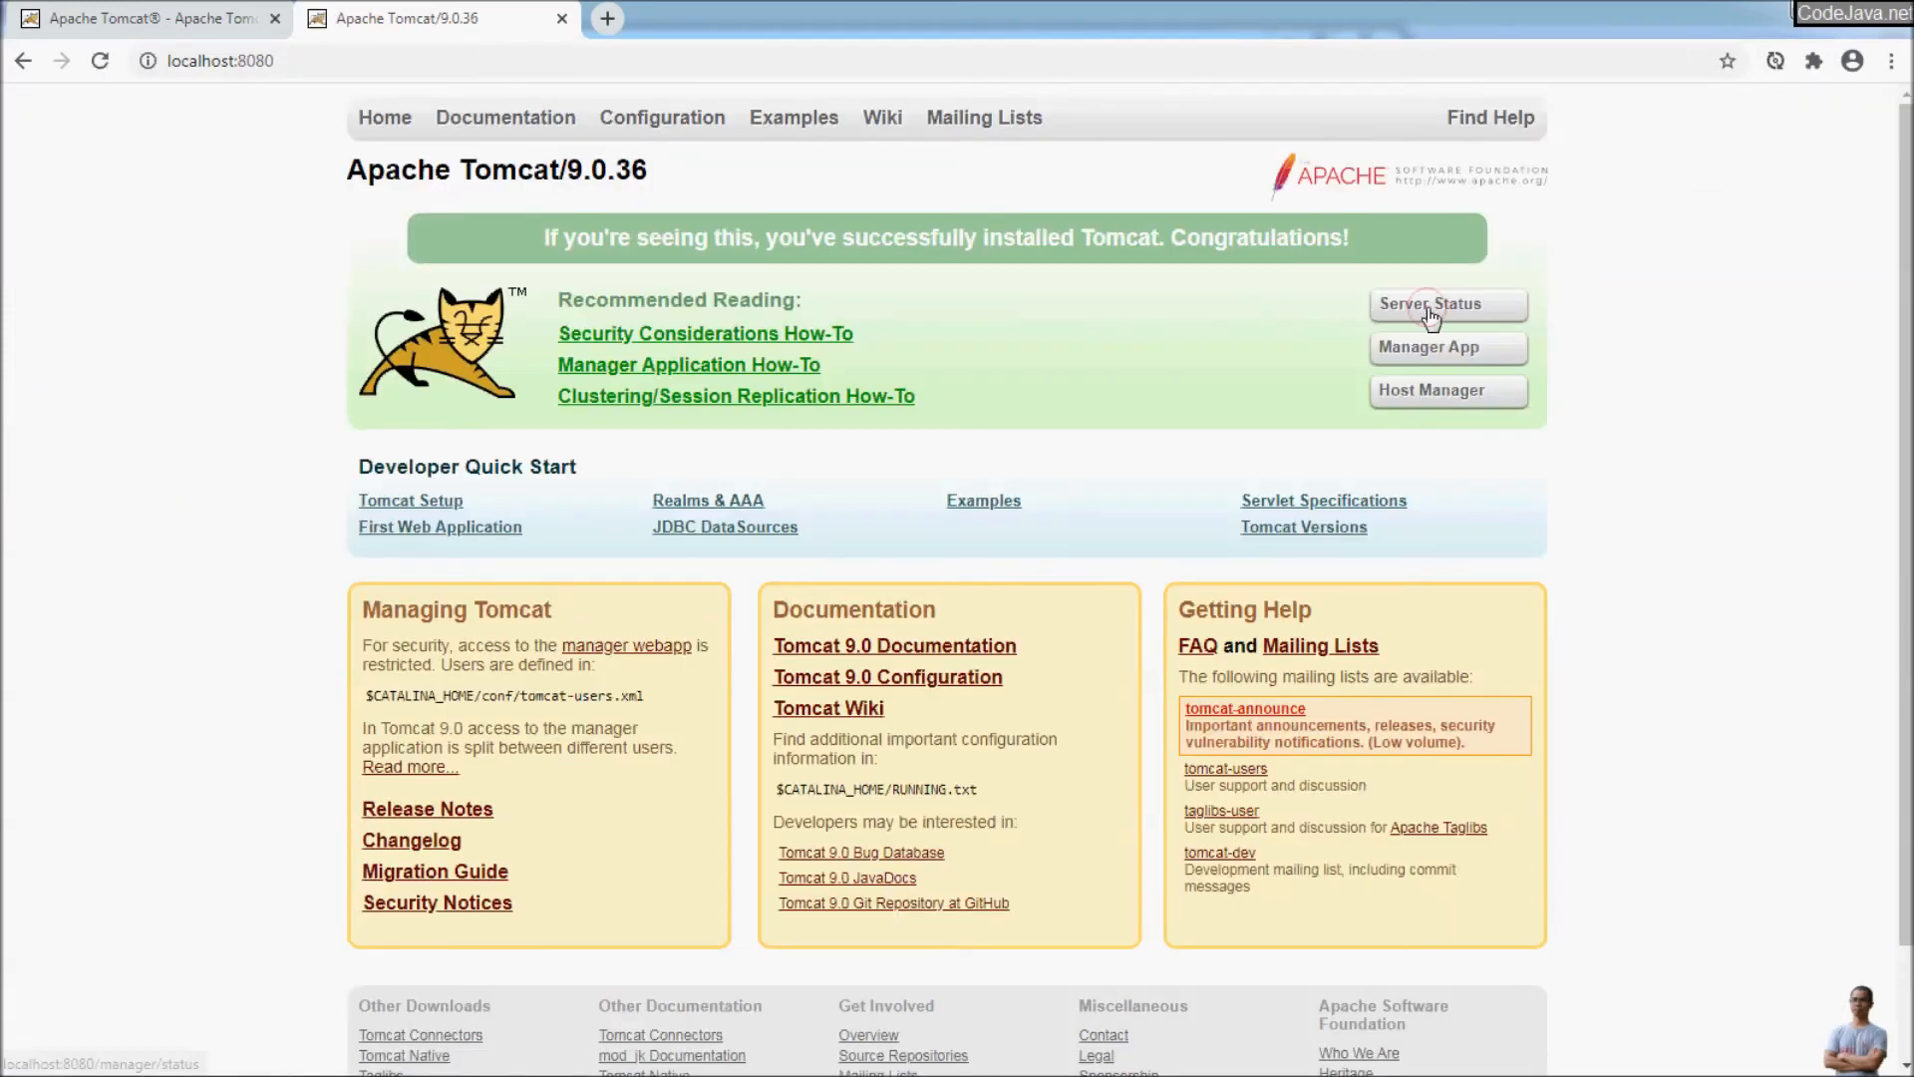
# - View Server Status signed in as admin, then head back toward the Tomcat home page
pyautogui.click(1447, 303)
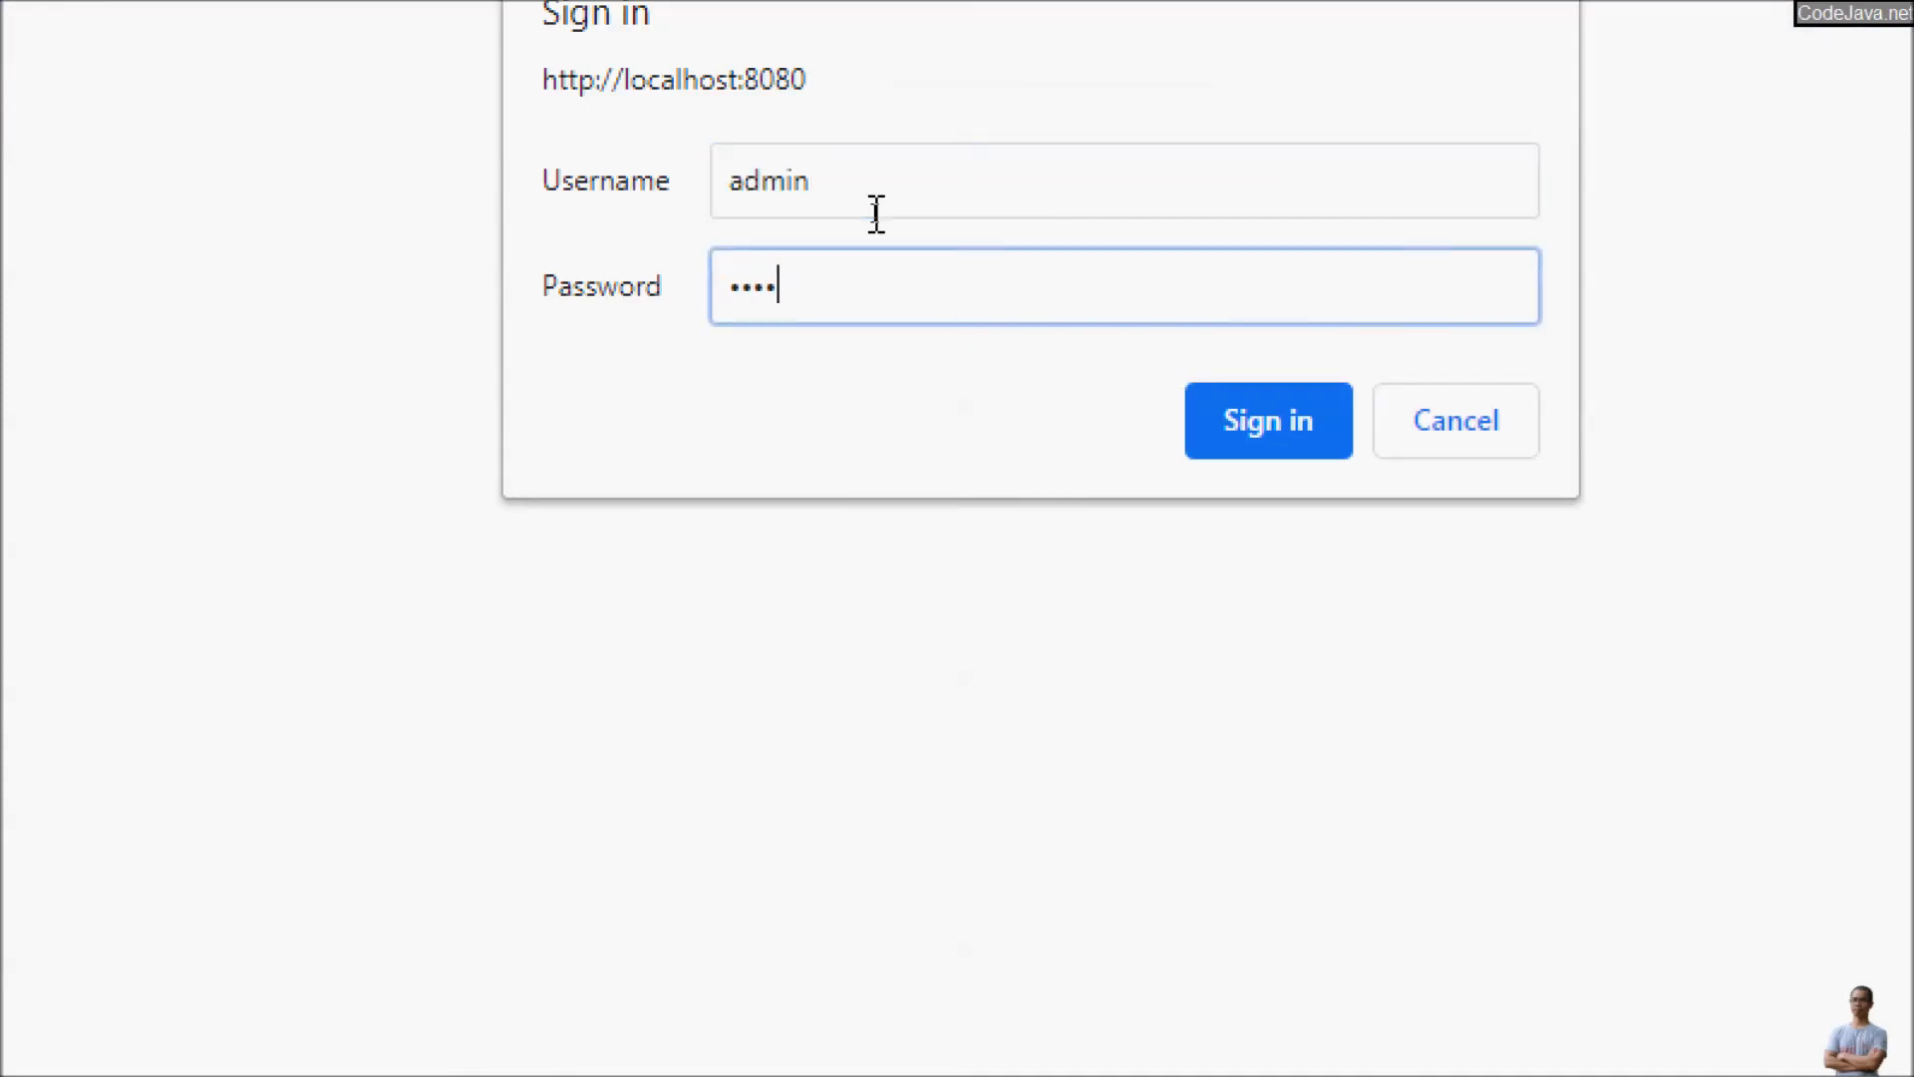
pyautogui.click(1268, 421)
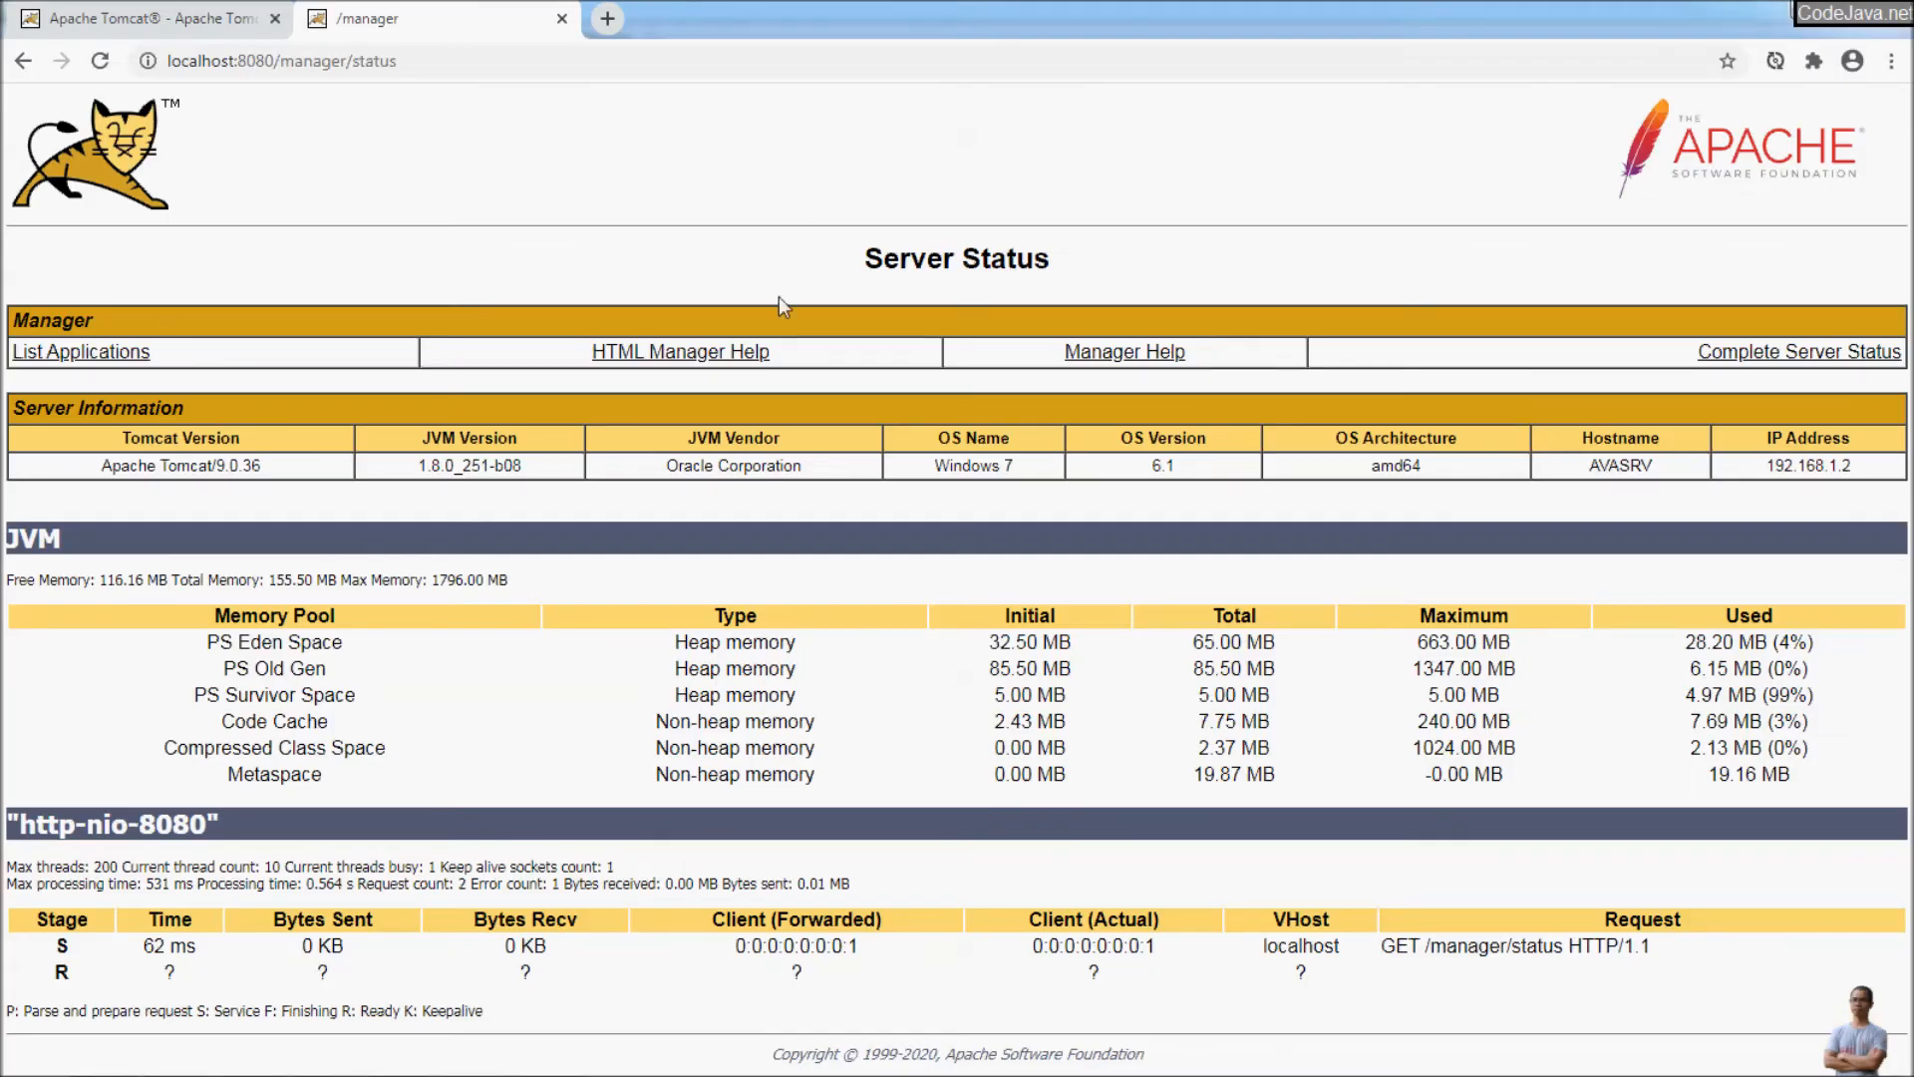
pyautogui.moveTo(684, 295)
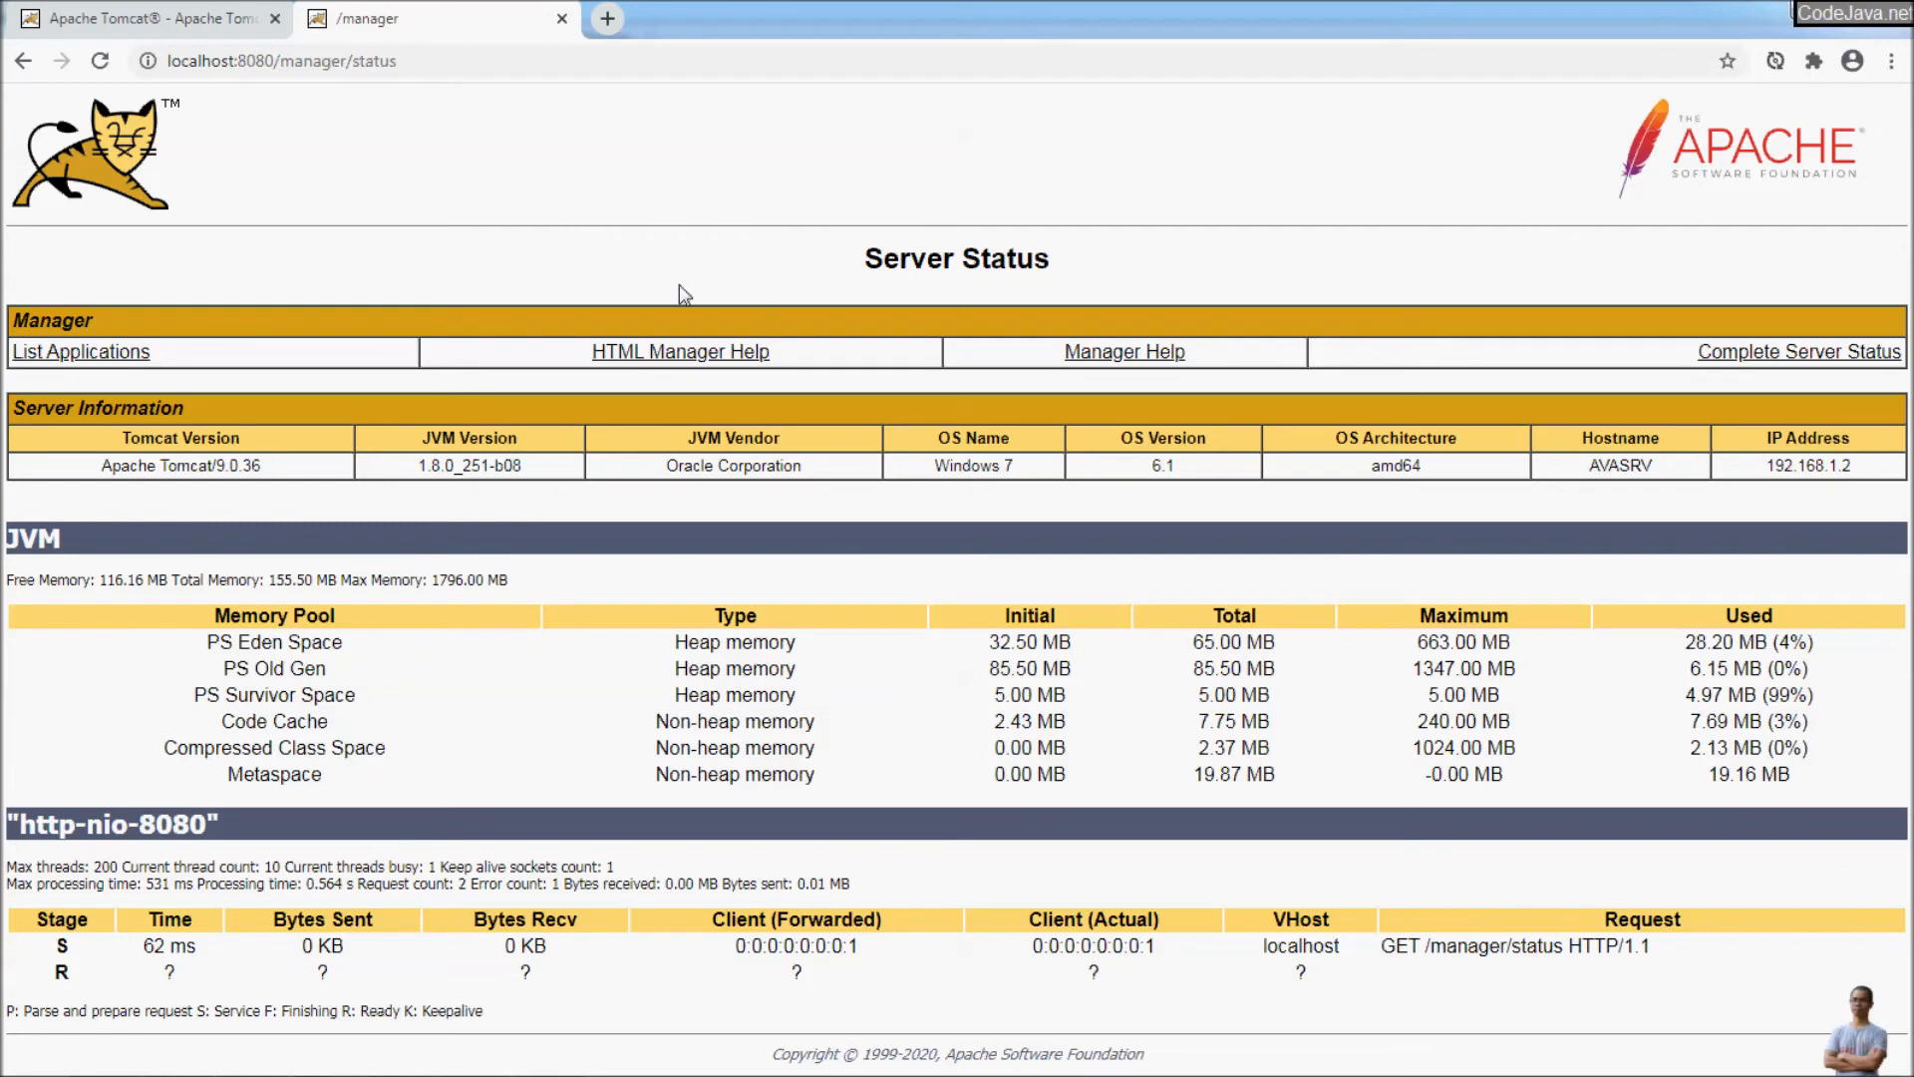
pyautogui.moveTo(347, 644)
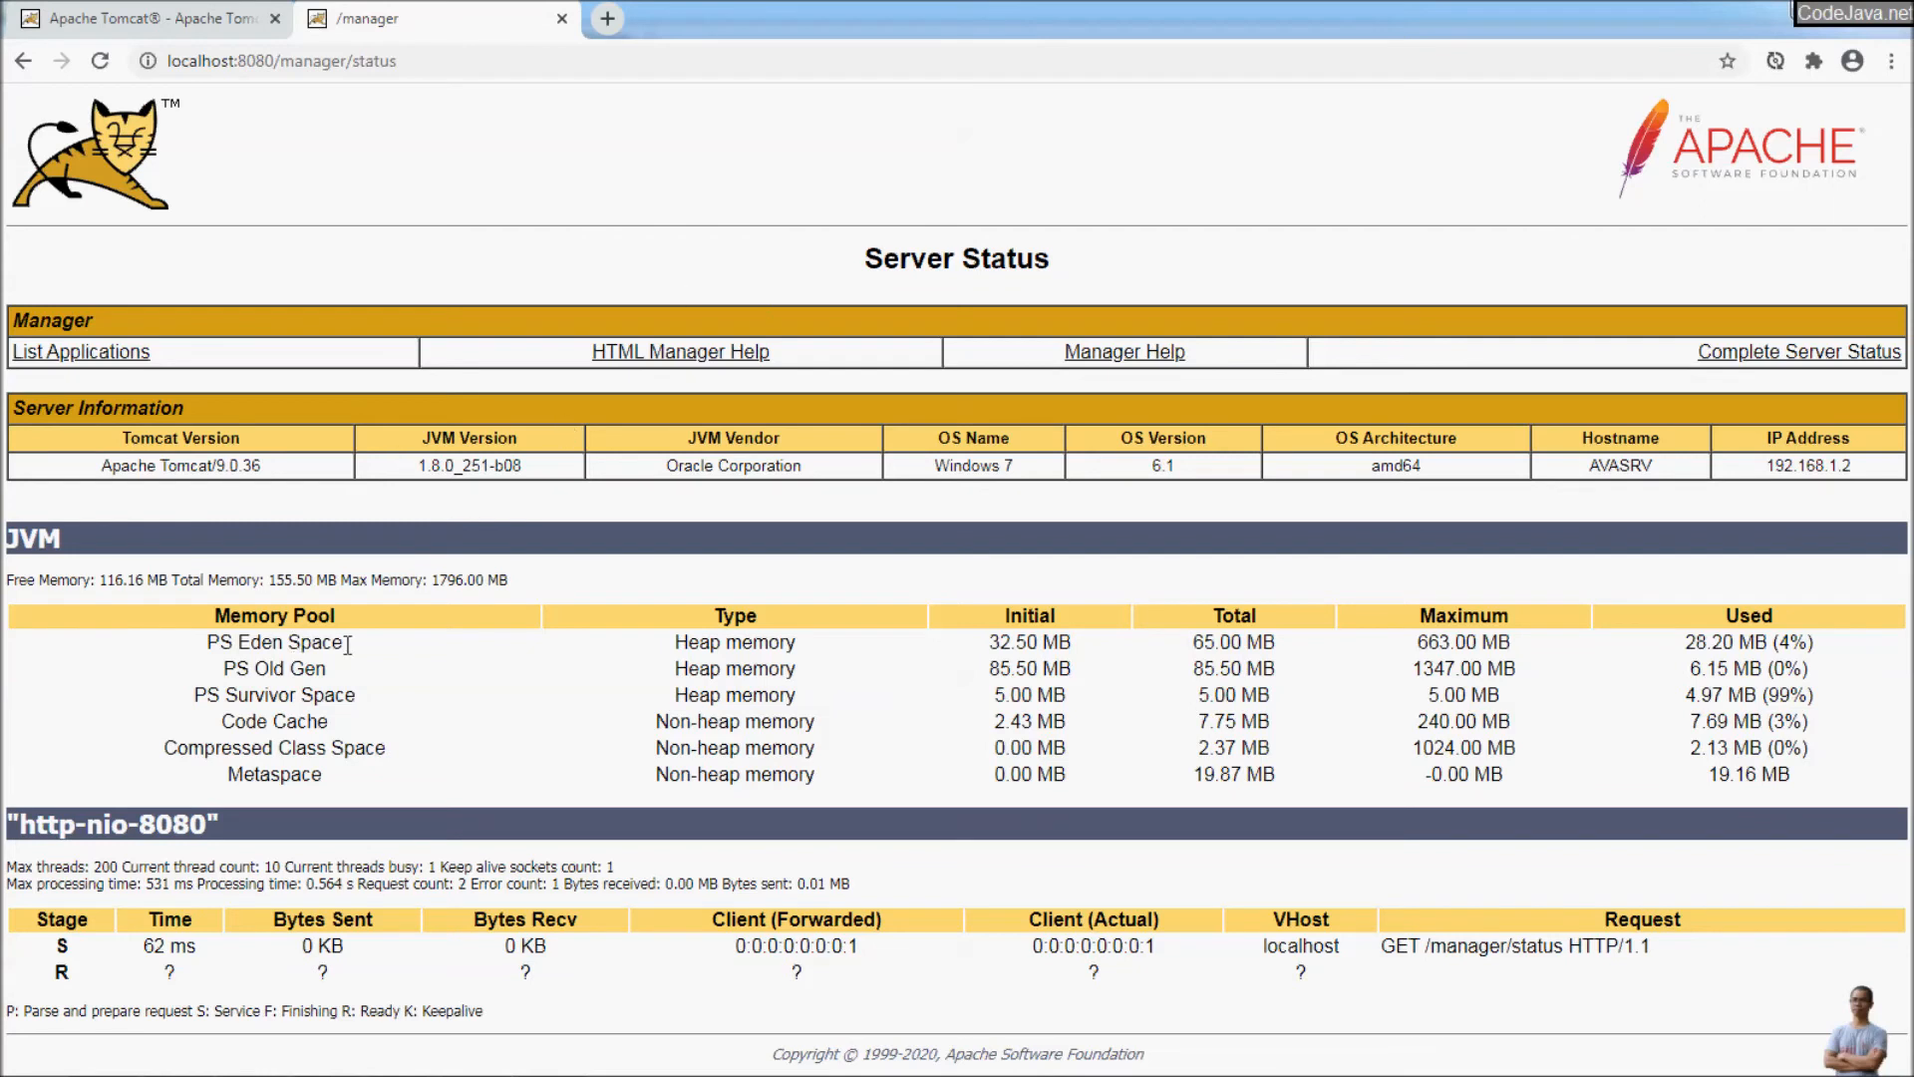
pyautogui.moveTo(536, 704)
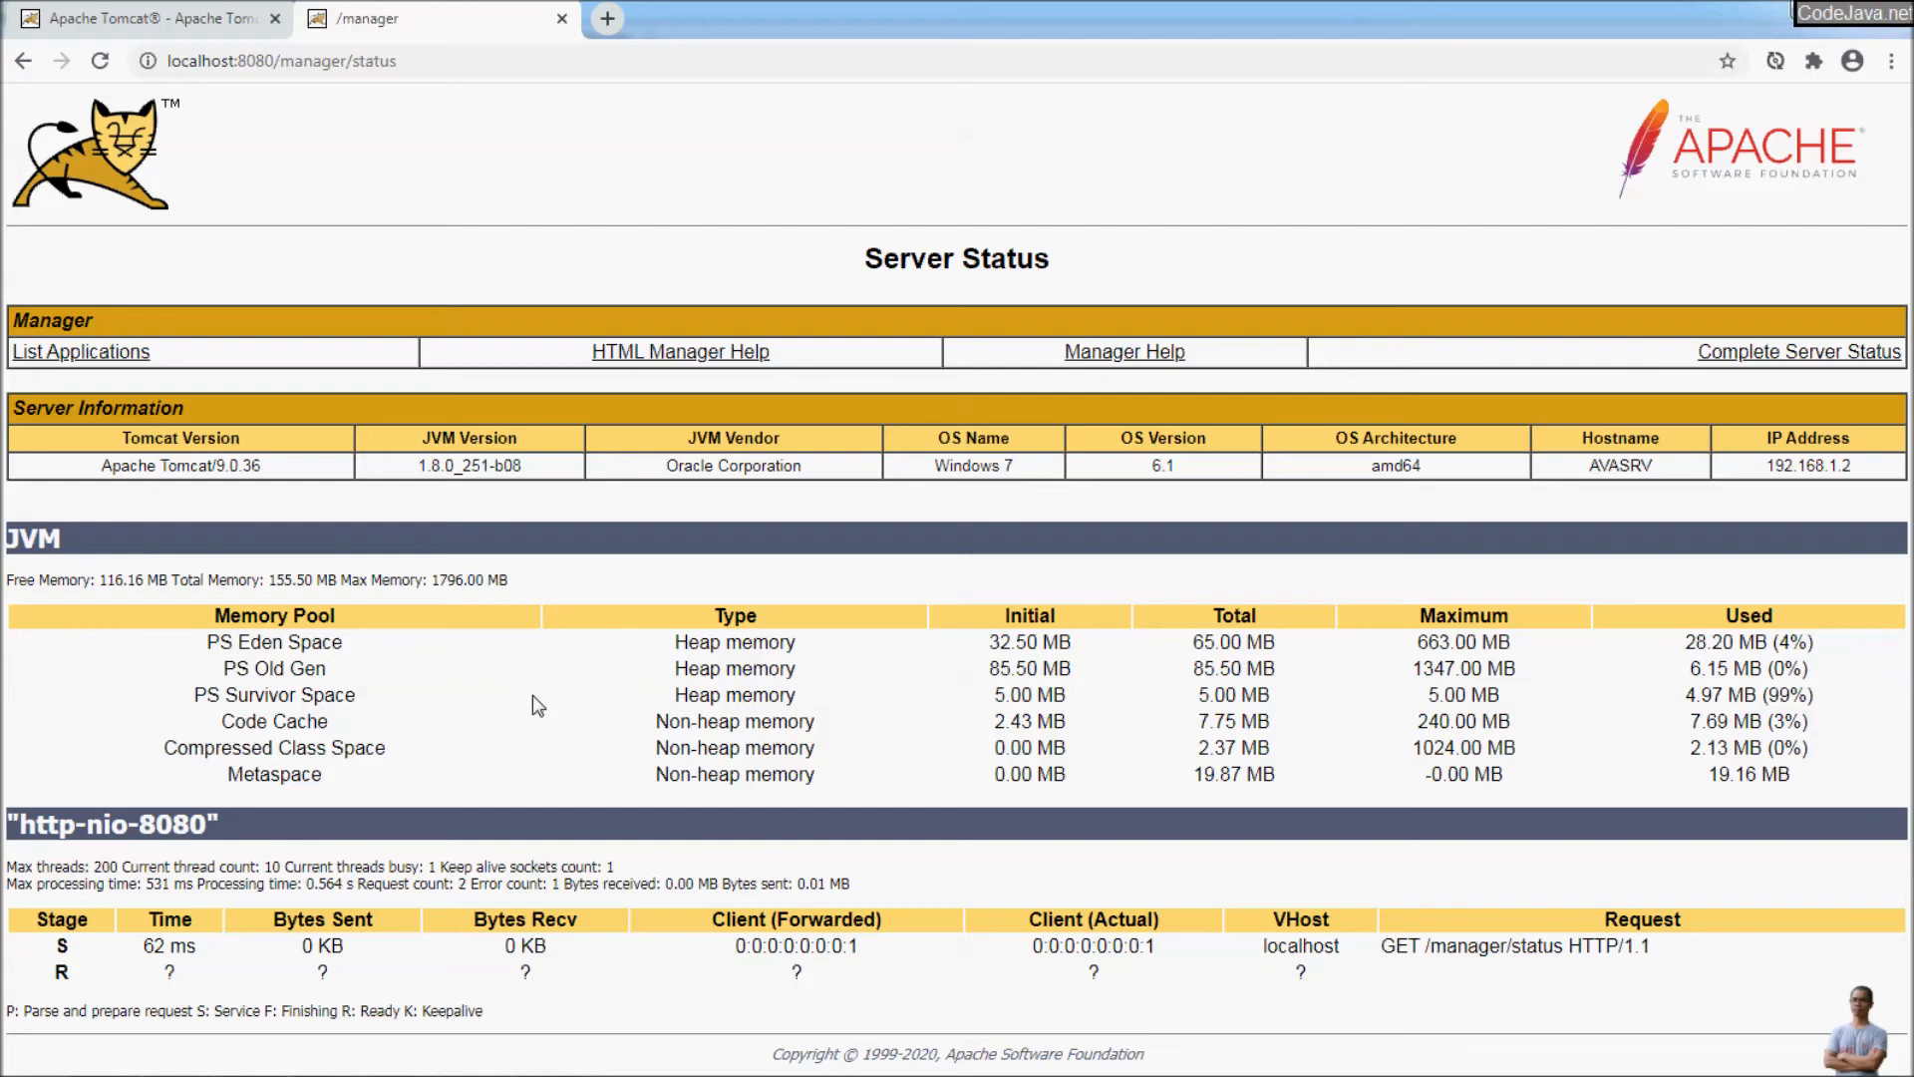
pyautogui.moveTo(525, 698)
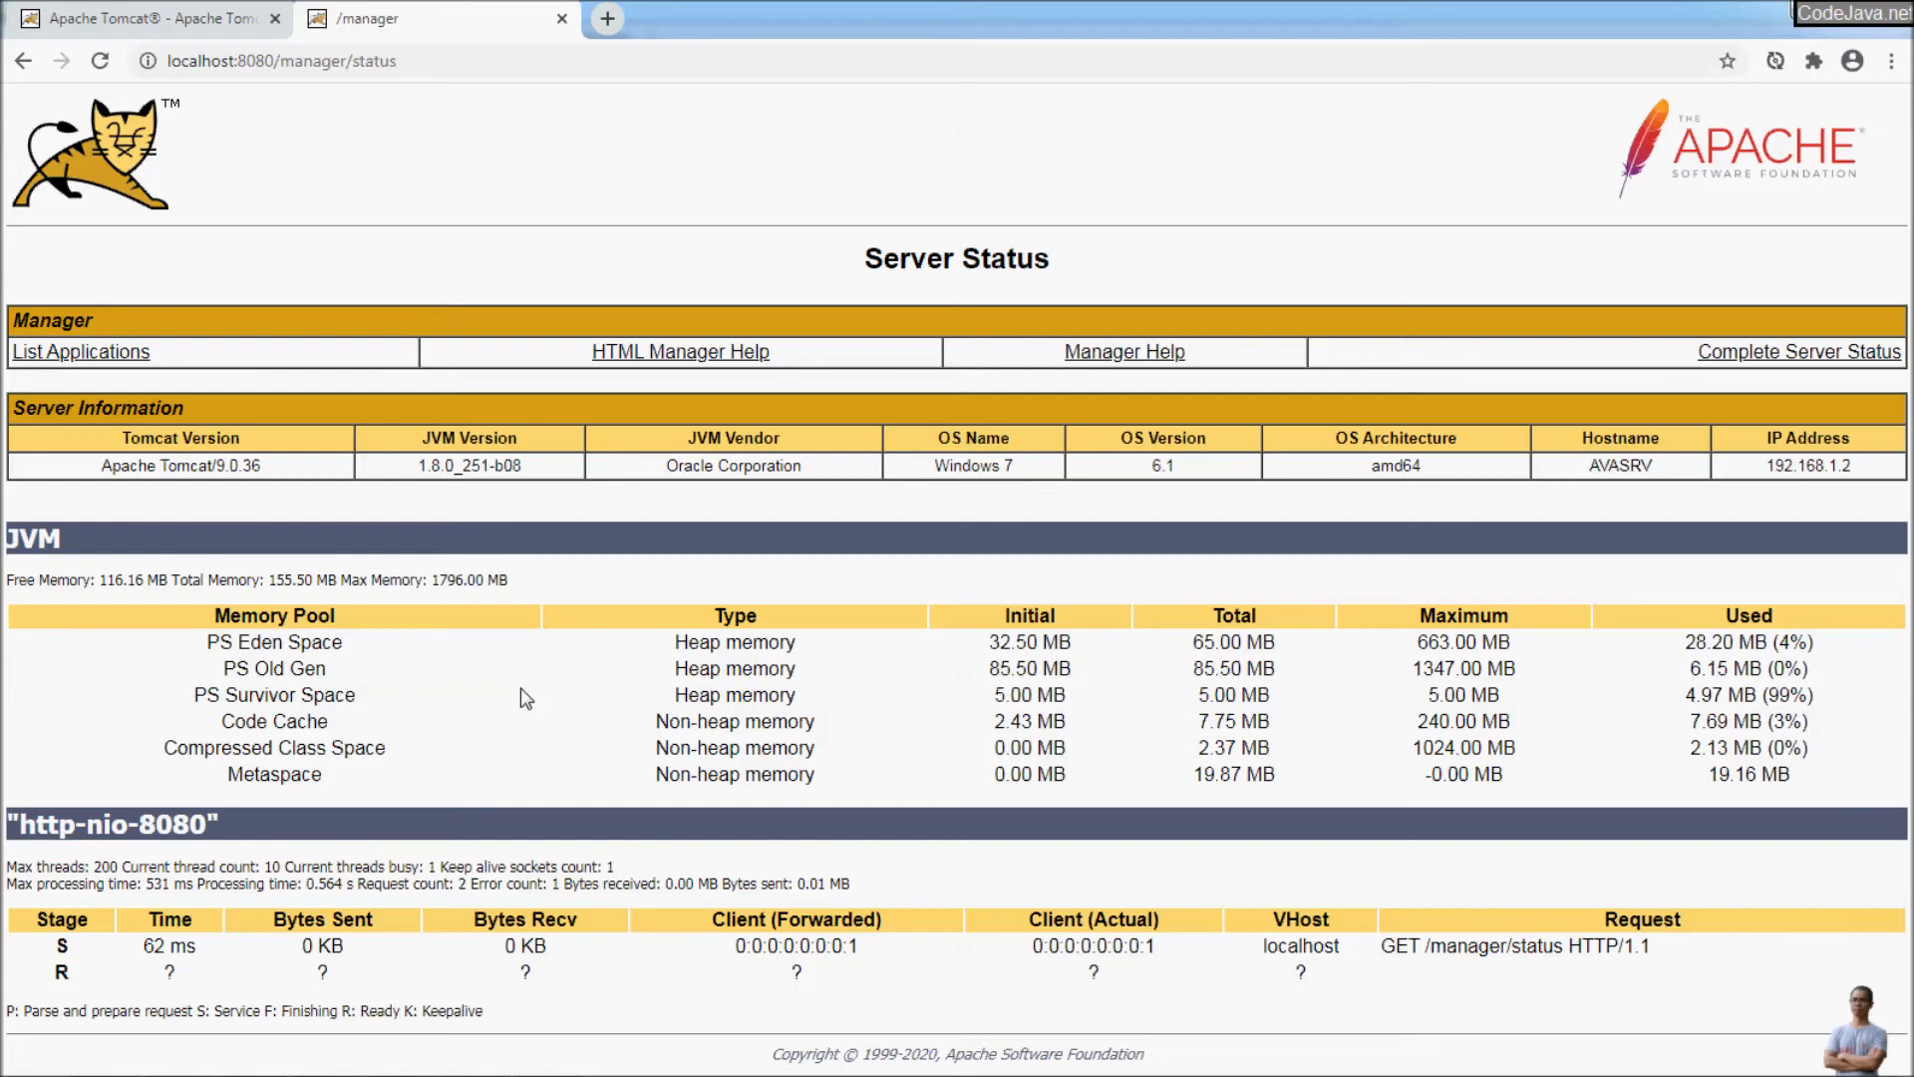
pyautogui.moveTo(467, 572)
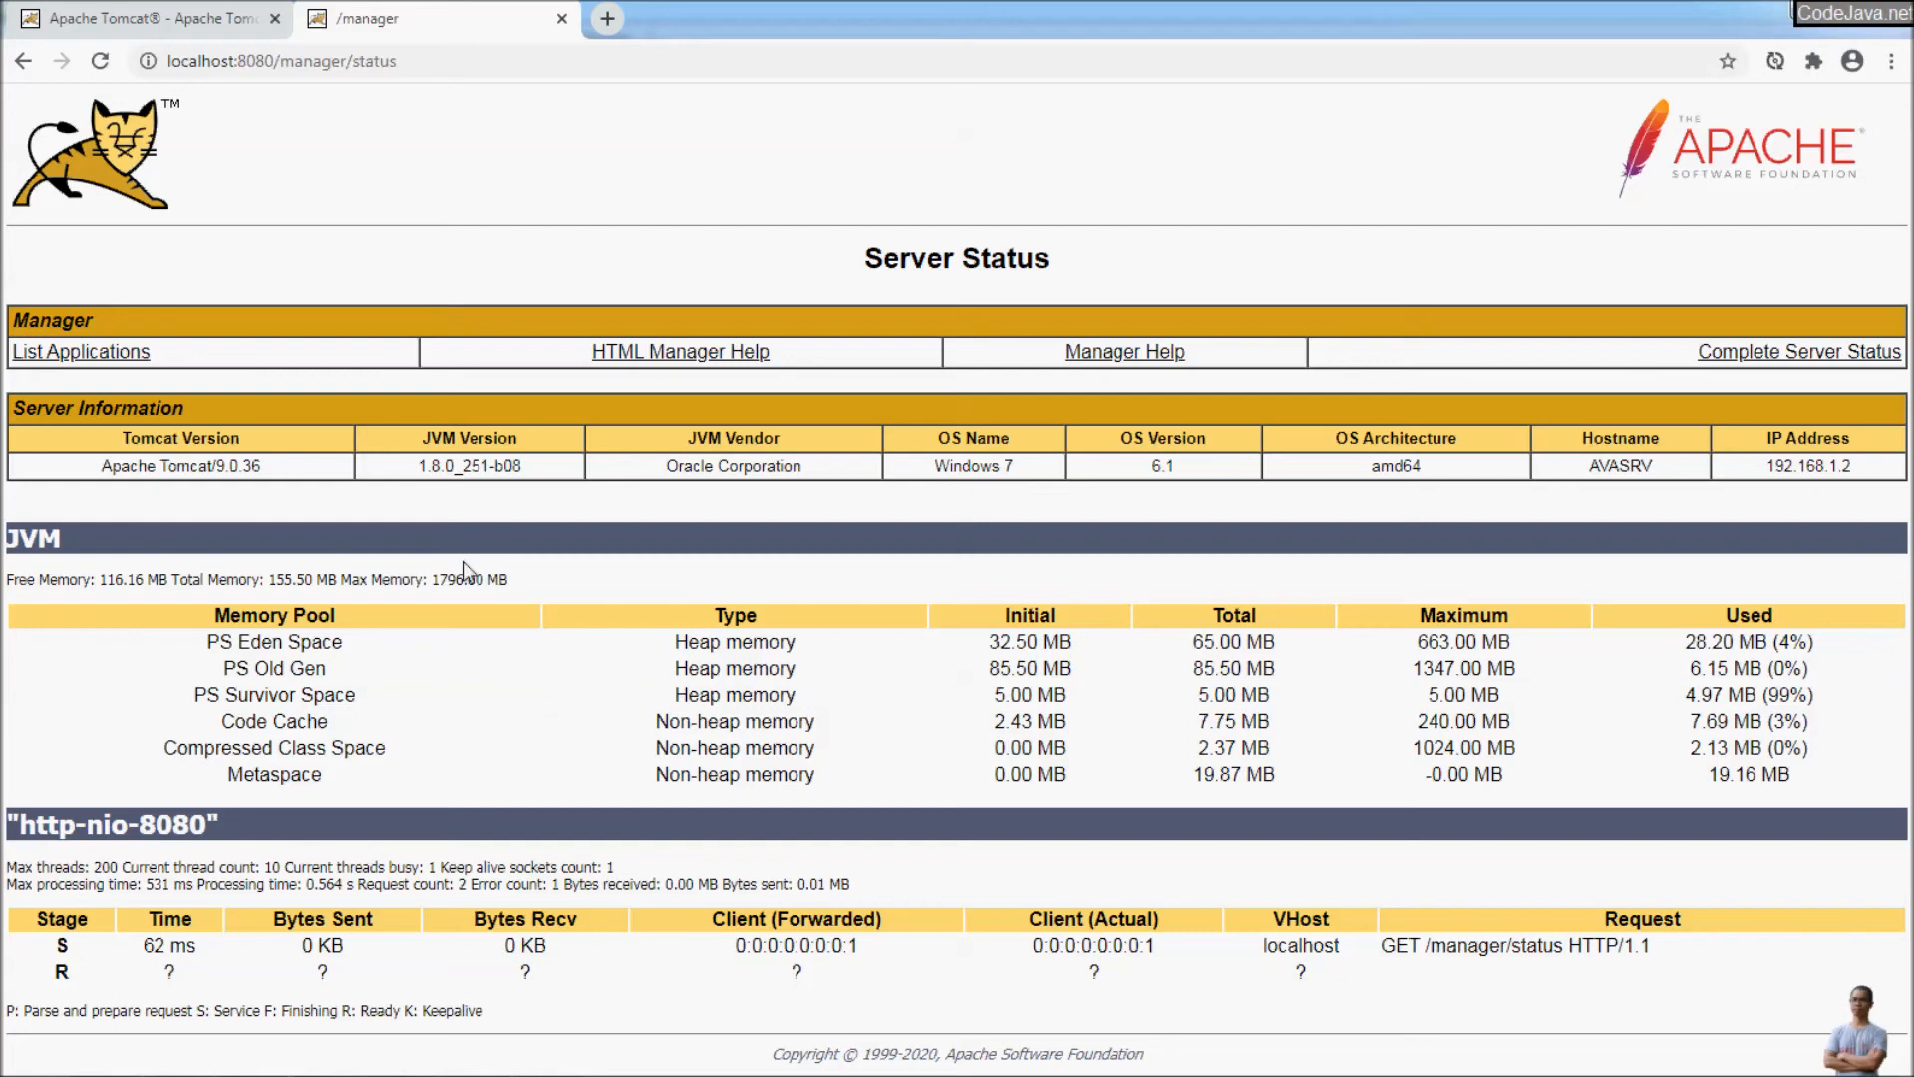
pyautogui.moveTo(546, 576)
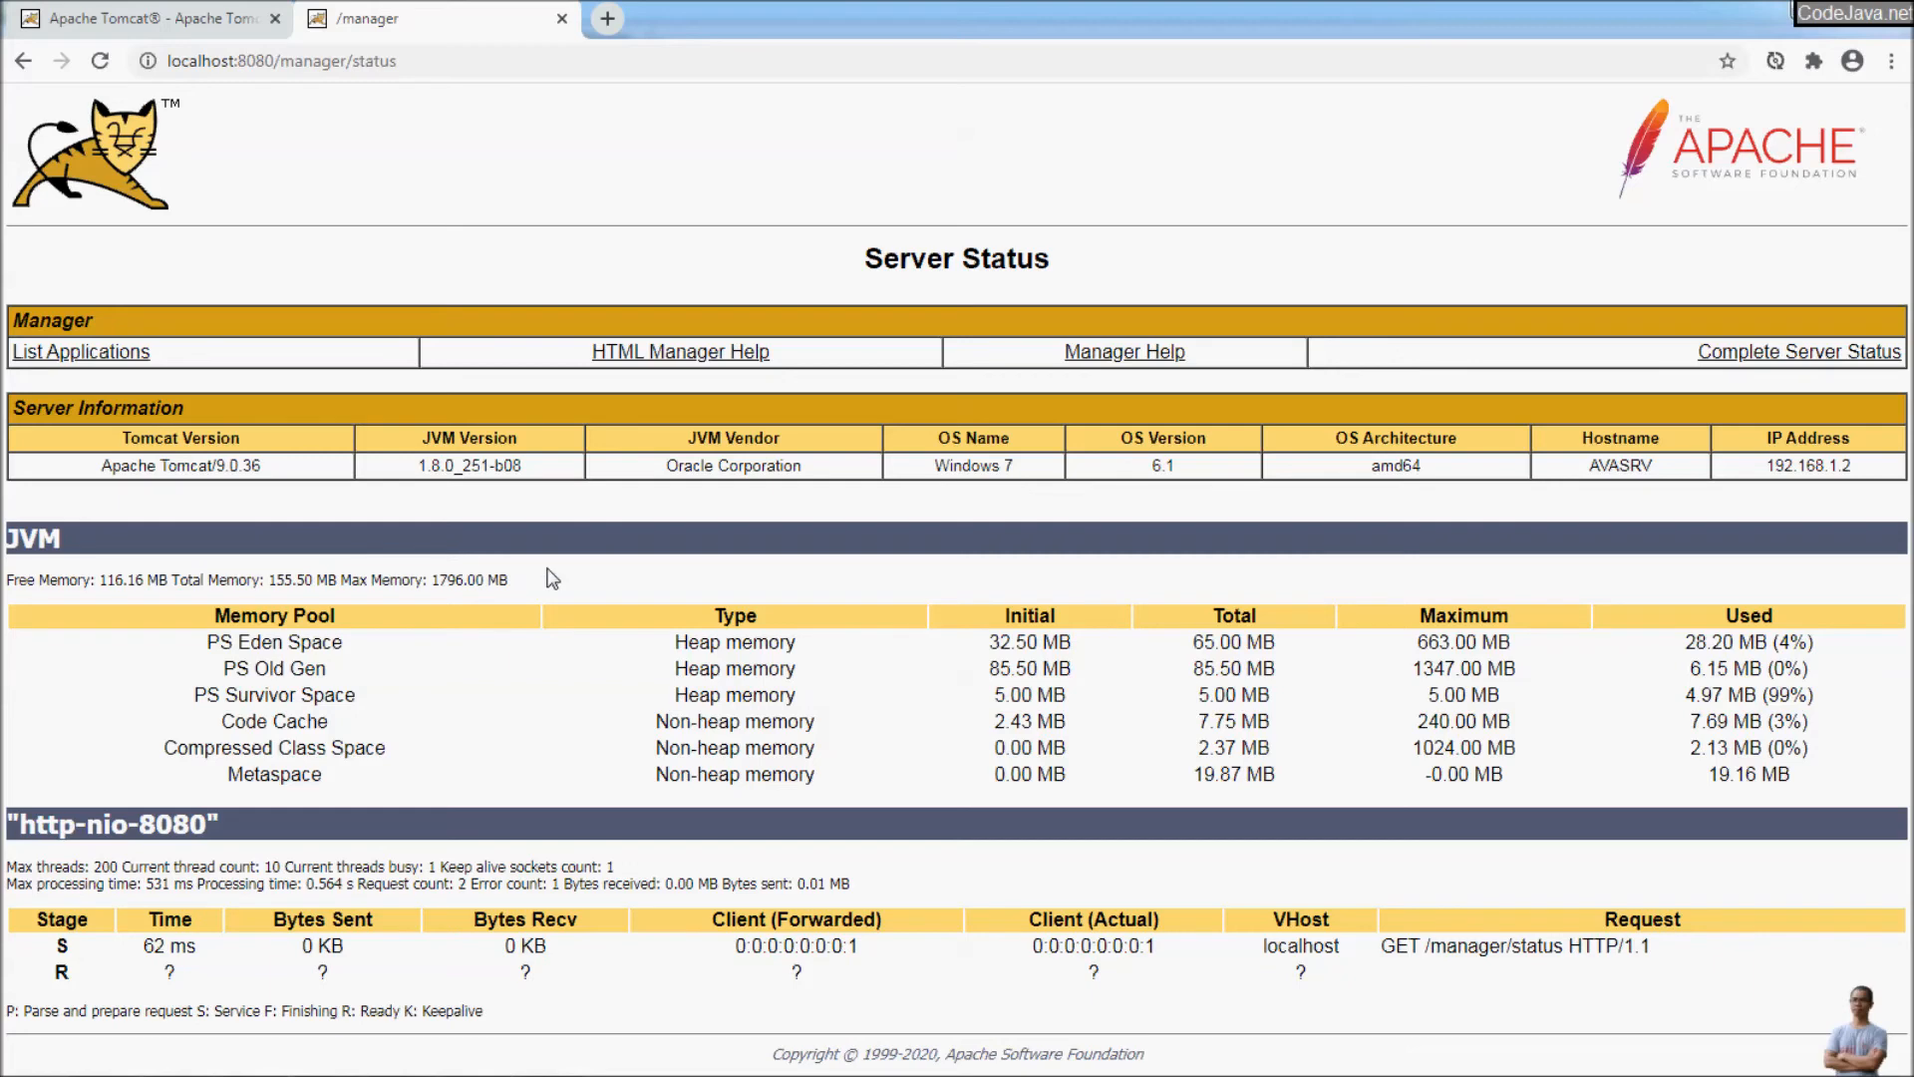
pyautogui.moveTo(1158, 500)
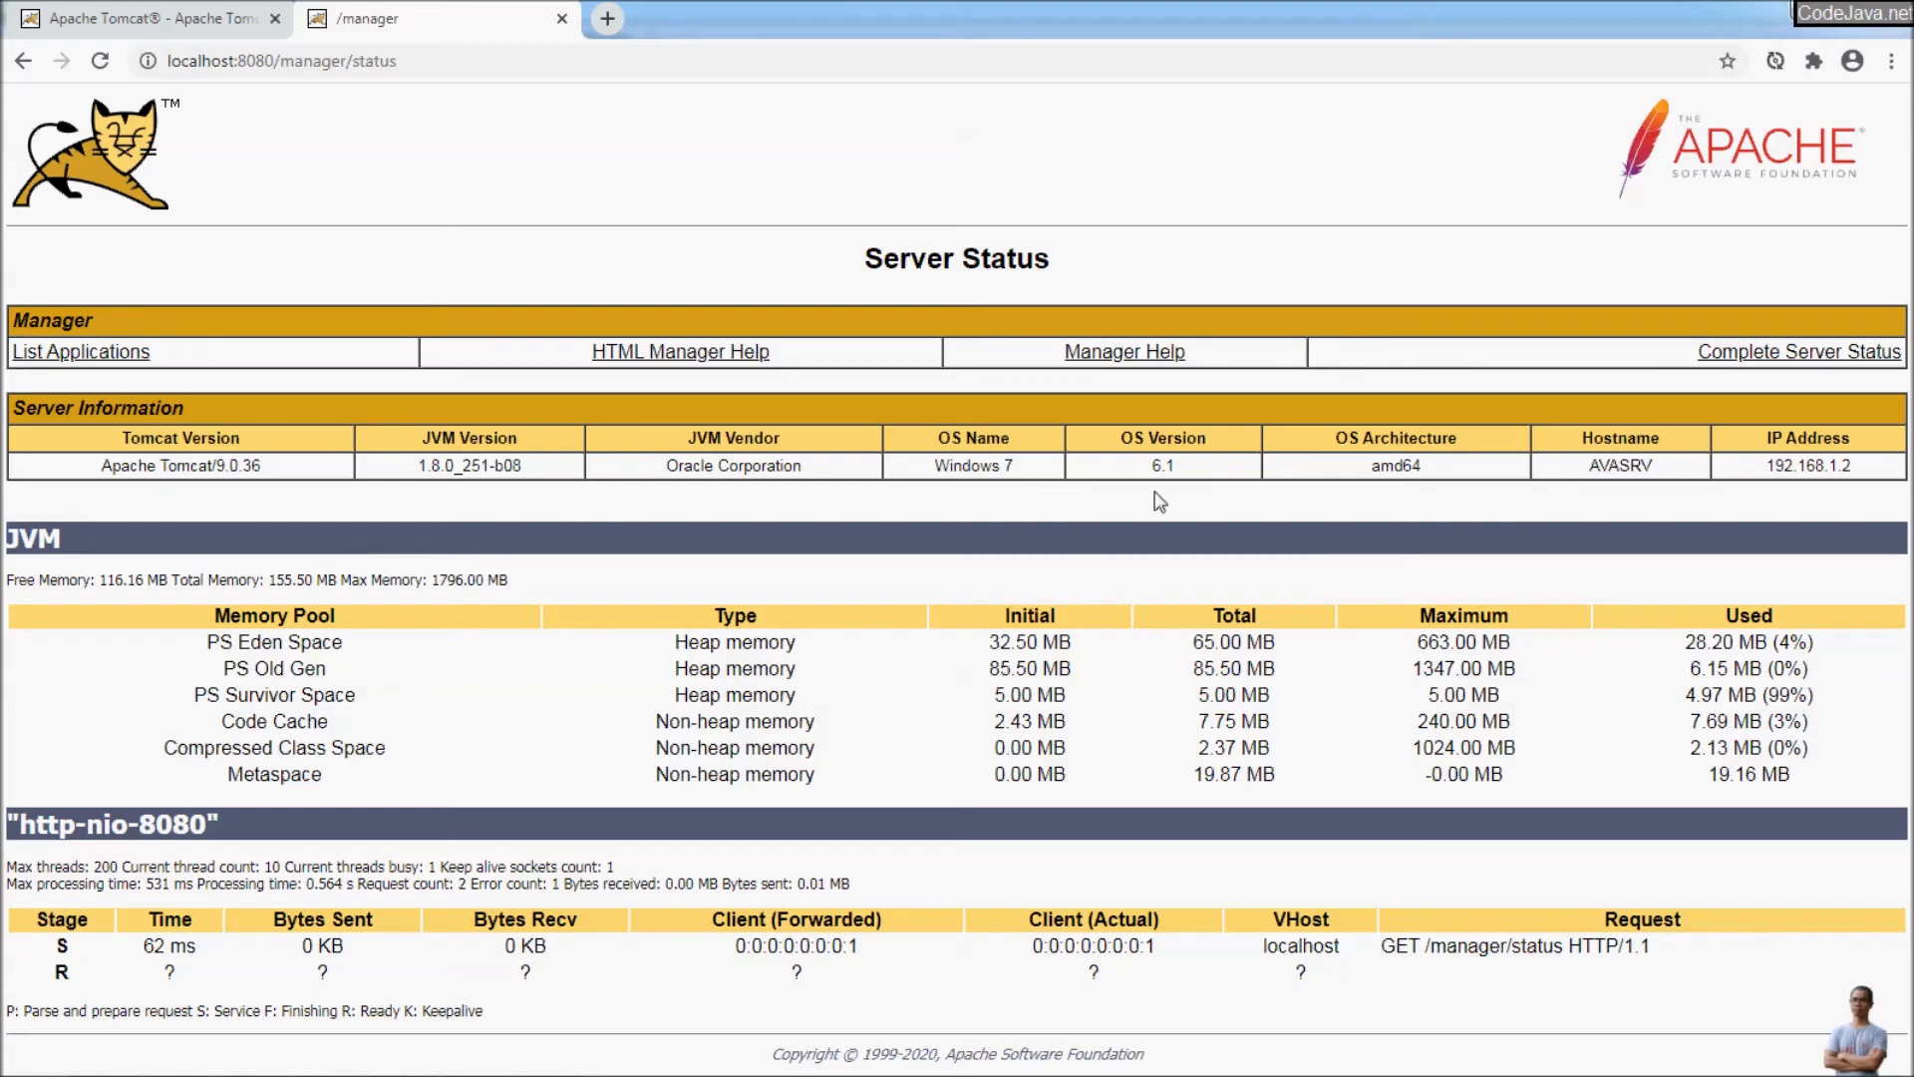
pyautogui.click(22, 62)
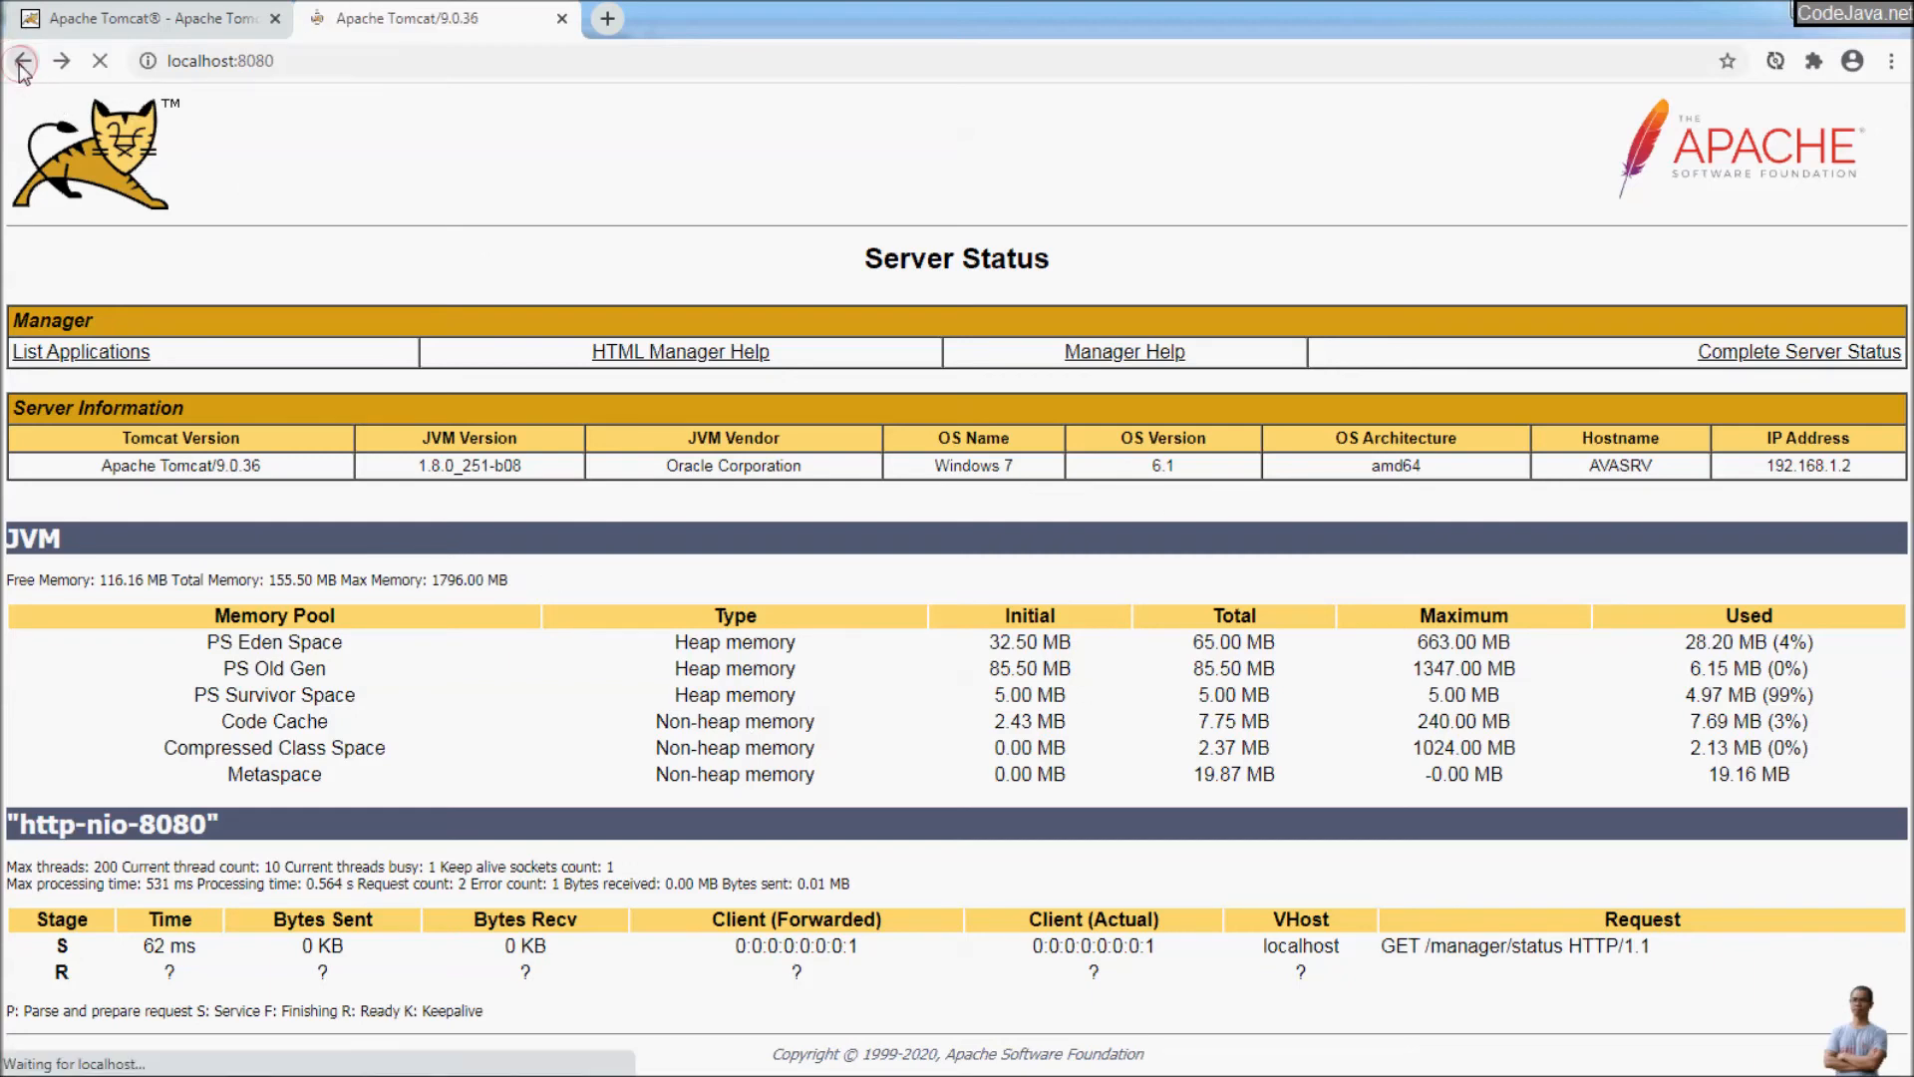
# - Open Manager App from the home page to list the deployed applications, then reopen tomcat-users.xml
pyautogui.click(20, 61)
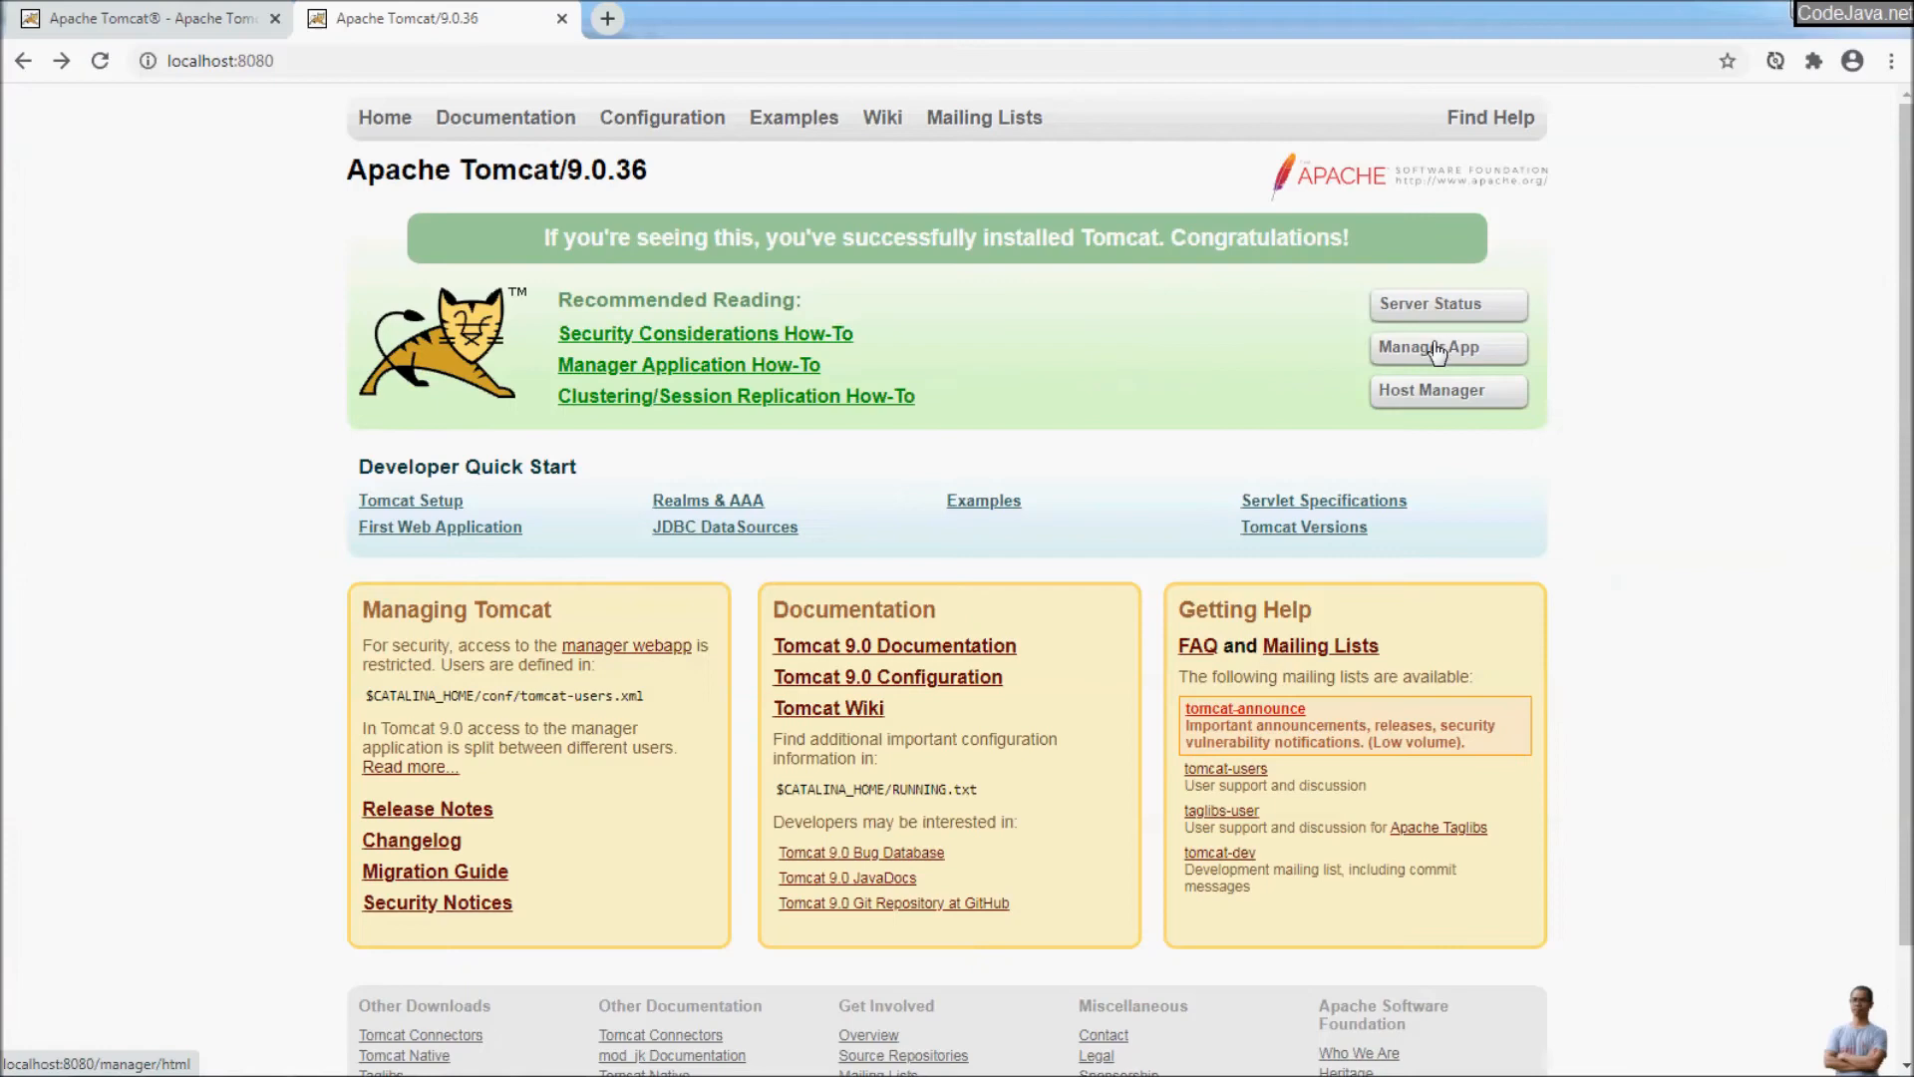
pyautogui.click(1447, 347)
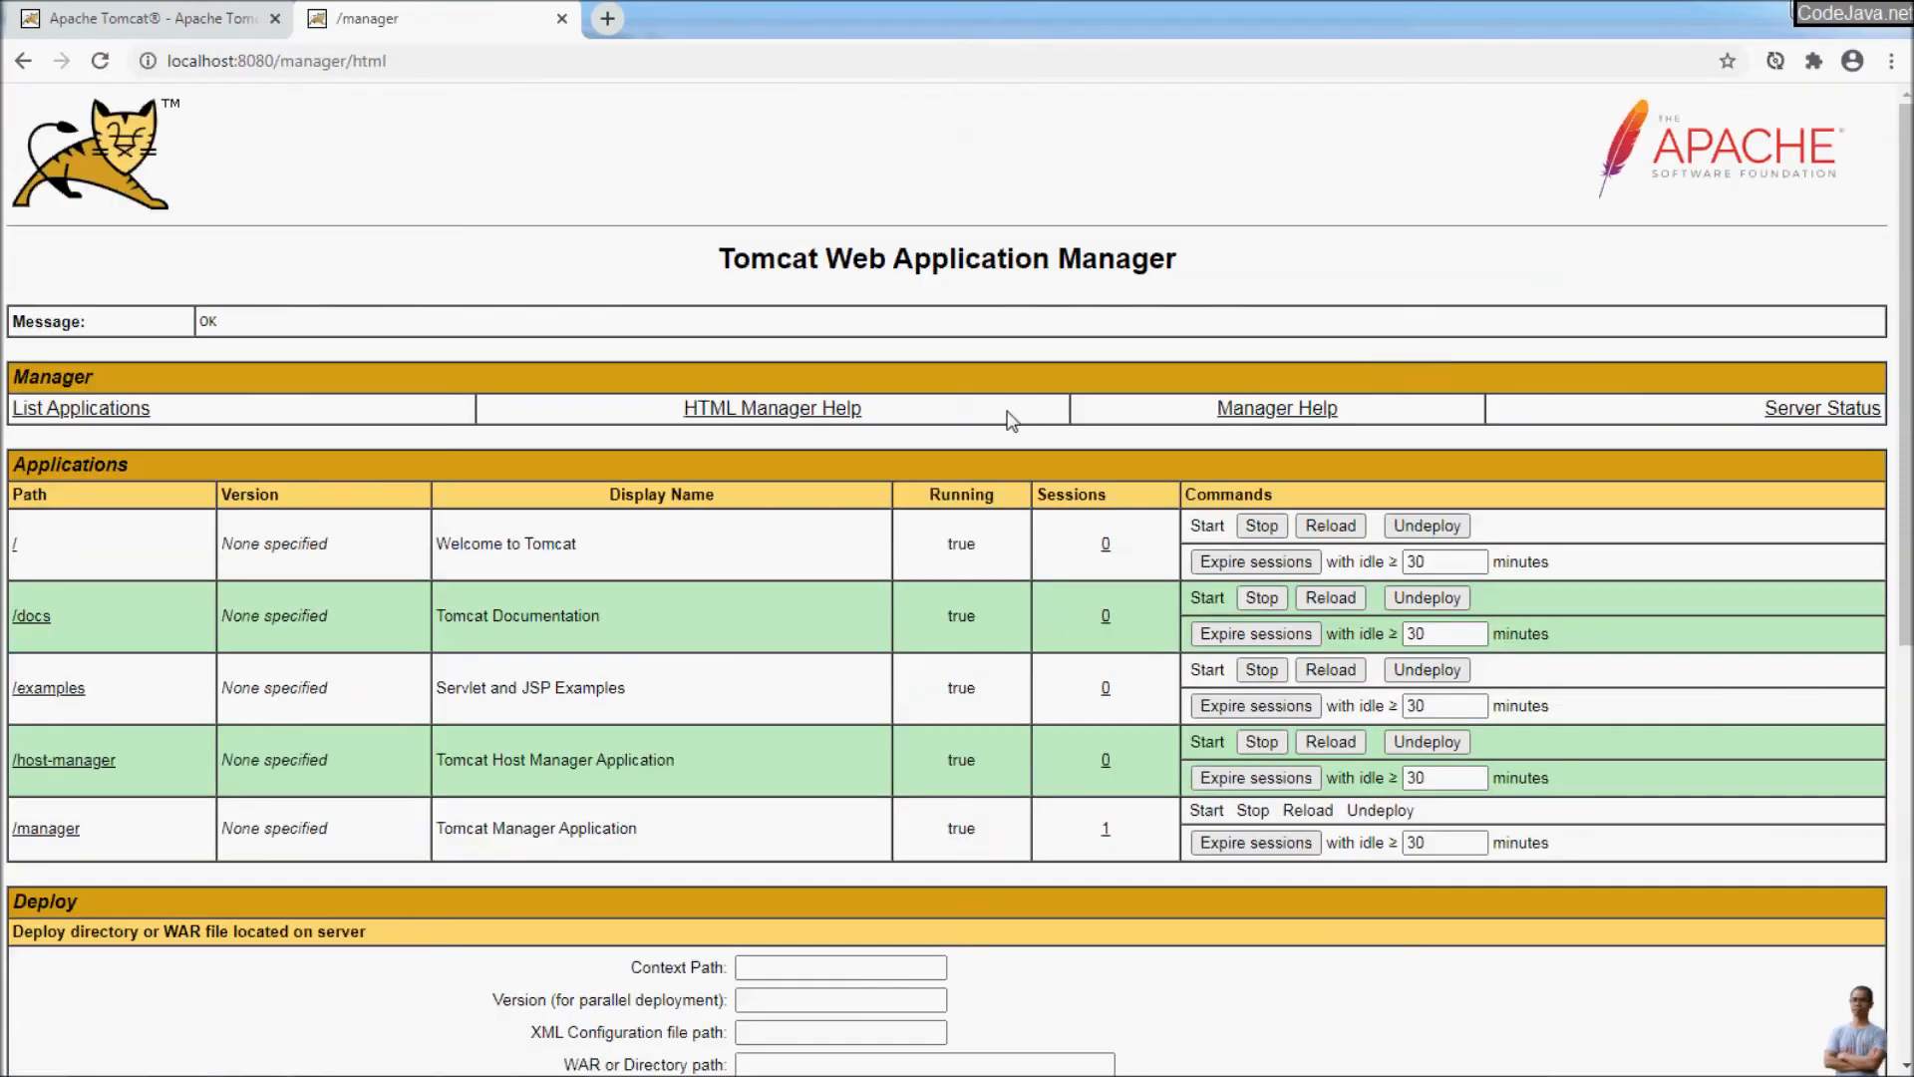
pyautogui.moveTo(1203, 530)
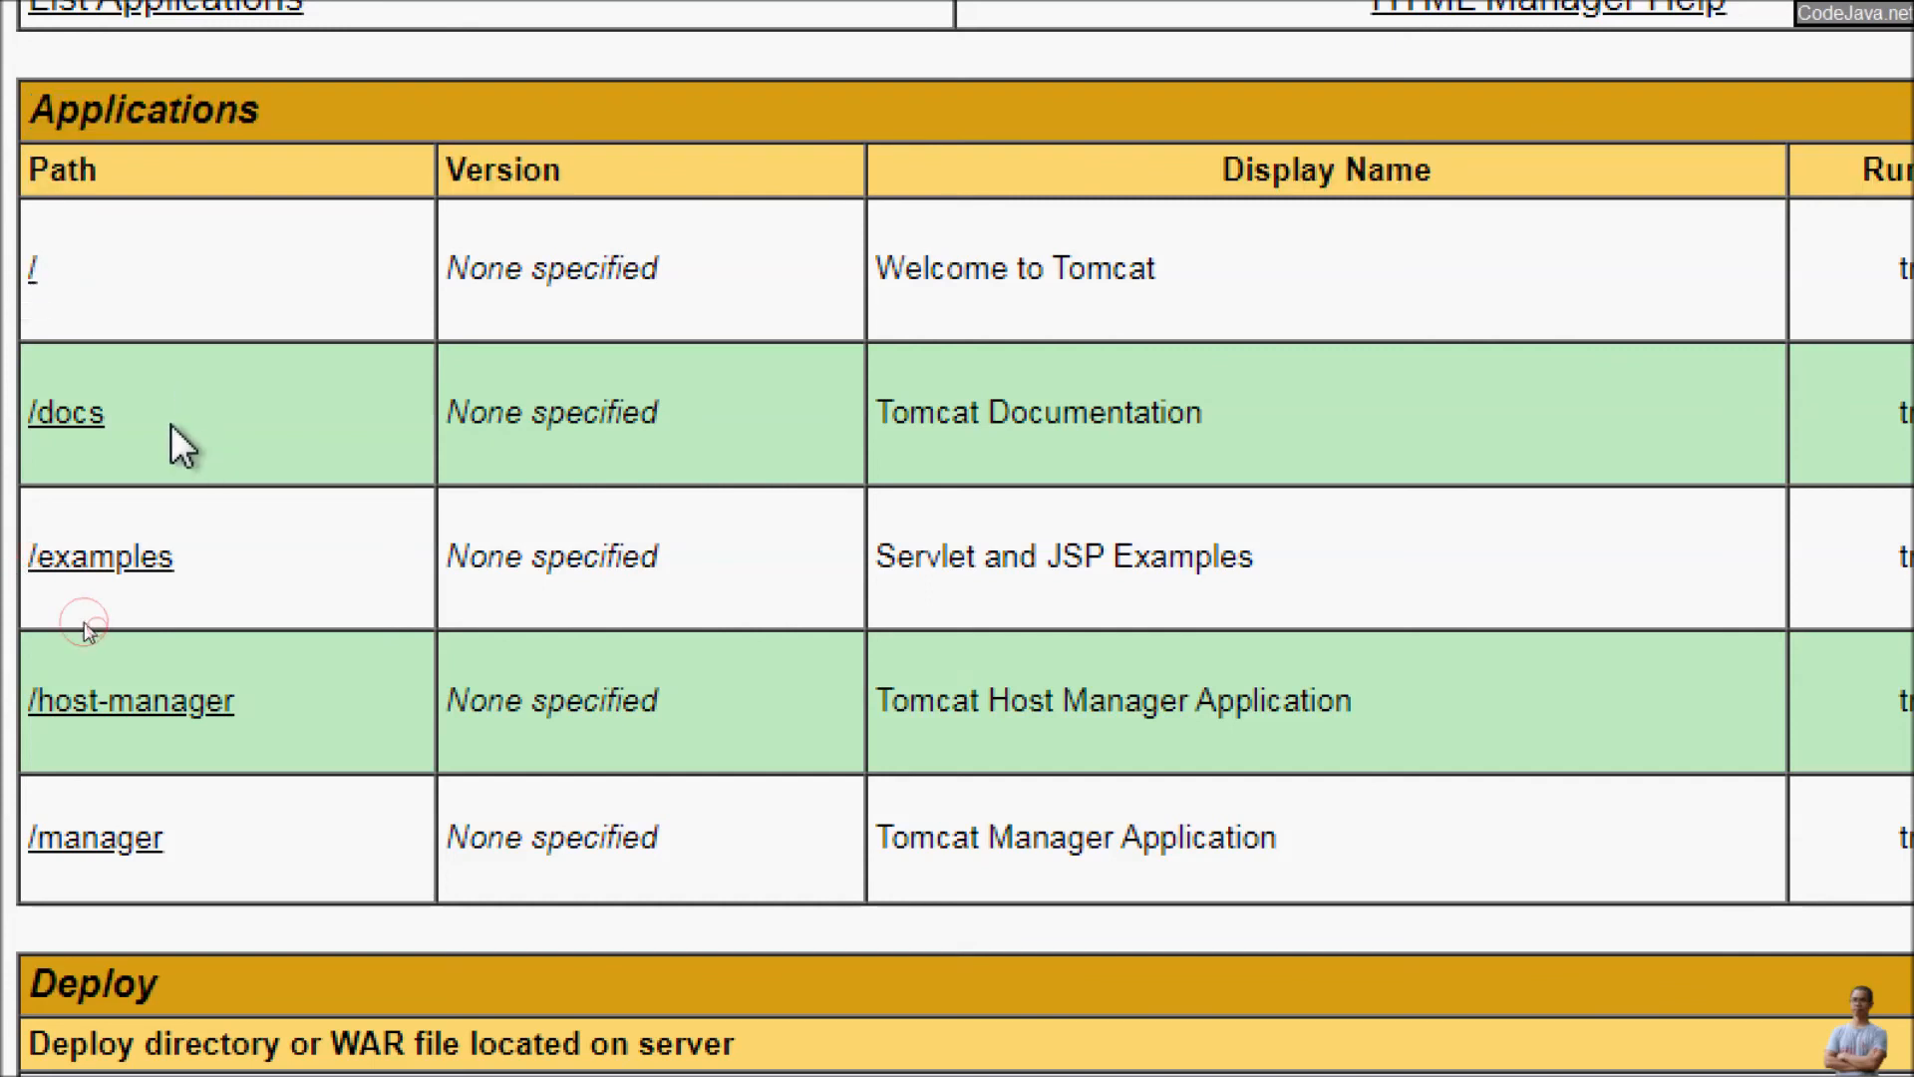
pyautogui.doubleClick(101, 556)
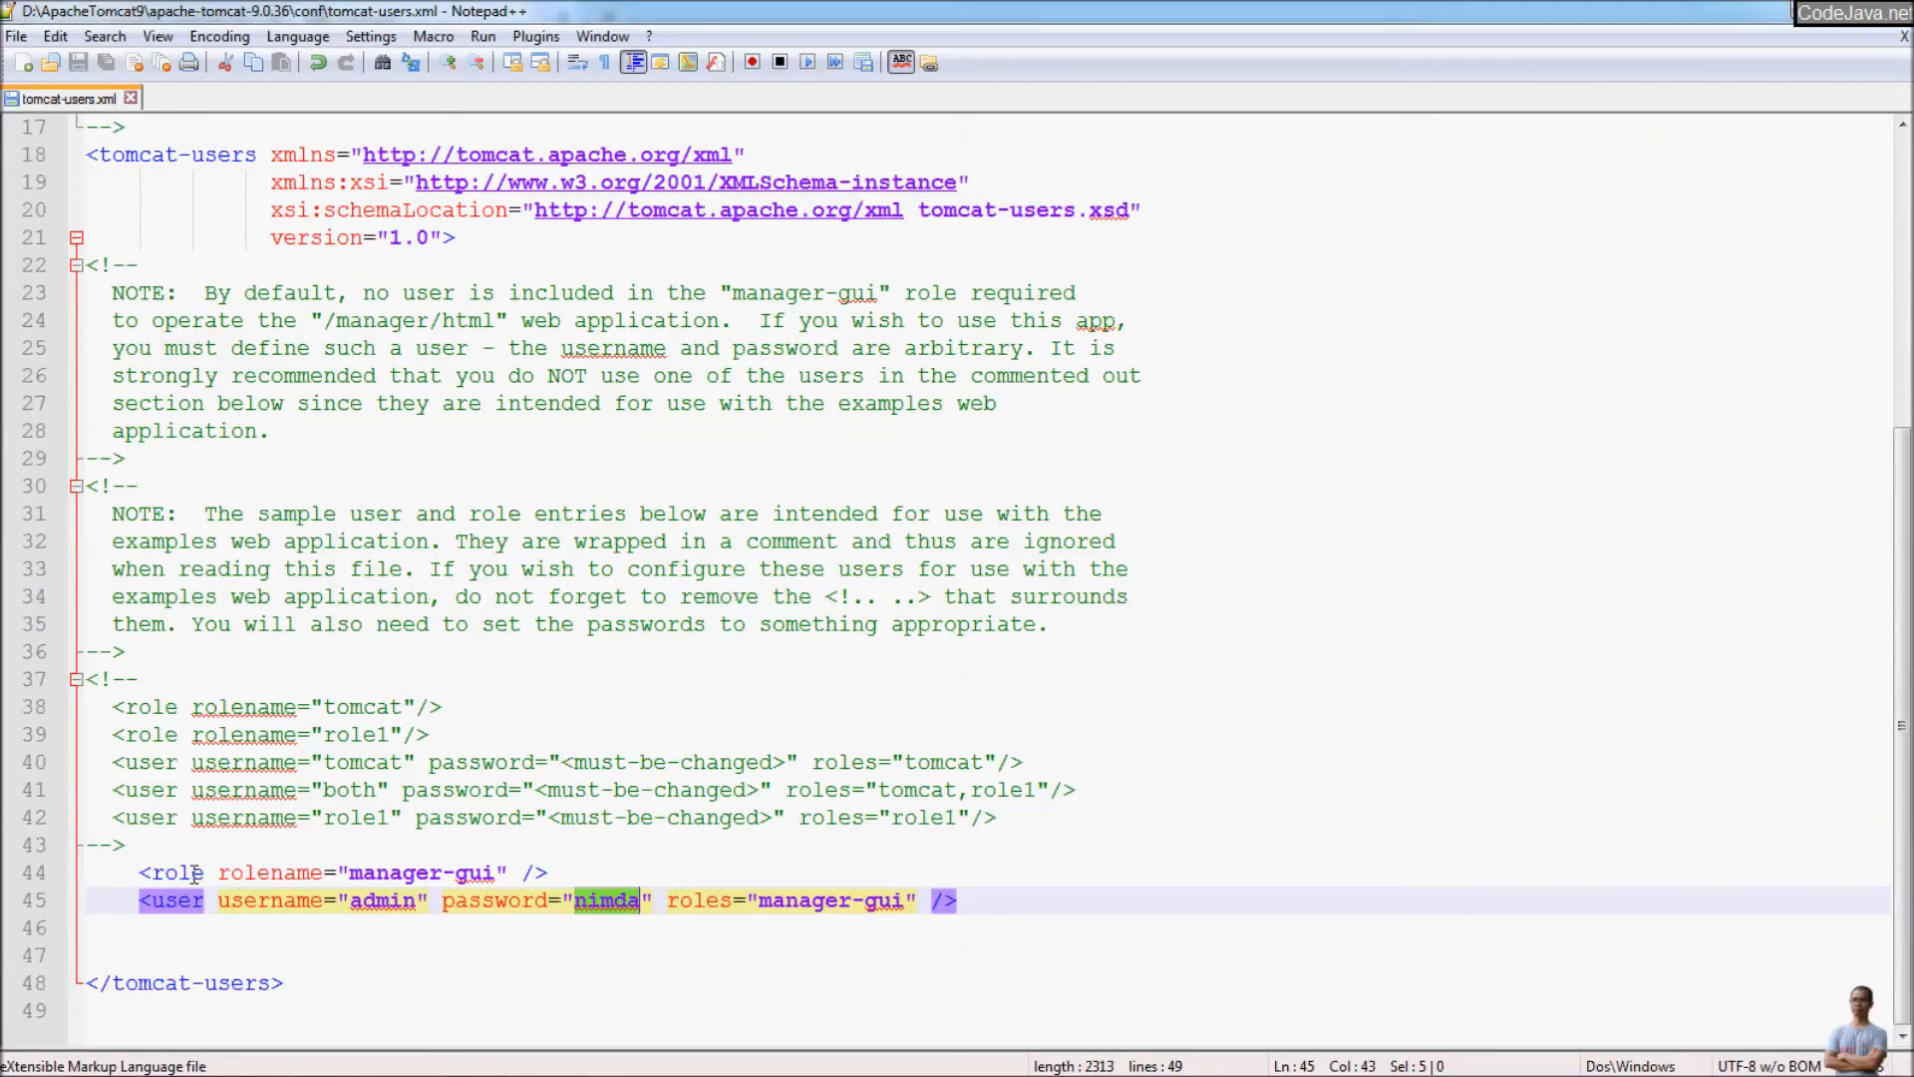
pyautogui.click(431, 900)
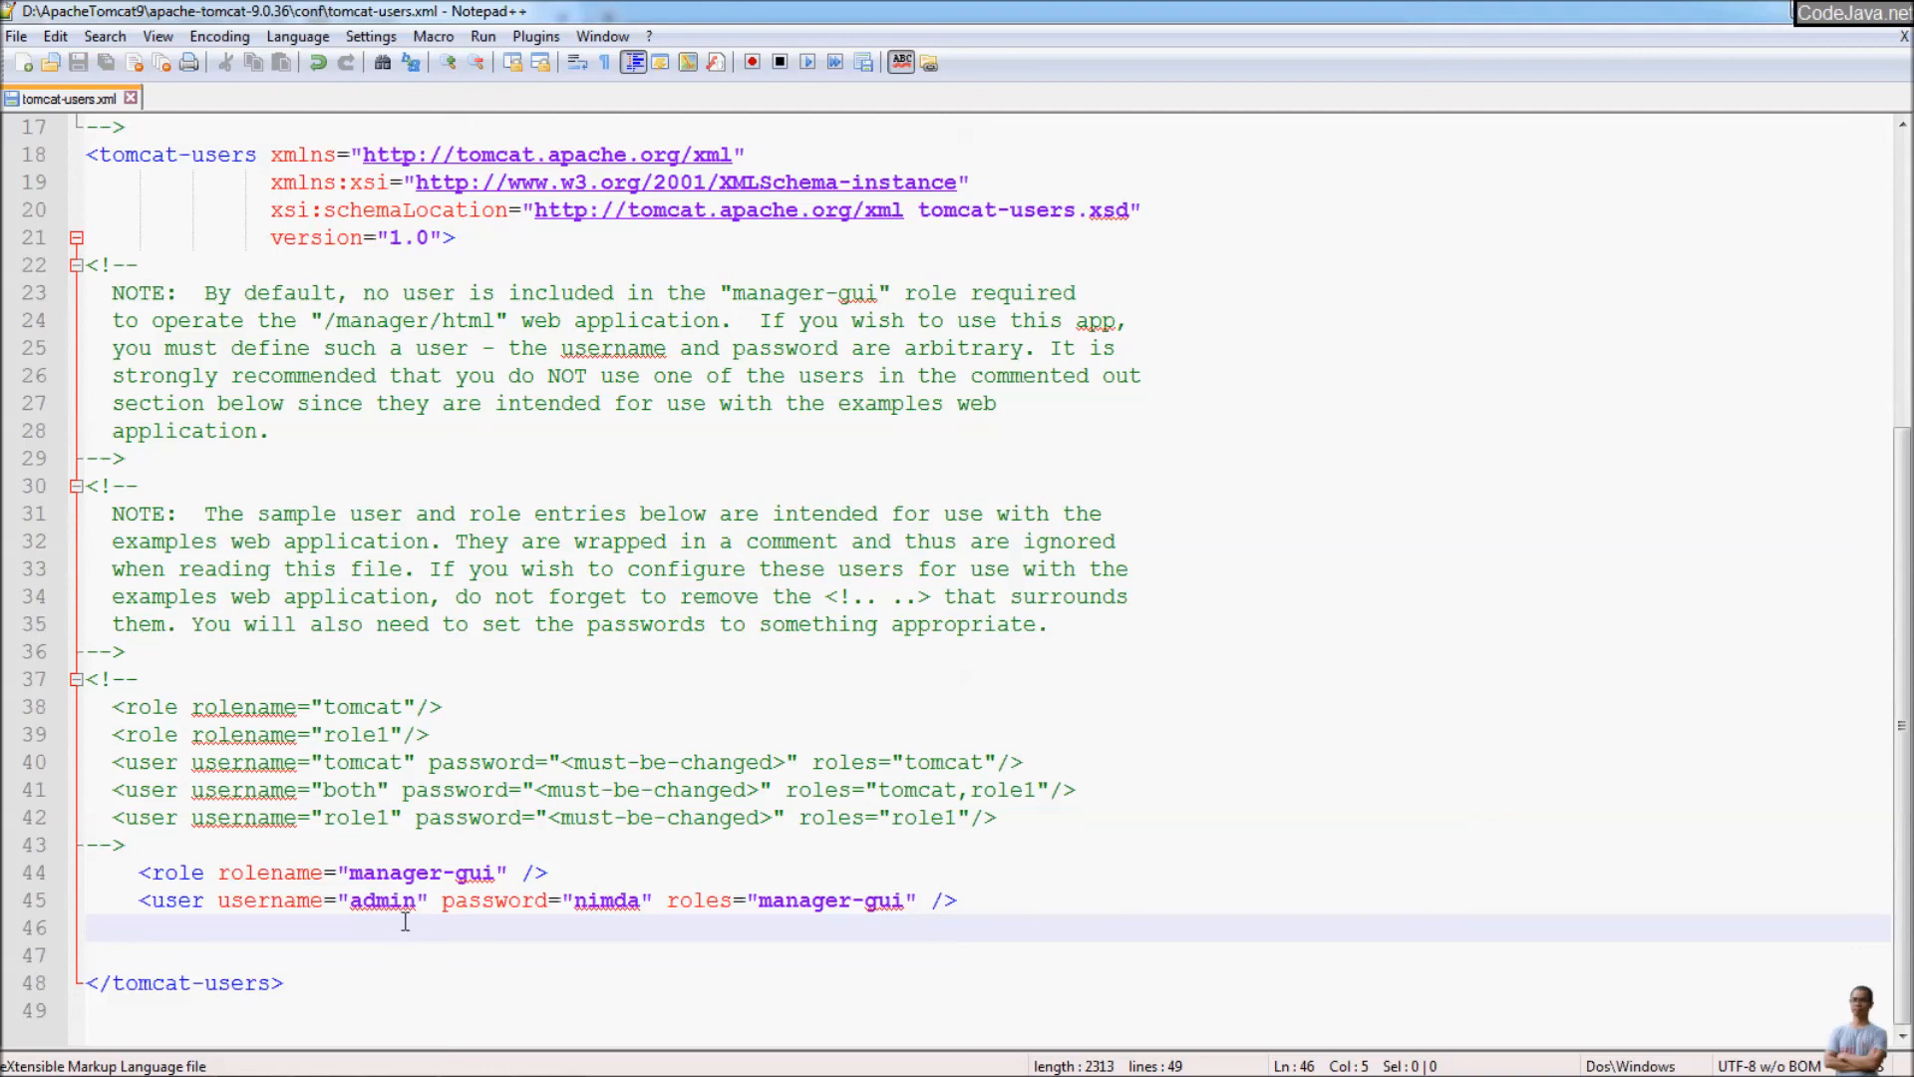
pyautogui.press('alt+tab')
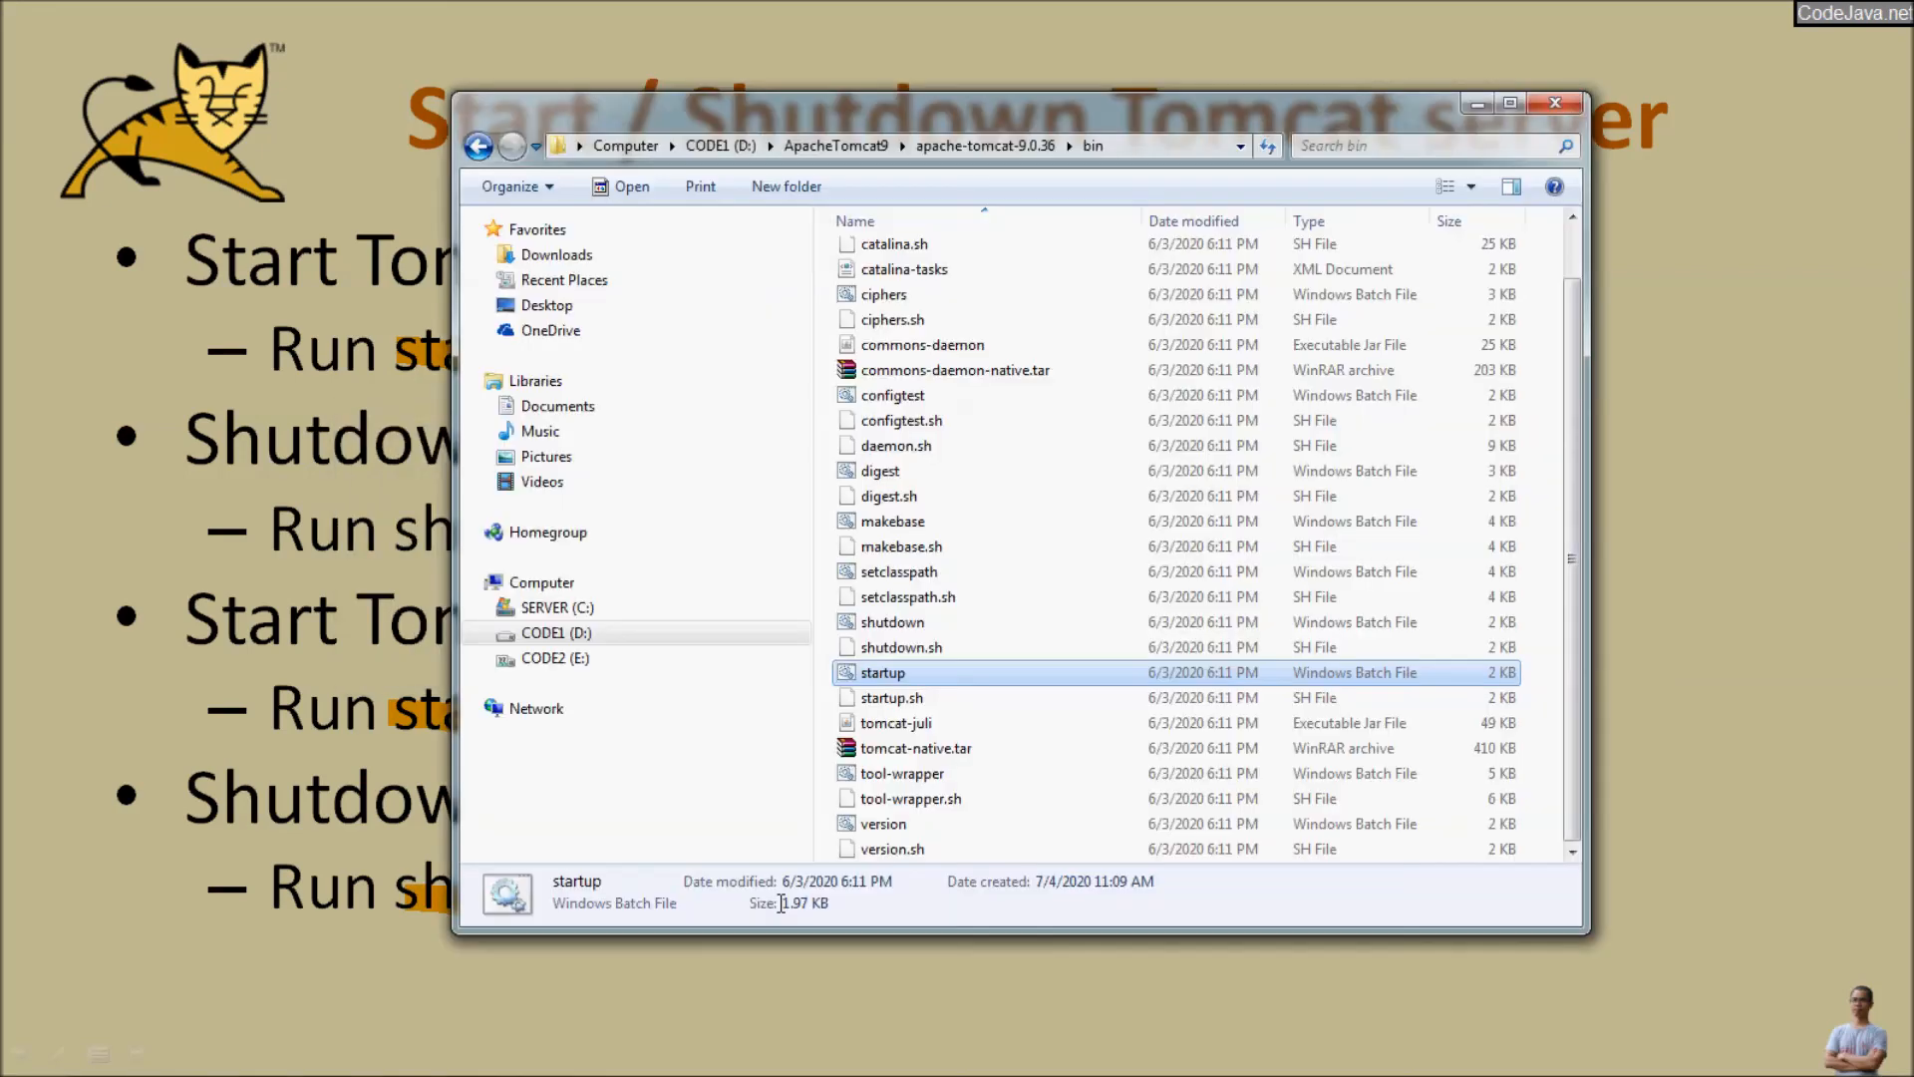
pyautogui.moveTo(927, 646)
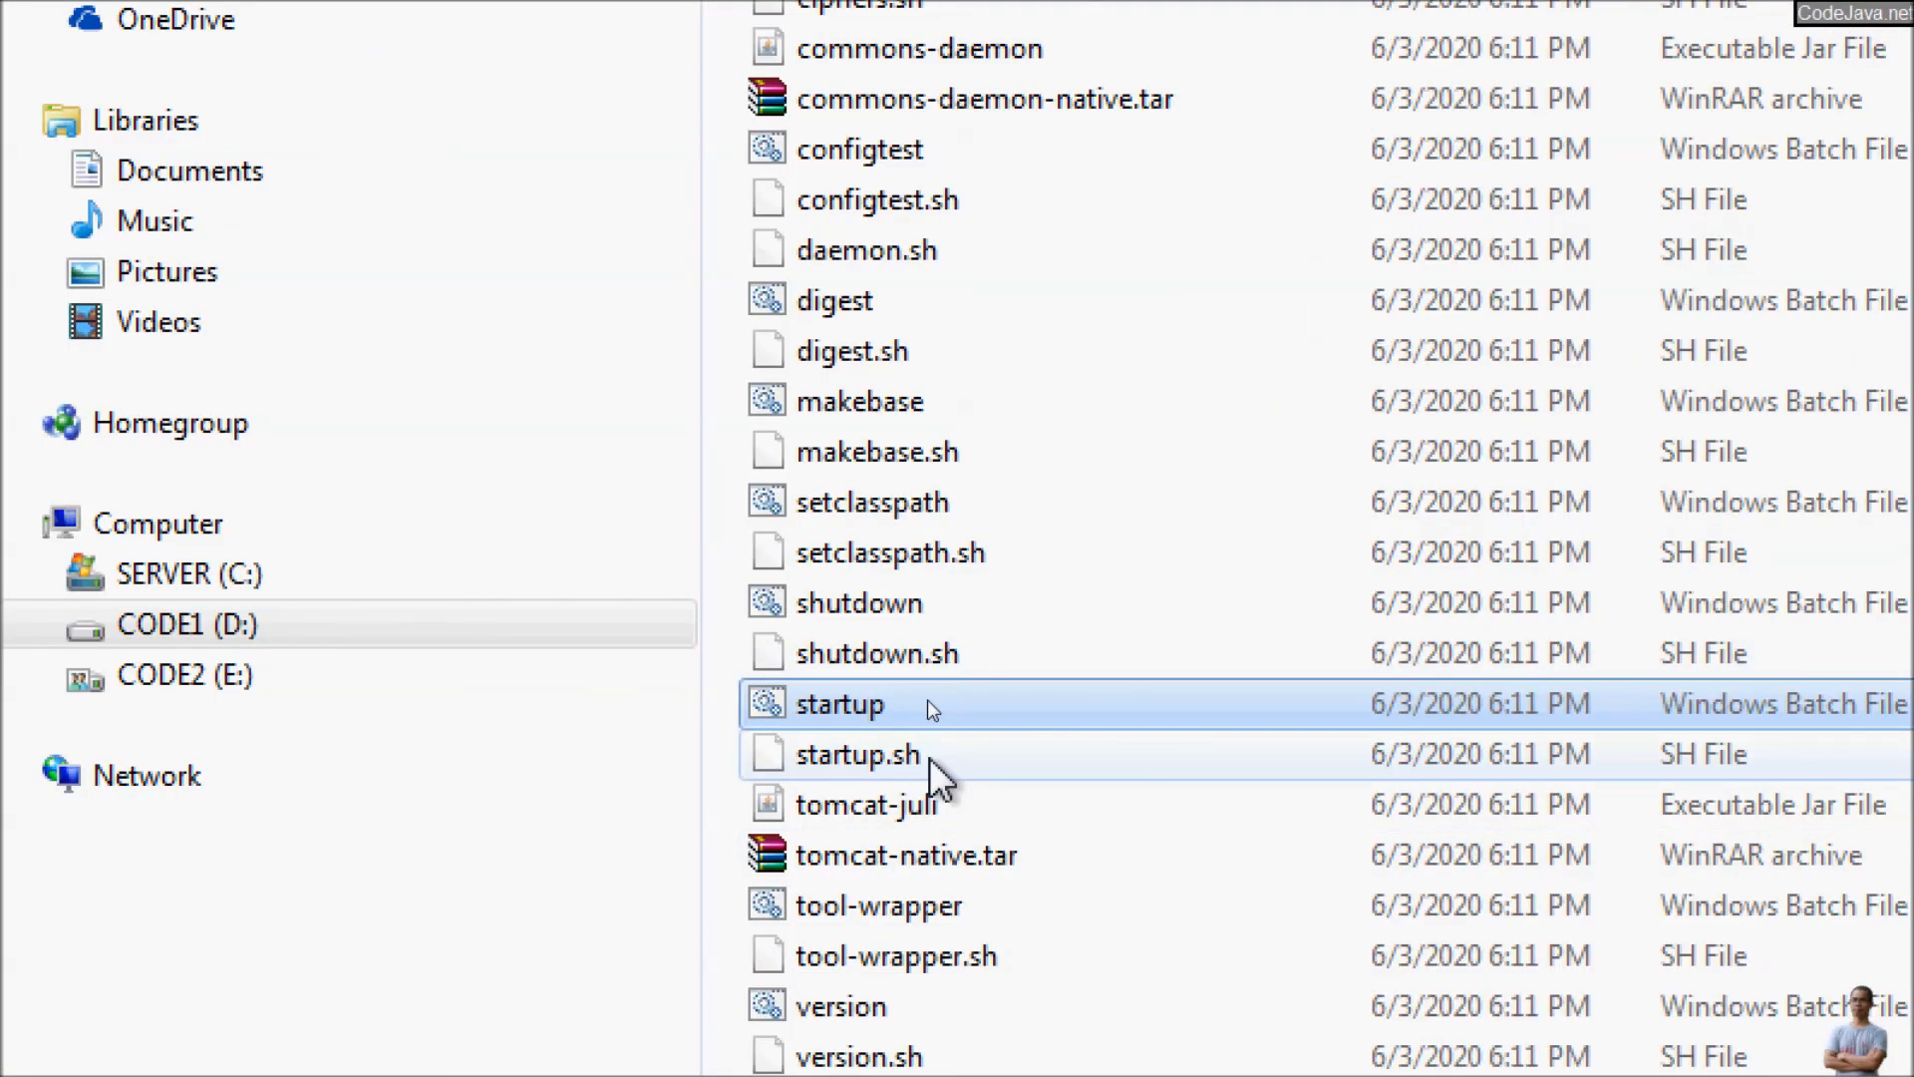
pyautogui.click(858, 754)
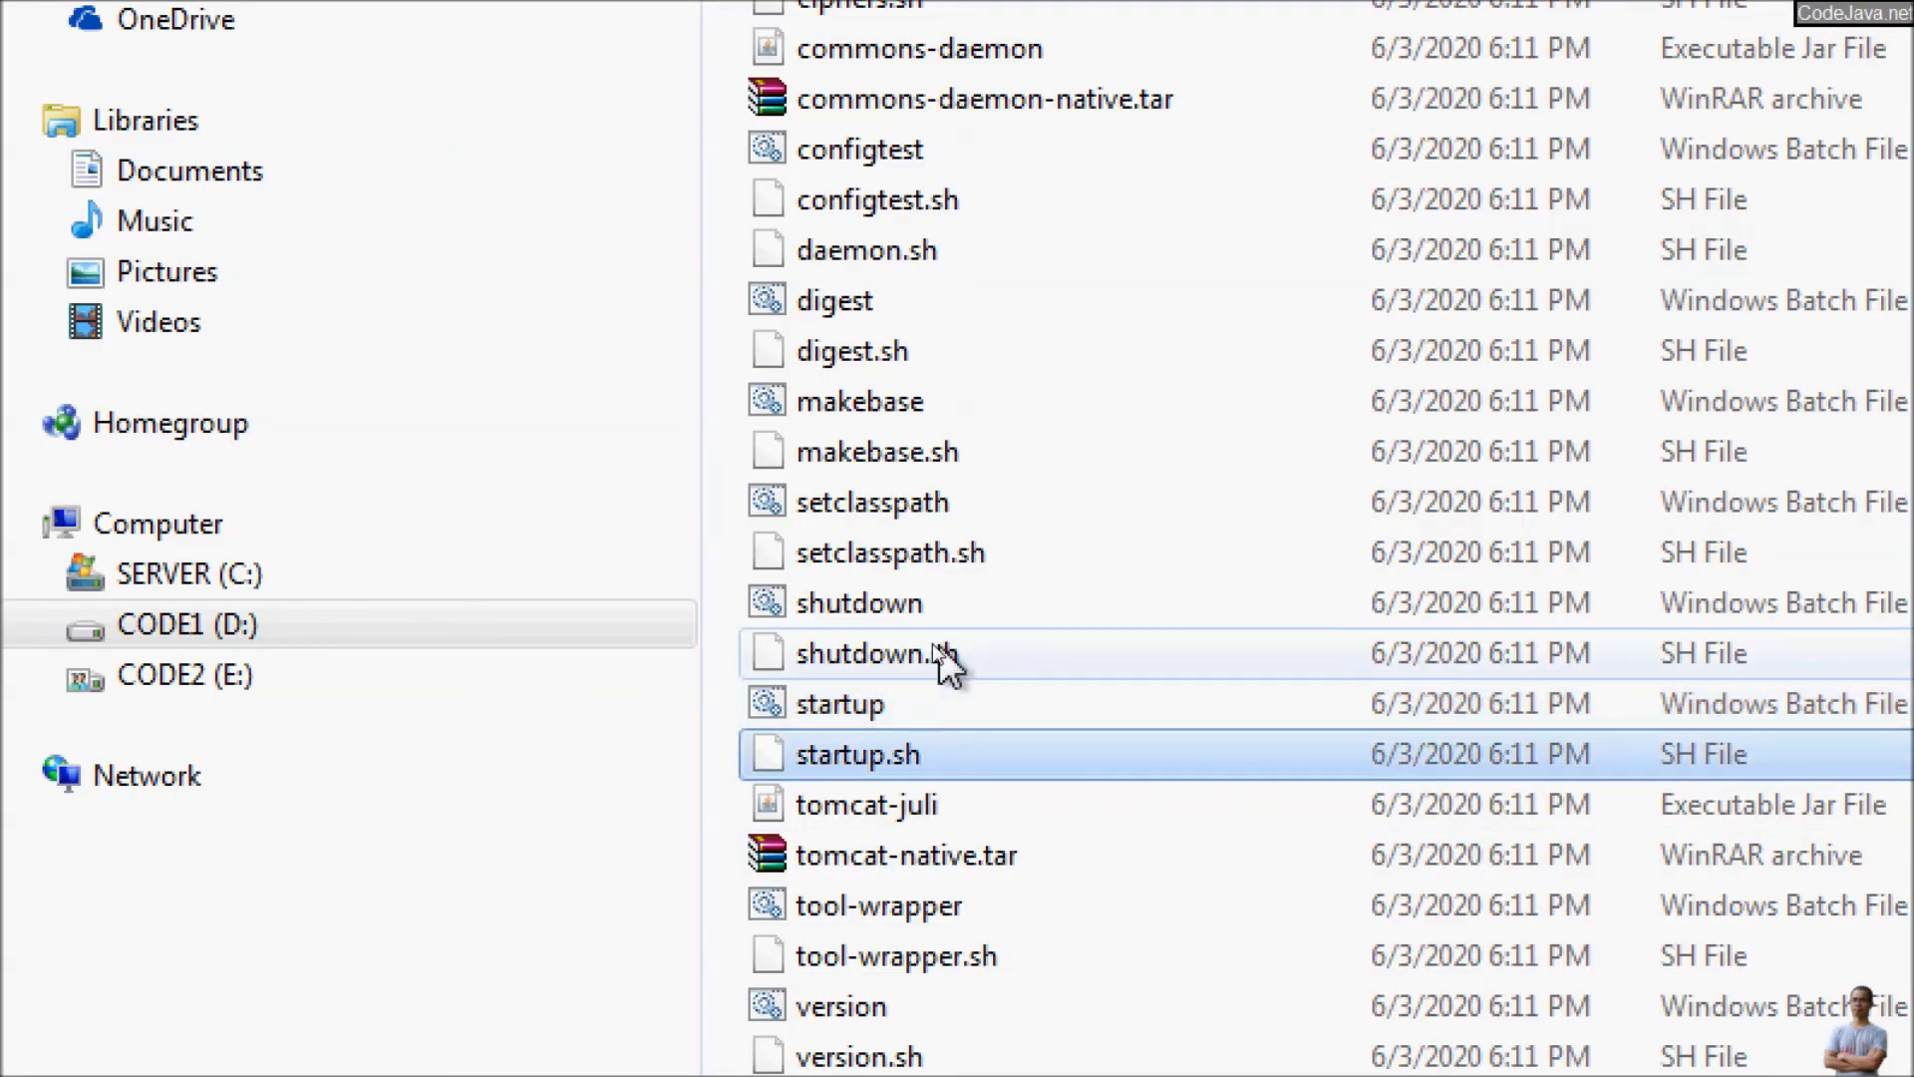
pyautogui.click(903, 654)
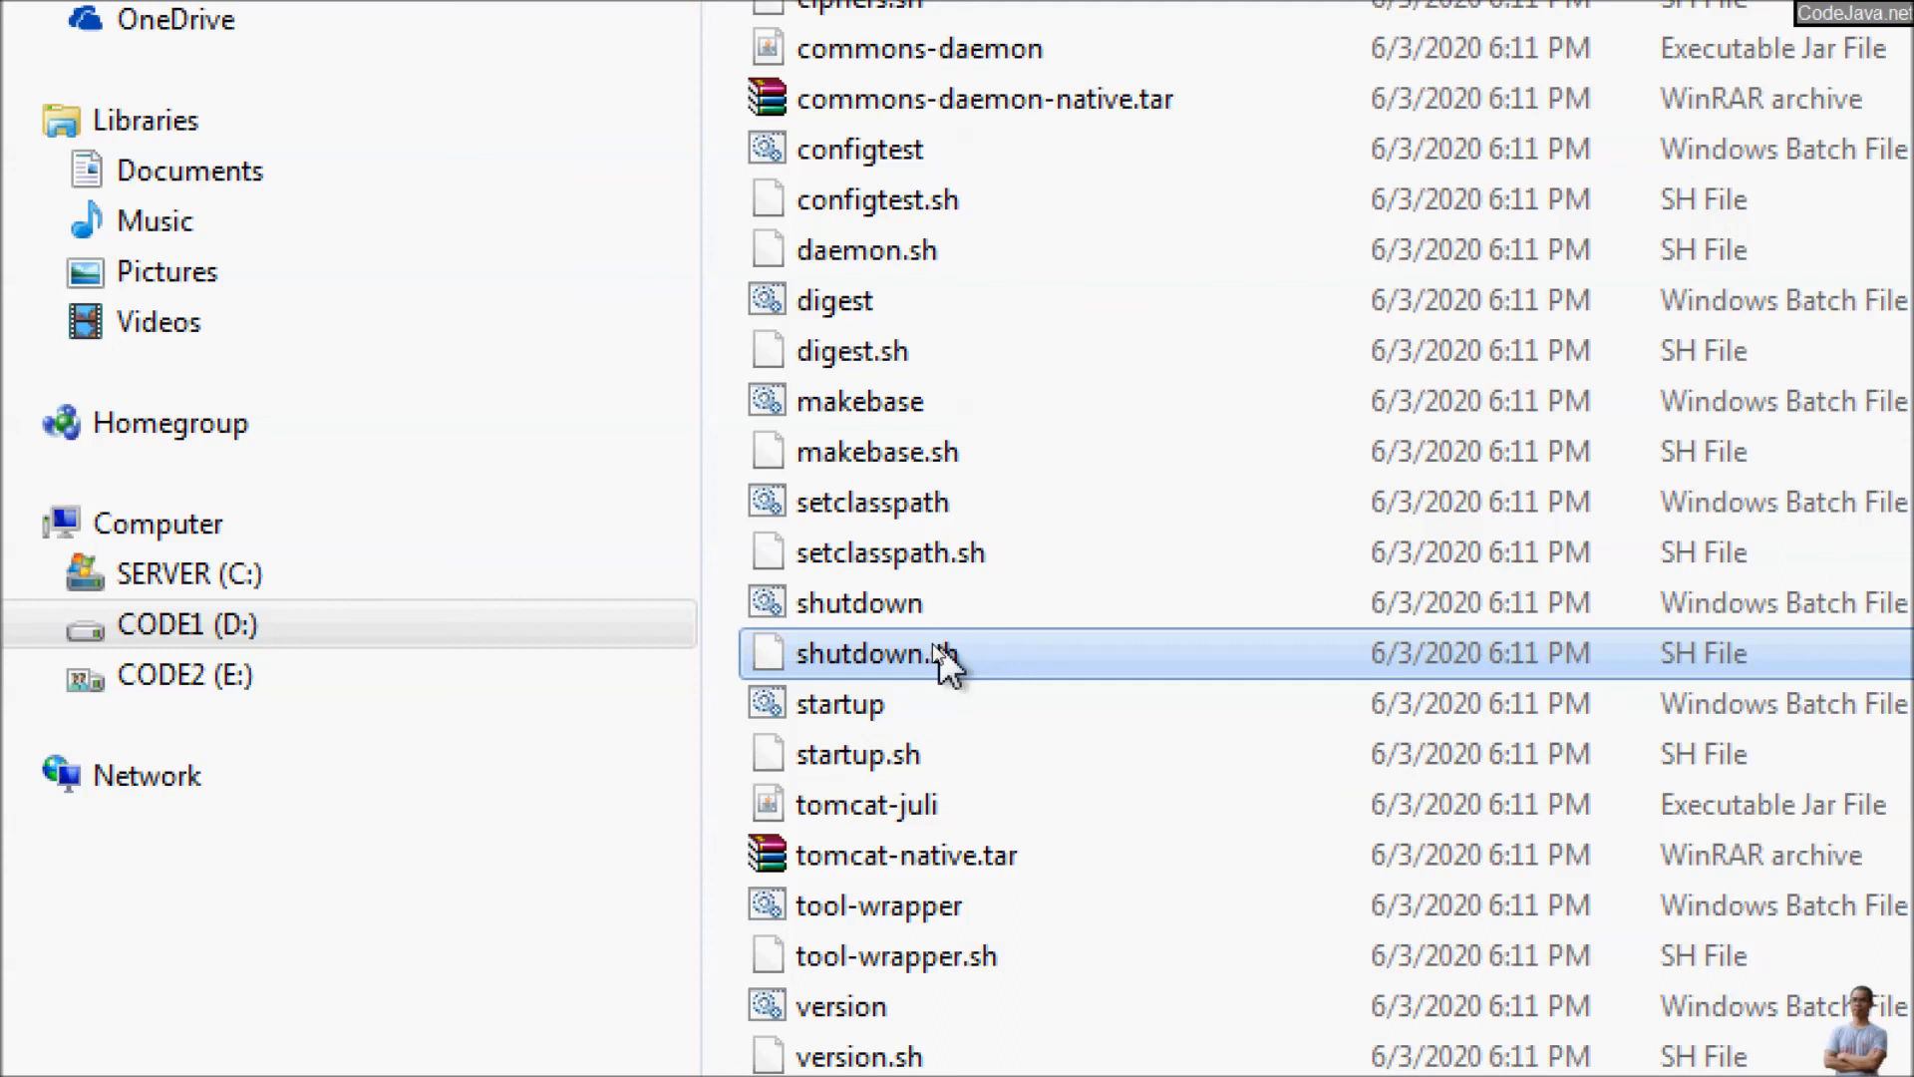